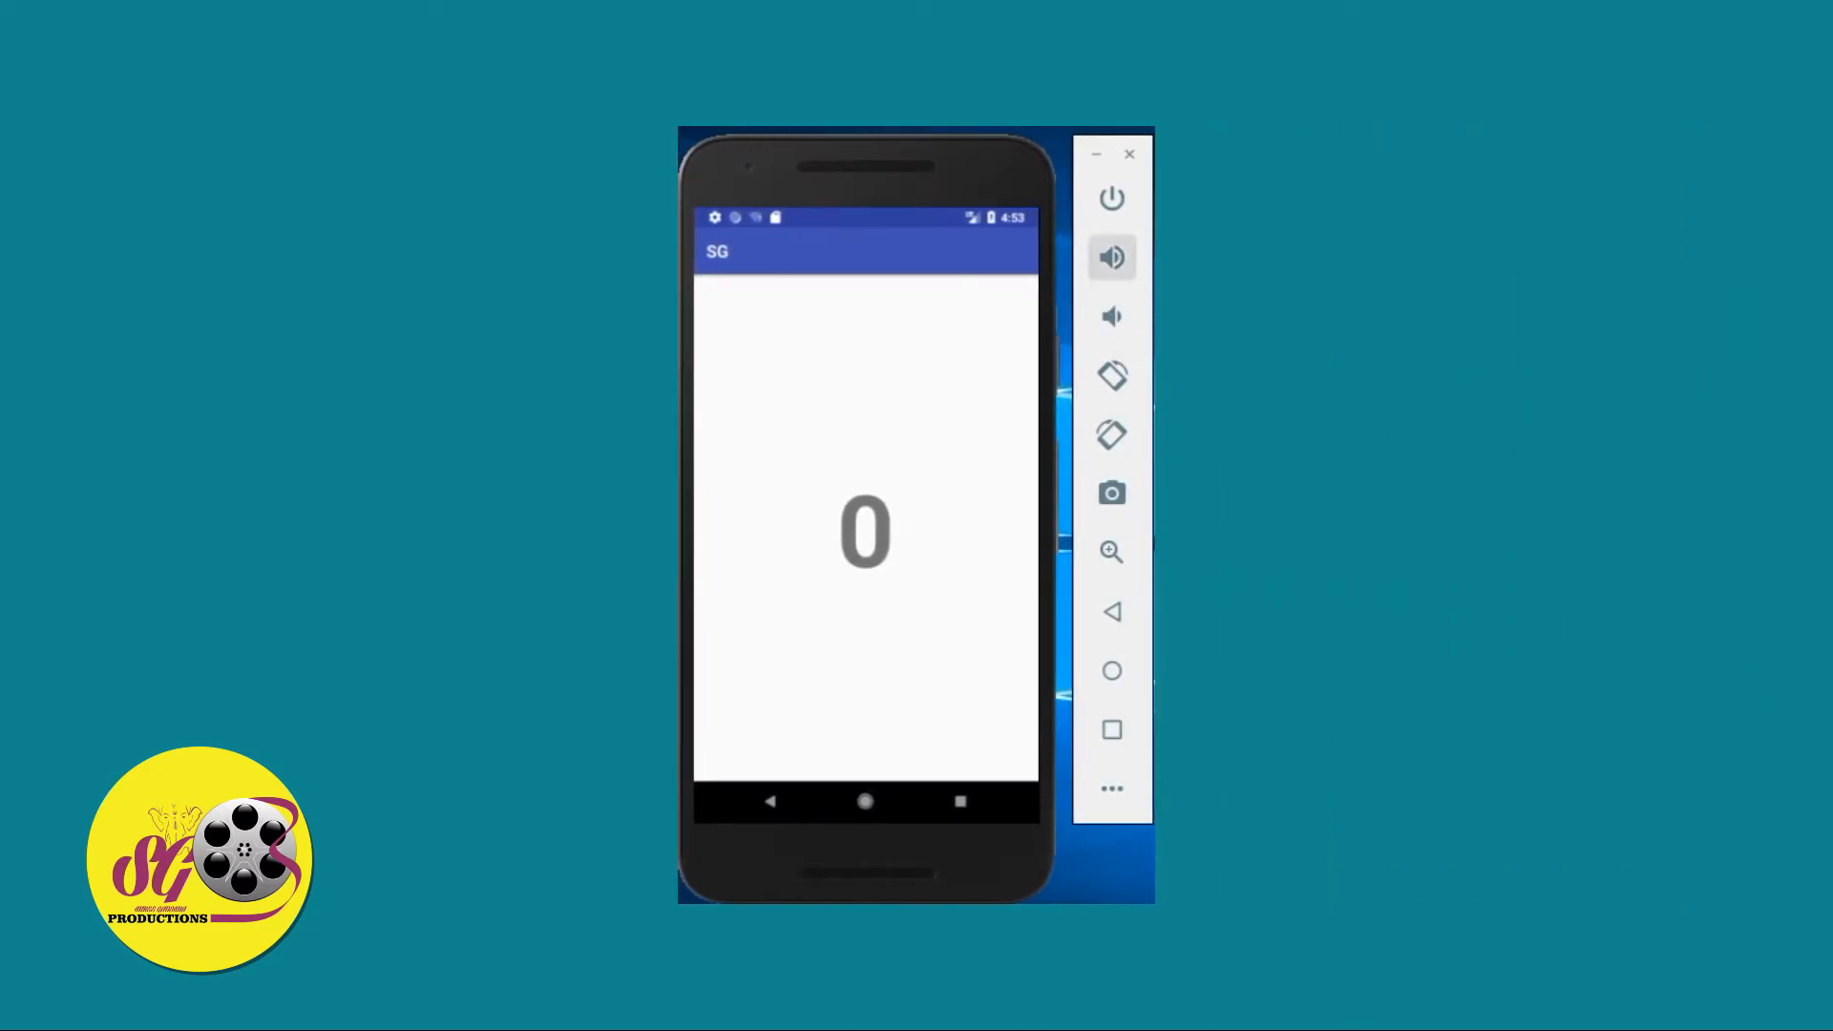
Create a phone and tablet project named SG from the Empty Activity template
click(1111, 257)
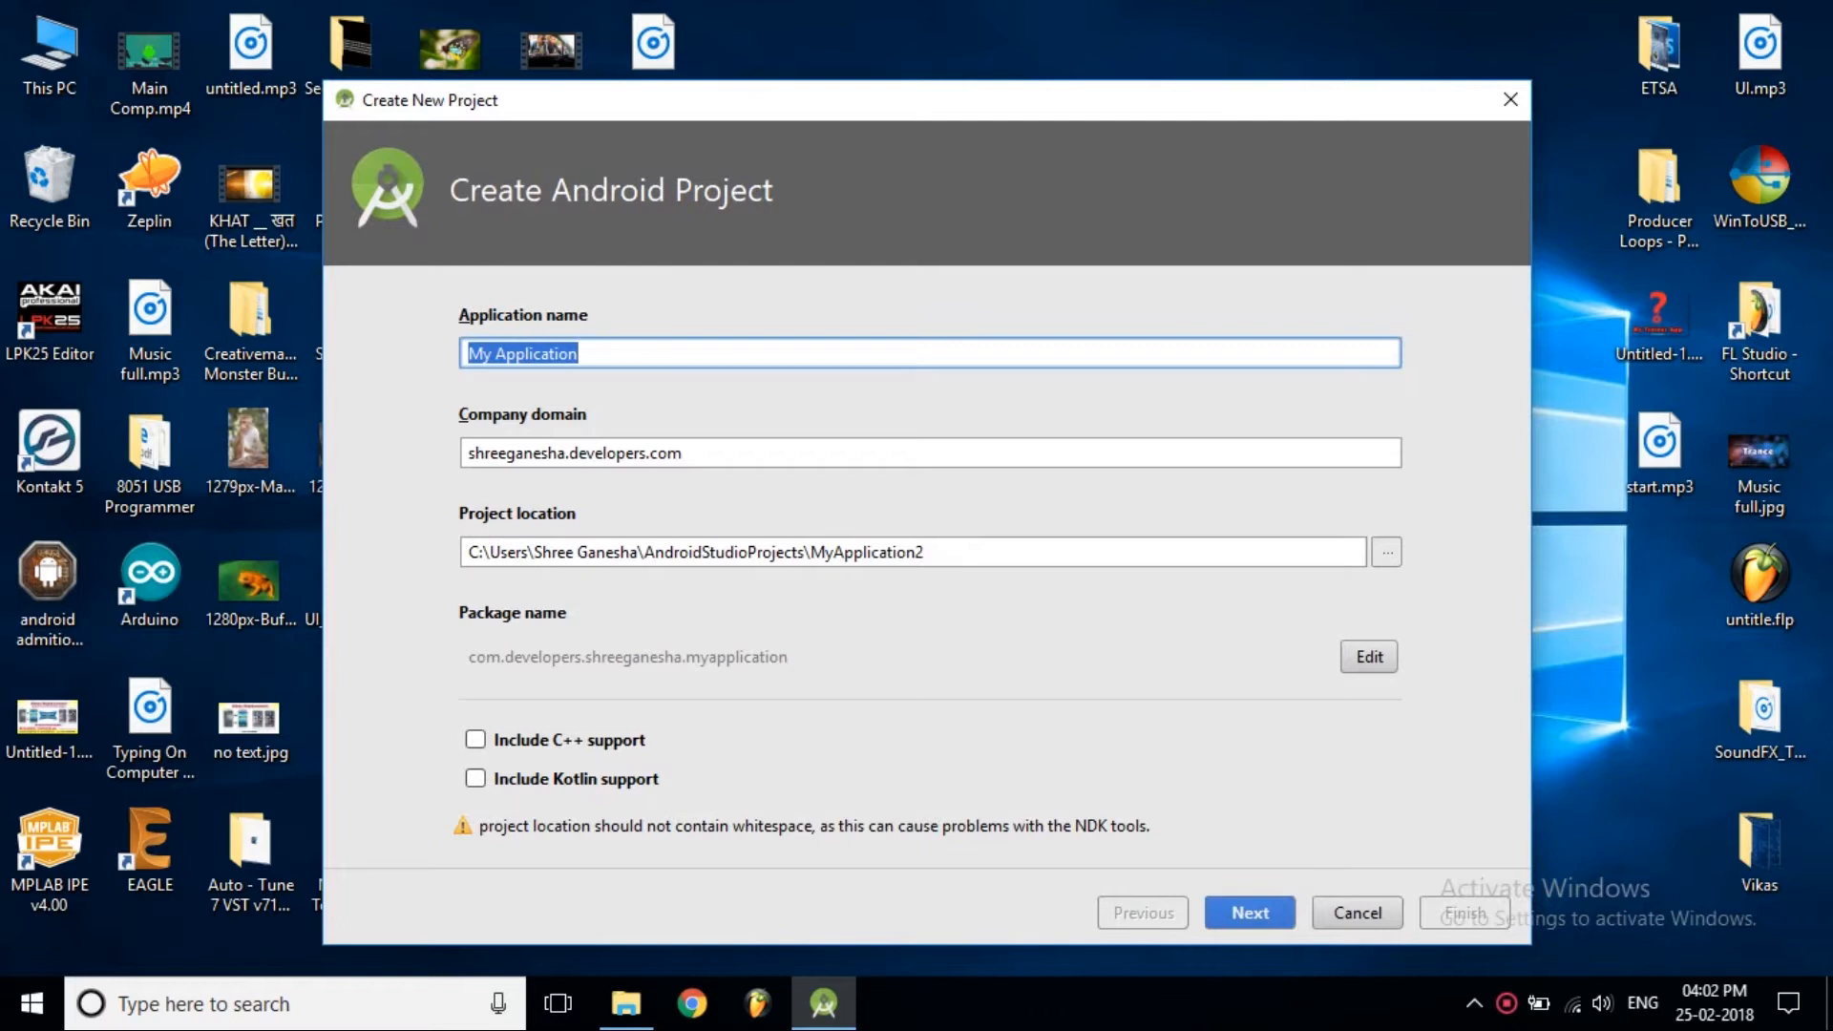
text(SG)
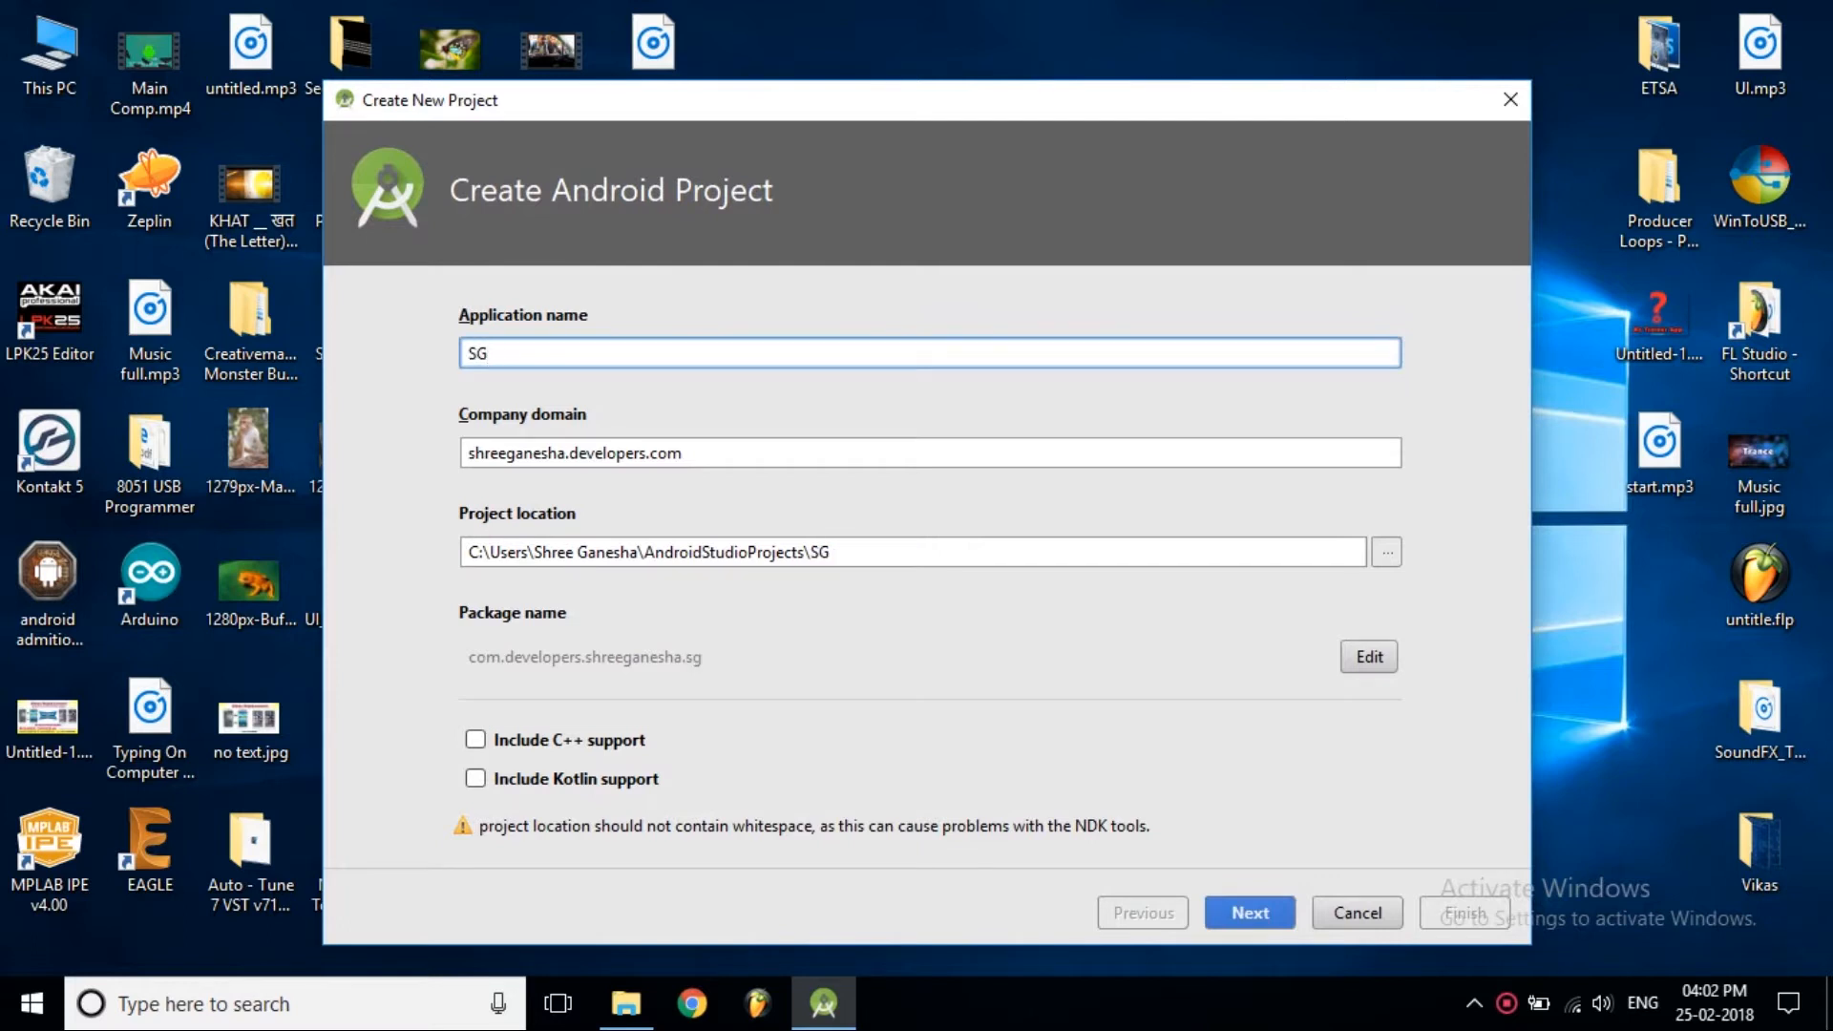
click(1248, 912)
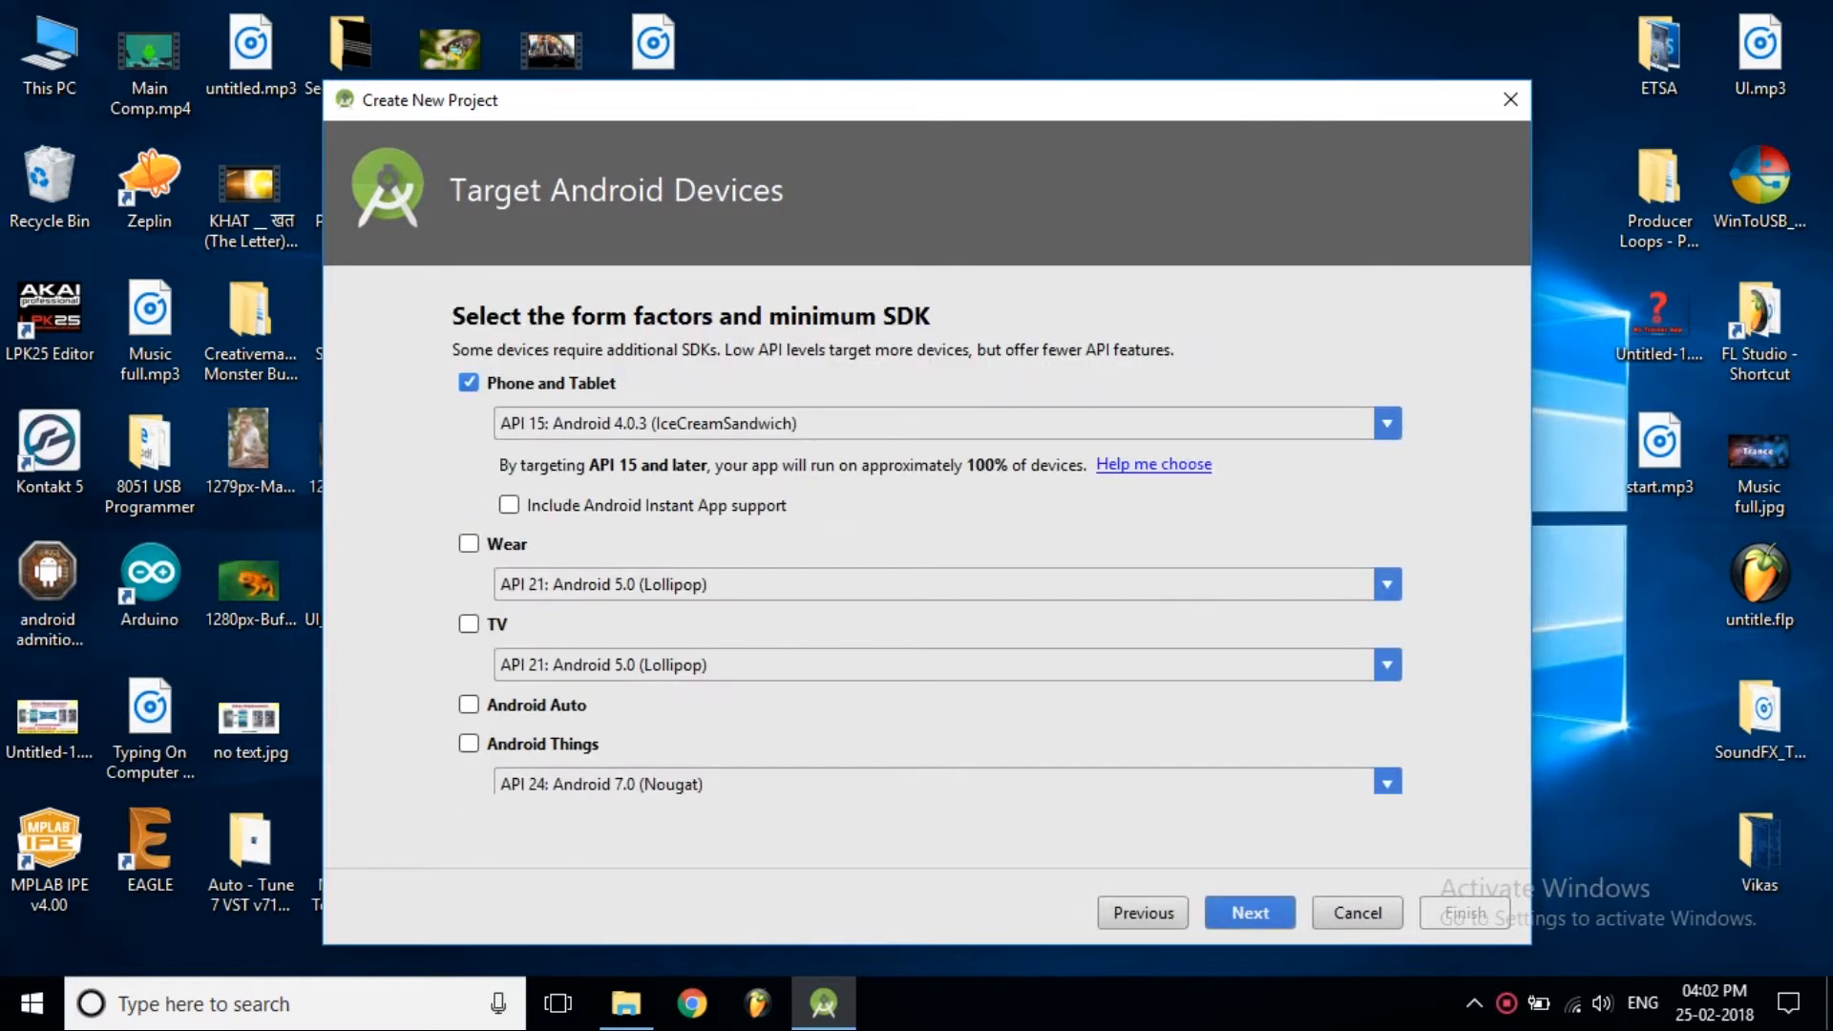
click(1247, 912)
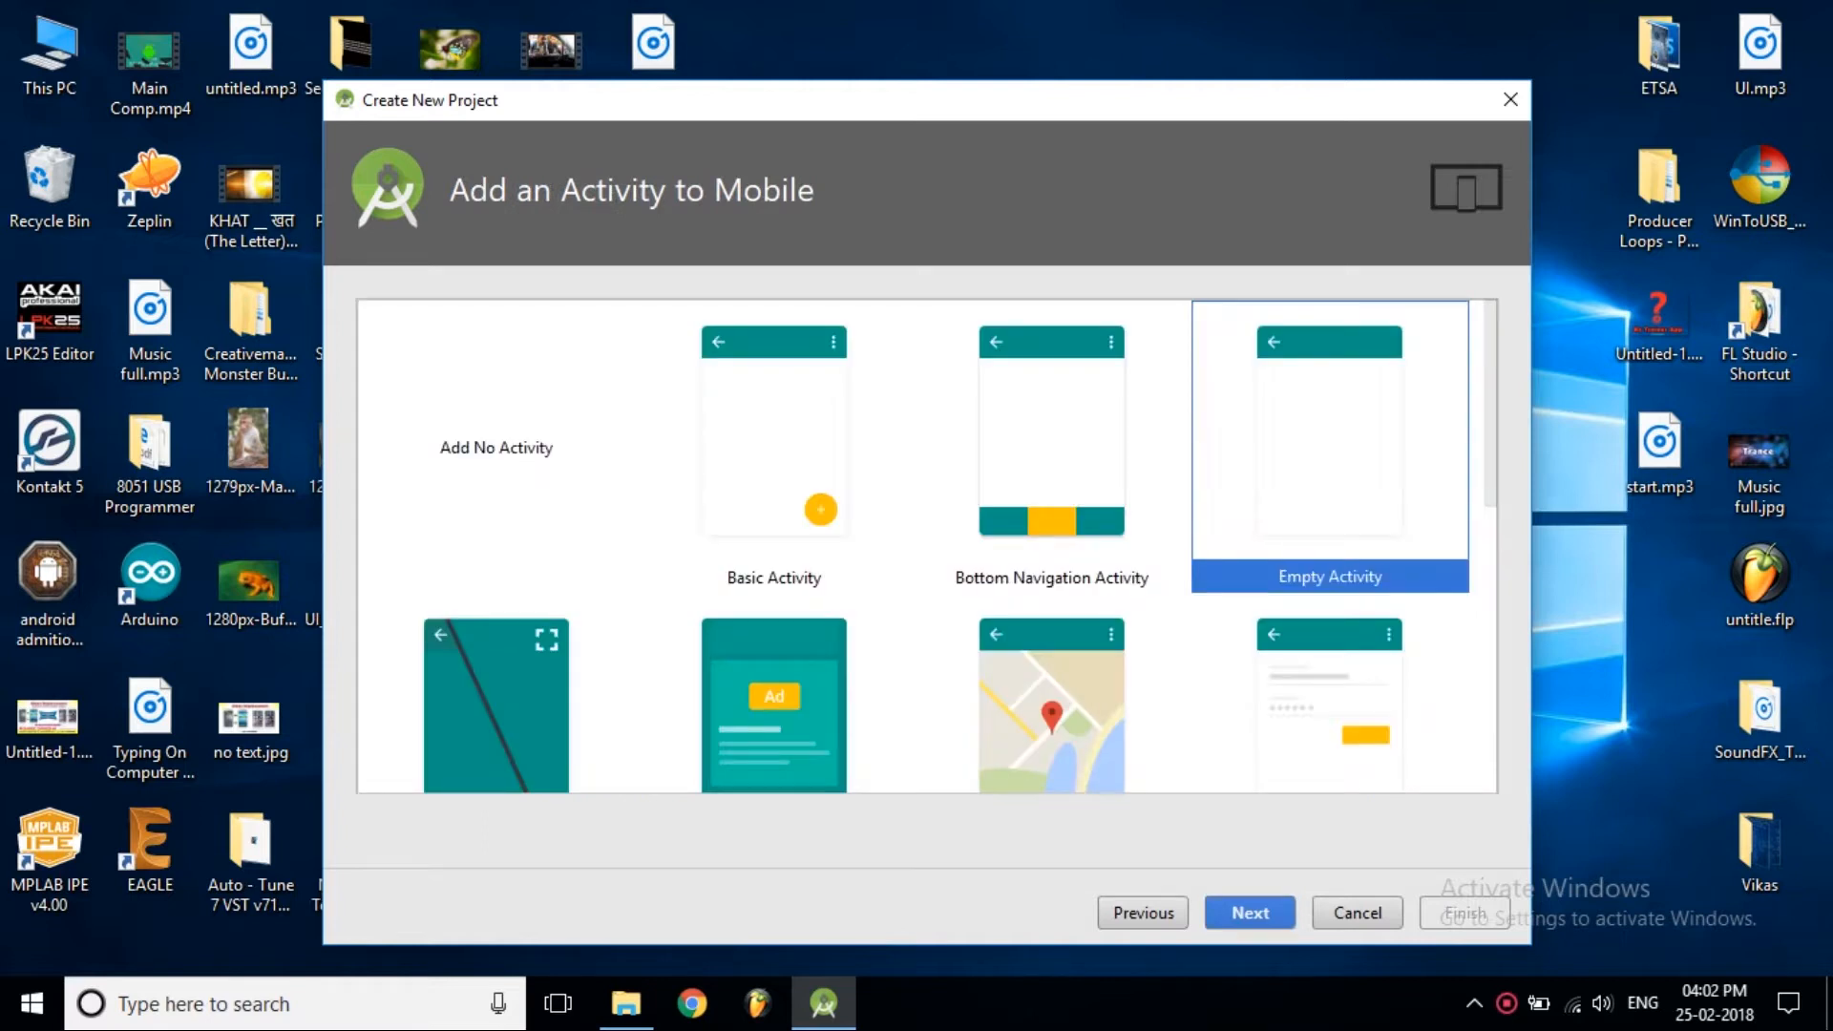
click(1248, 912)
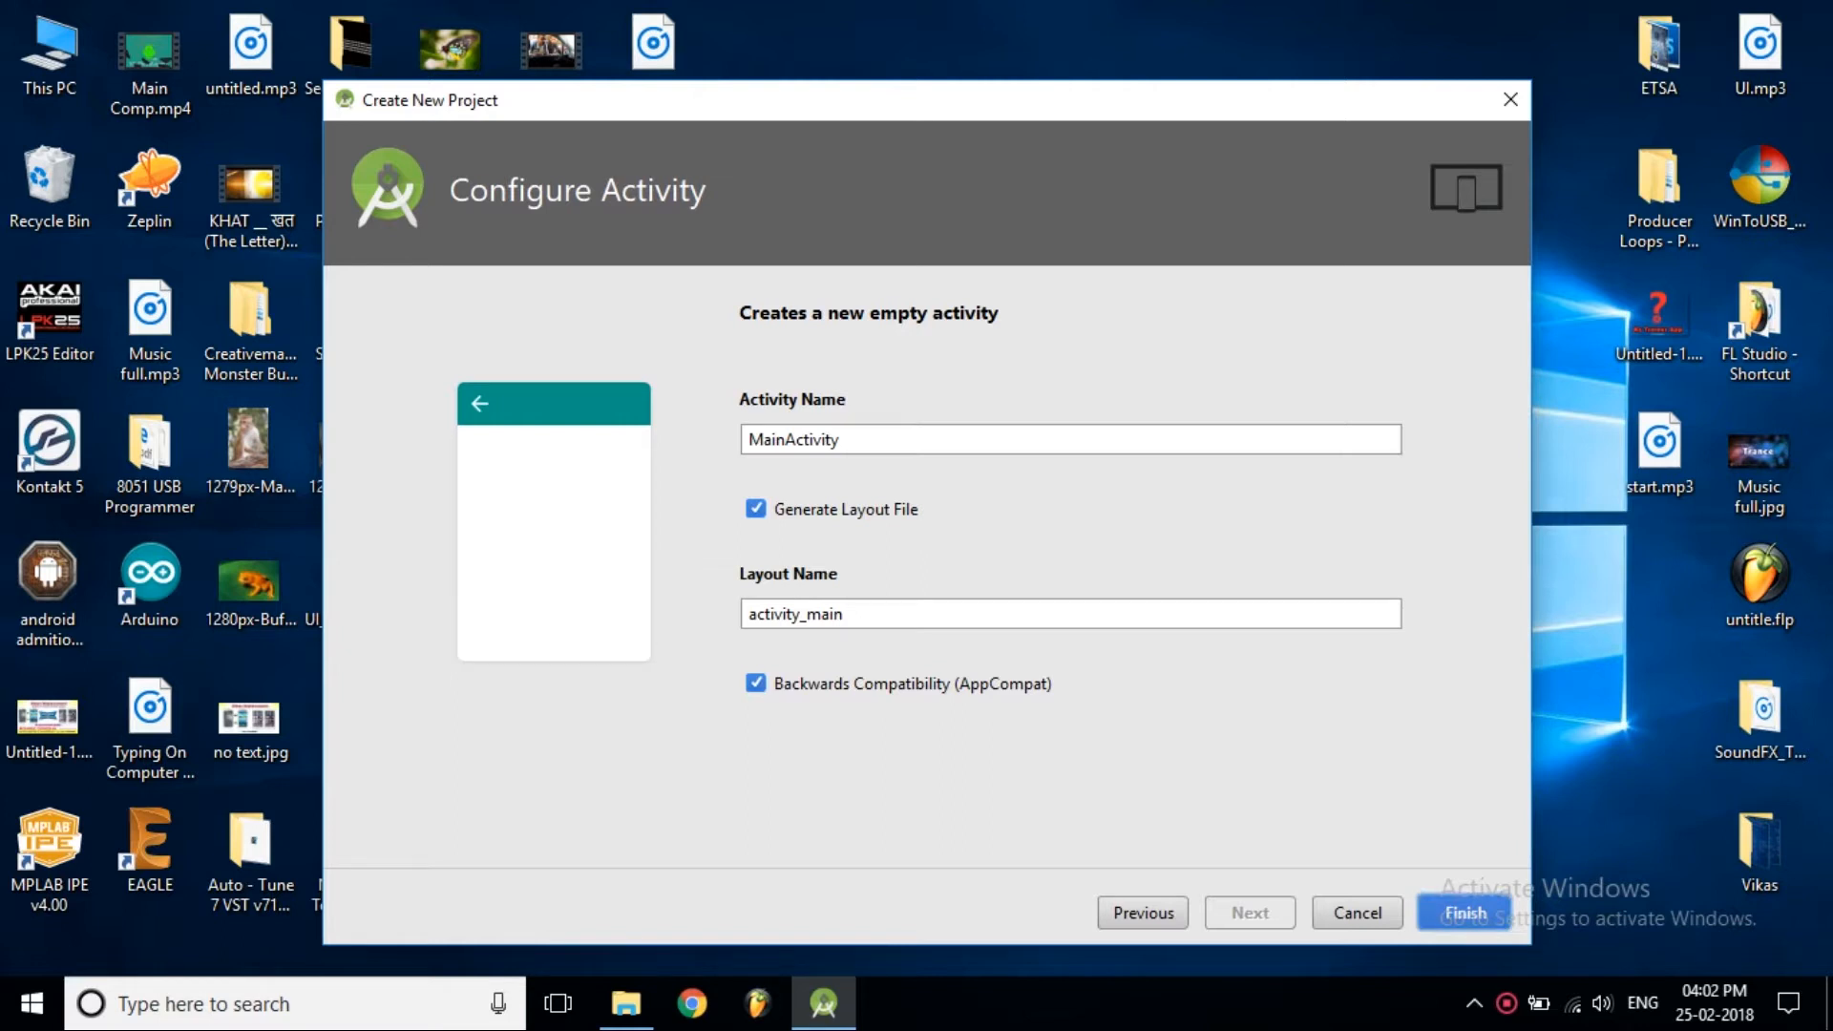
click(1462, 913)
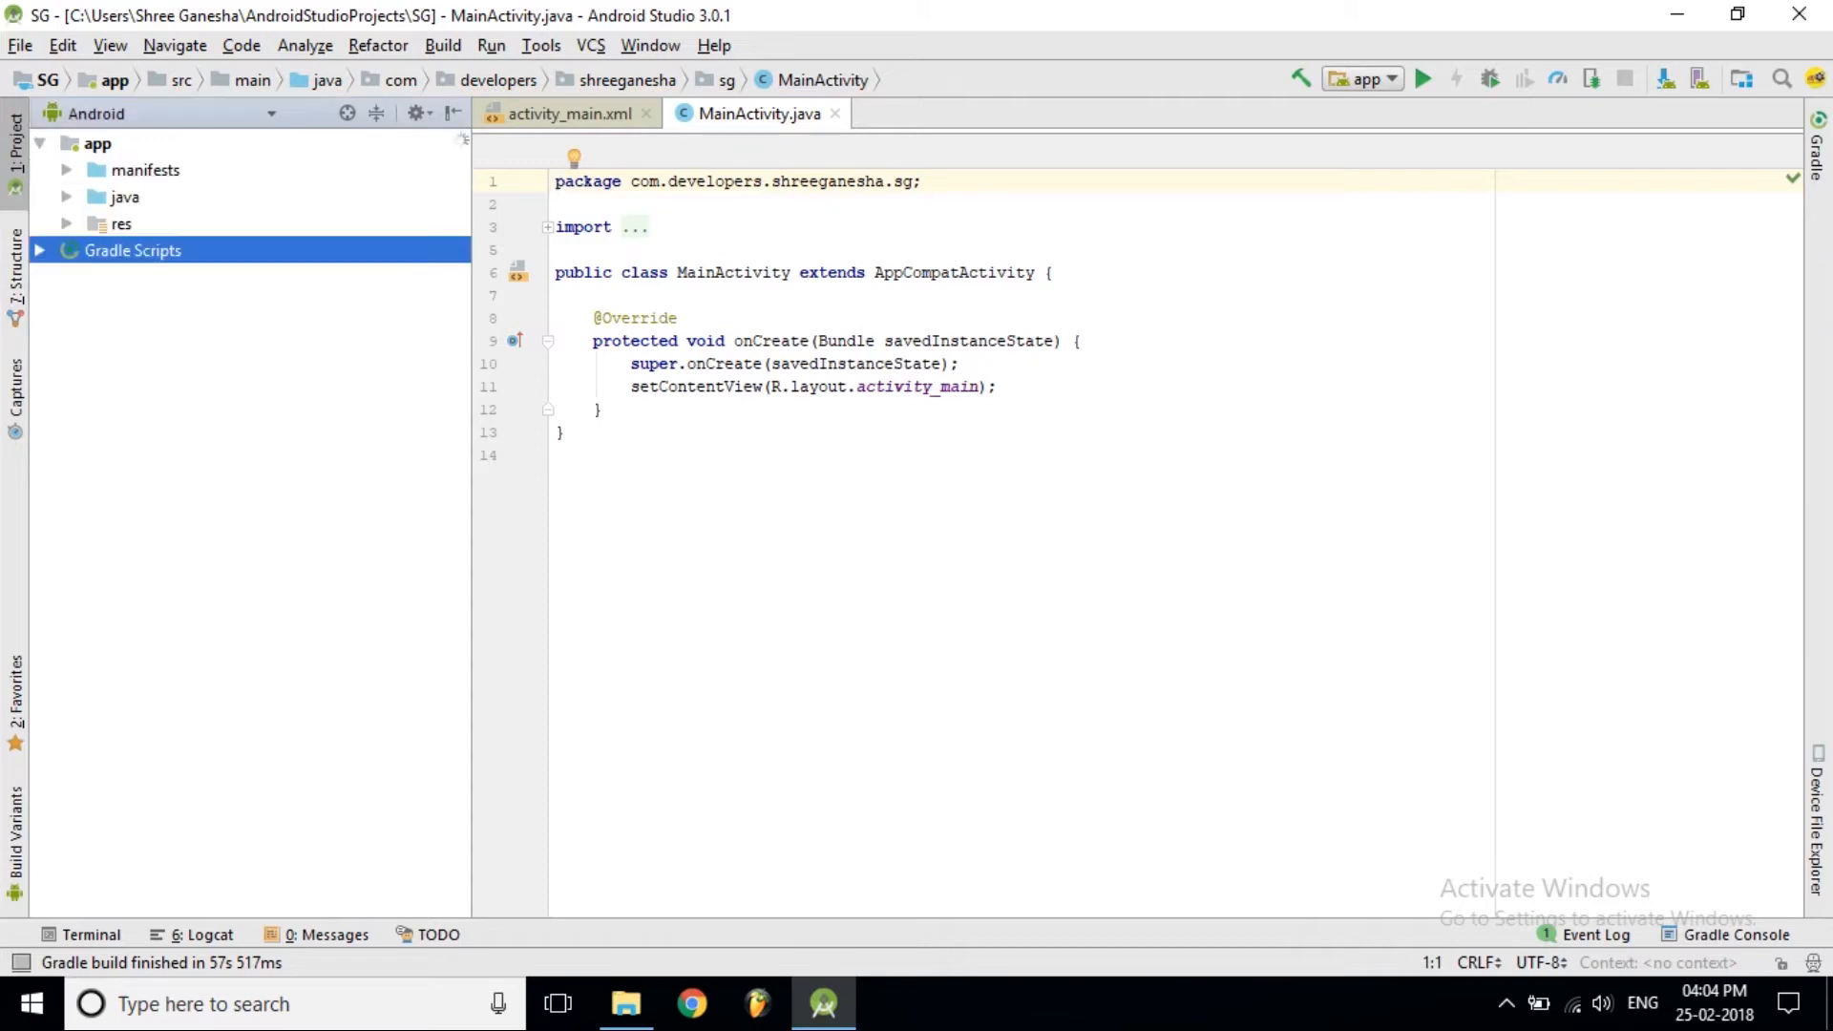
Open activity_main.xml from res > layout with the Preview pane beside it
click(67, 197)
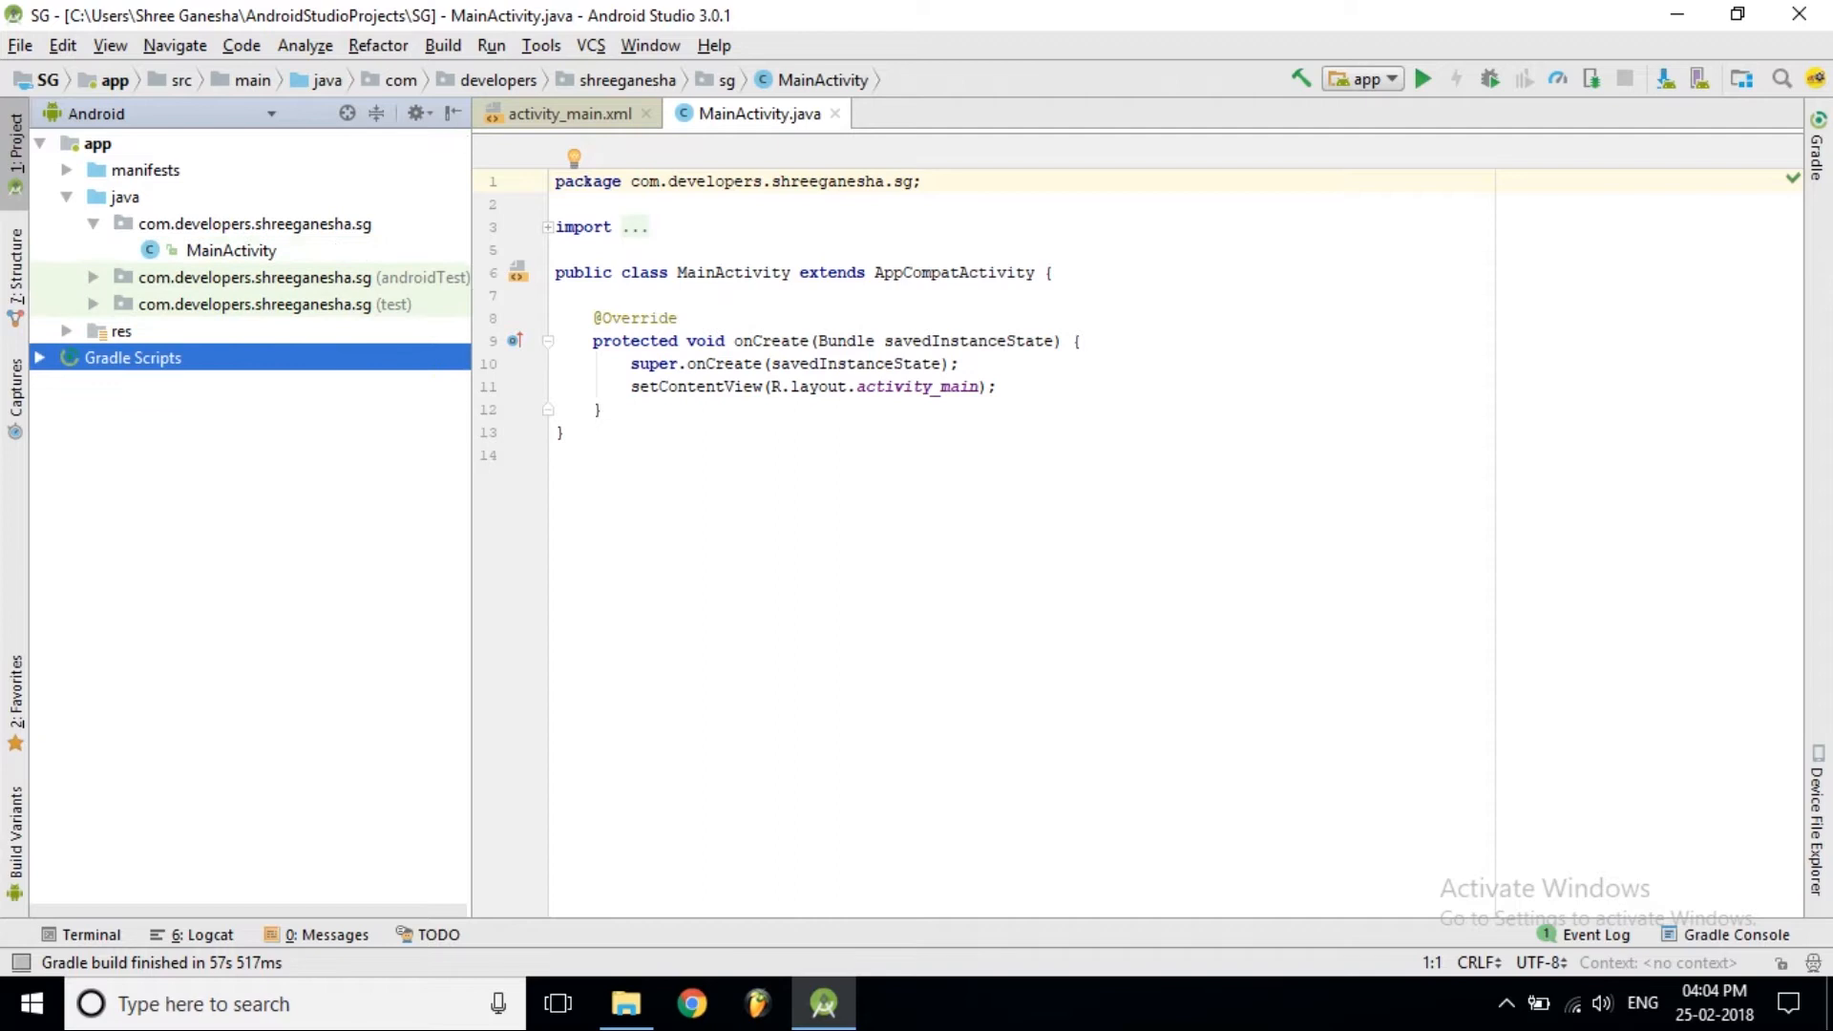
click(120, 331)
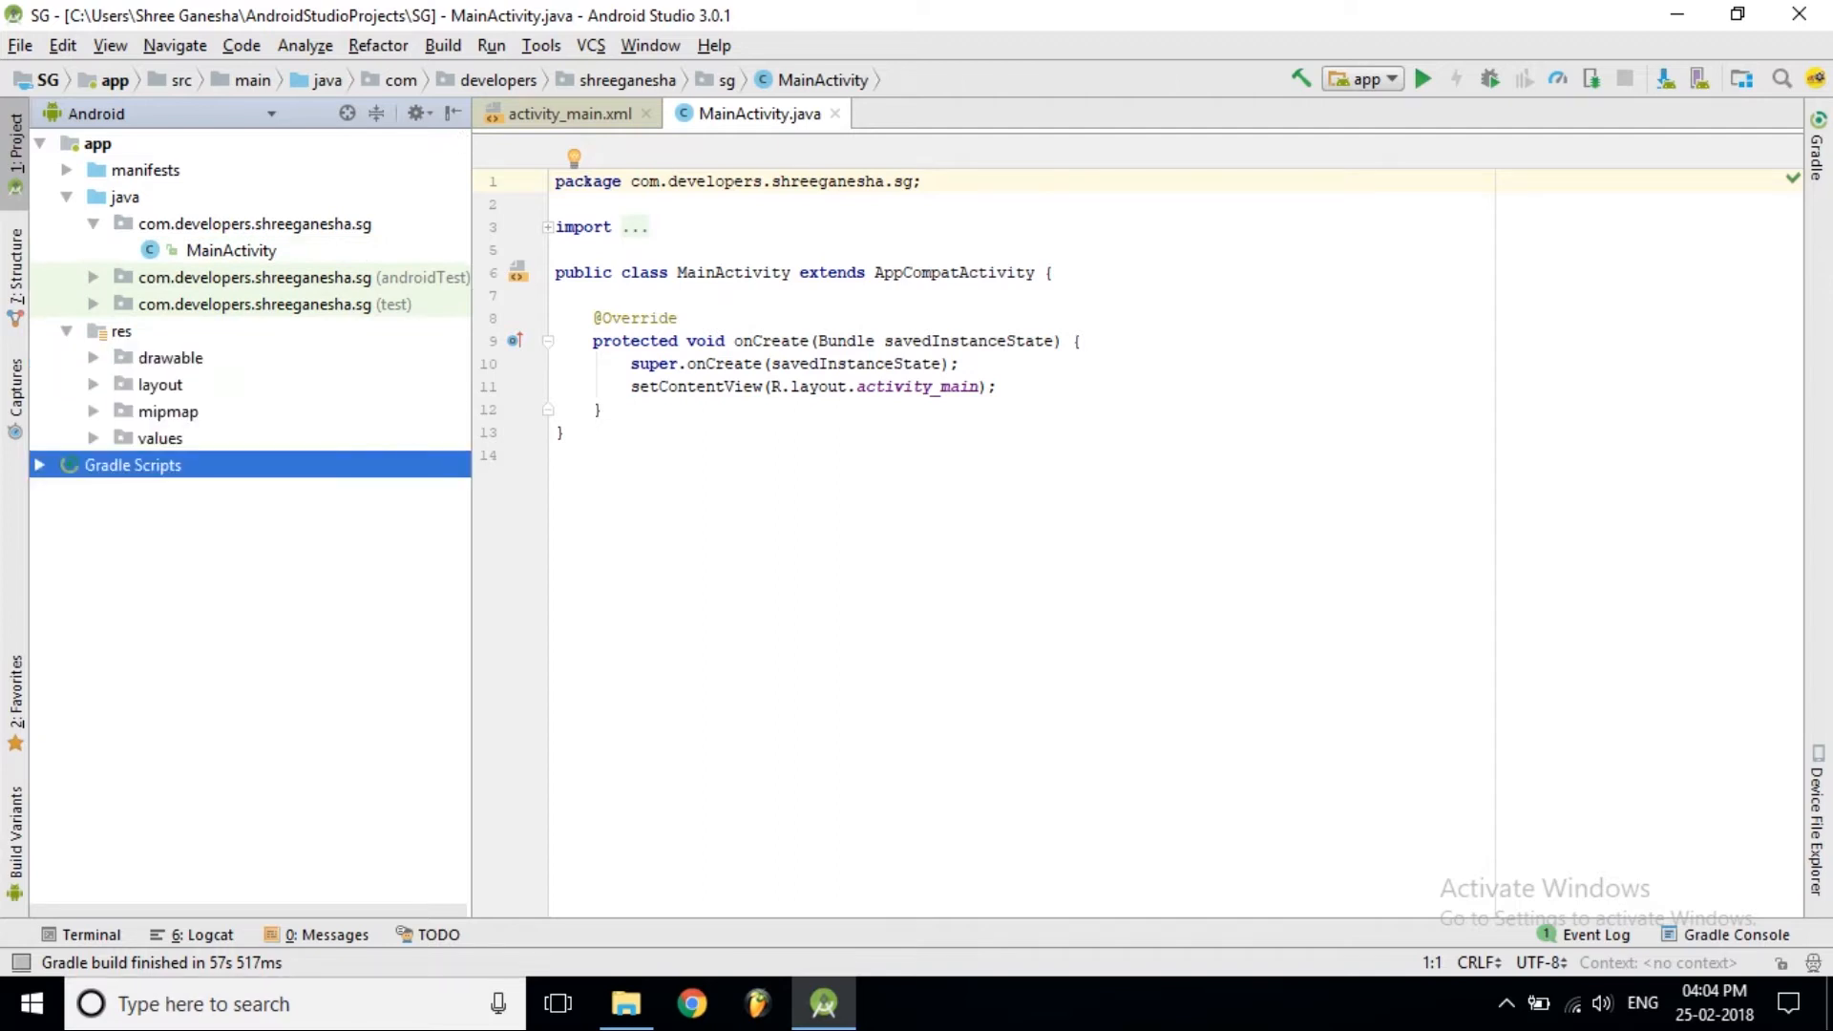
click(566, 114)
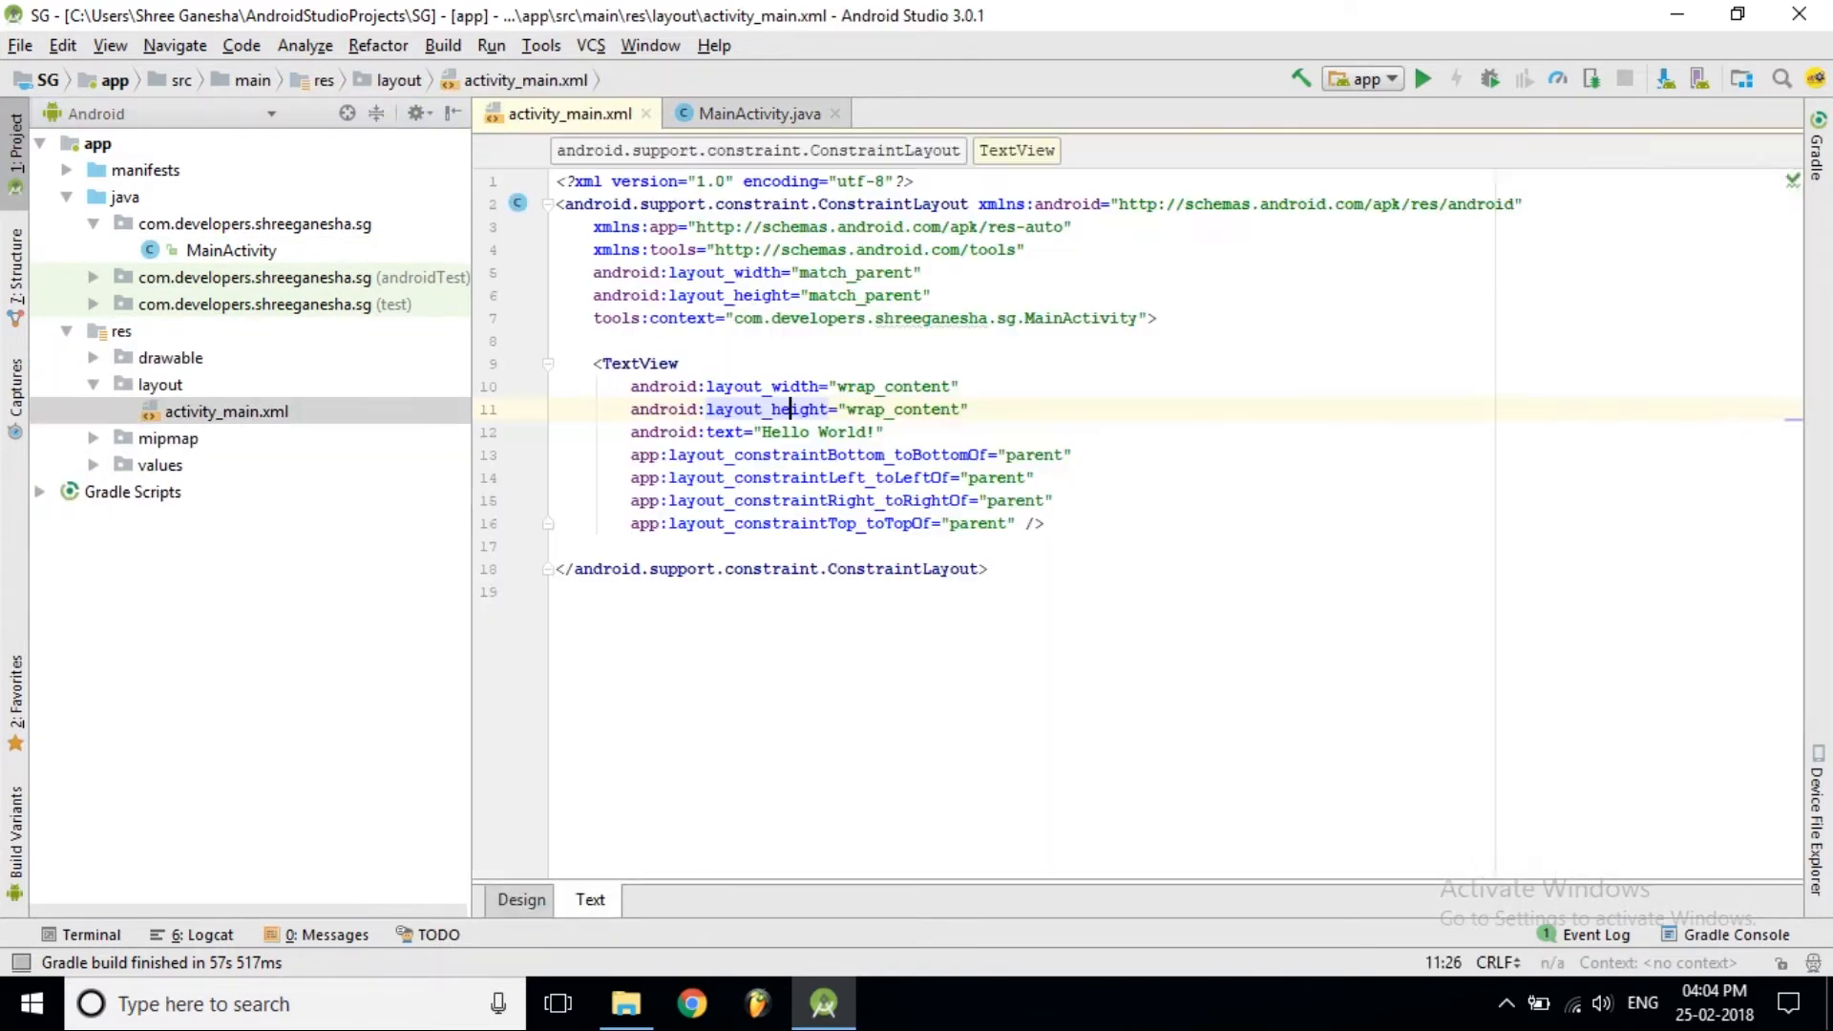
click(1811, 239)
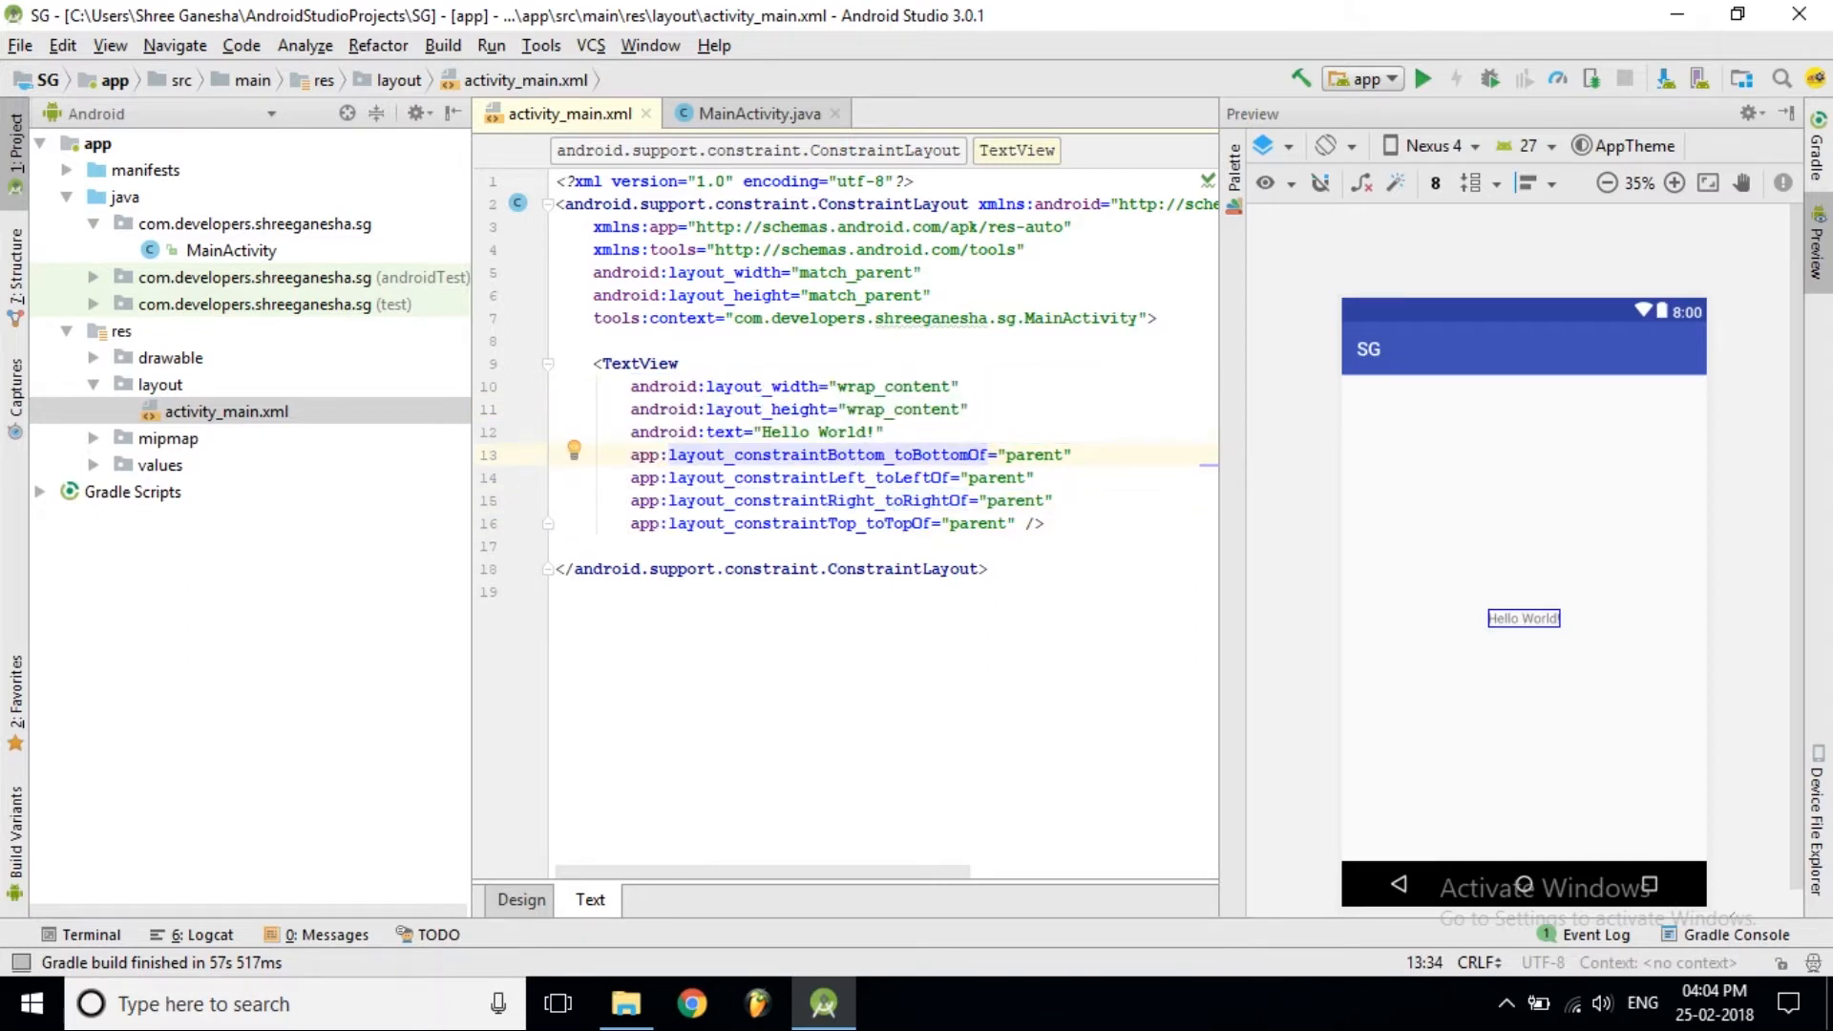
Replace the TextView's 'Hello World!' text with '0'
double_click(809, 431)
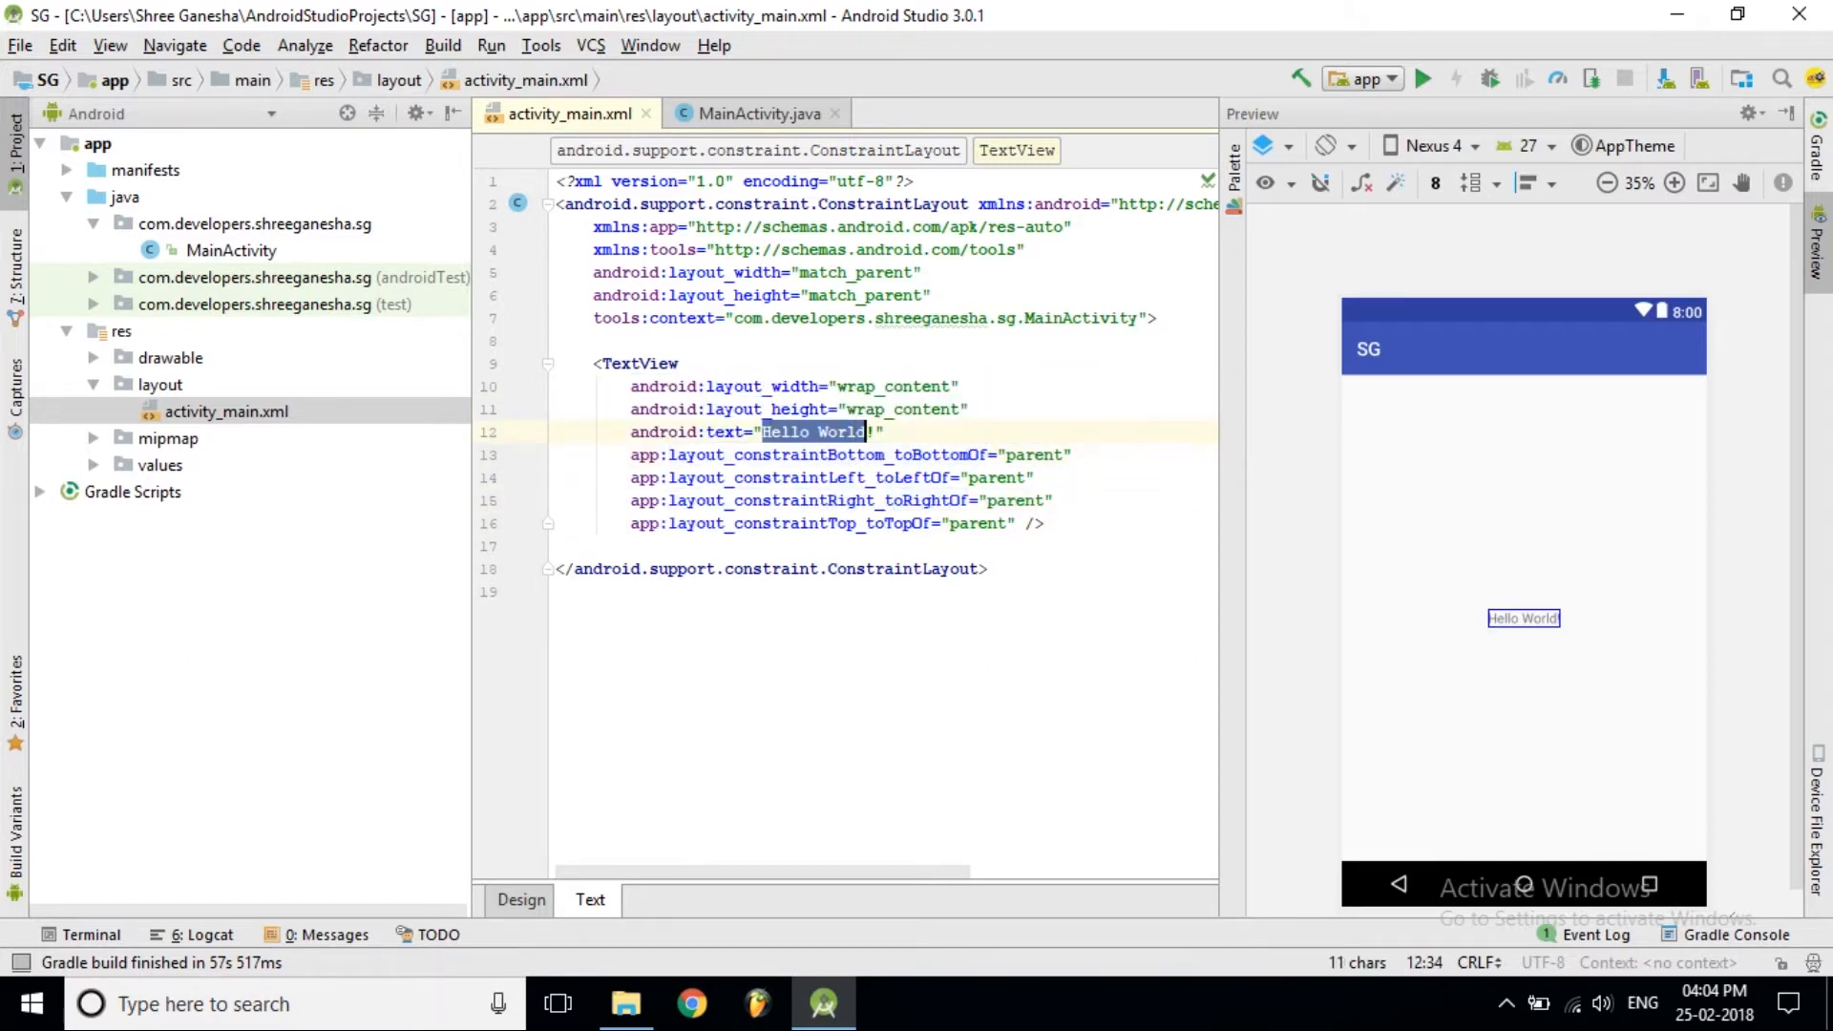
text(0!)
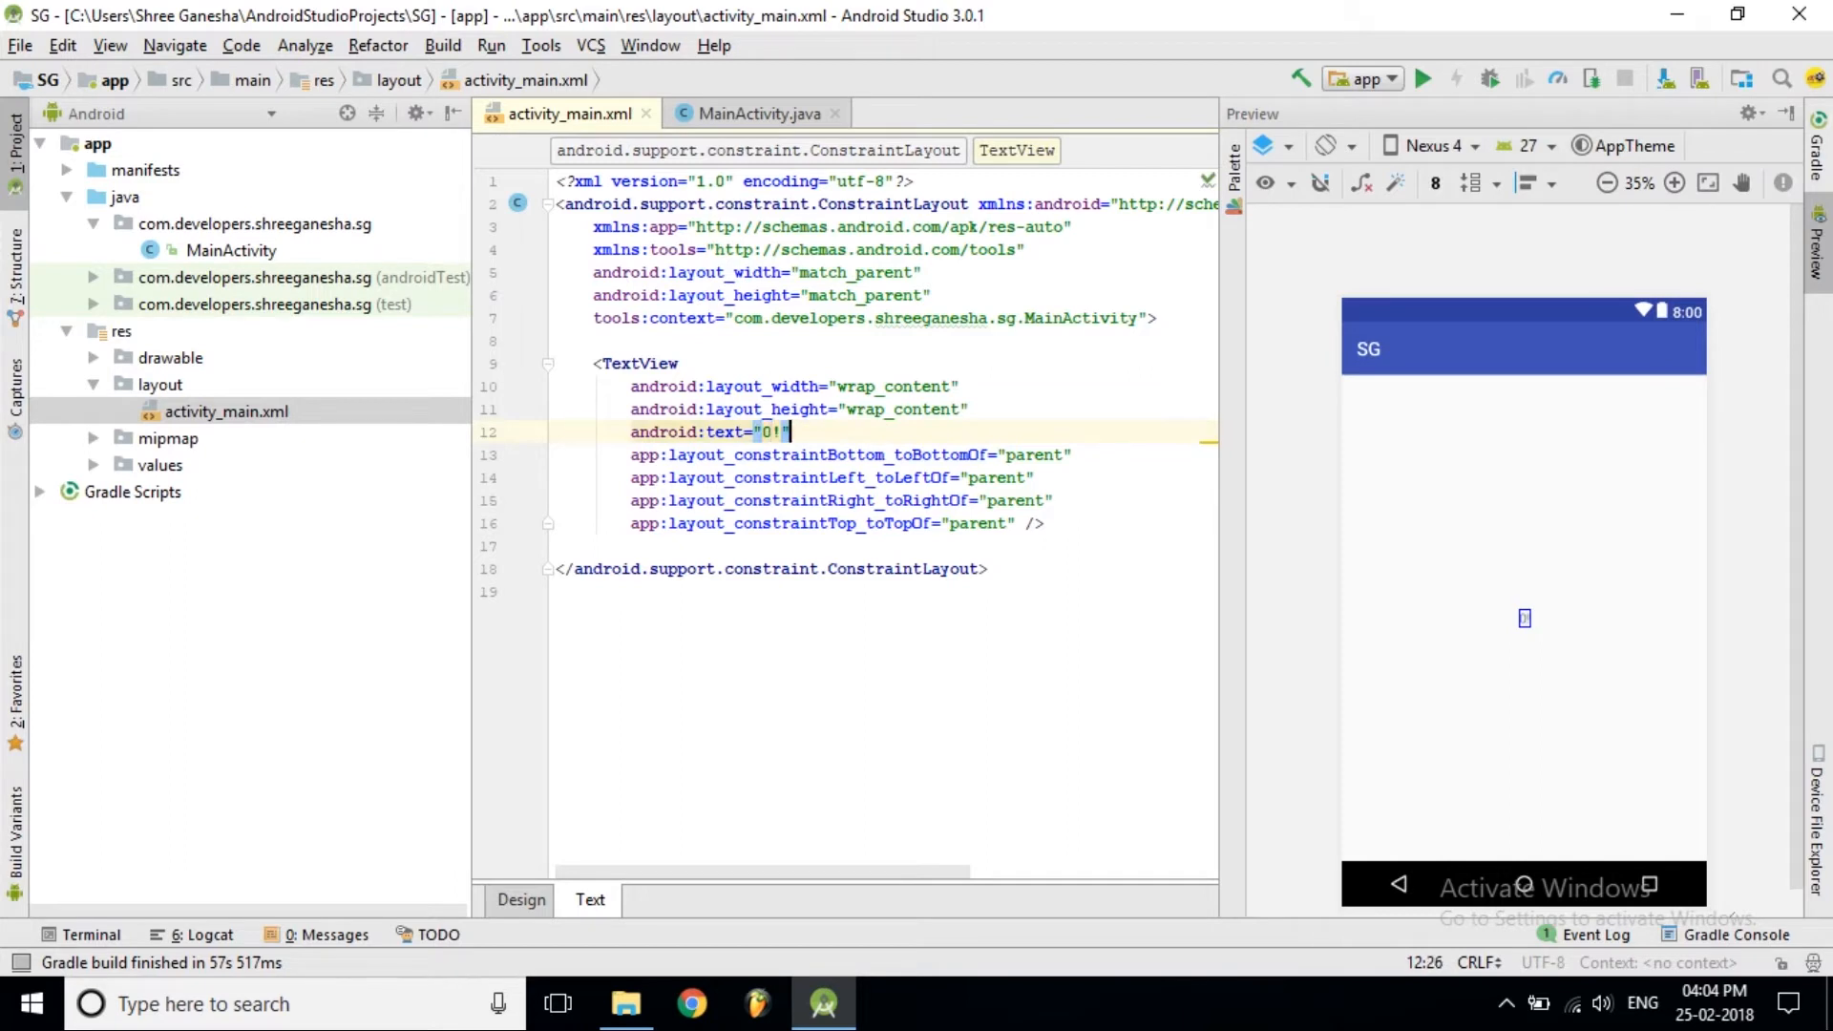
key(Return)
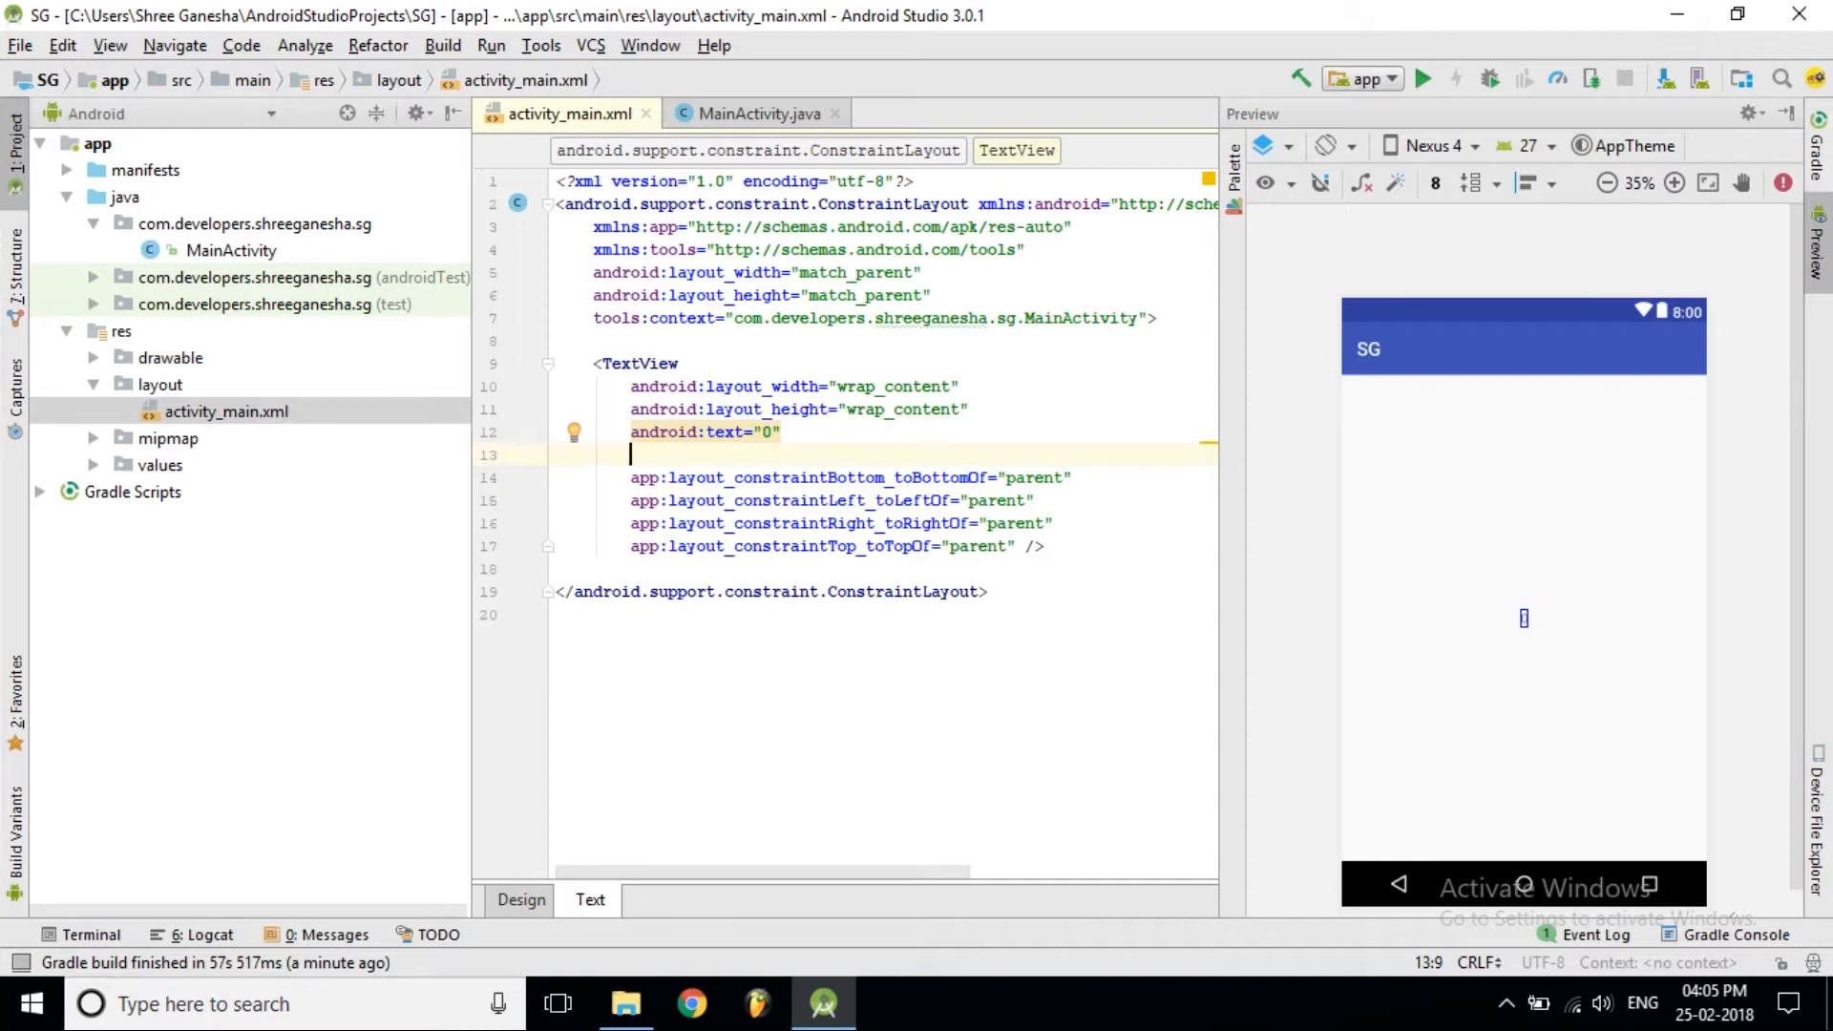
Set the TextView's textSize to 120sp and textStyle to bold
text(textSize="30sp)
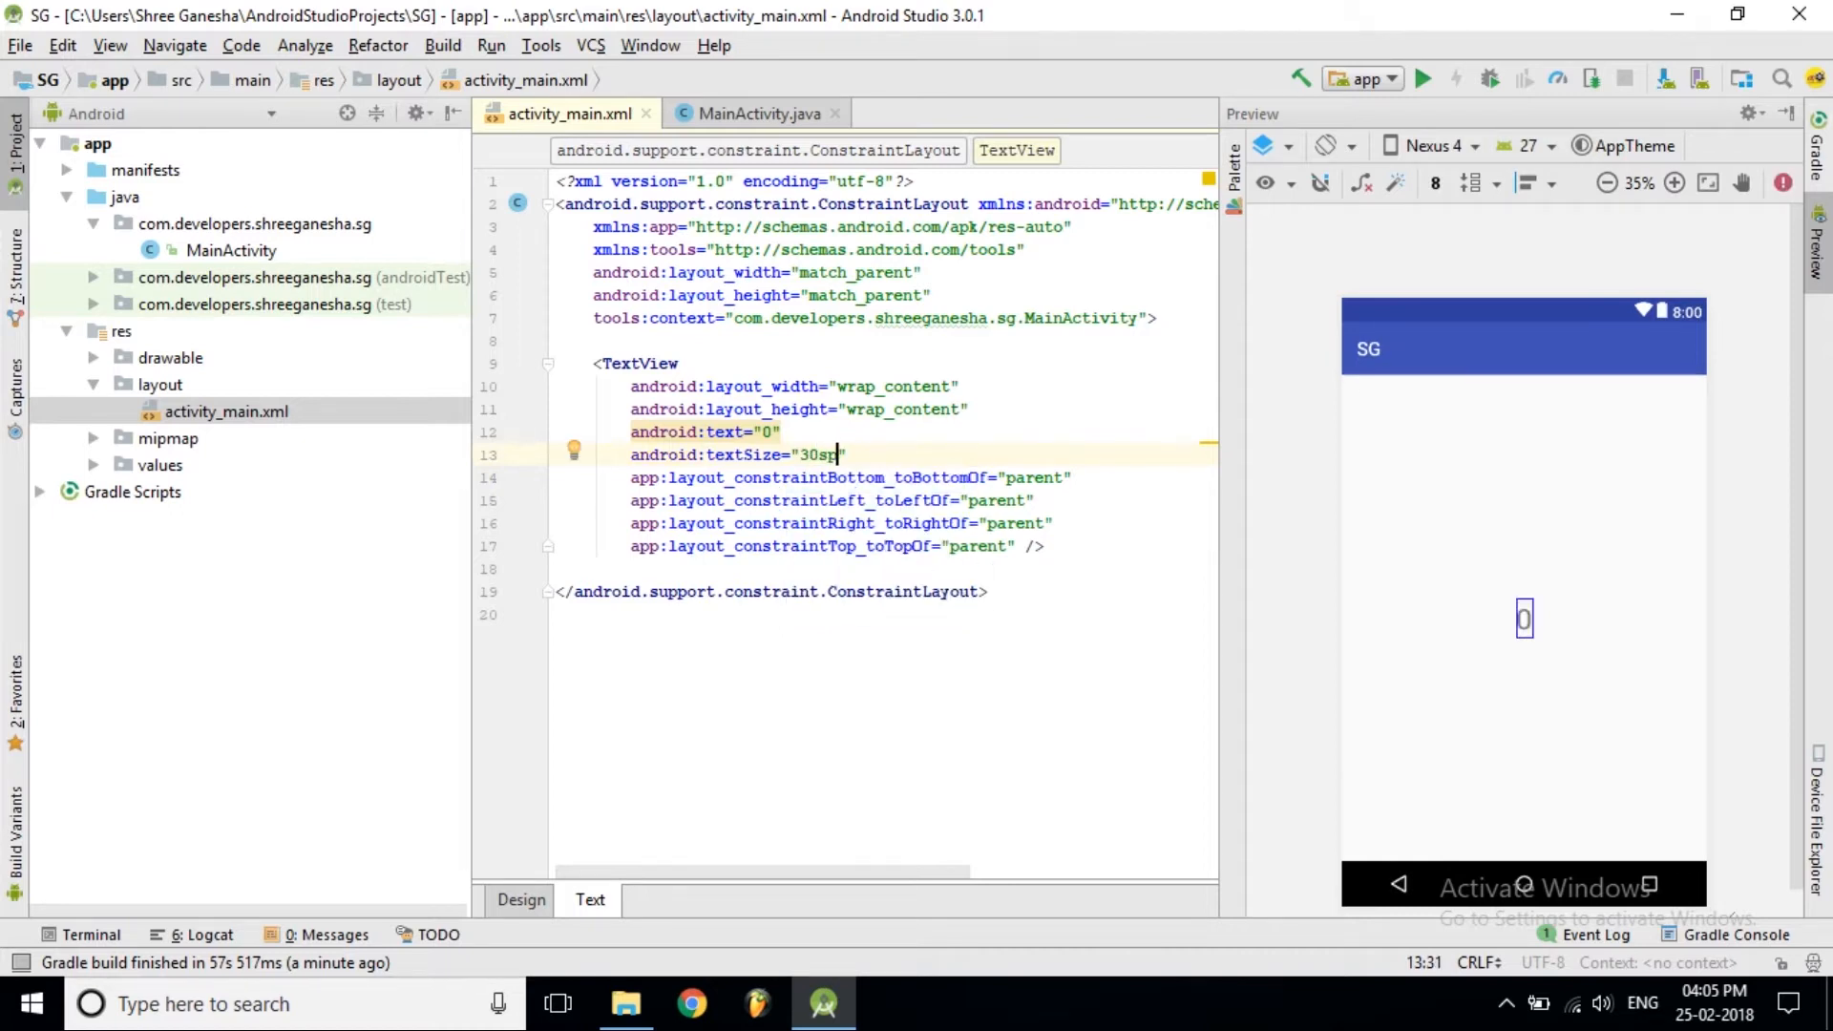
key(Backspace)
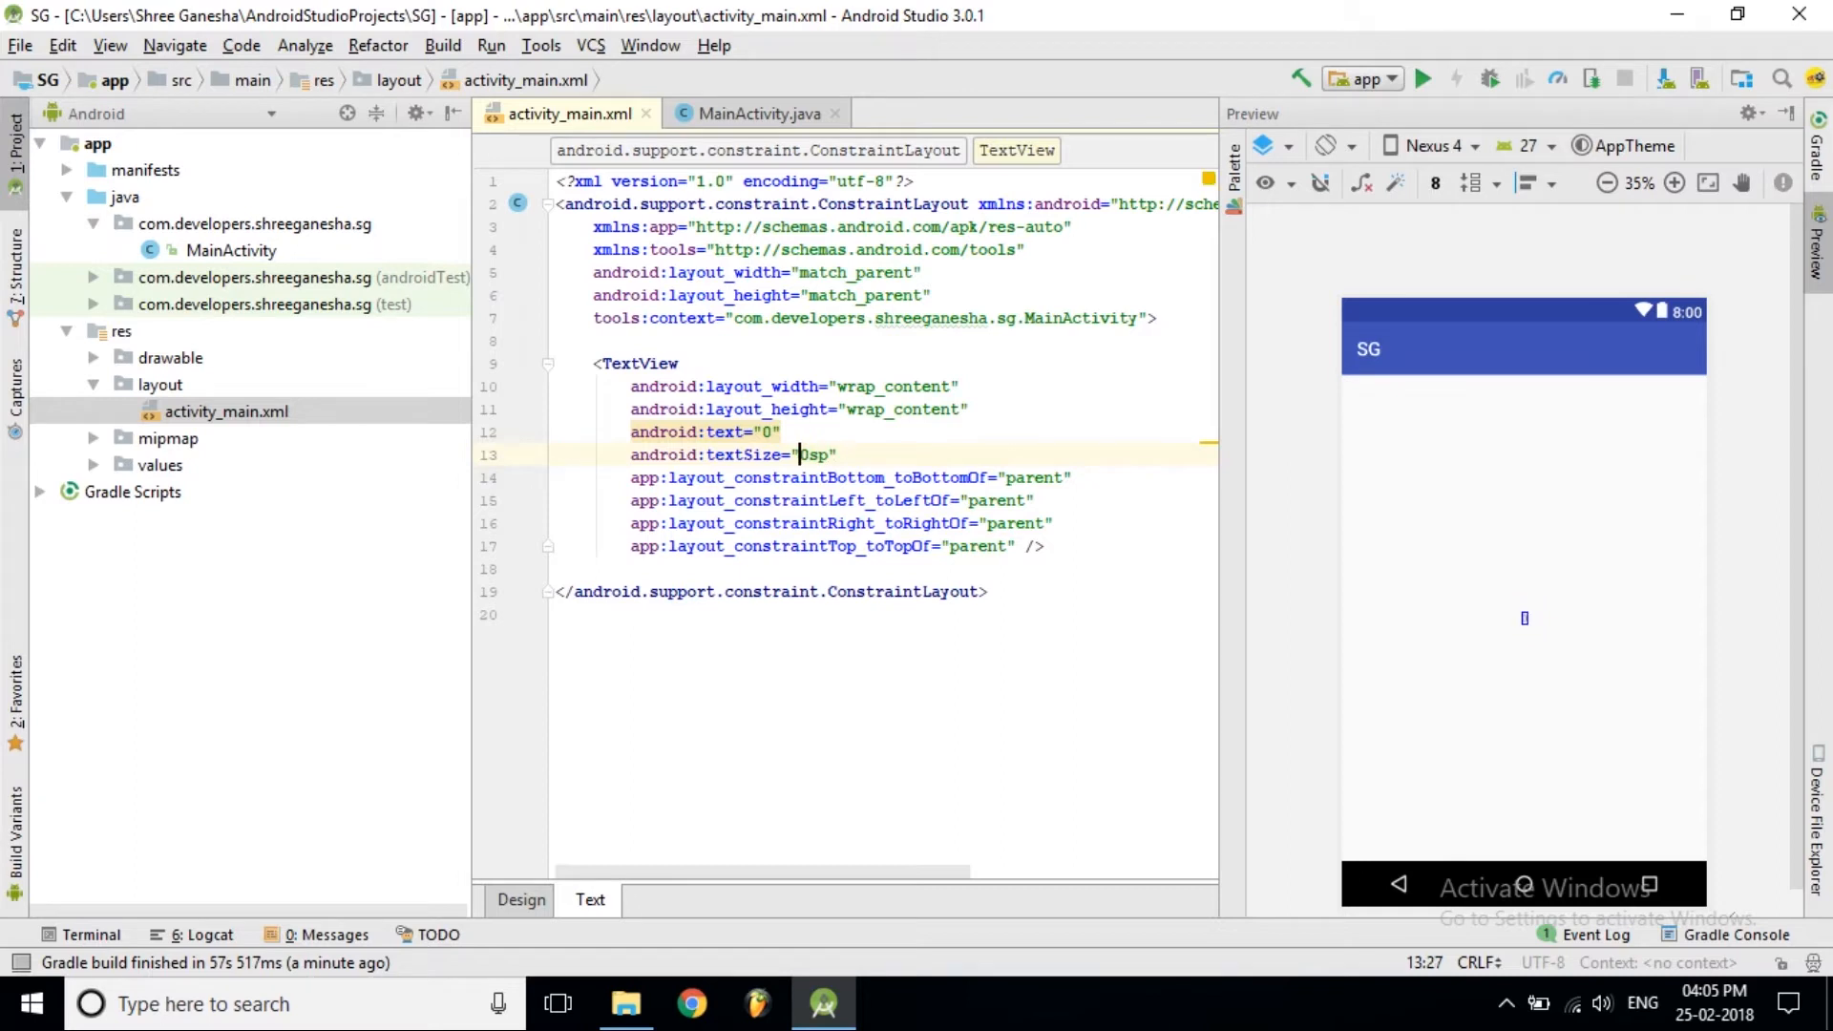
click(1523, 618)
text(12)
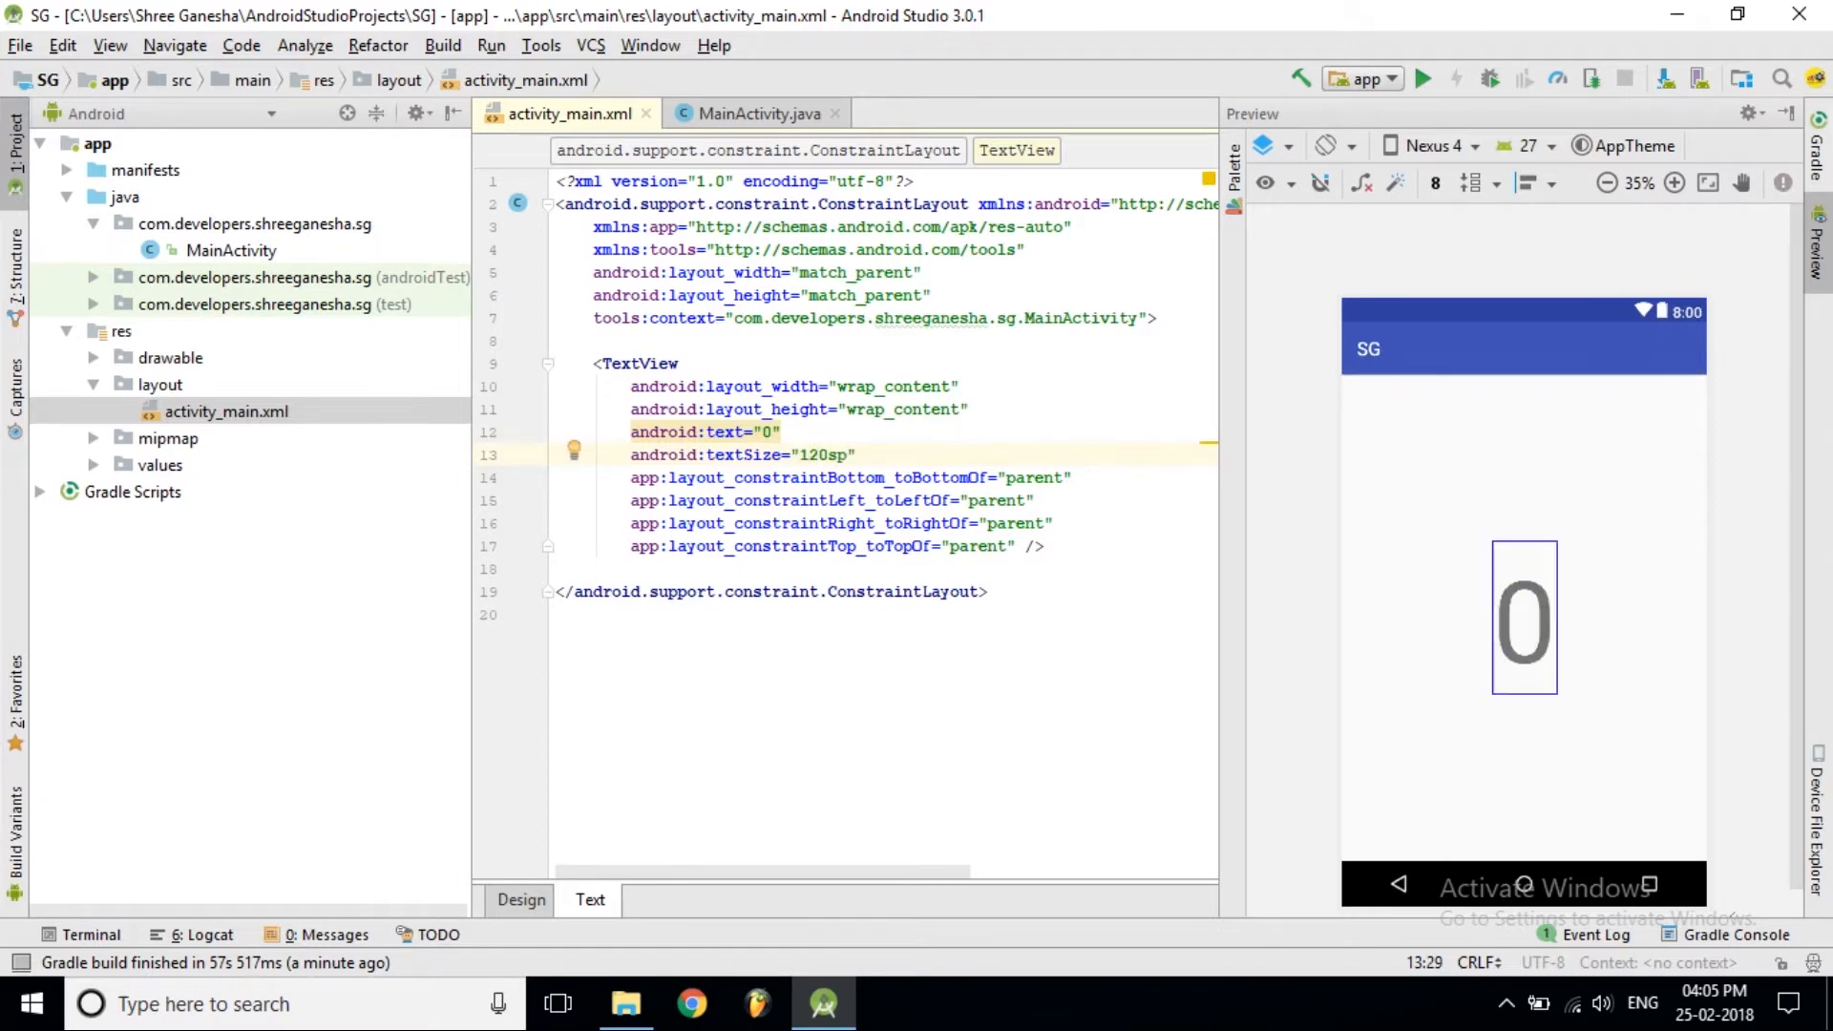
text(st)
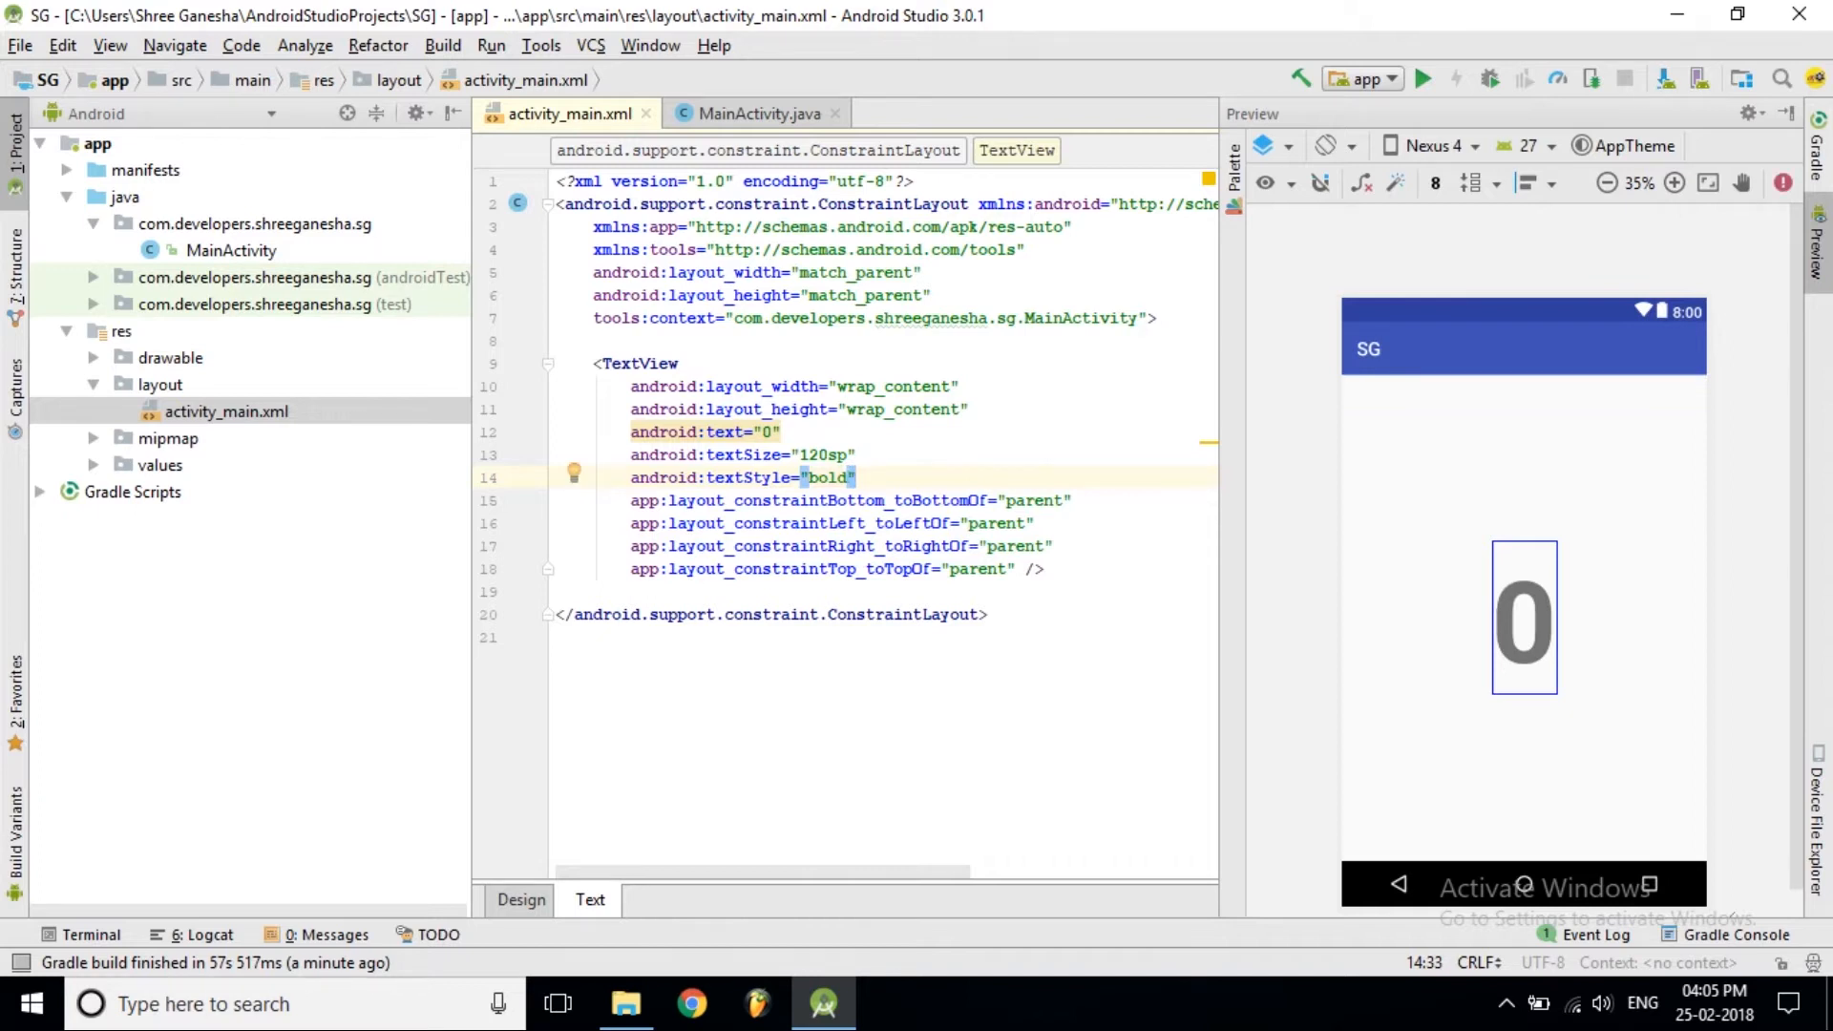
Give the TextView the id @+id/number
click(678, 364)
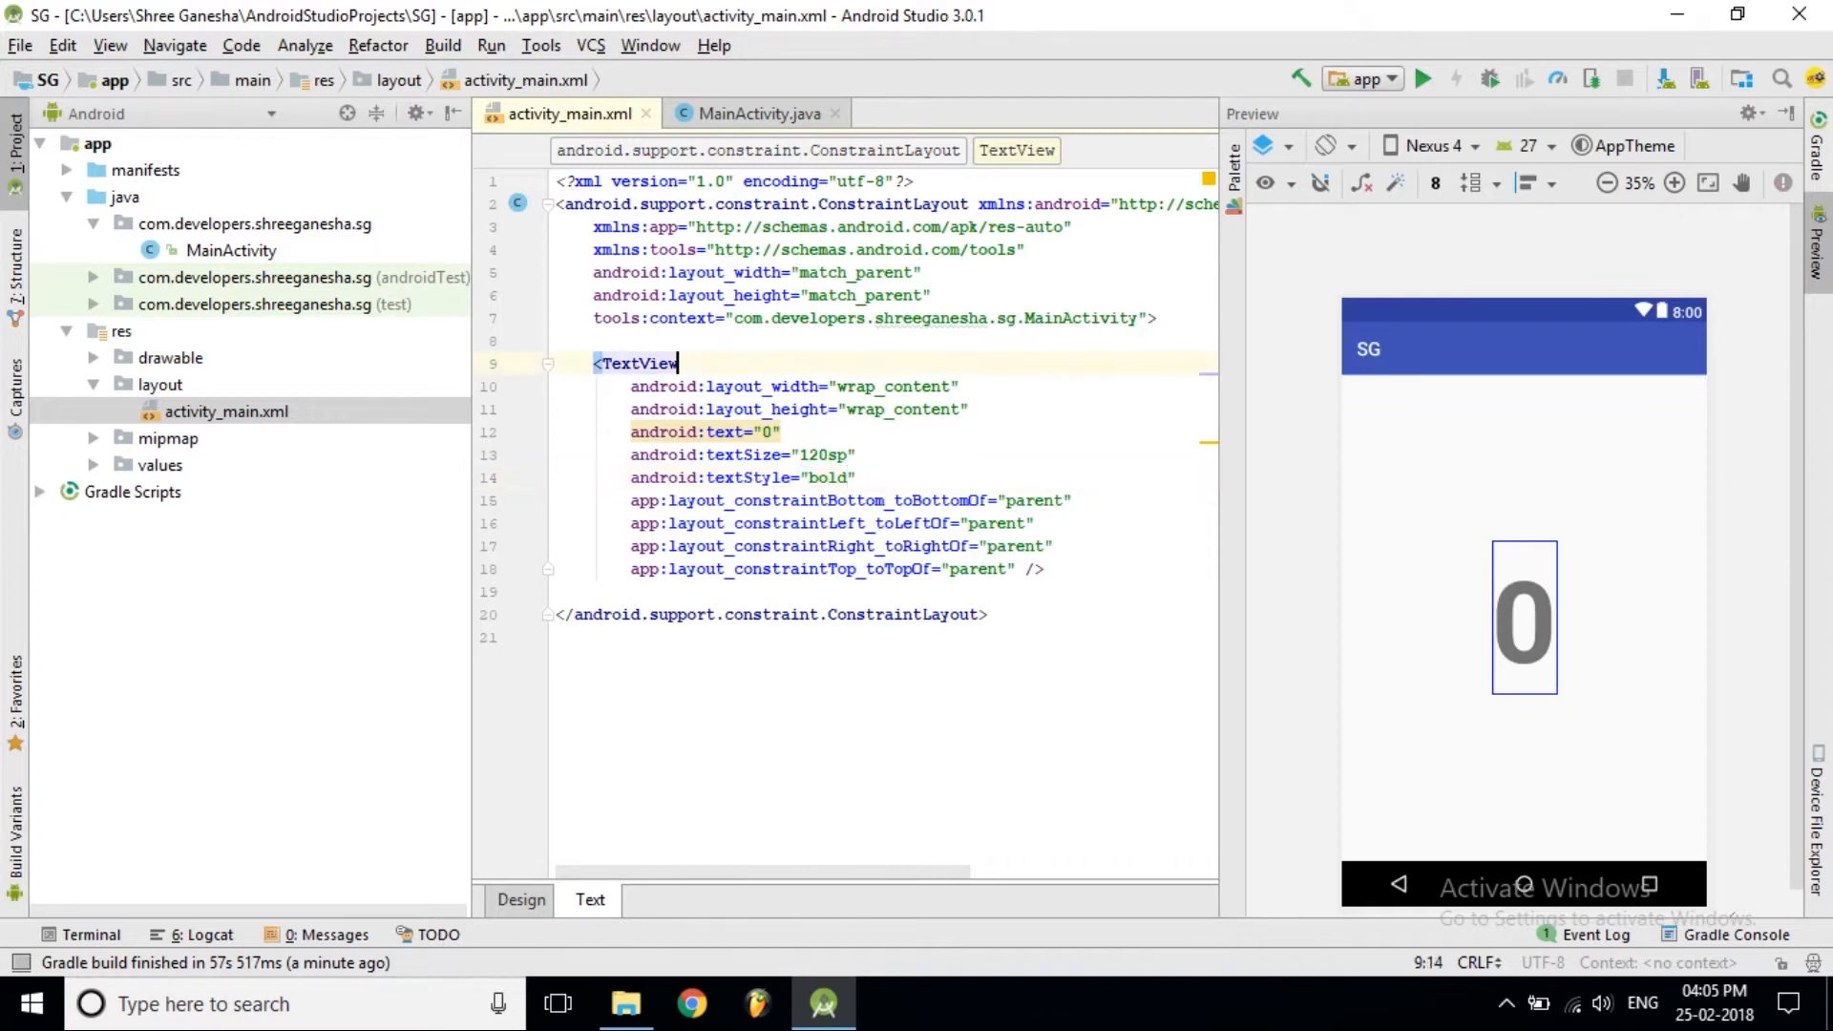
text(android:id=")
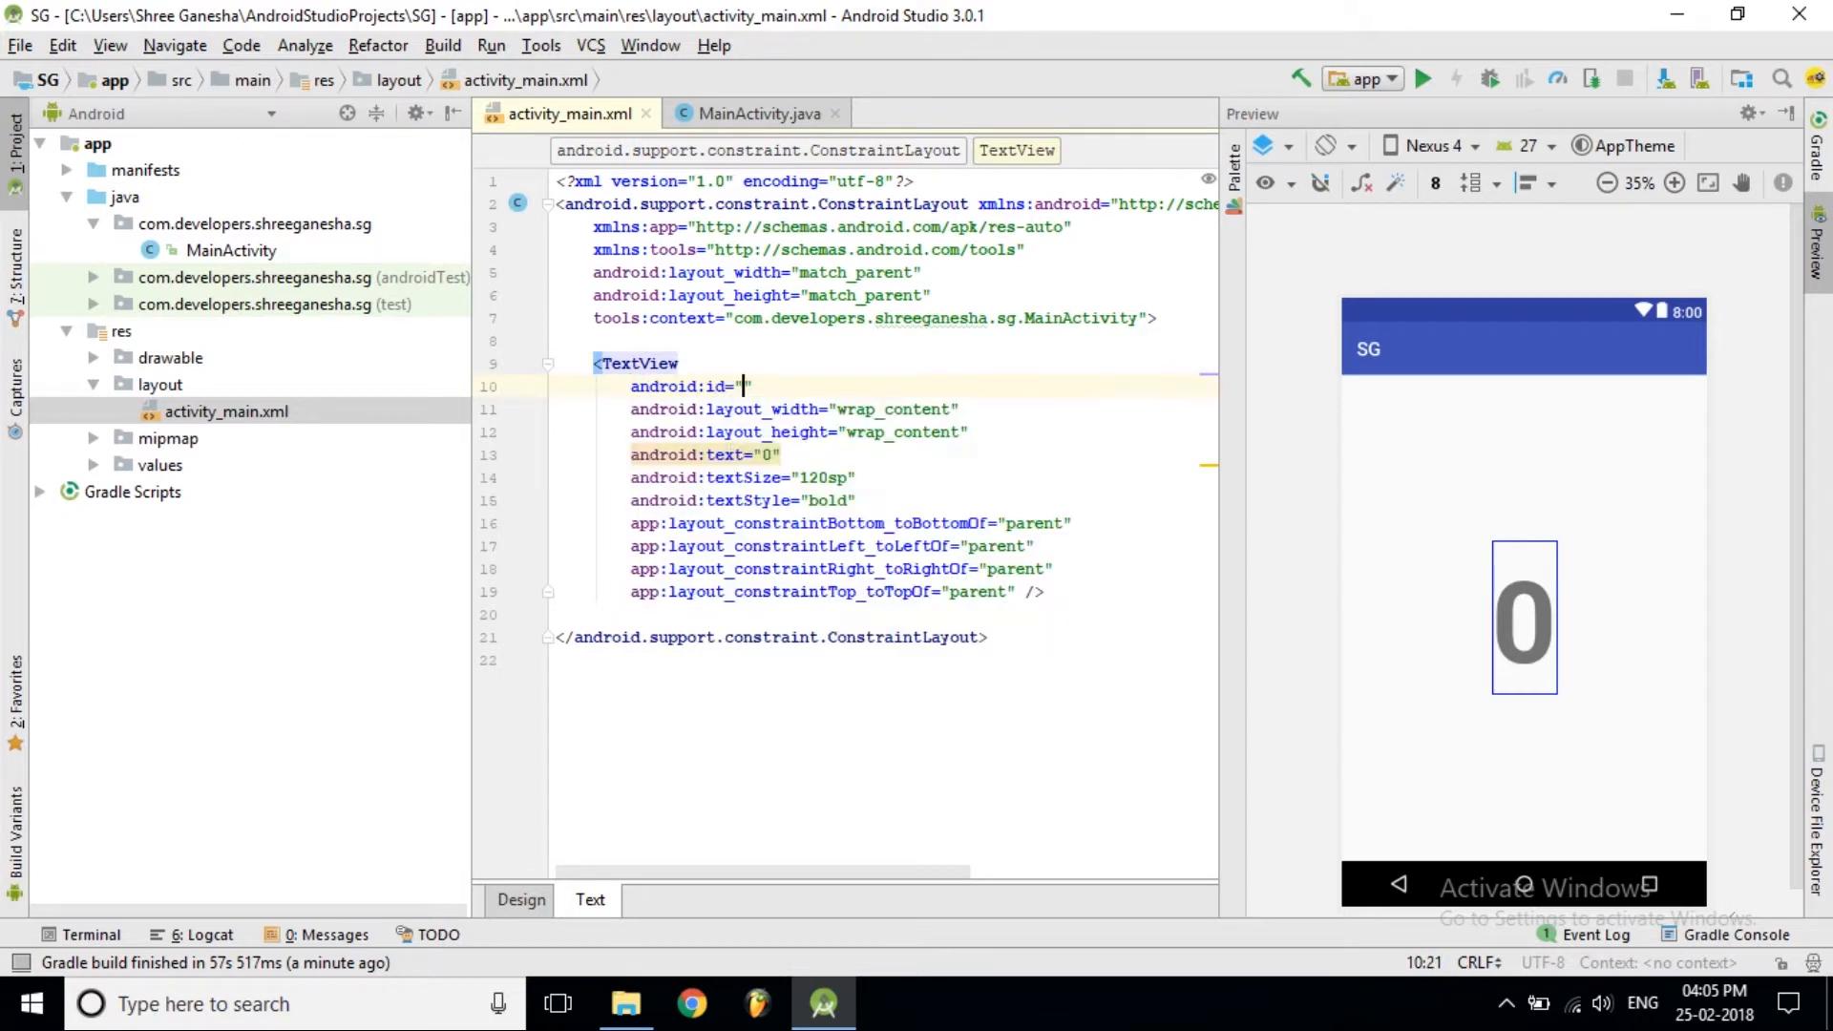
text(@+id/)
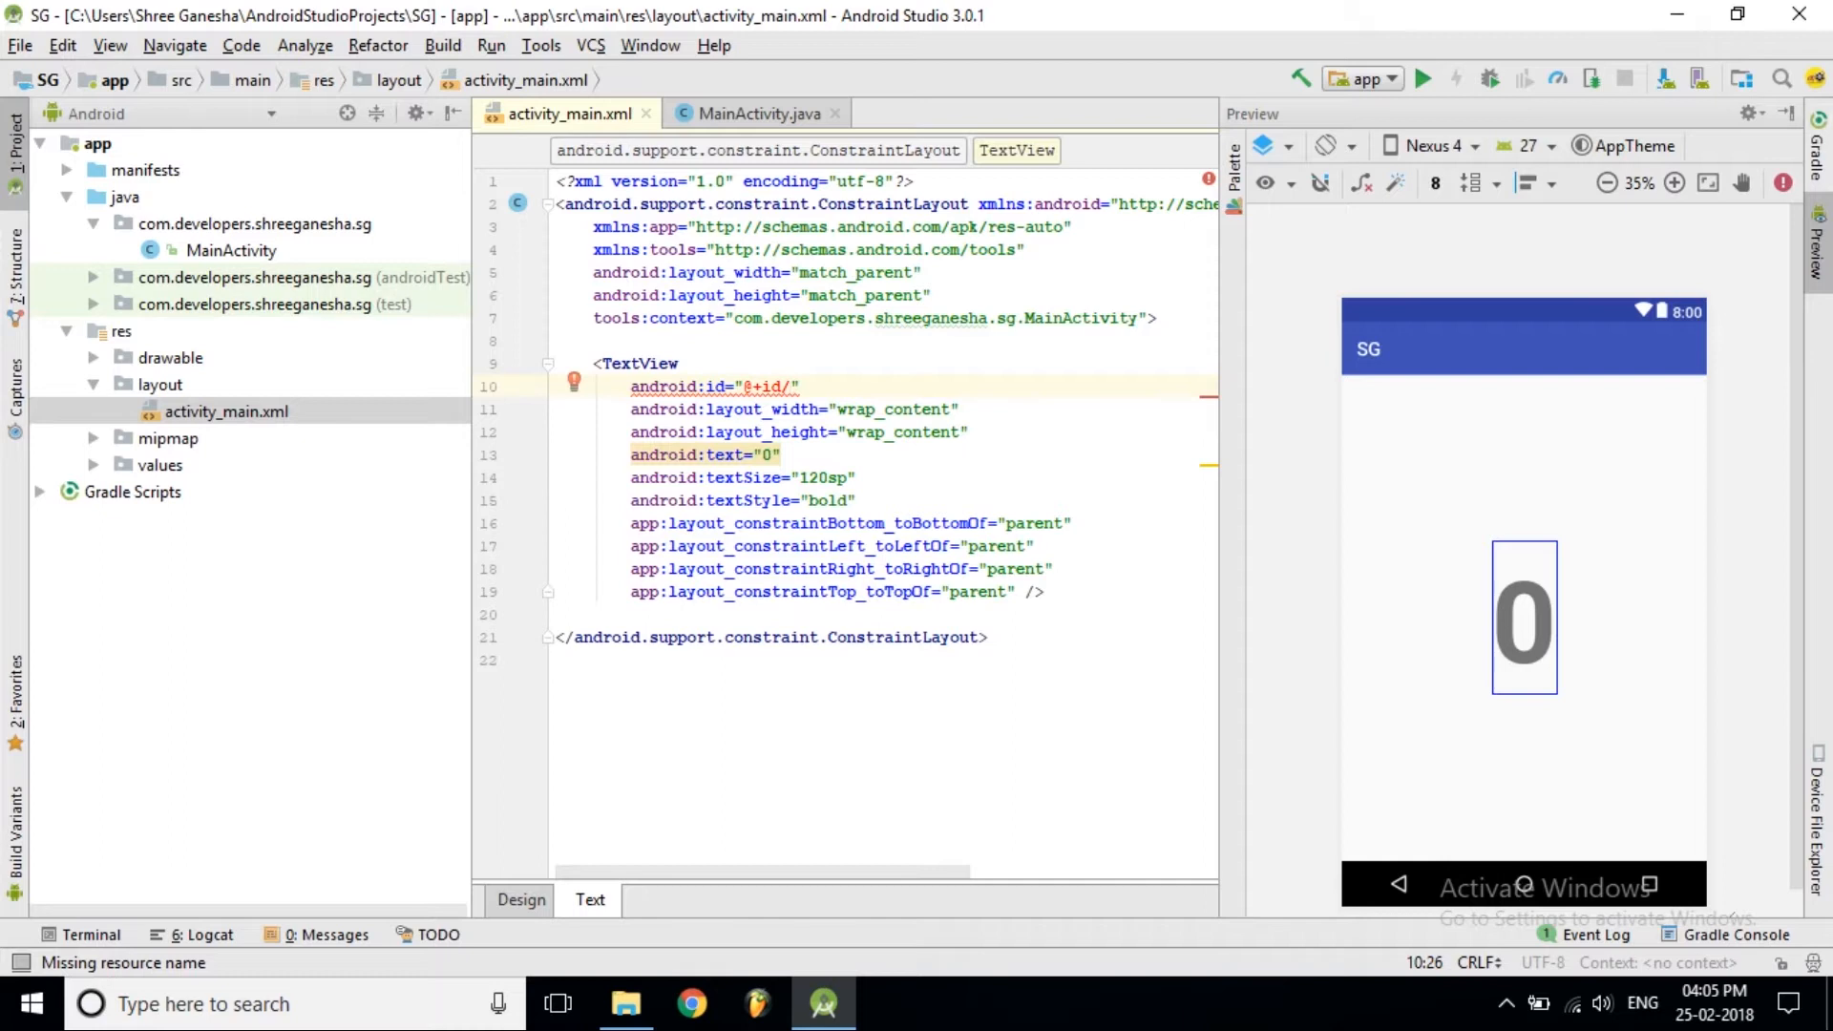
text(num)
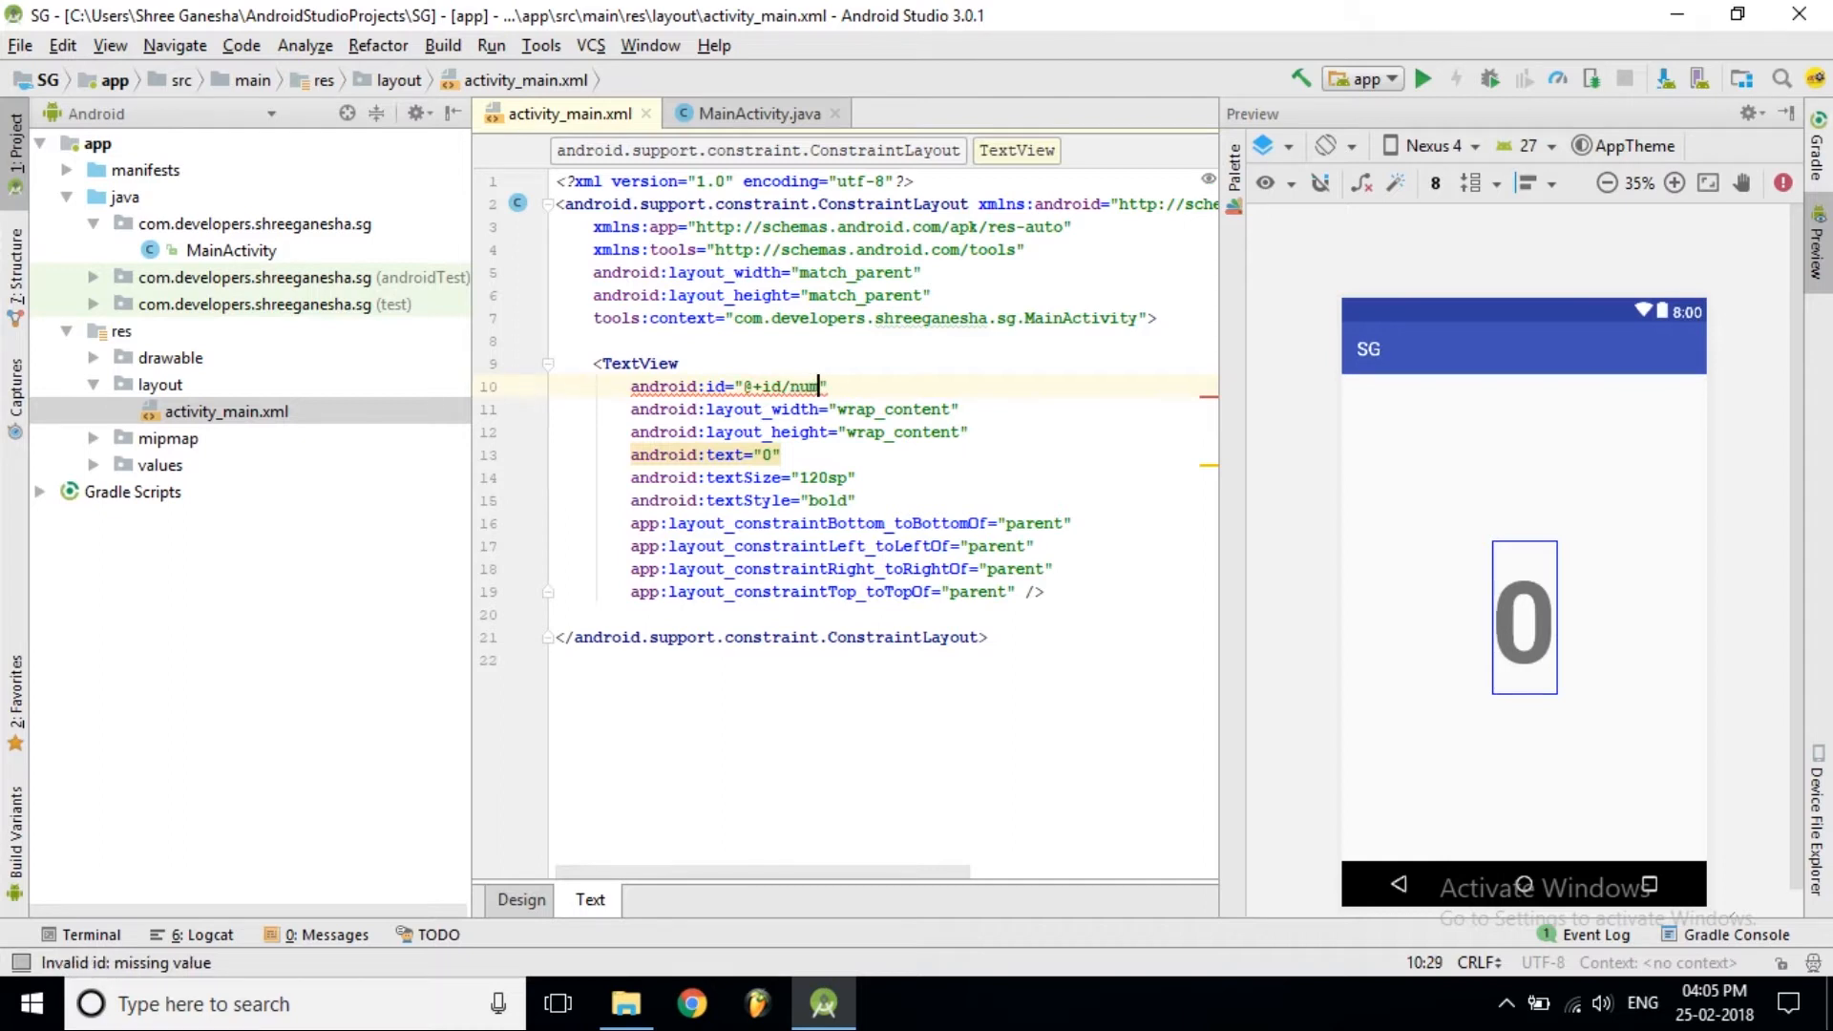
text(ber)
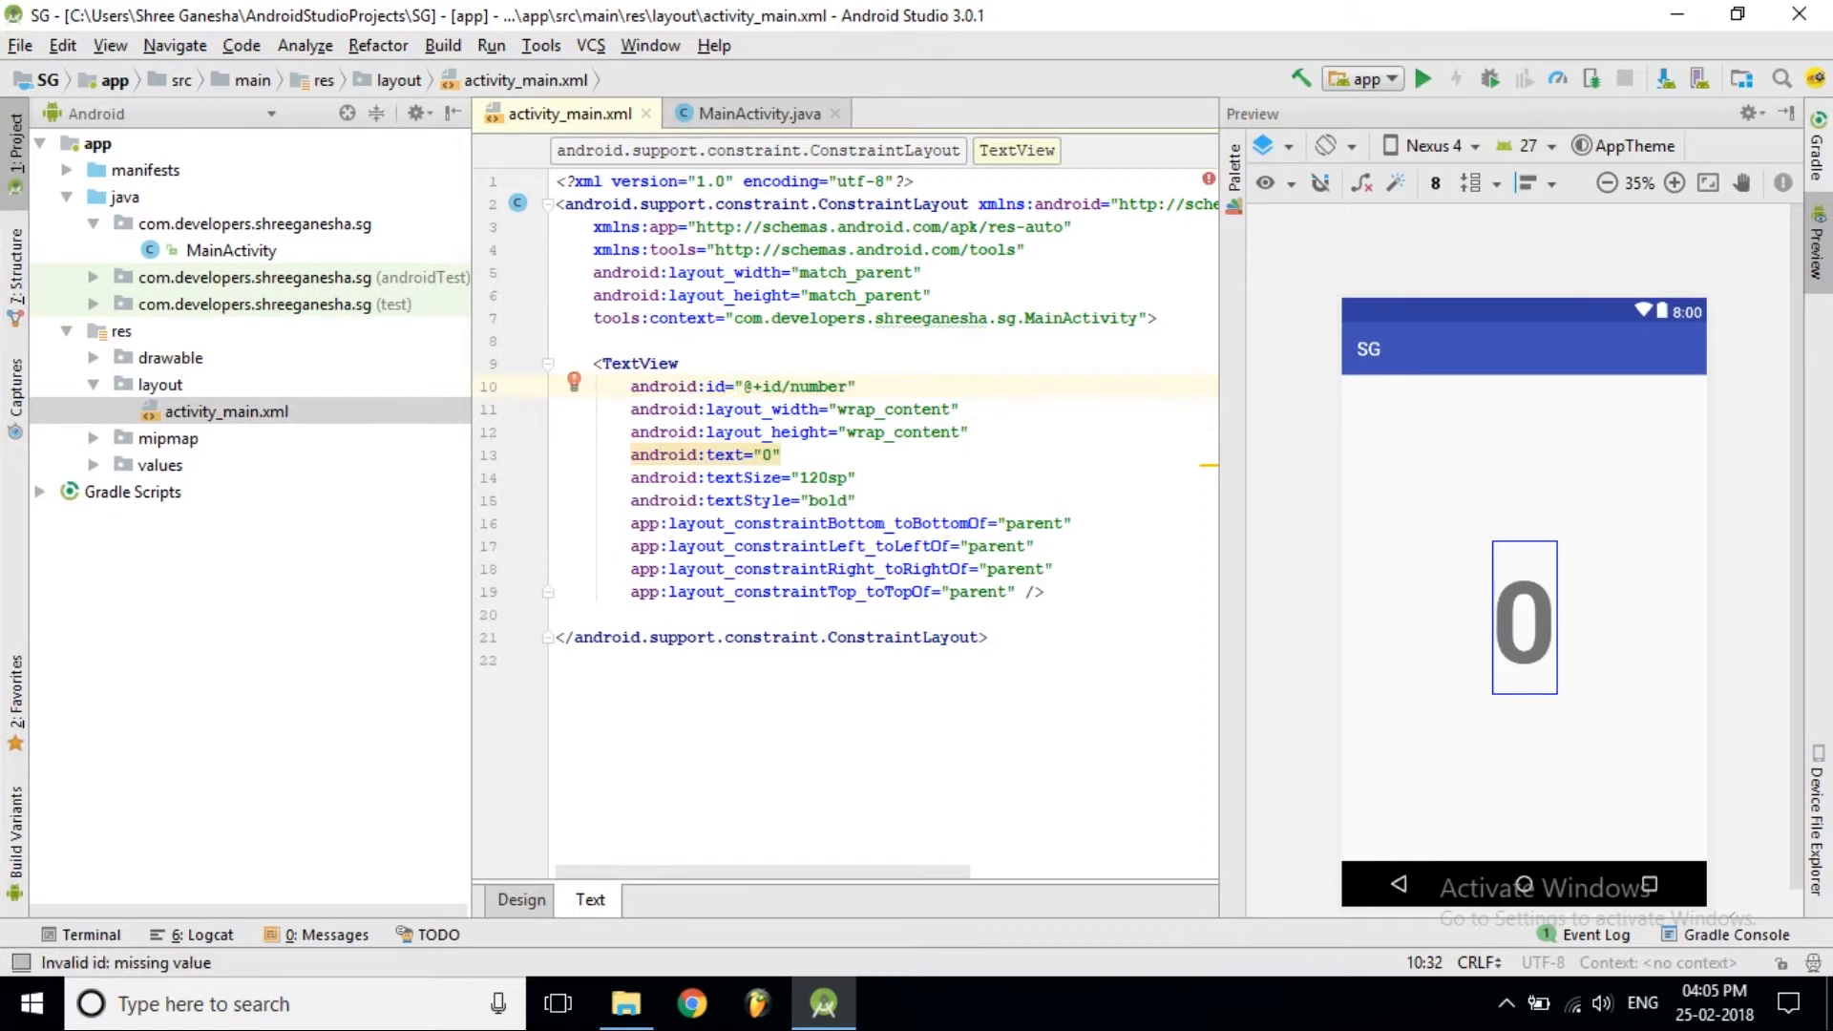
Declare a TextView field named number in MainActivity.java
click(755, 113)
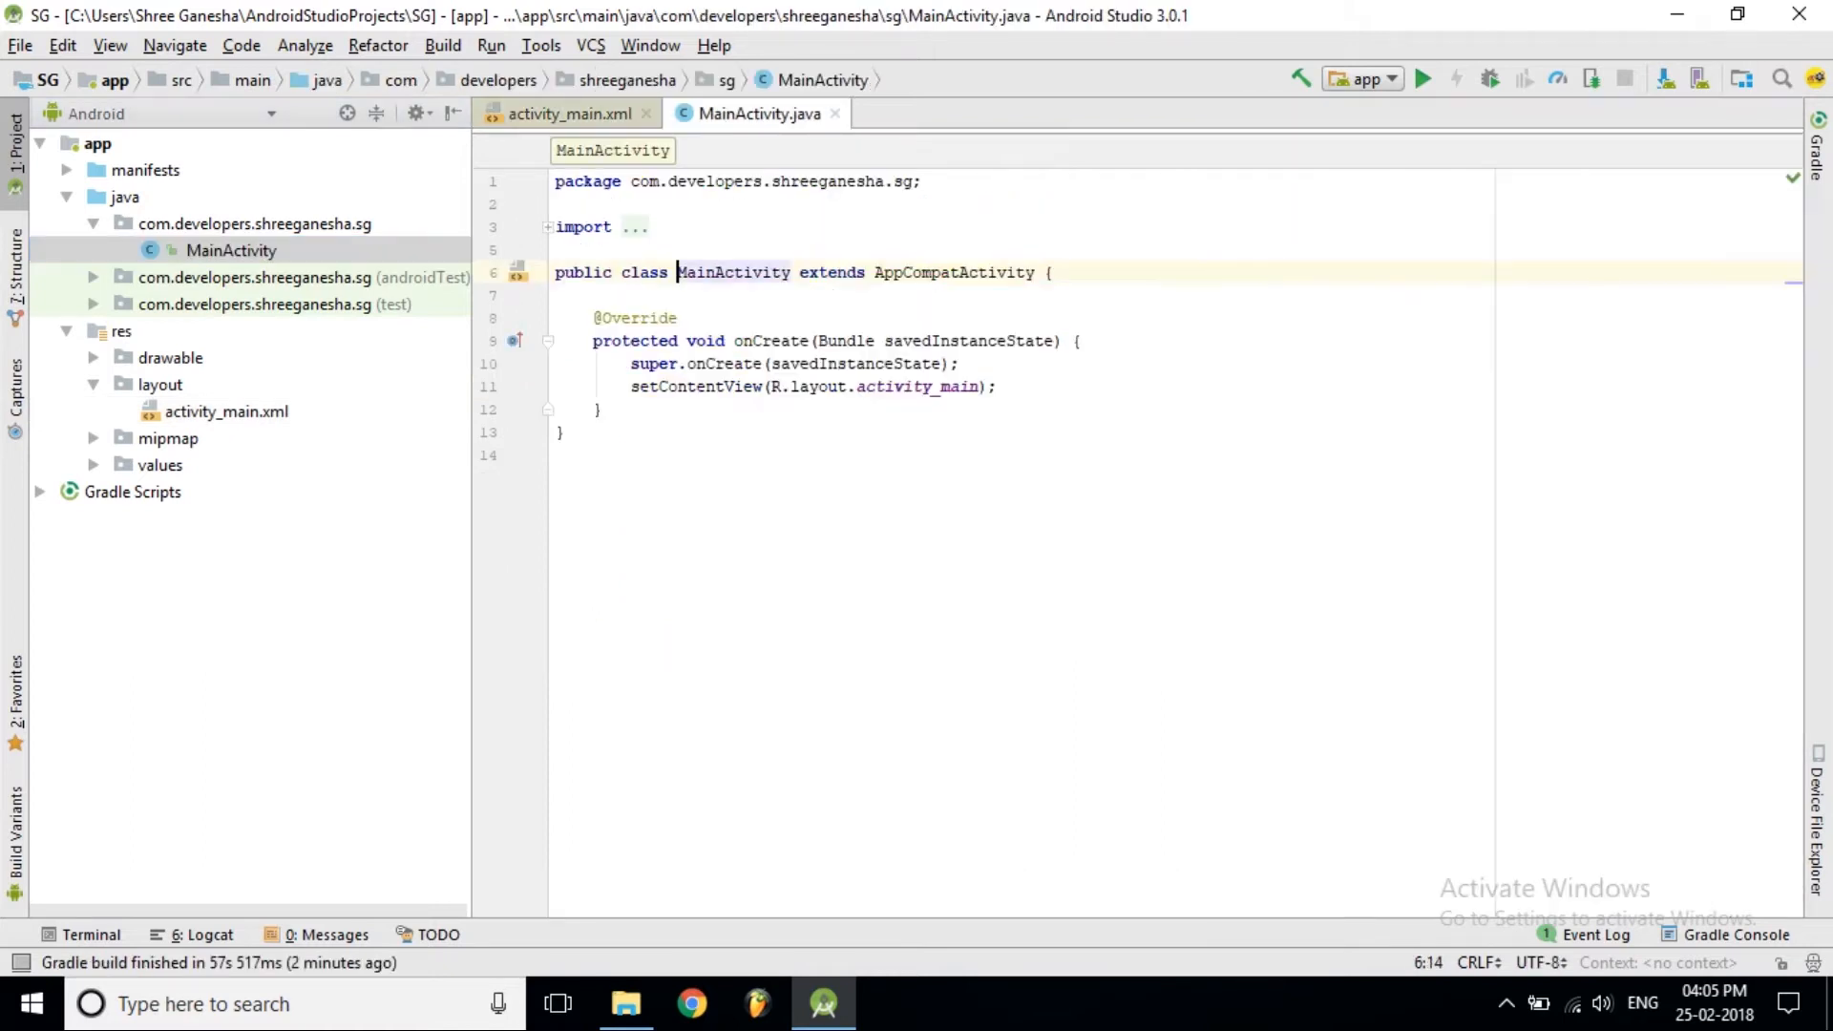
key(Enter)
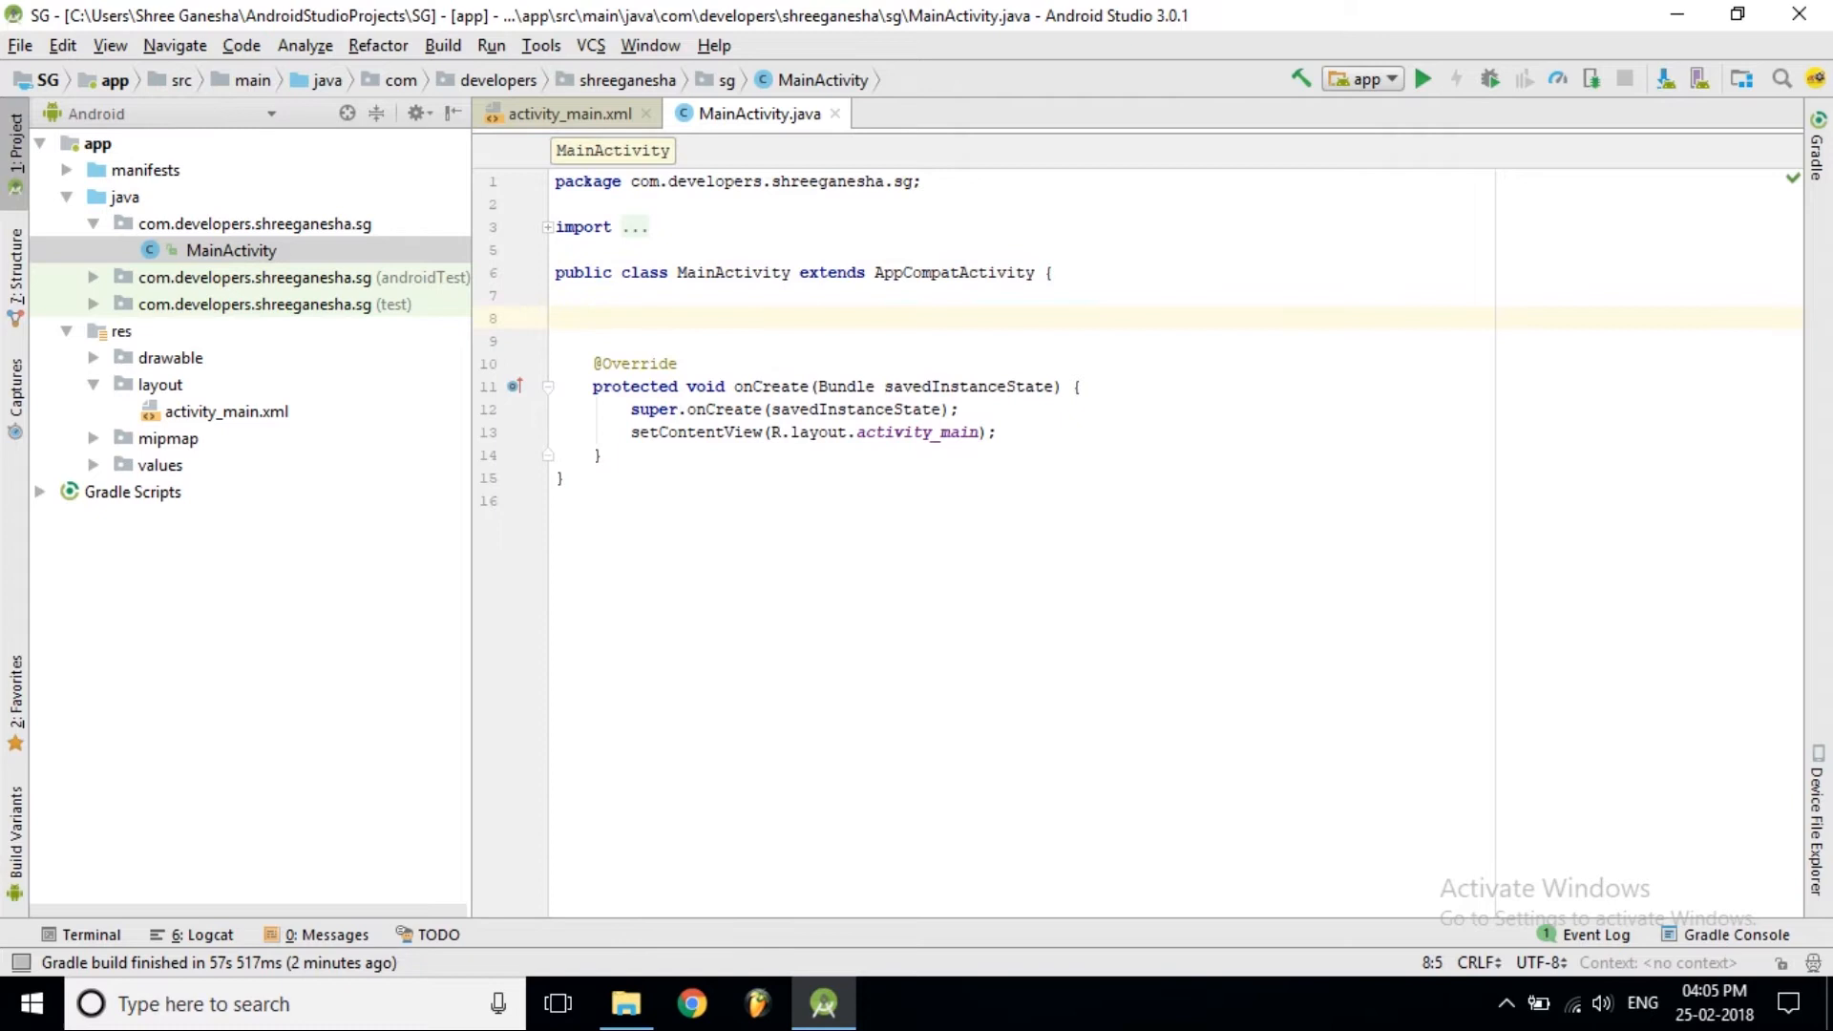
text(Te)
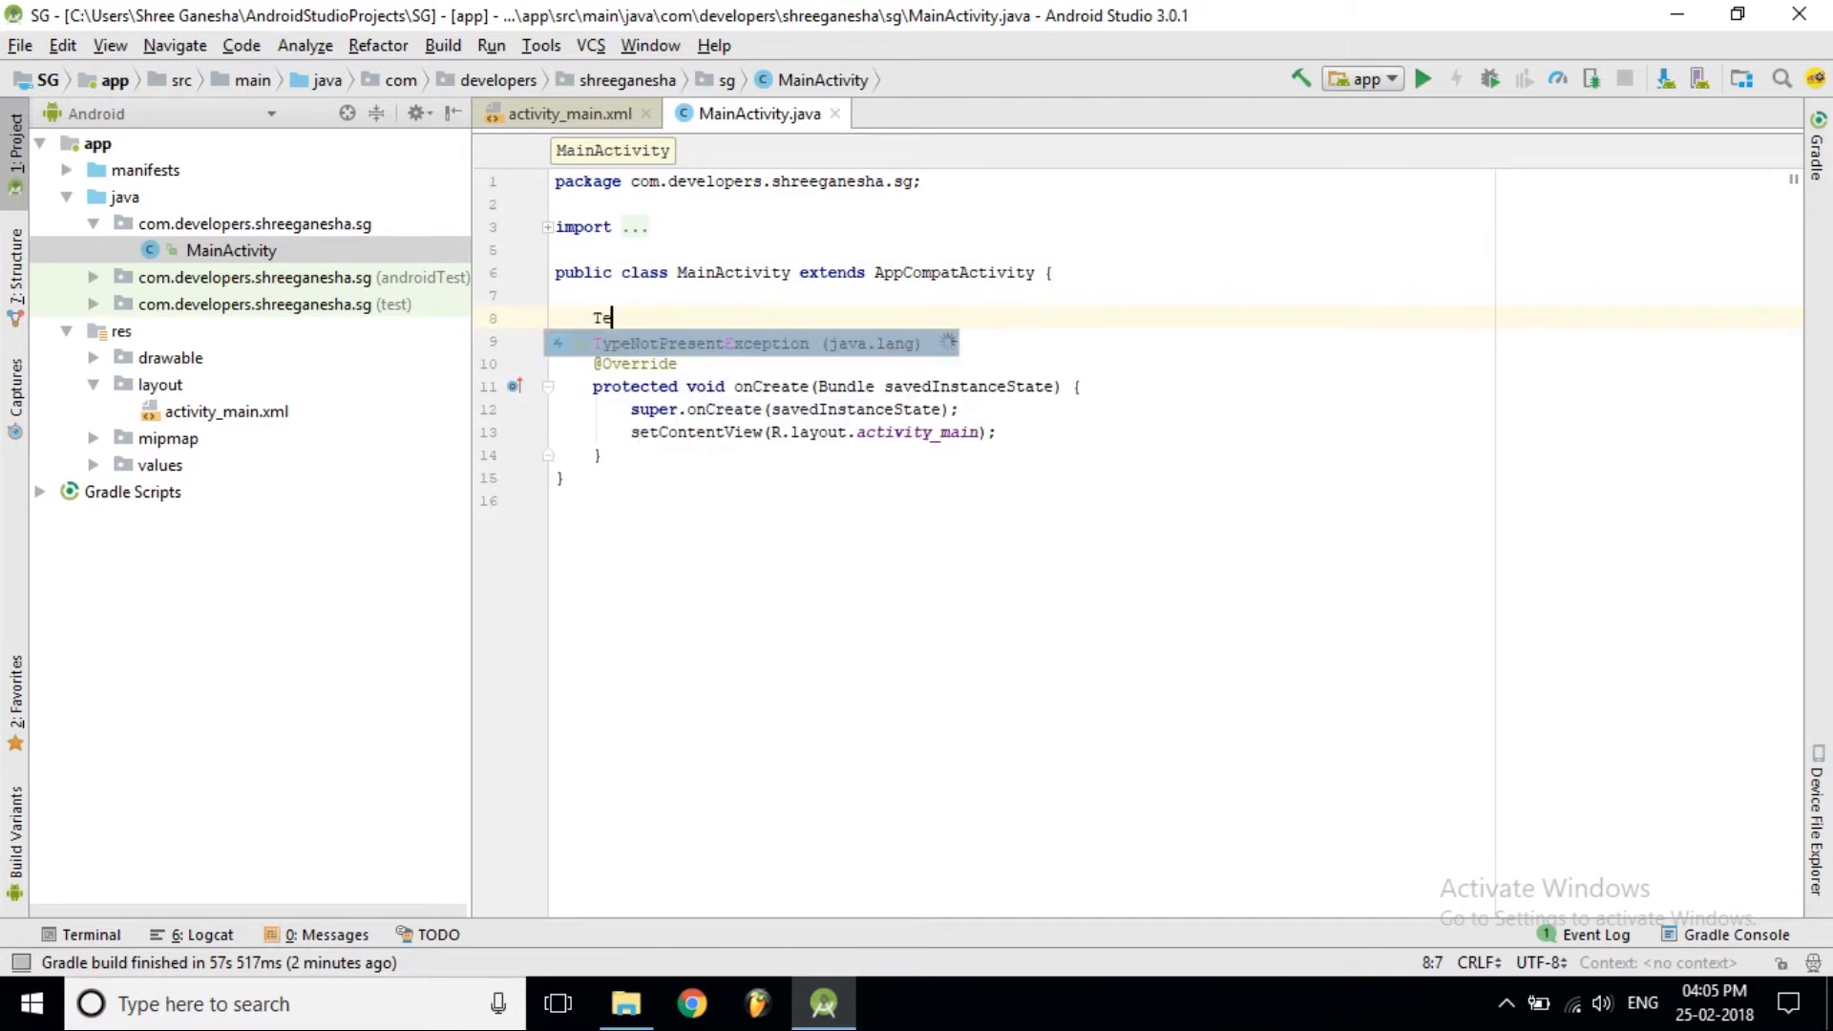
text(xt)
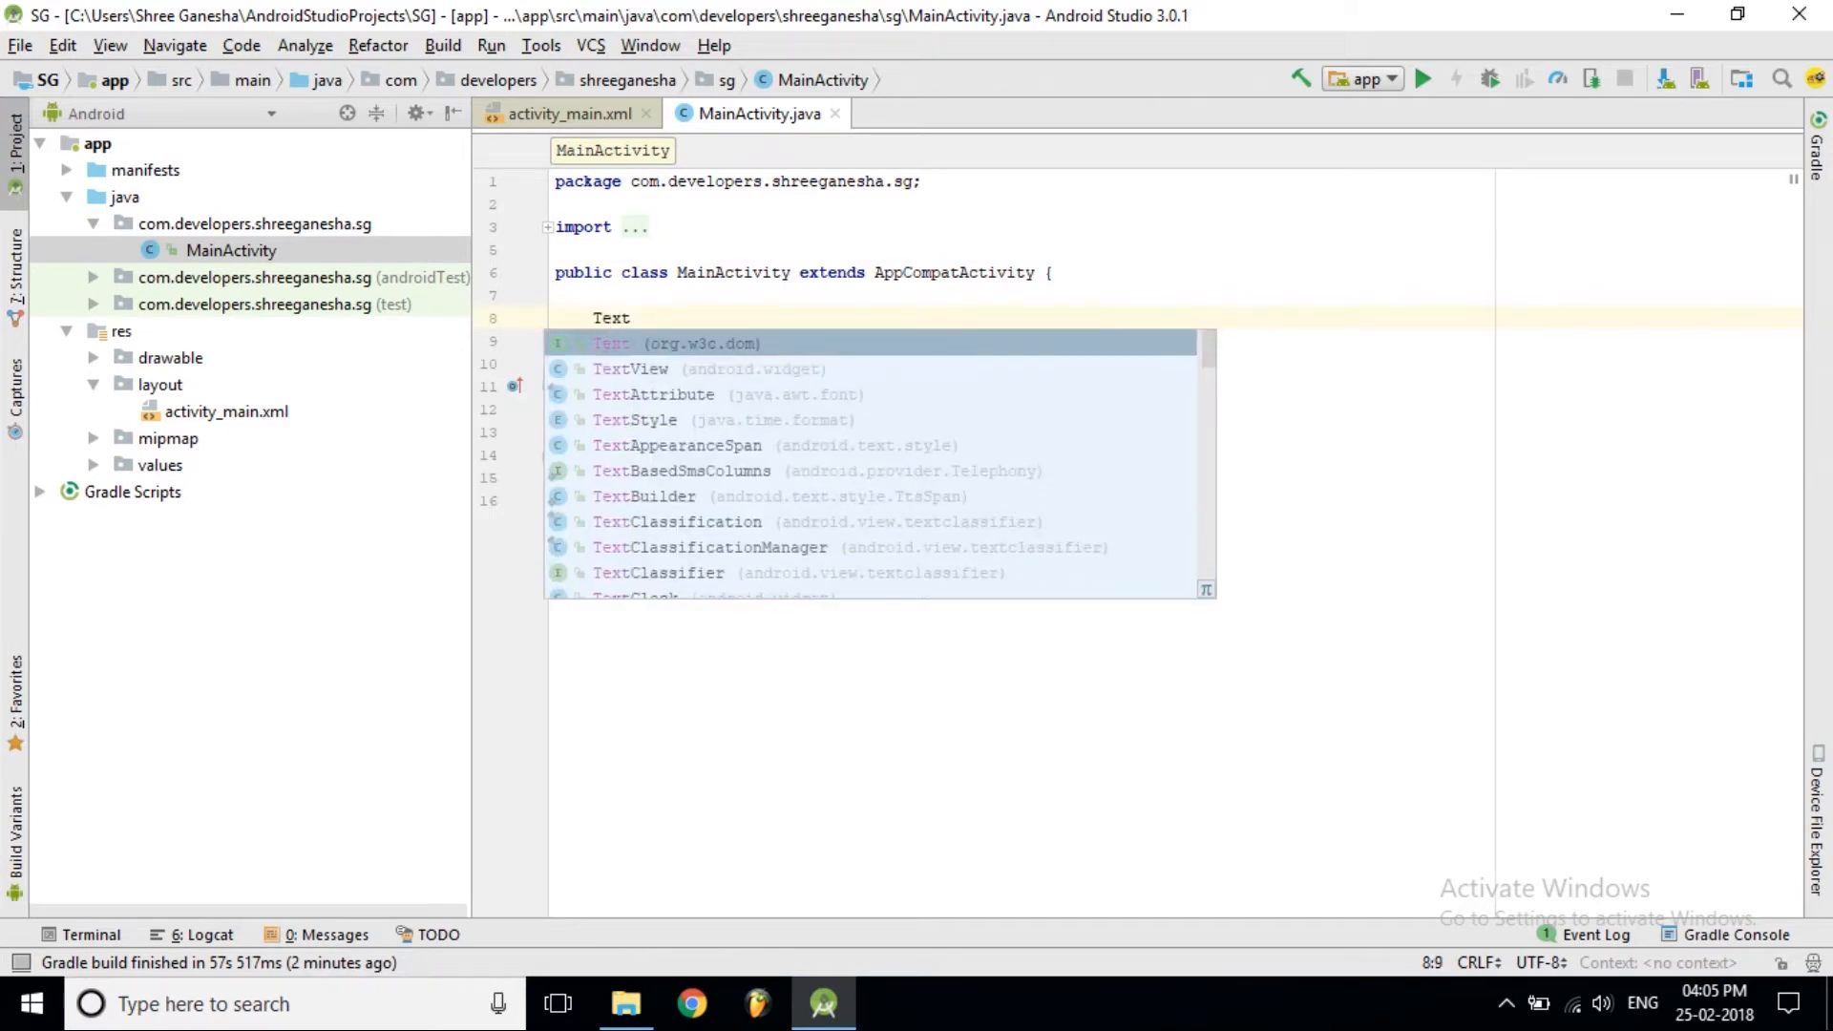
click(630, 368)
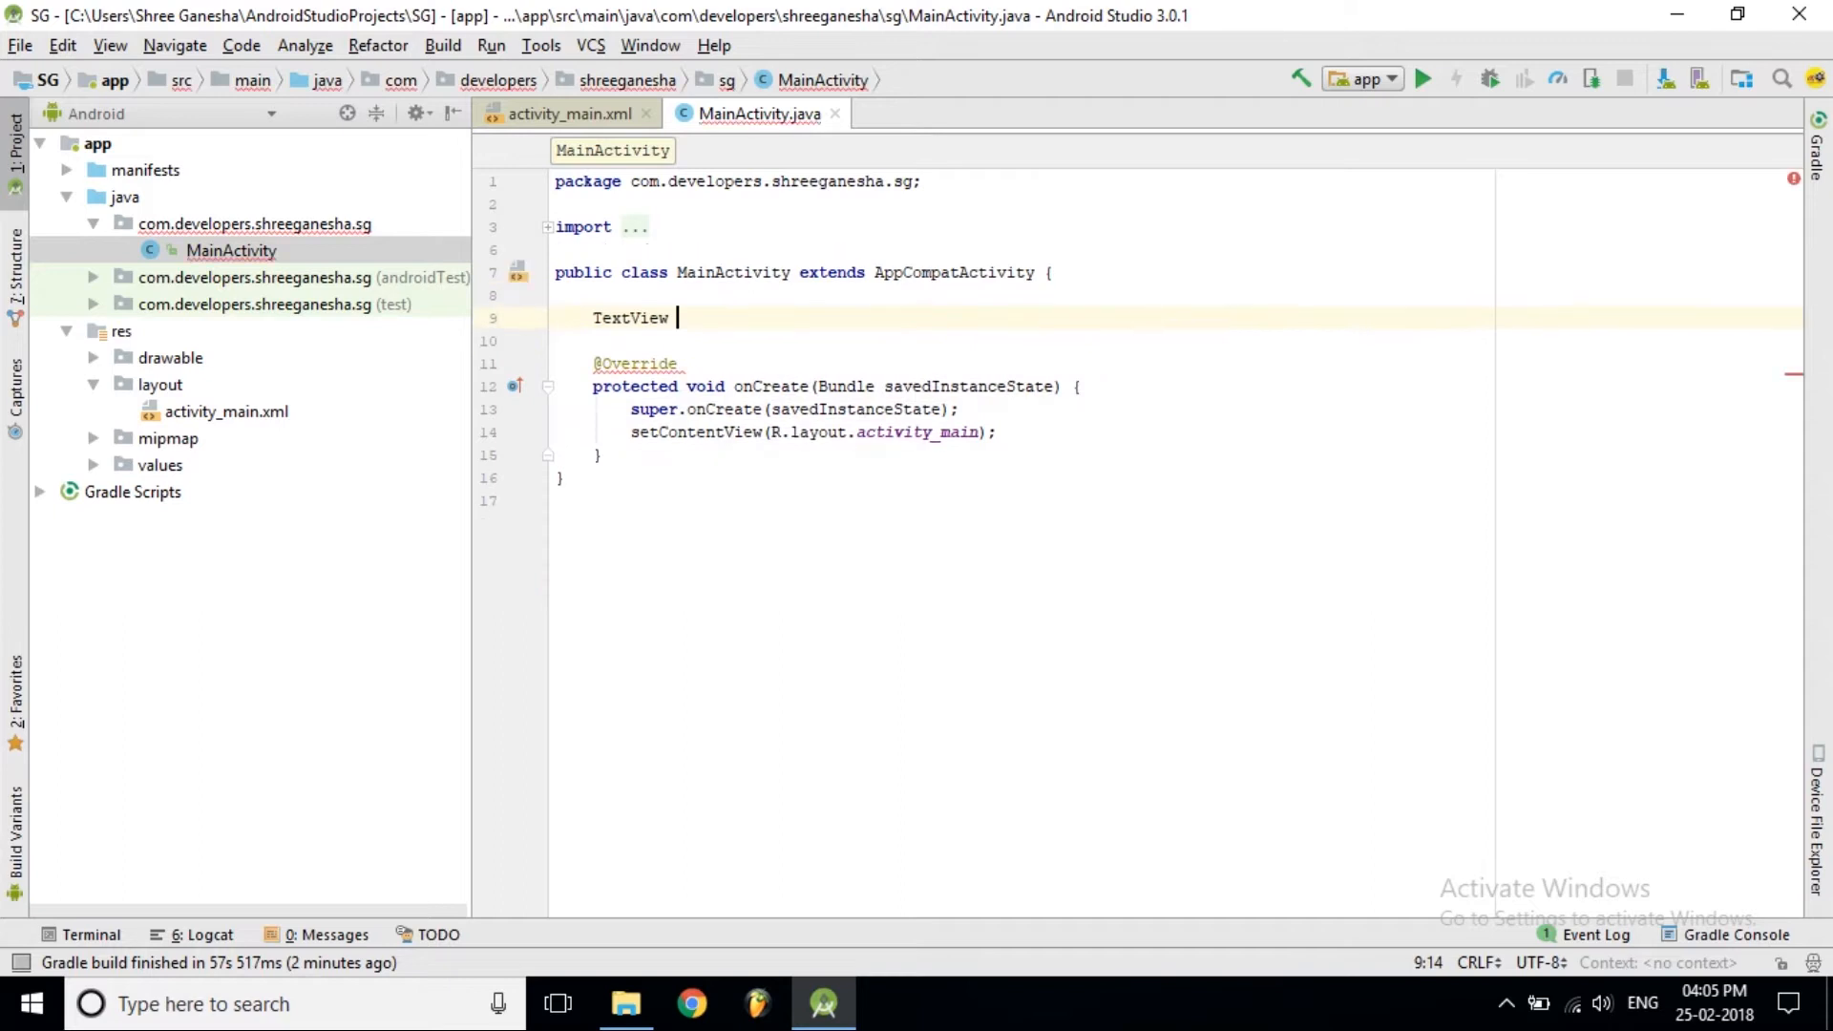
text(number)
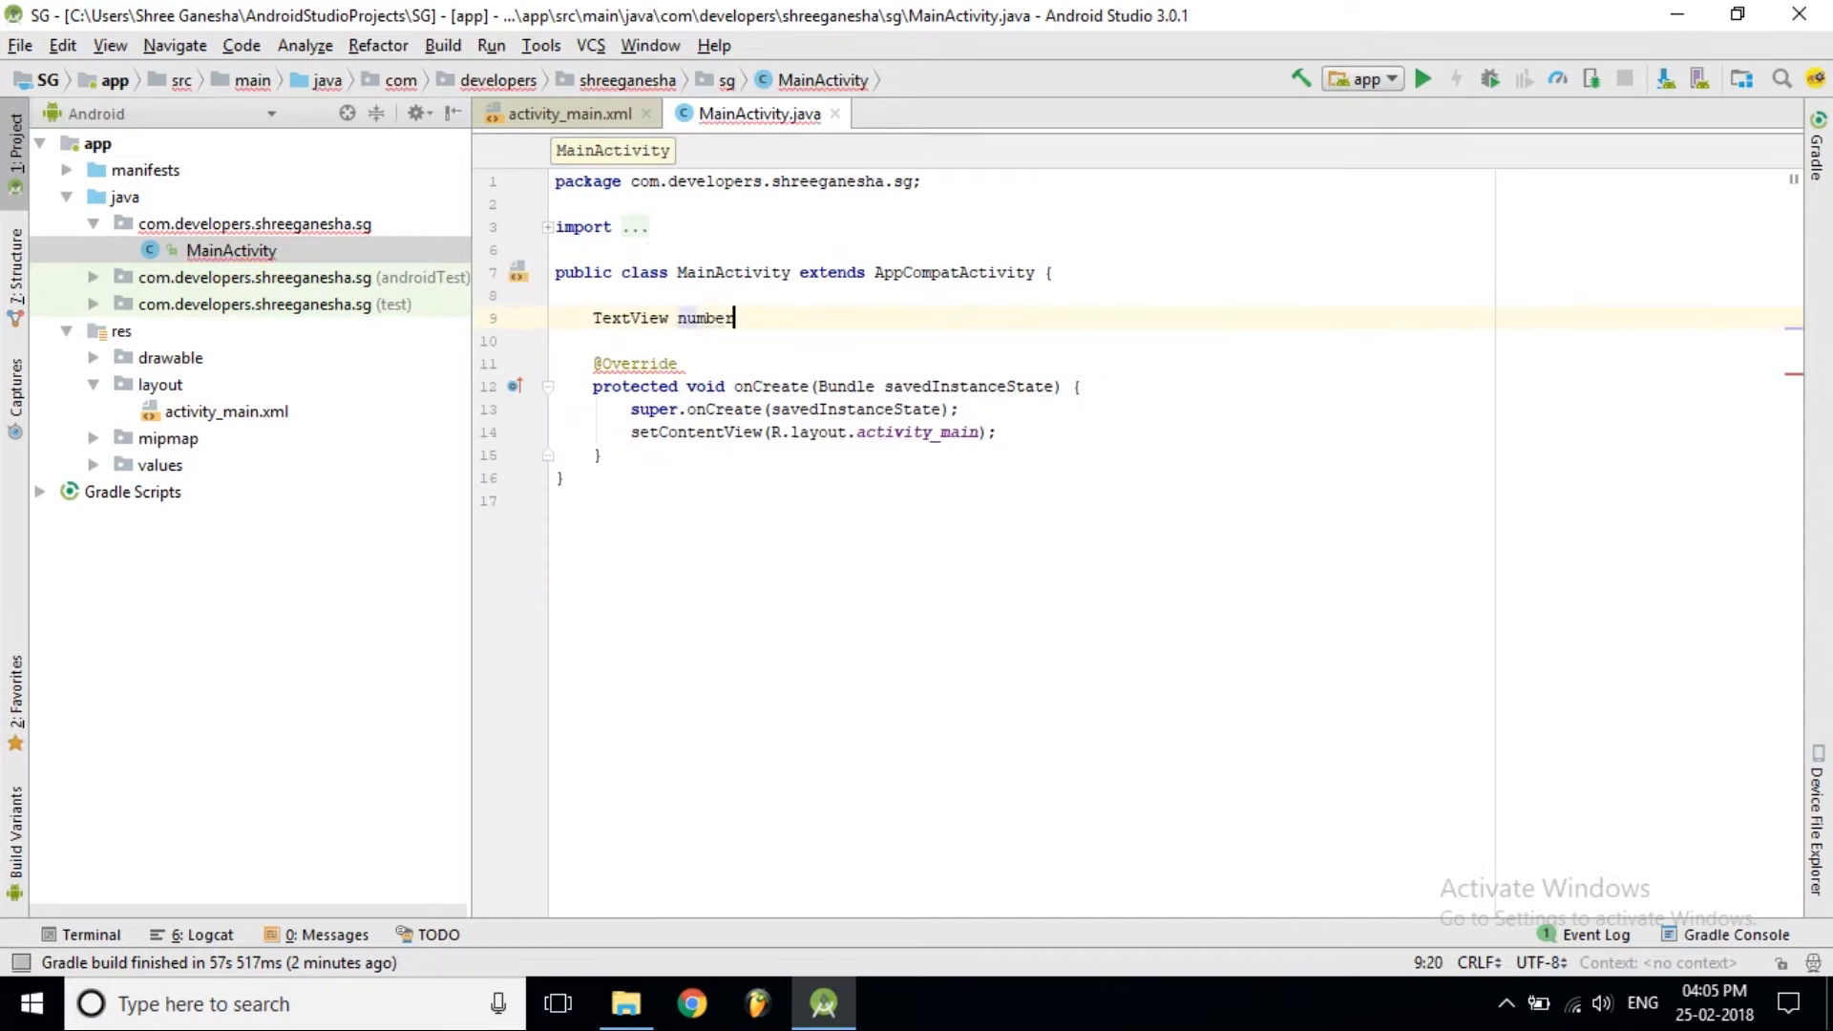
text(;)
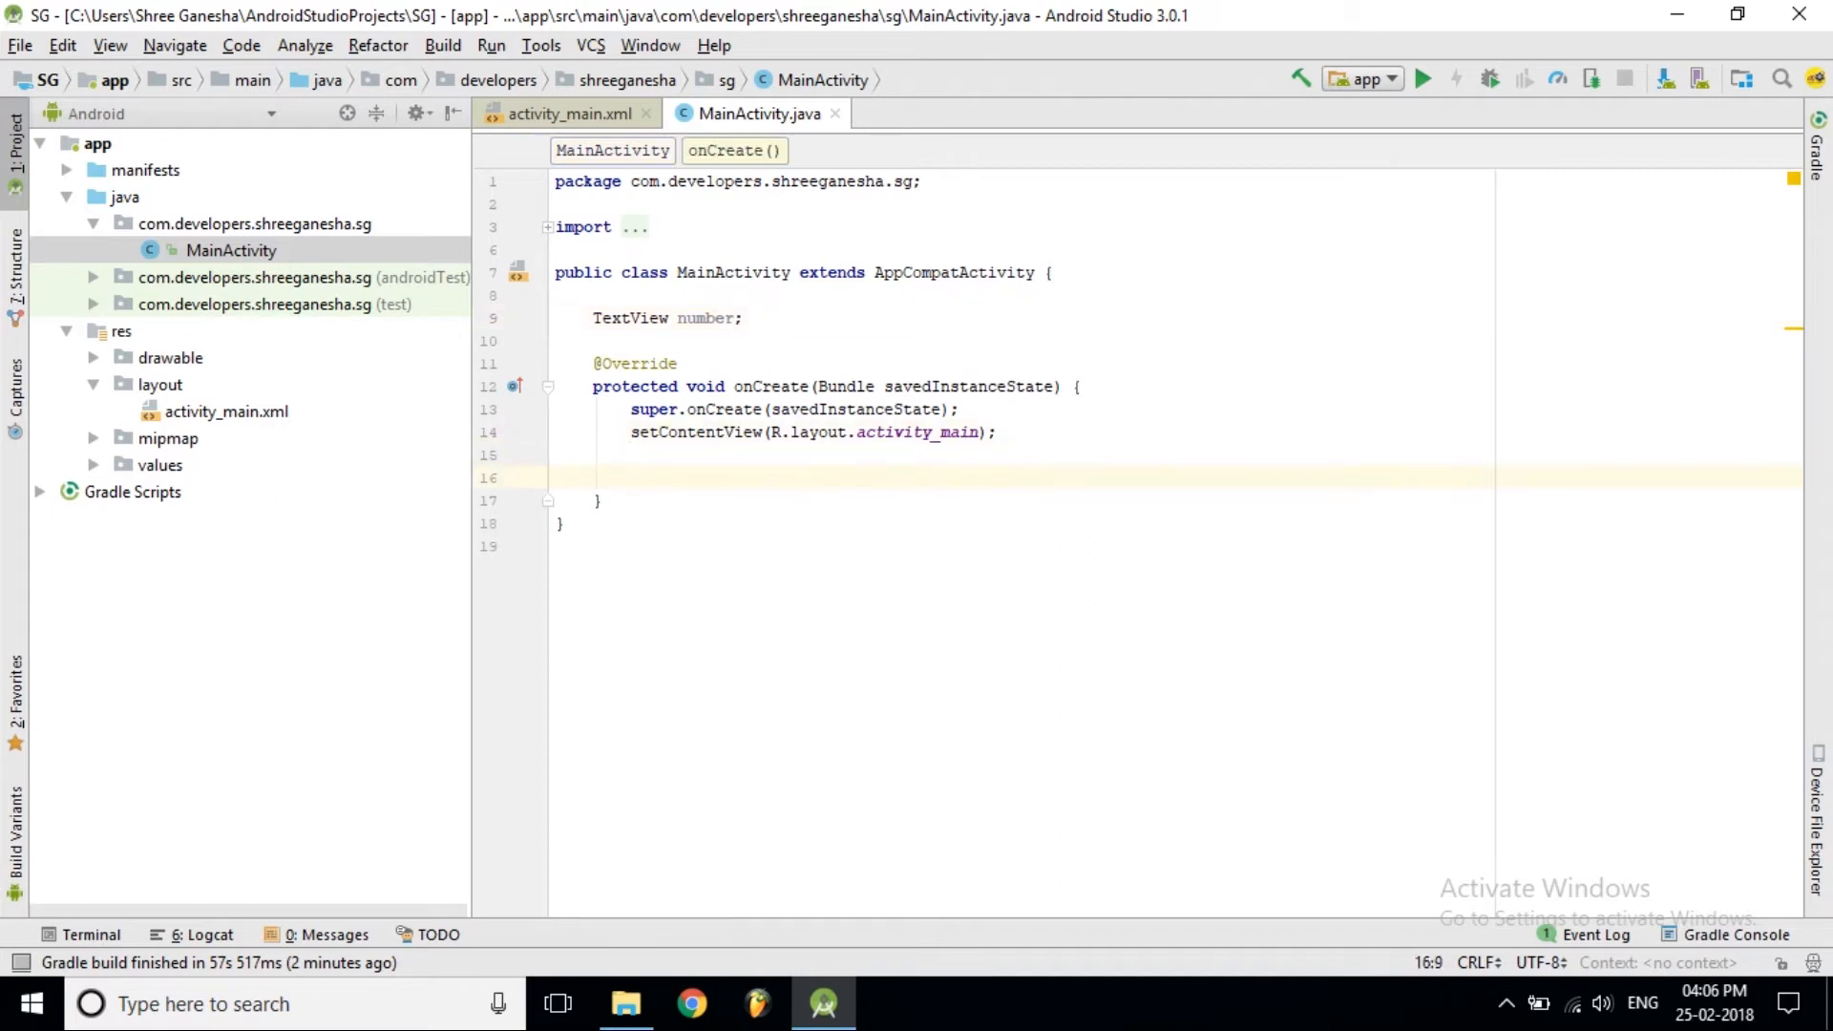
In onCreate, assign number = findViewById(R.id.number)
text(numb)
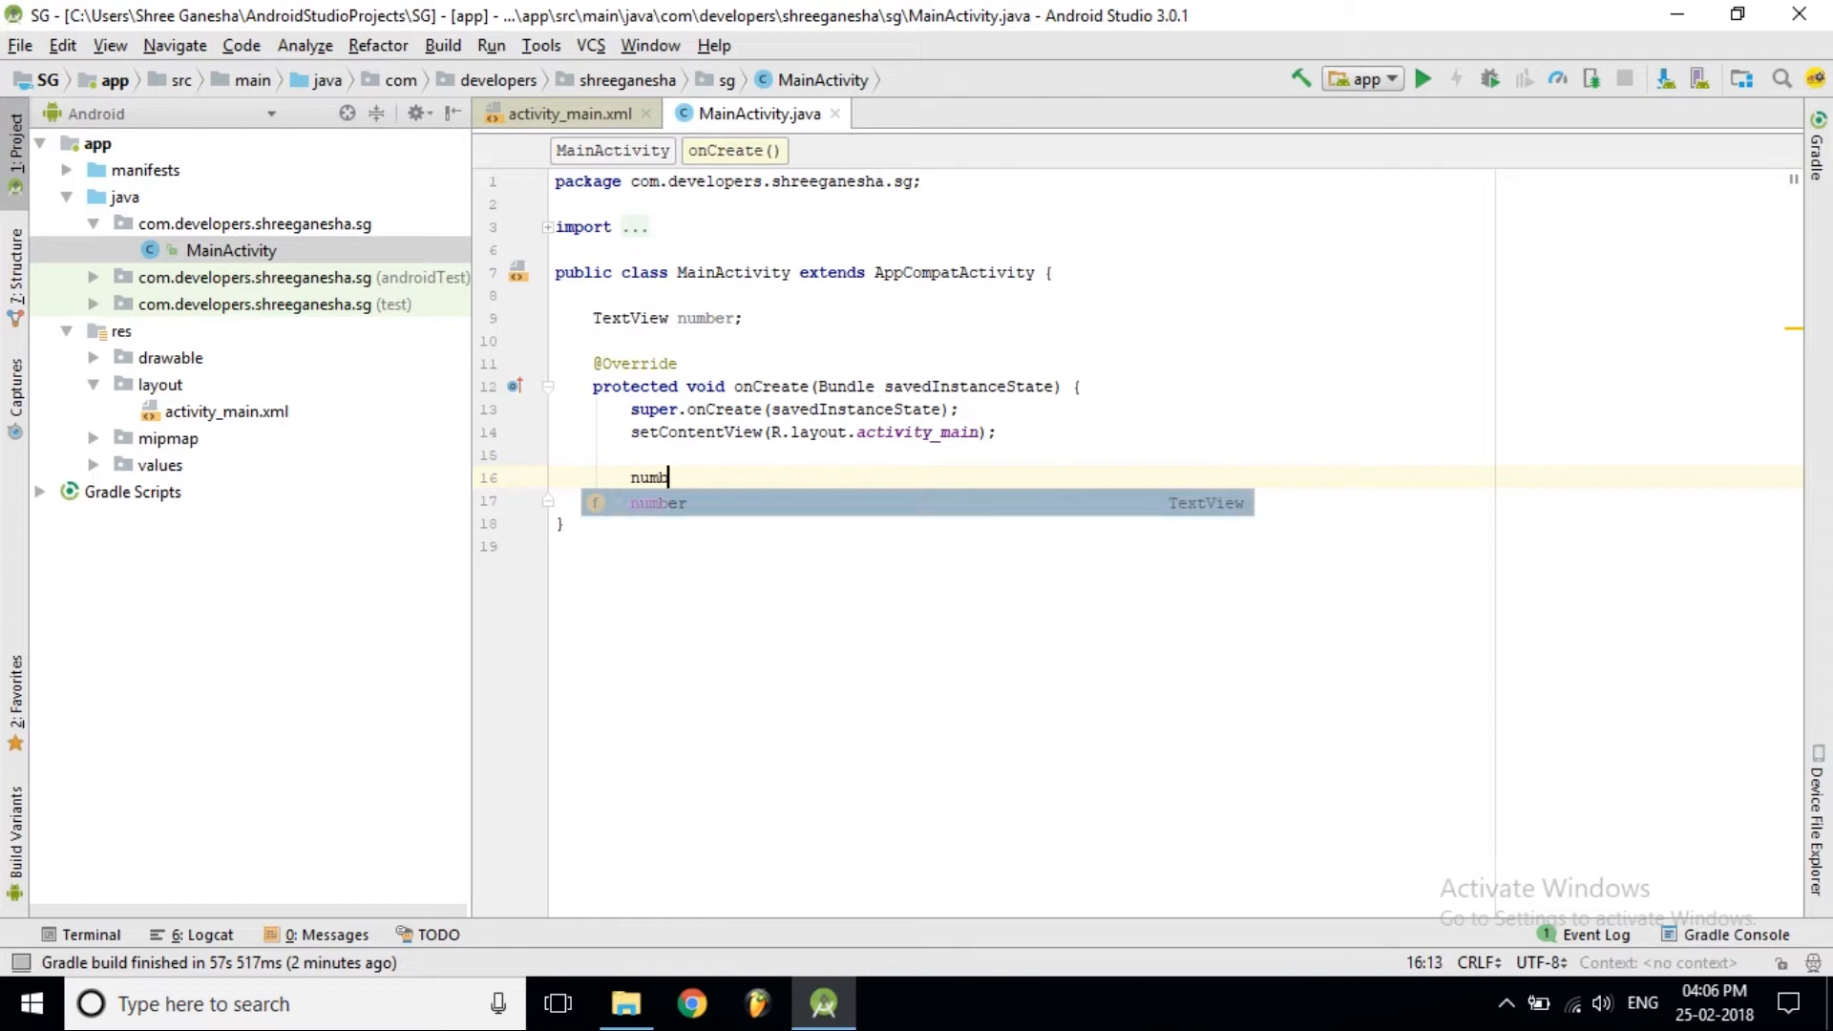
text(er =)
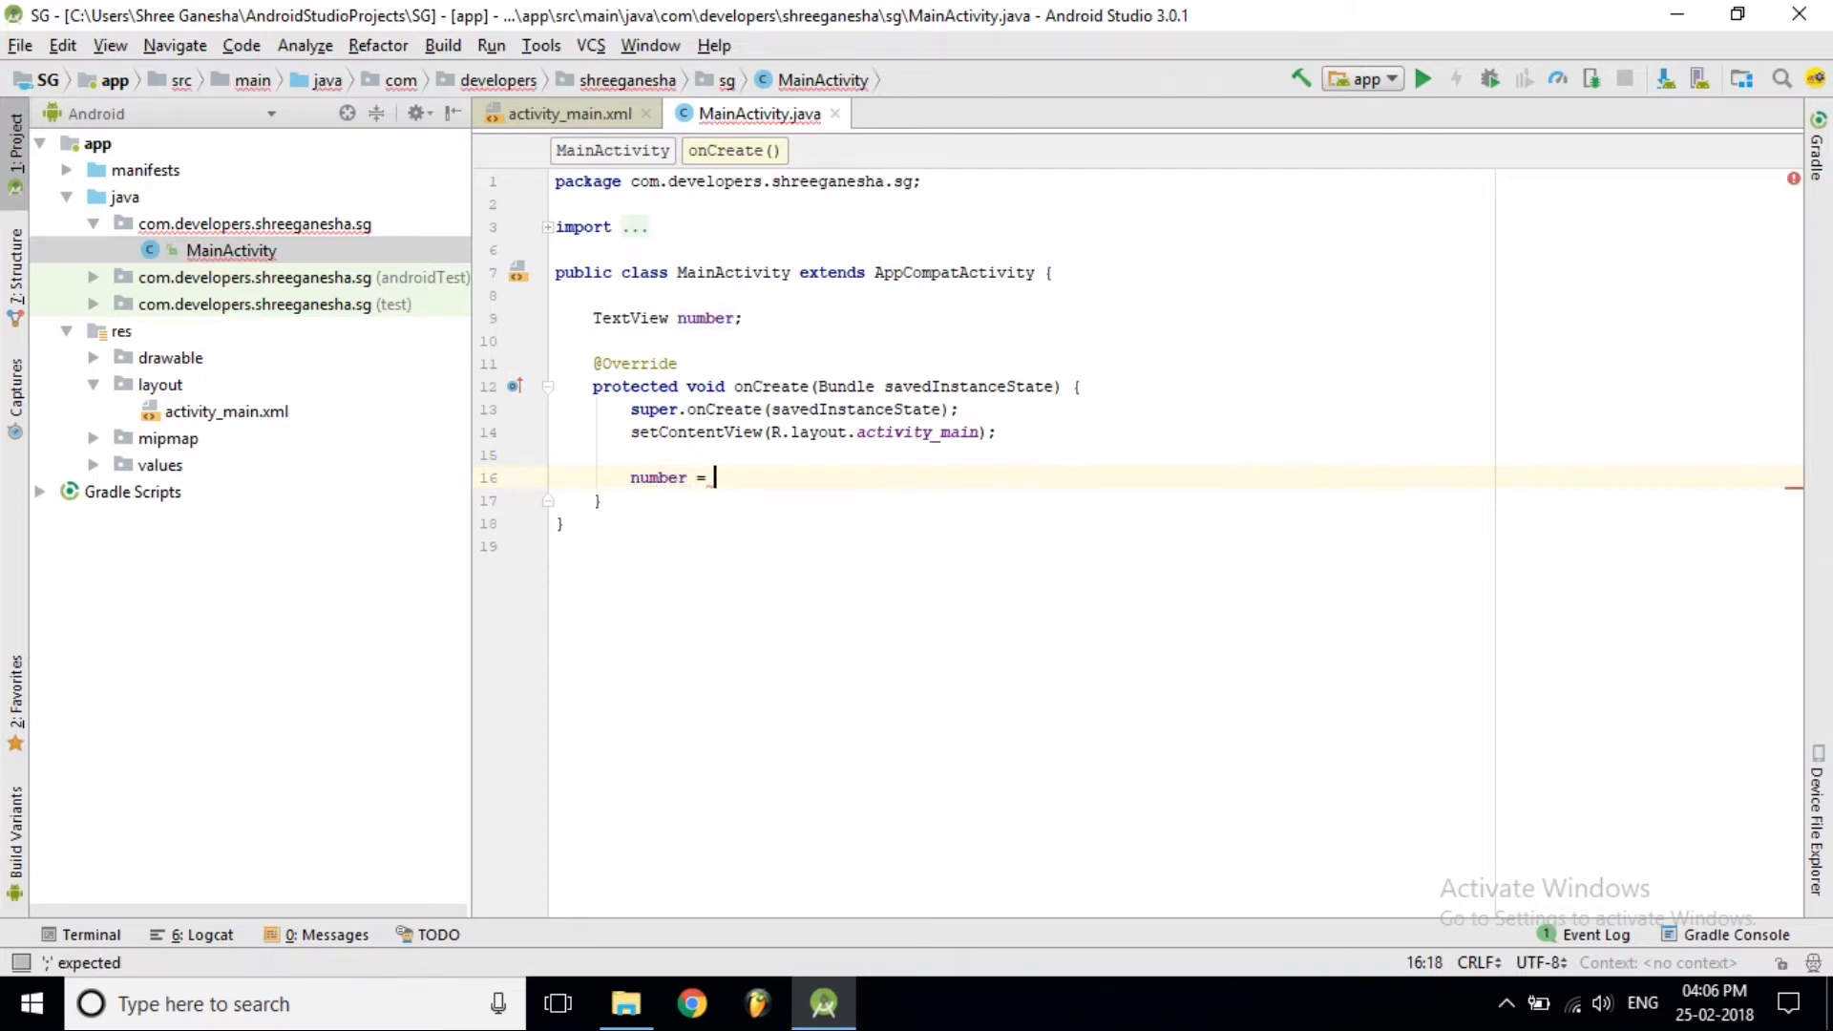
text(findViewById())
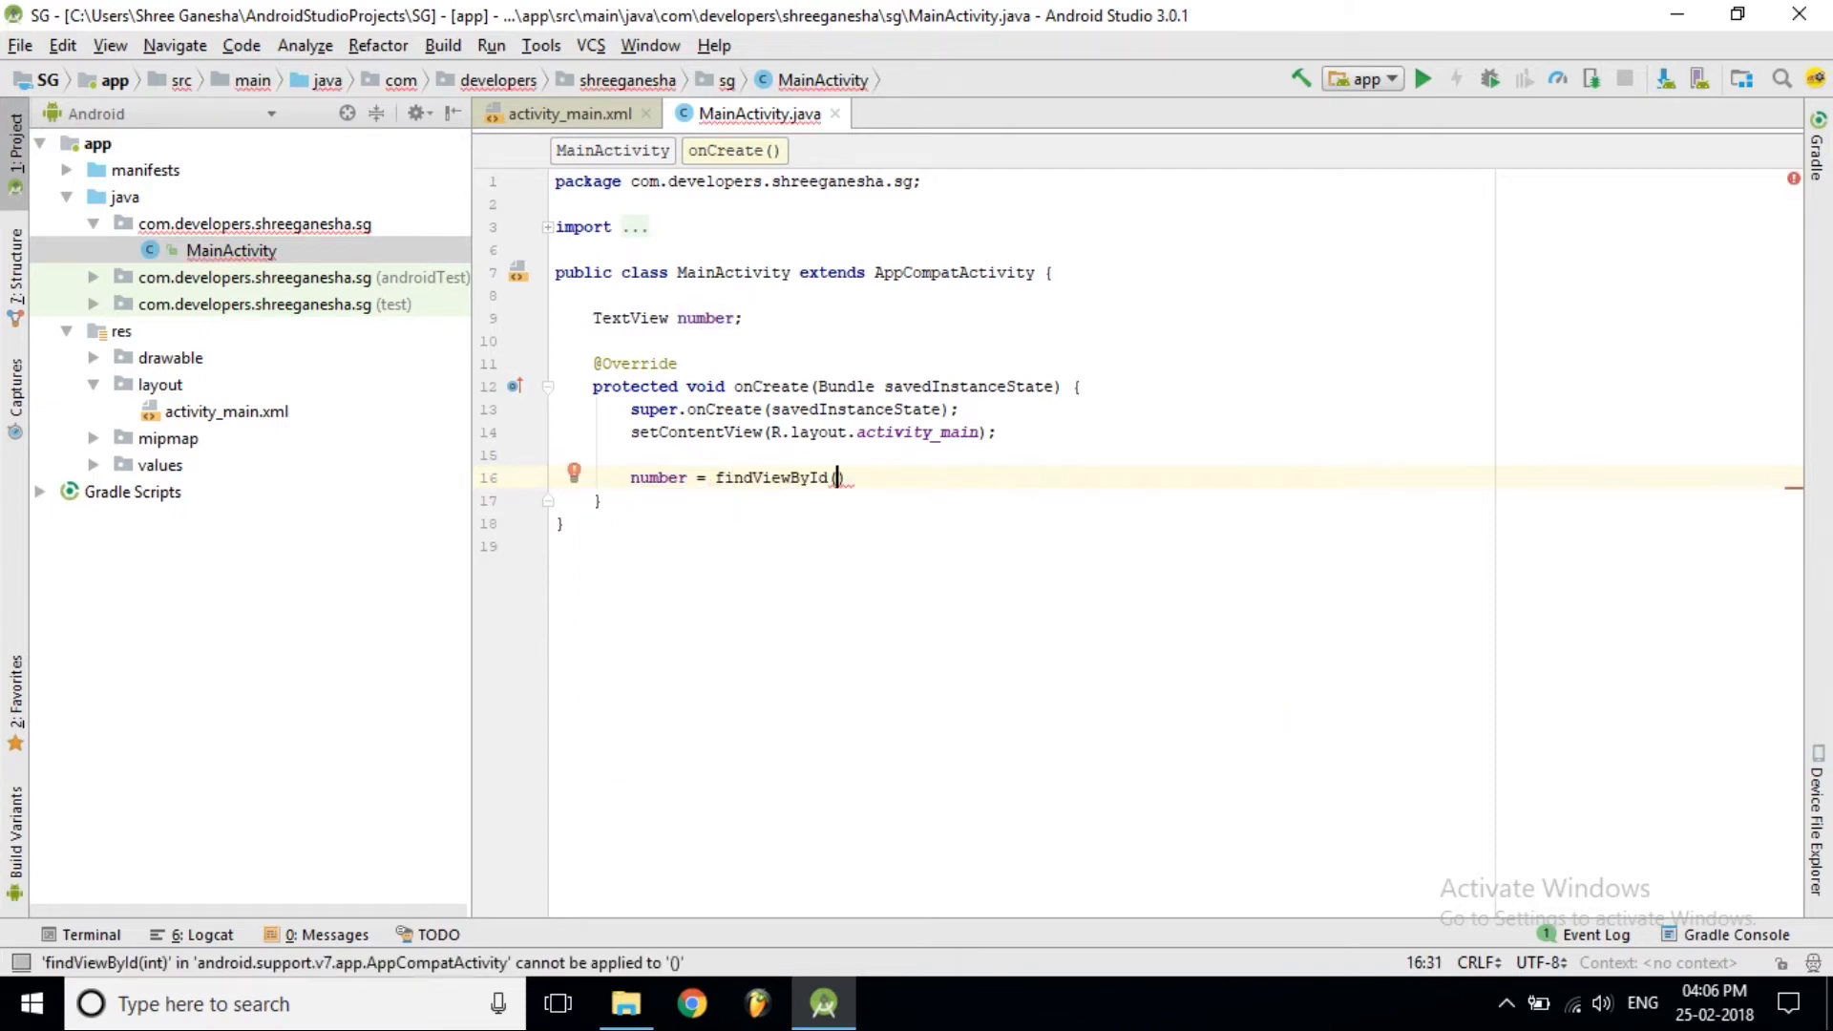
text(R.id)
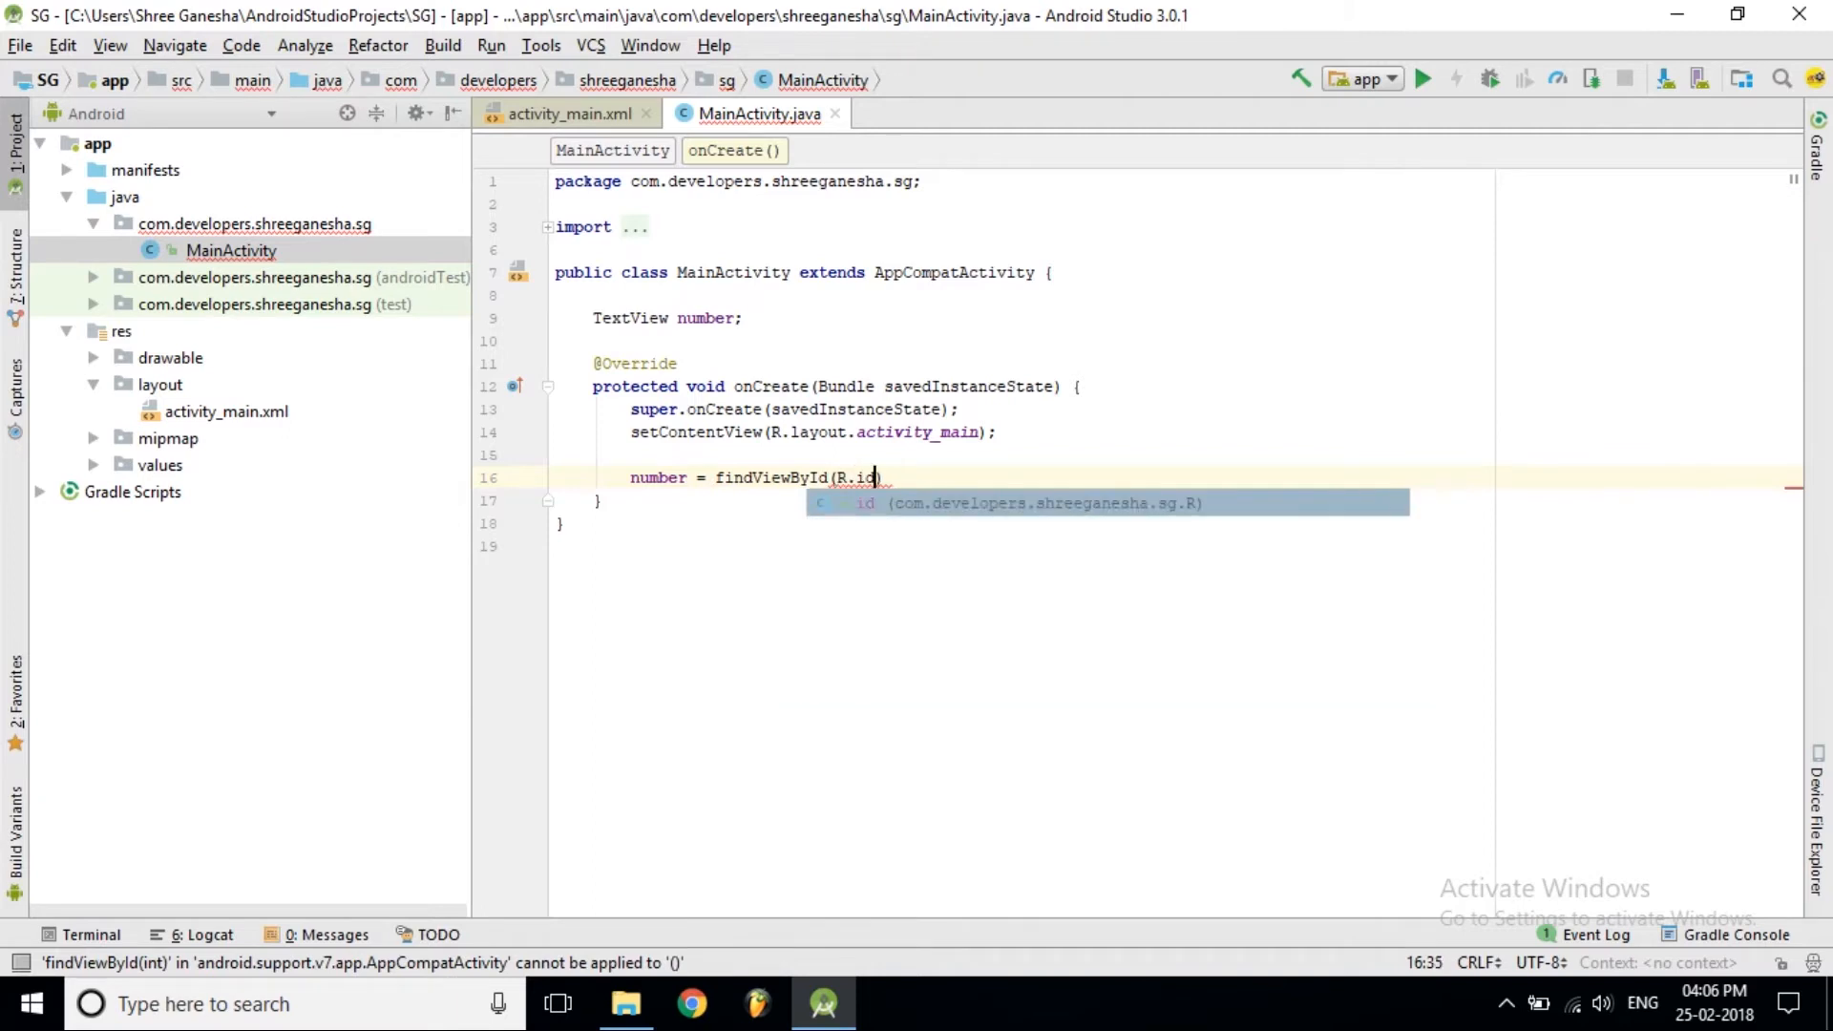
text(.)
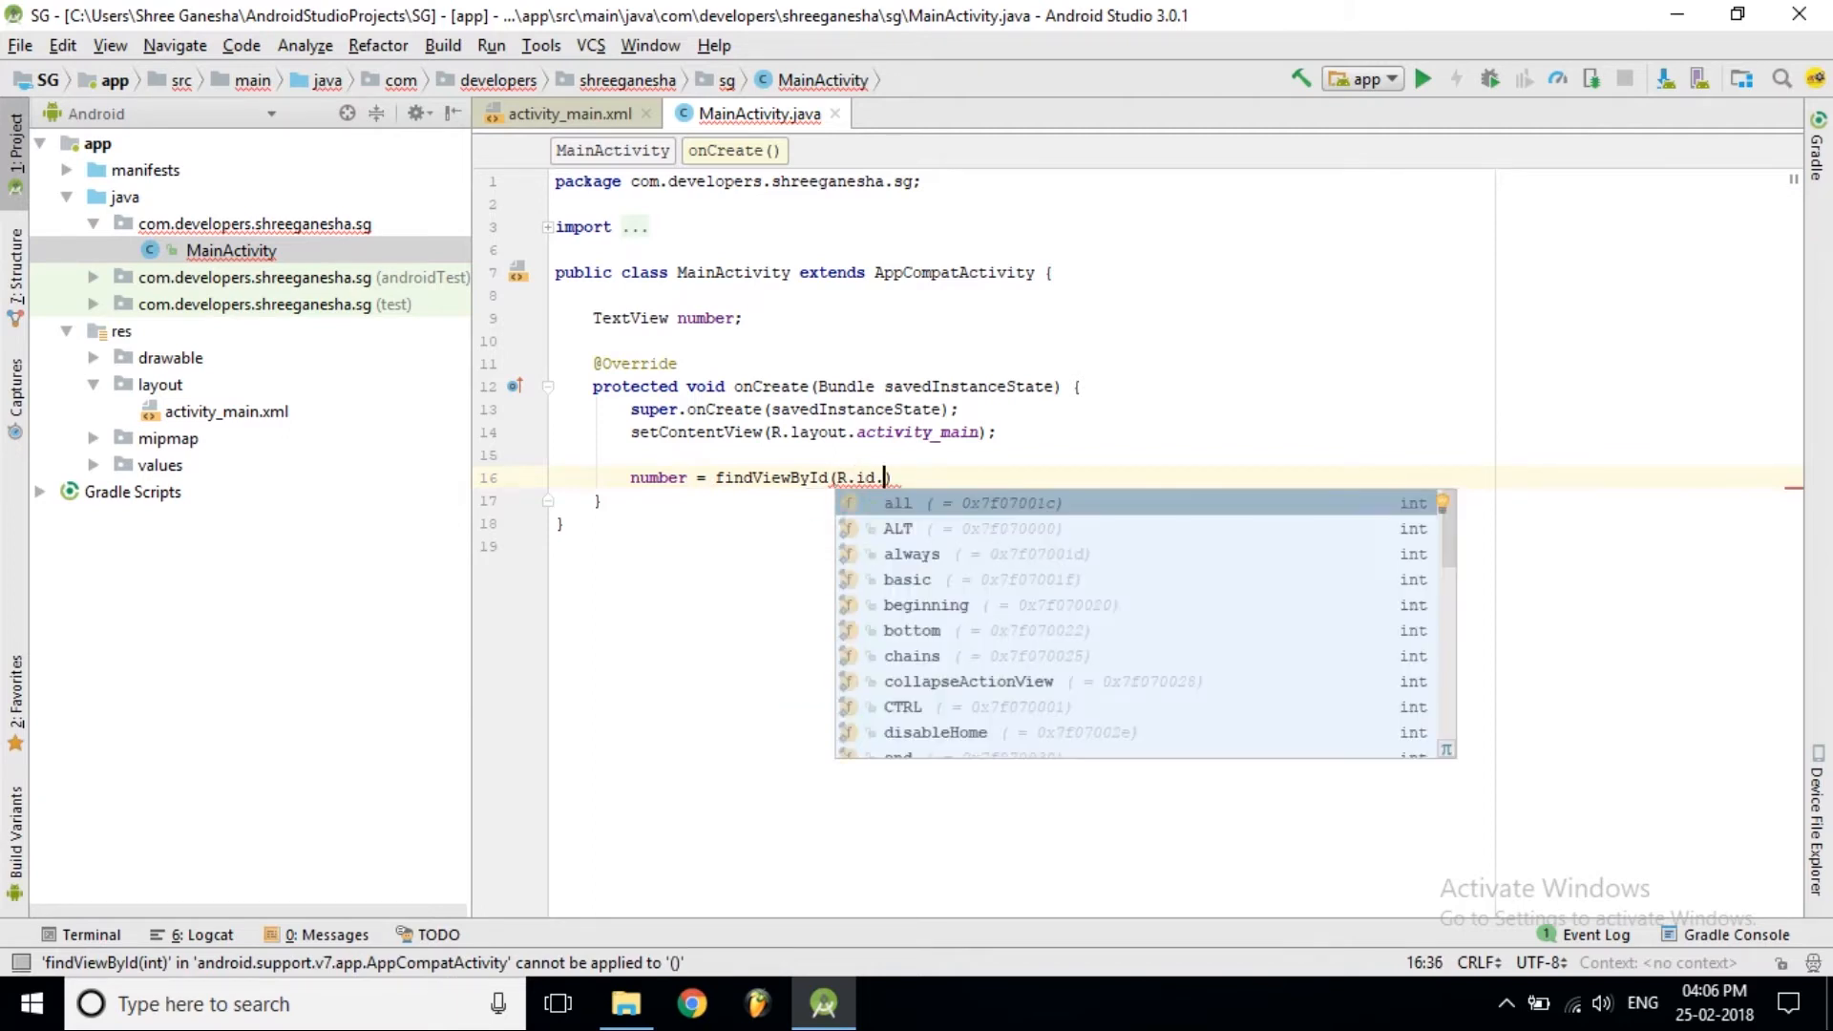
text(number)
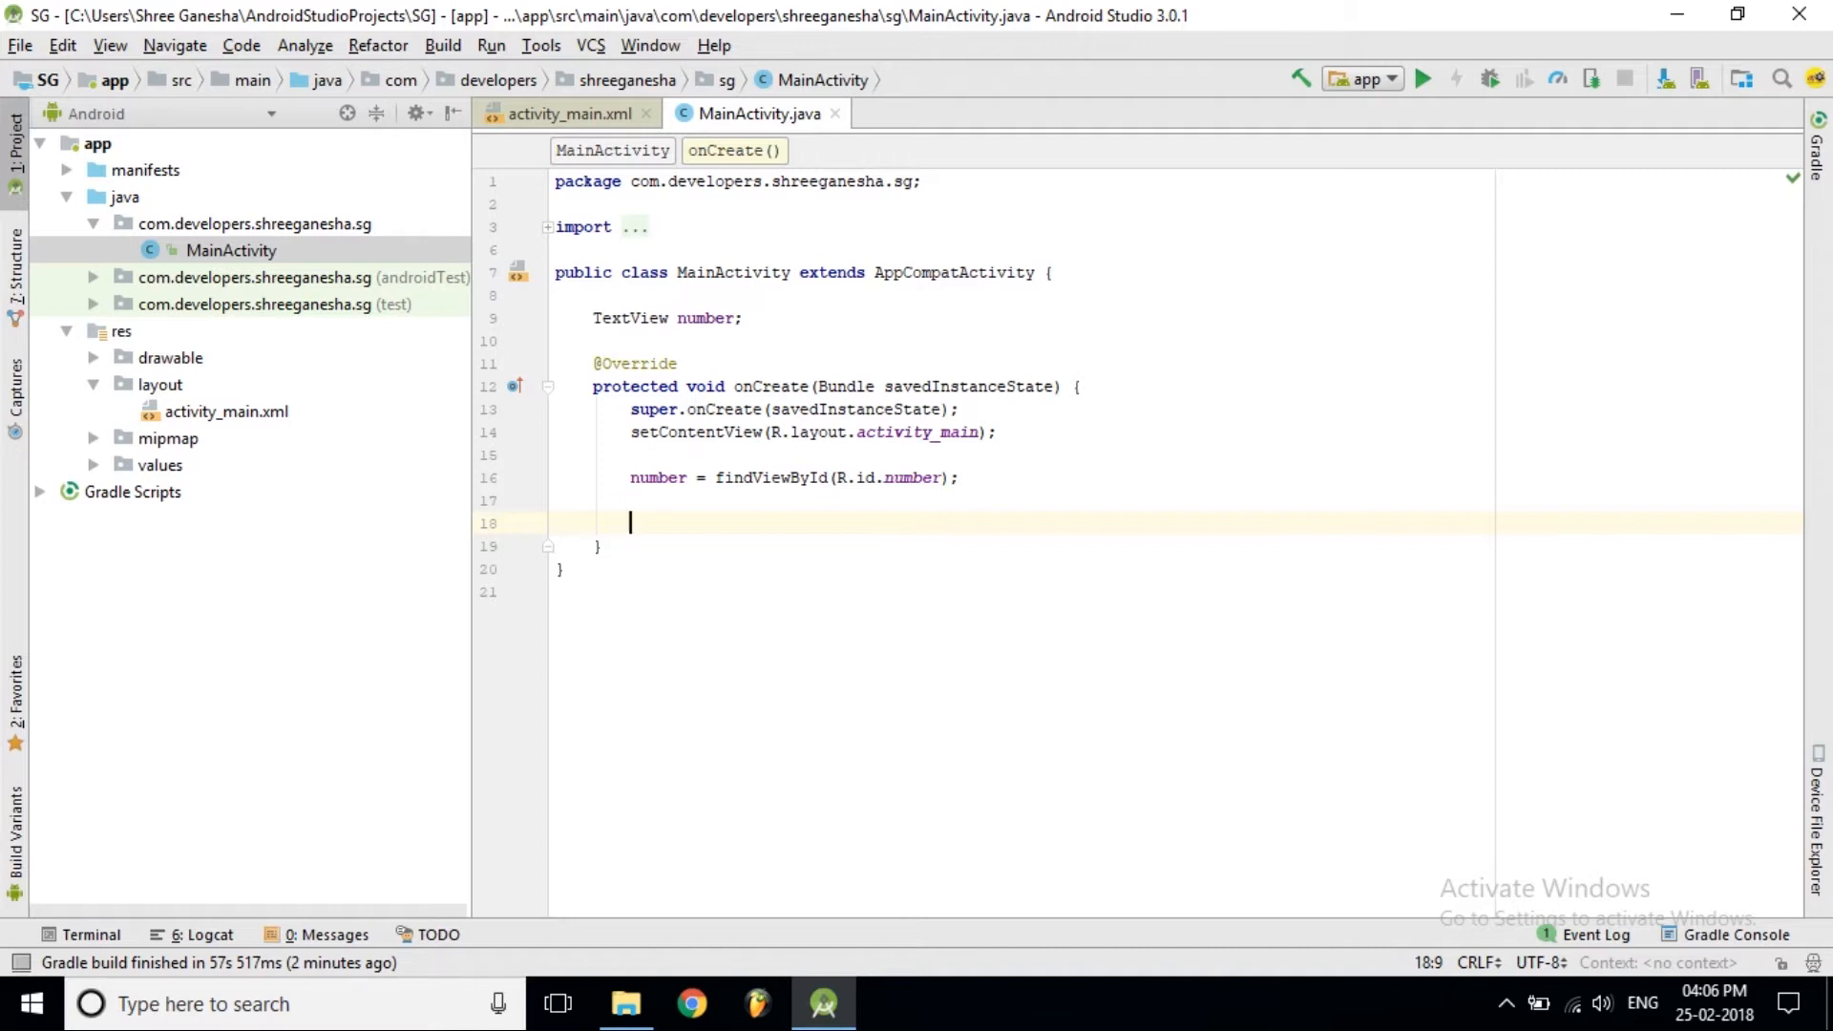
Insert a dispatchKeyEvent override found by searching 'patc' in Override Methods
key(Return)
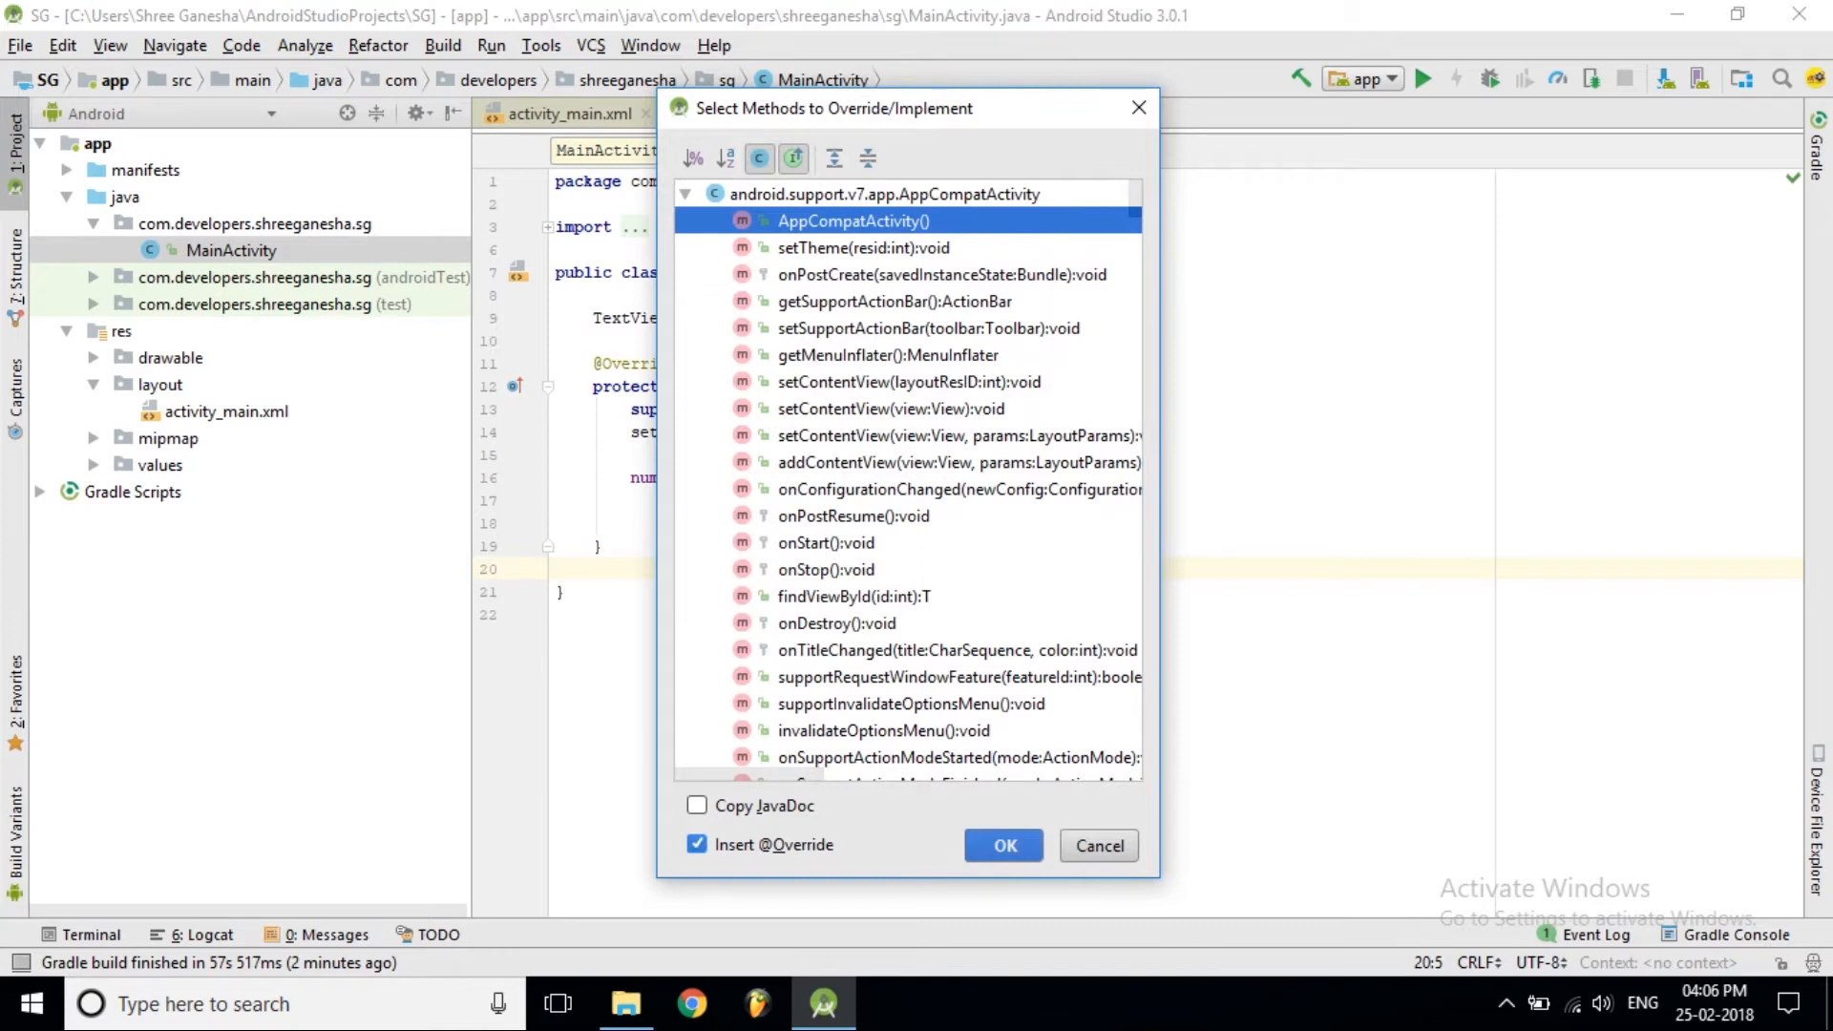
text(pat)
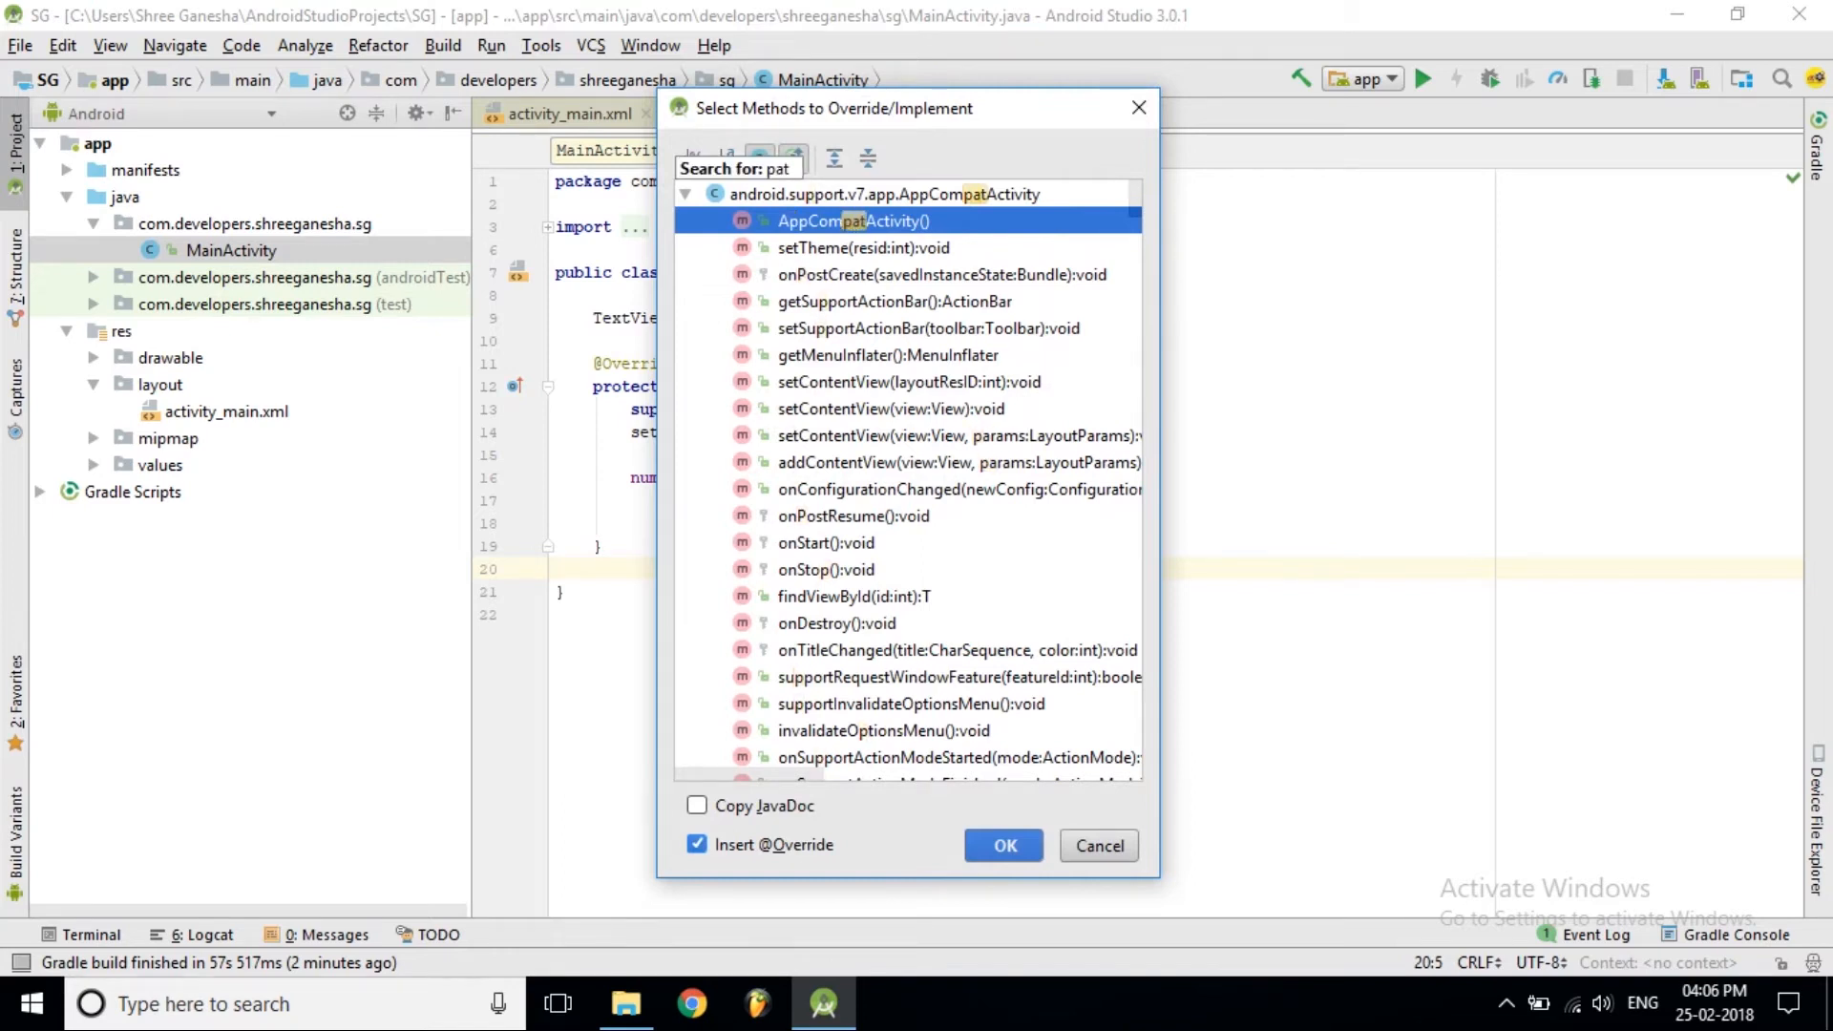
text(c)
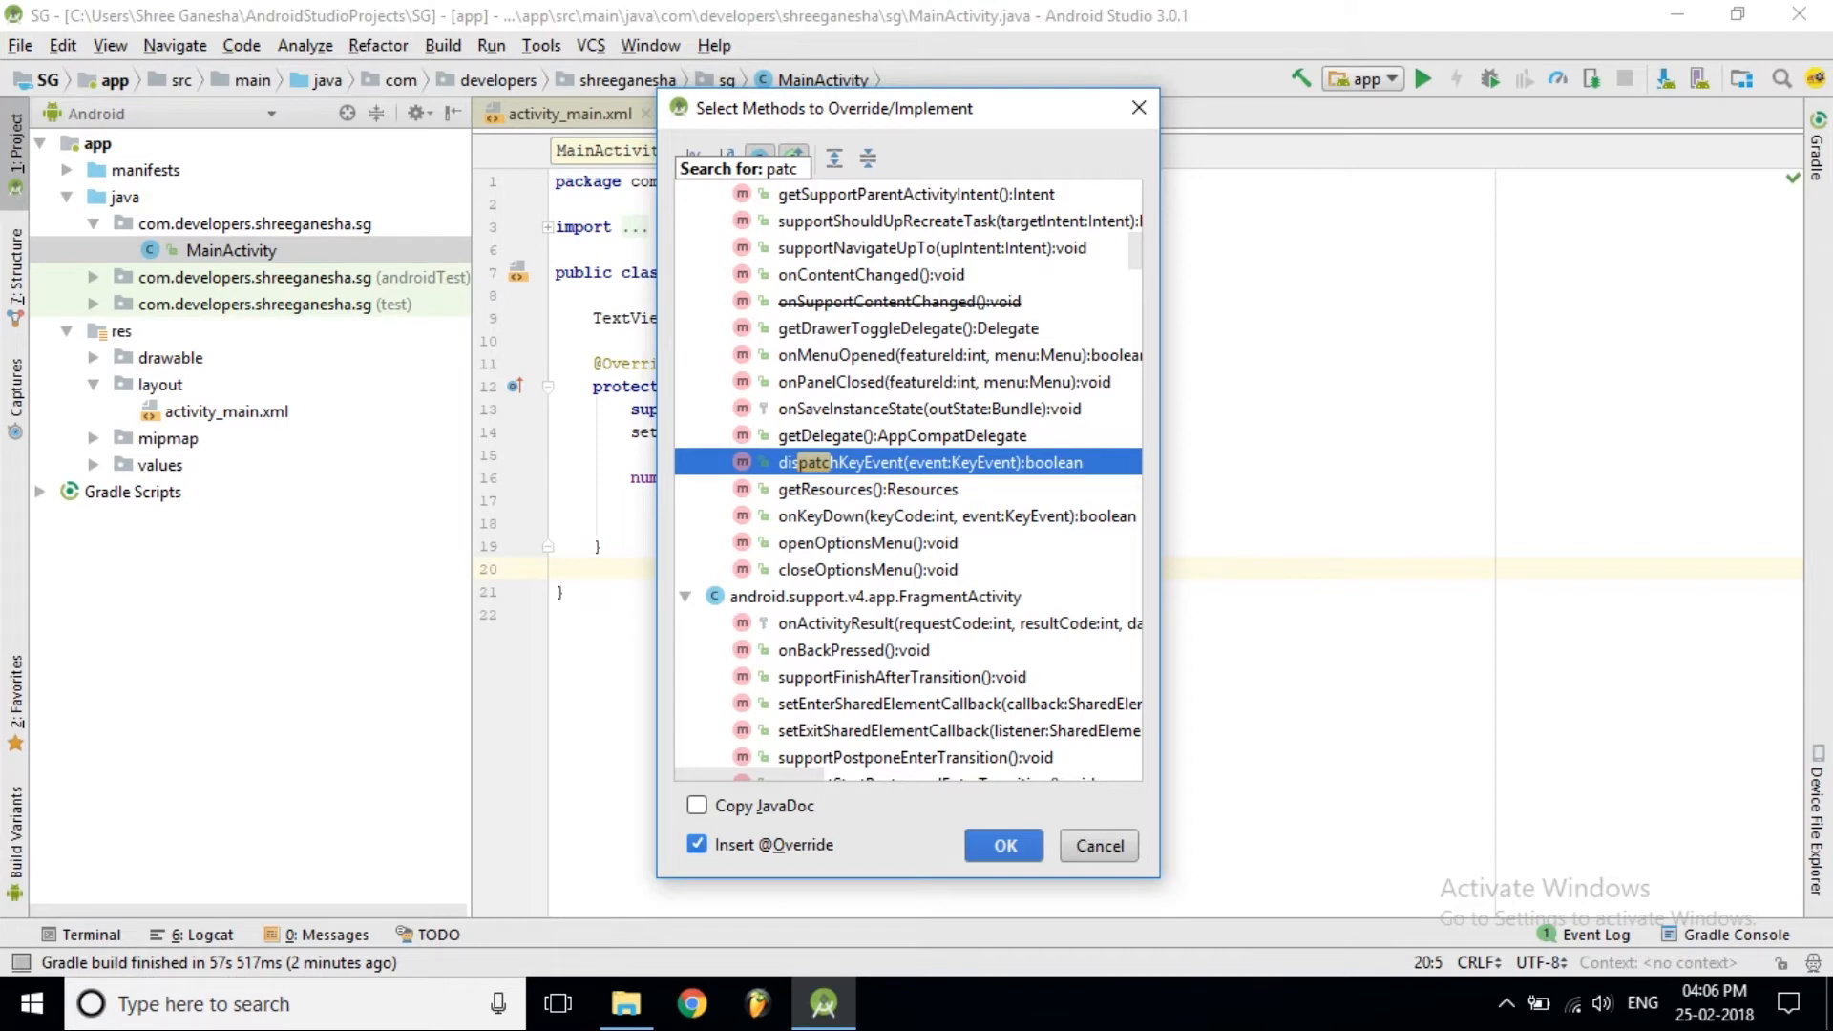
click(1002, 844)
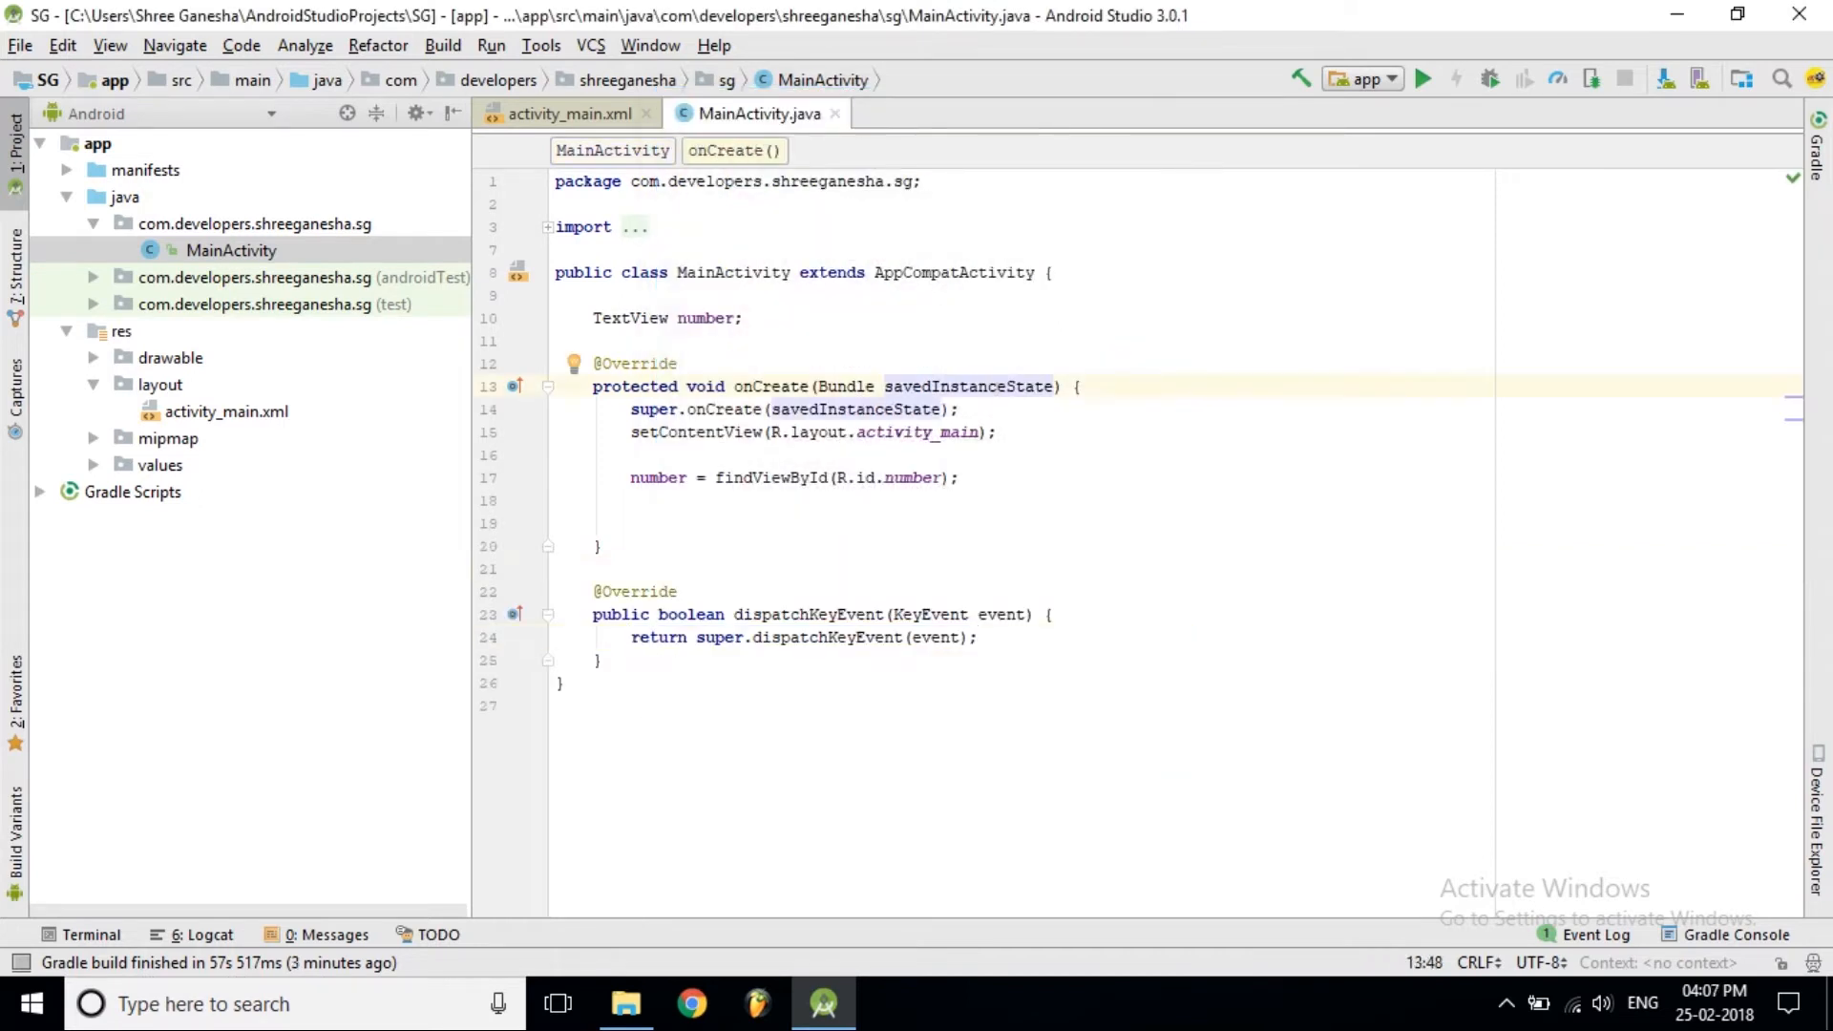
Declare int action and keycode inside dispatchKeyEvent, above the return statement
click(974, 637)
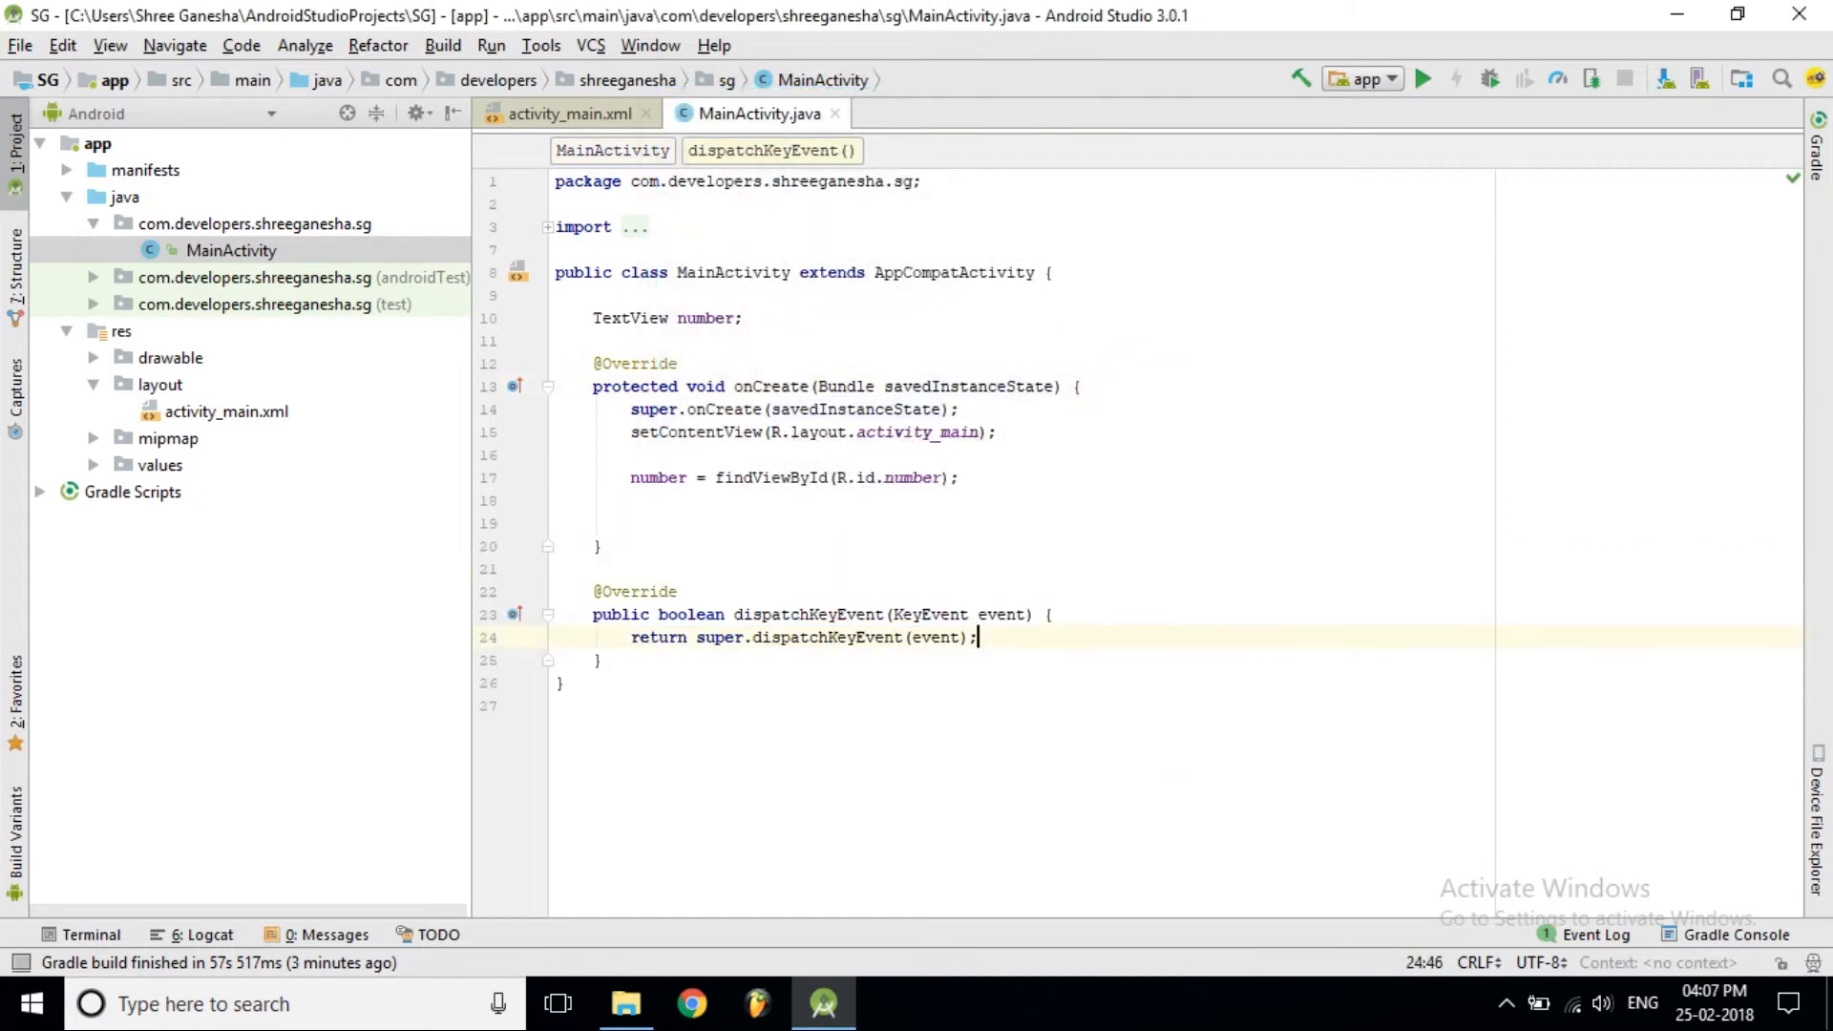
key(Return)
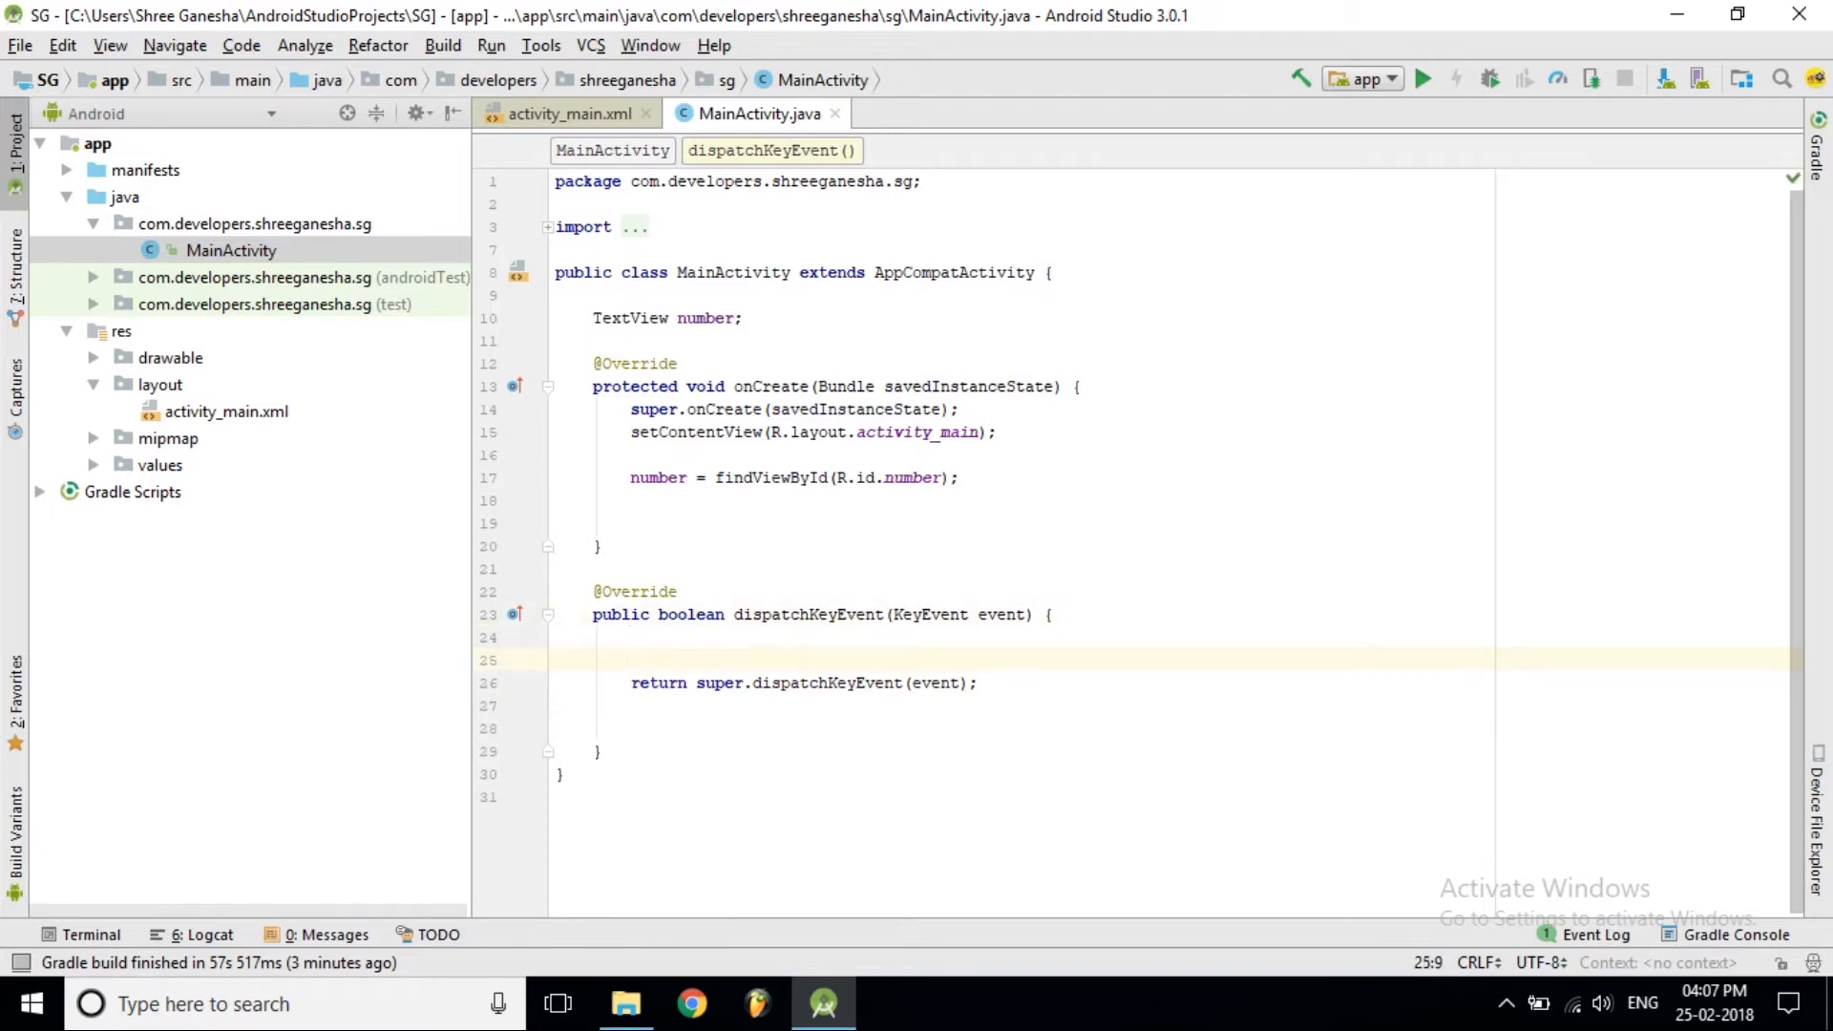
text(int)
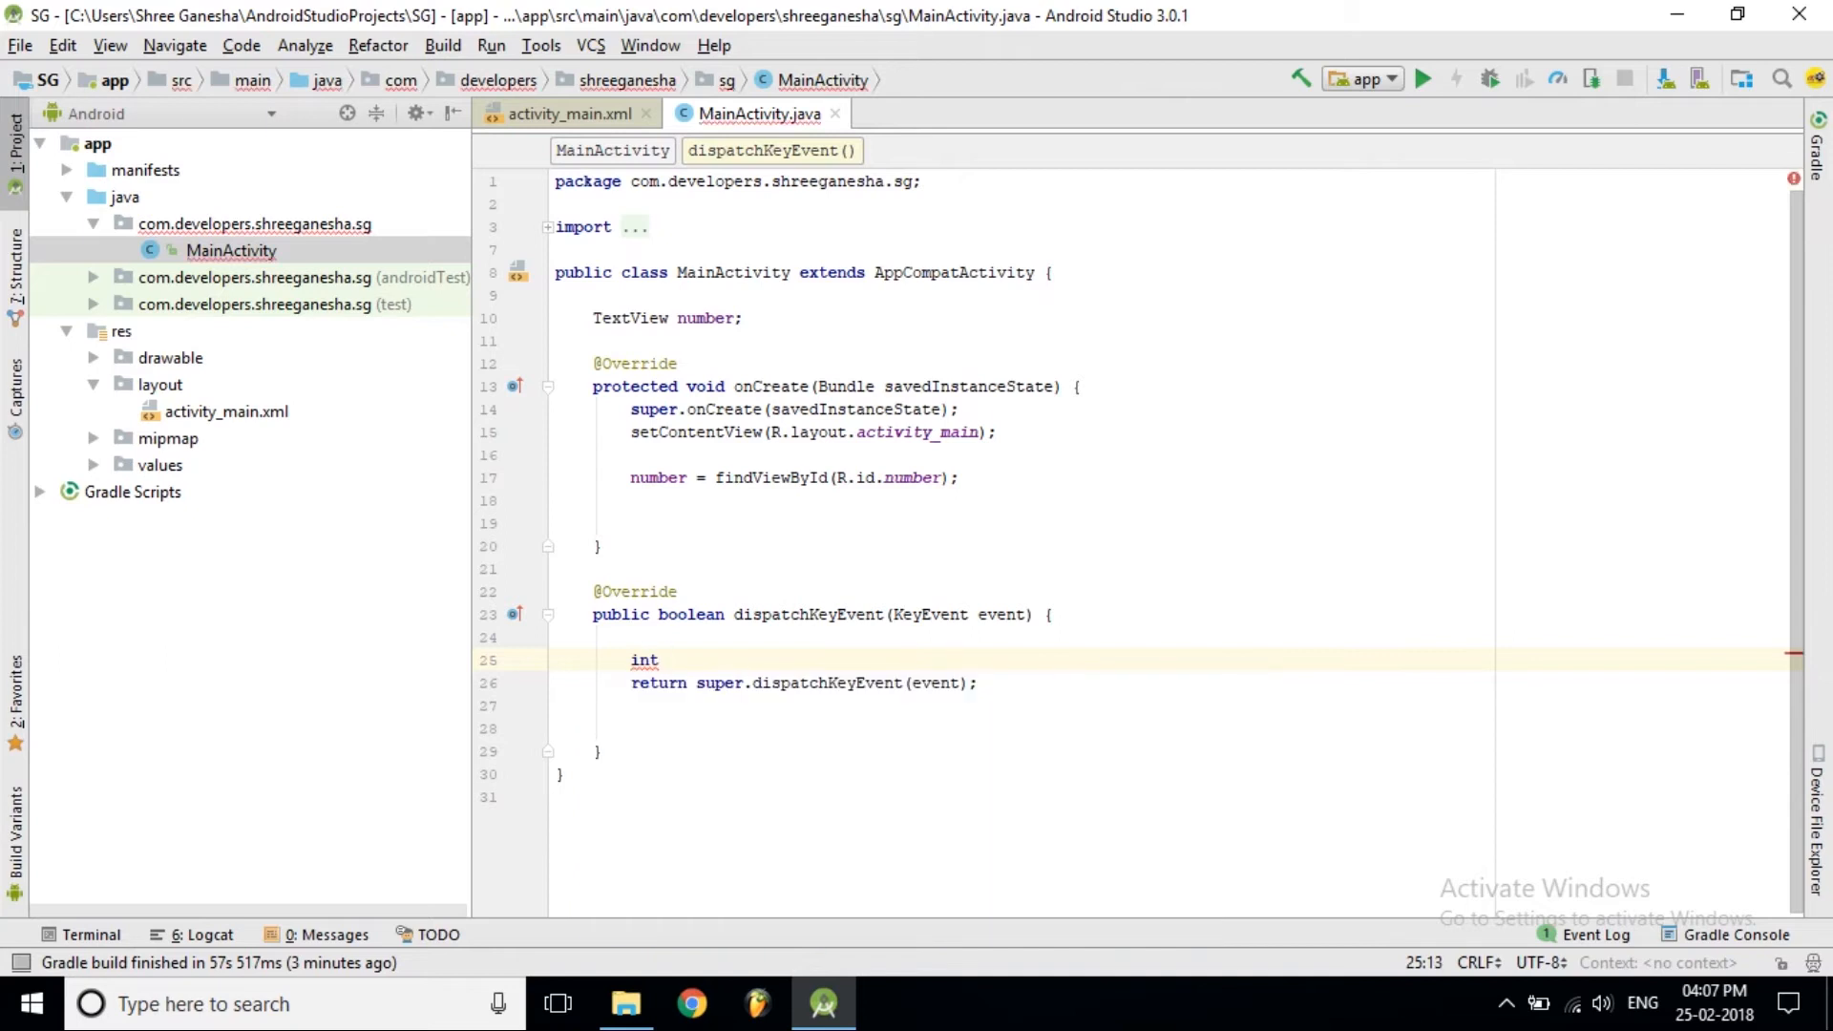
text(action)
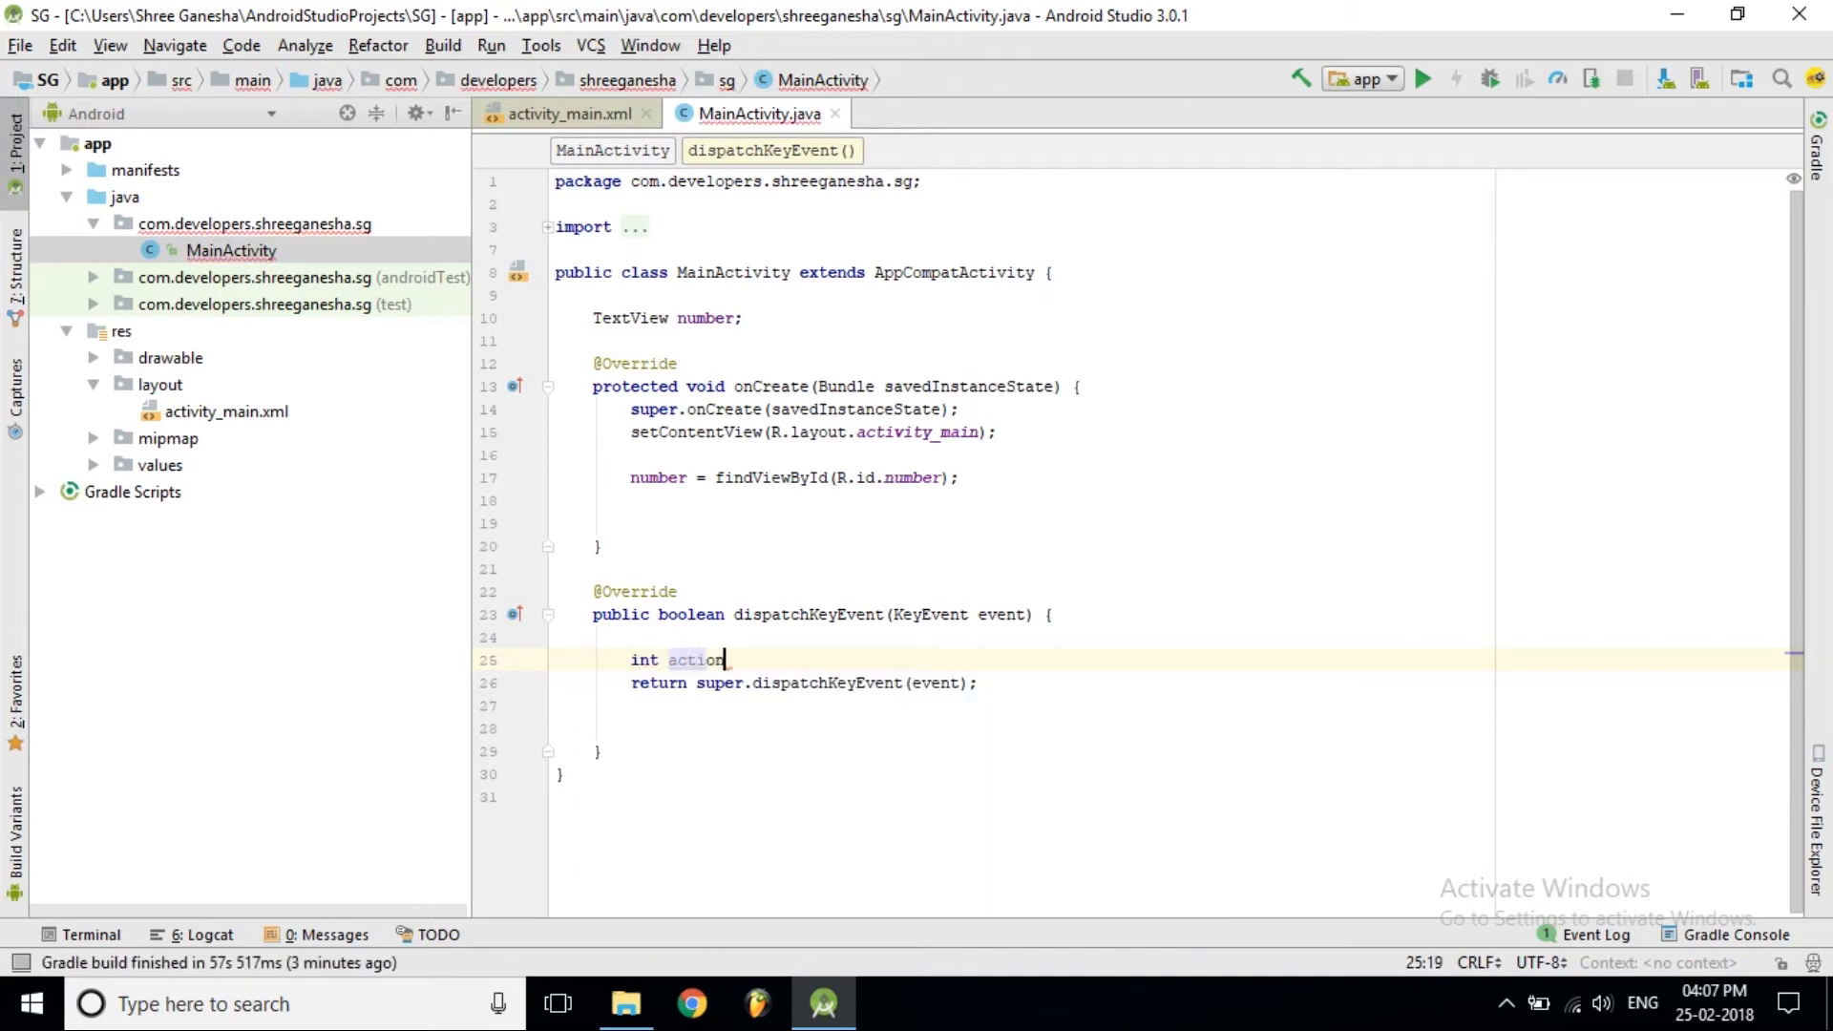
text(,)
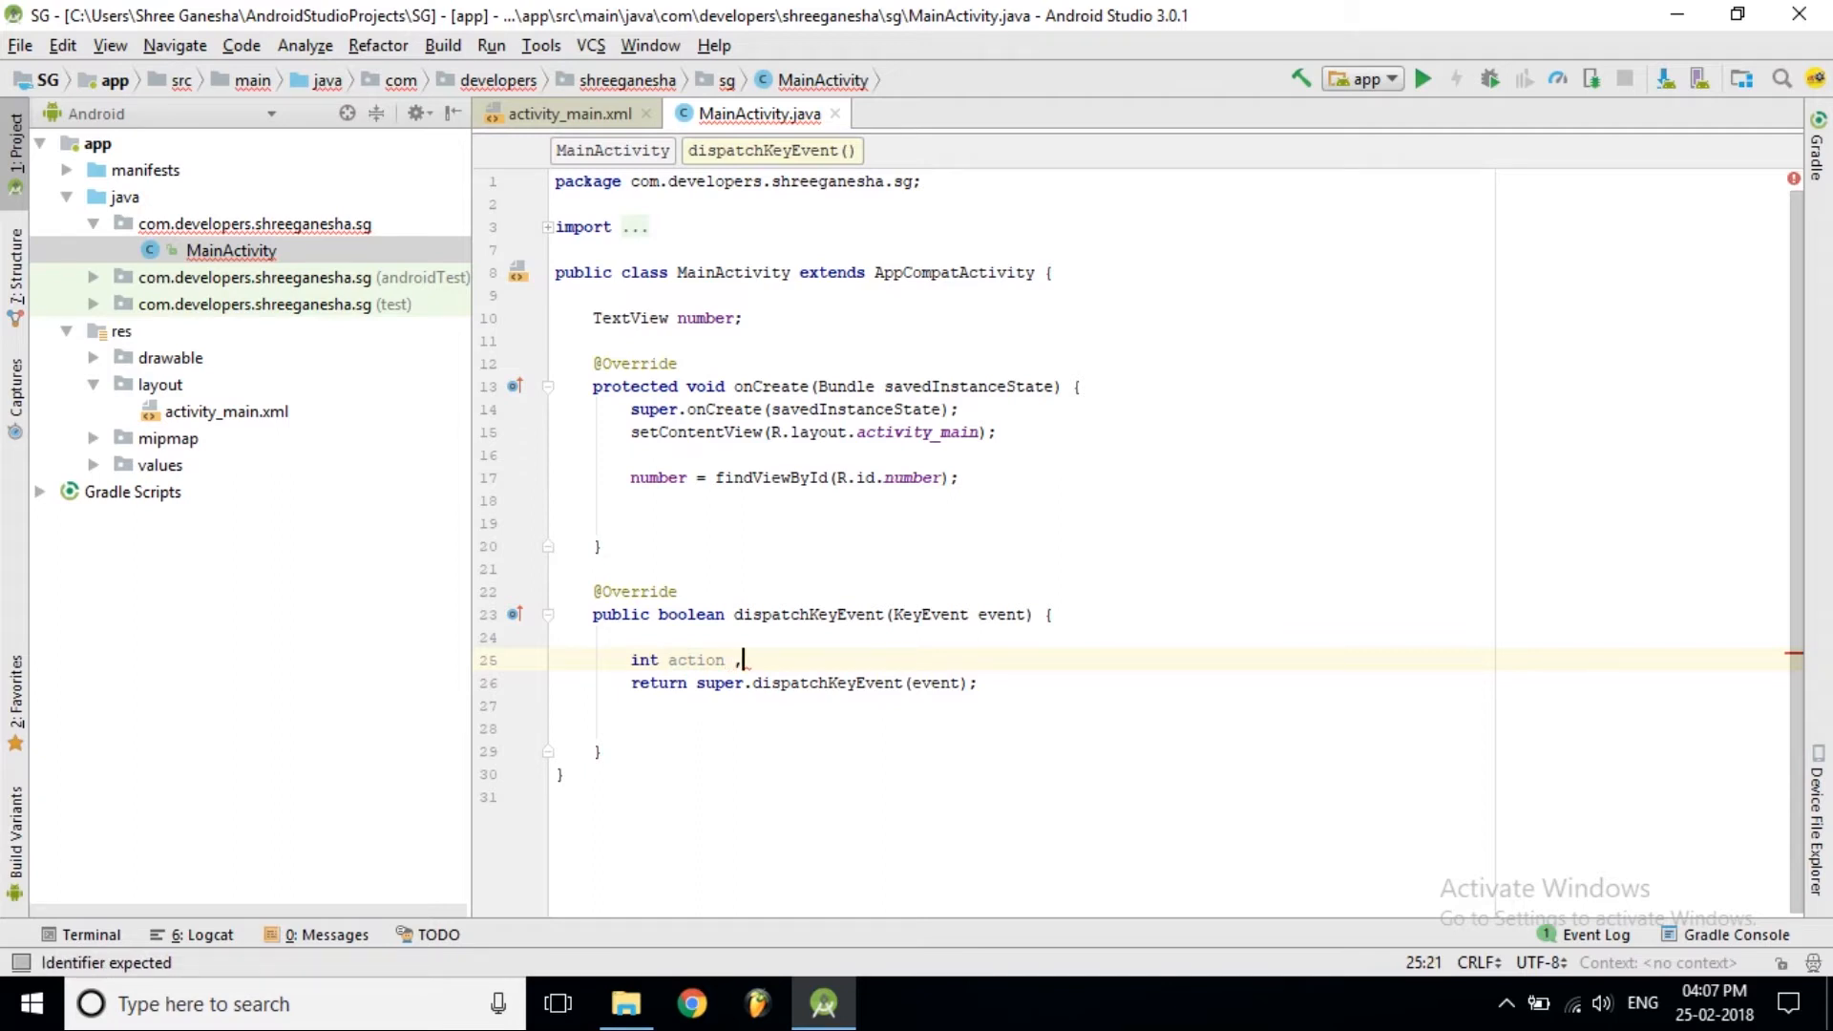
text(key)
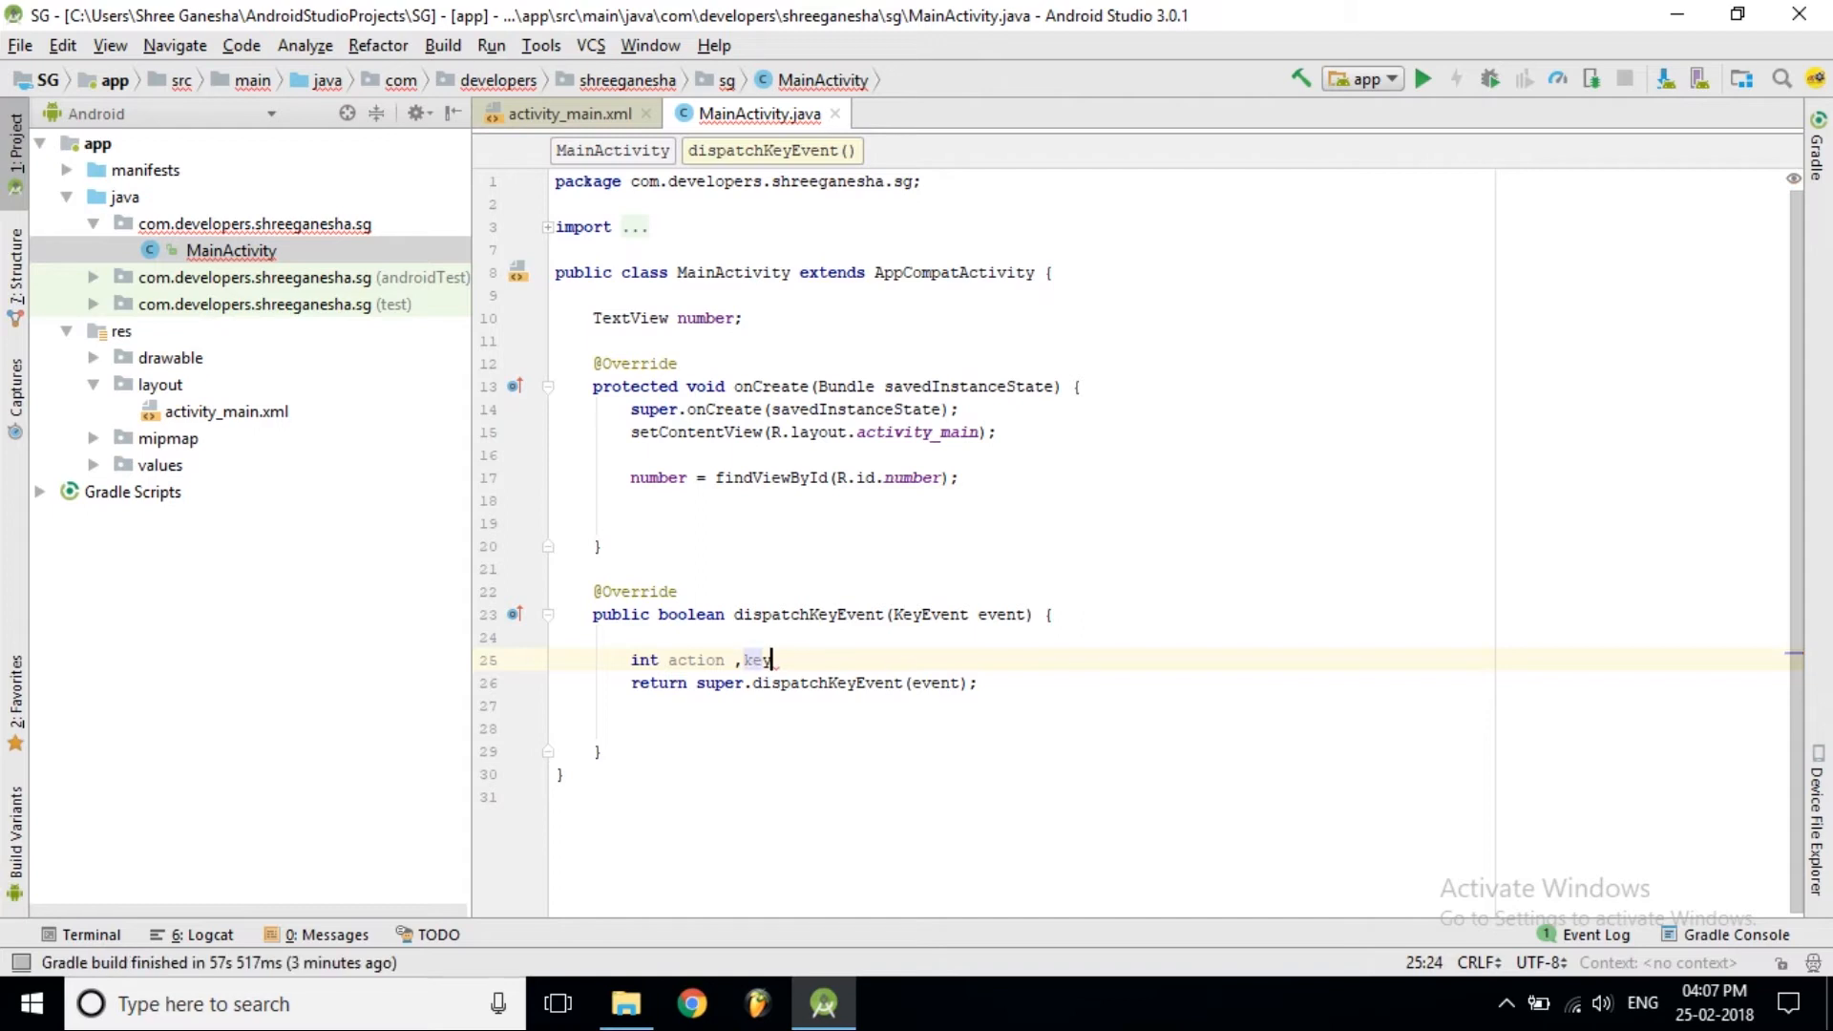
text(code;)
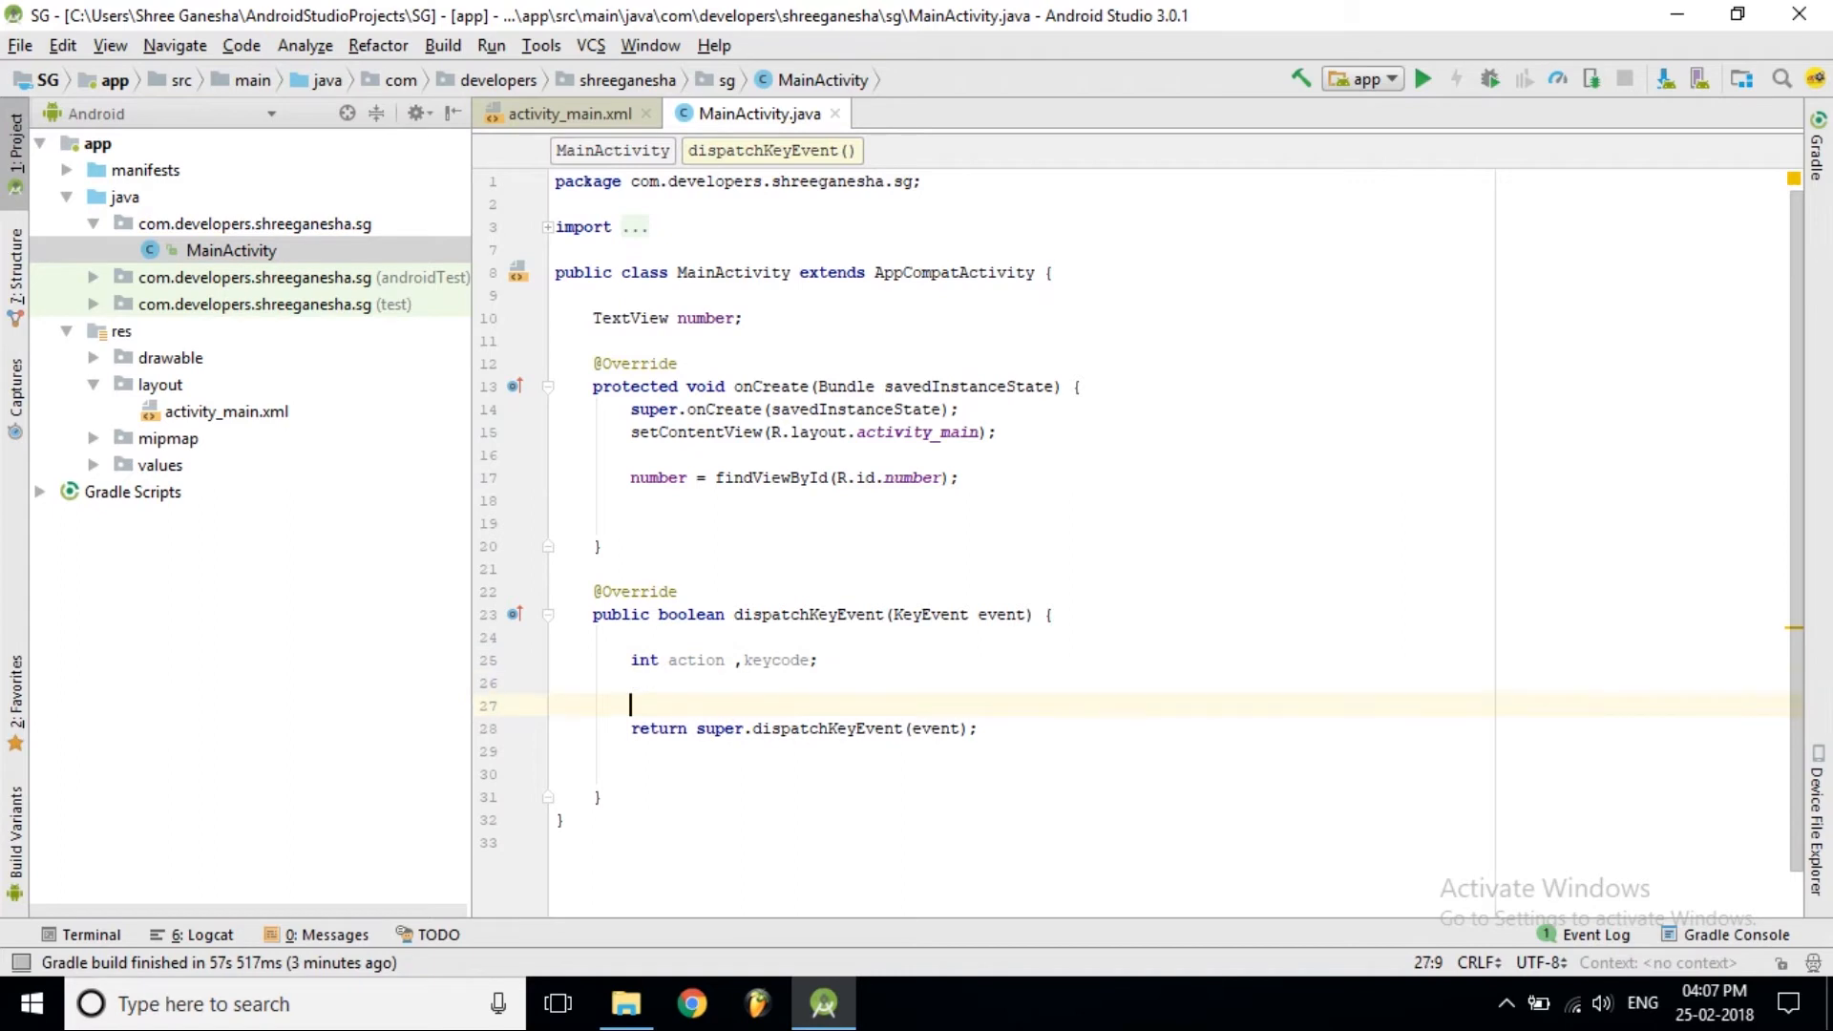
Assign action = event.getAction() and keycode = event.getKeyCode(), then begin a switch
text(action =)
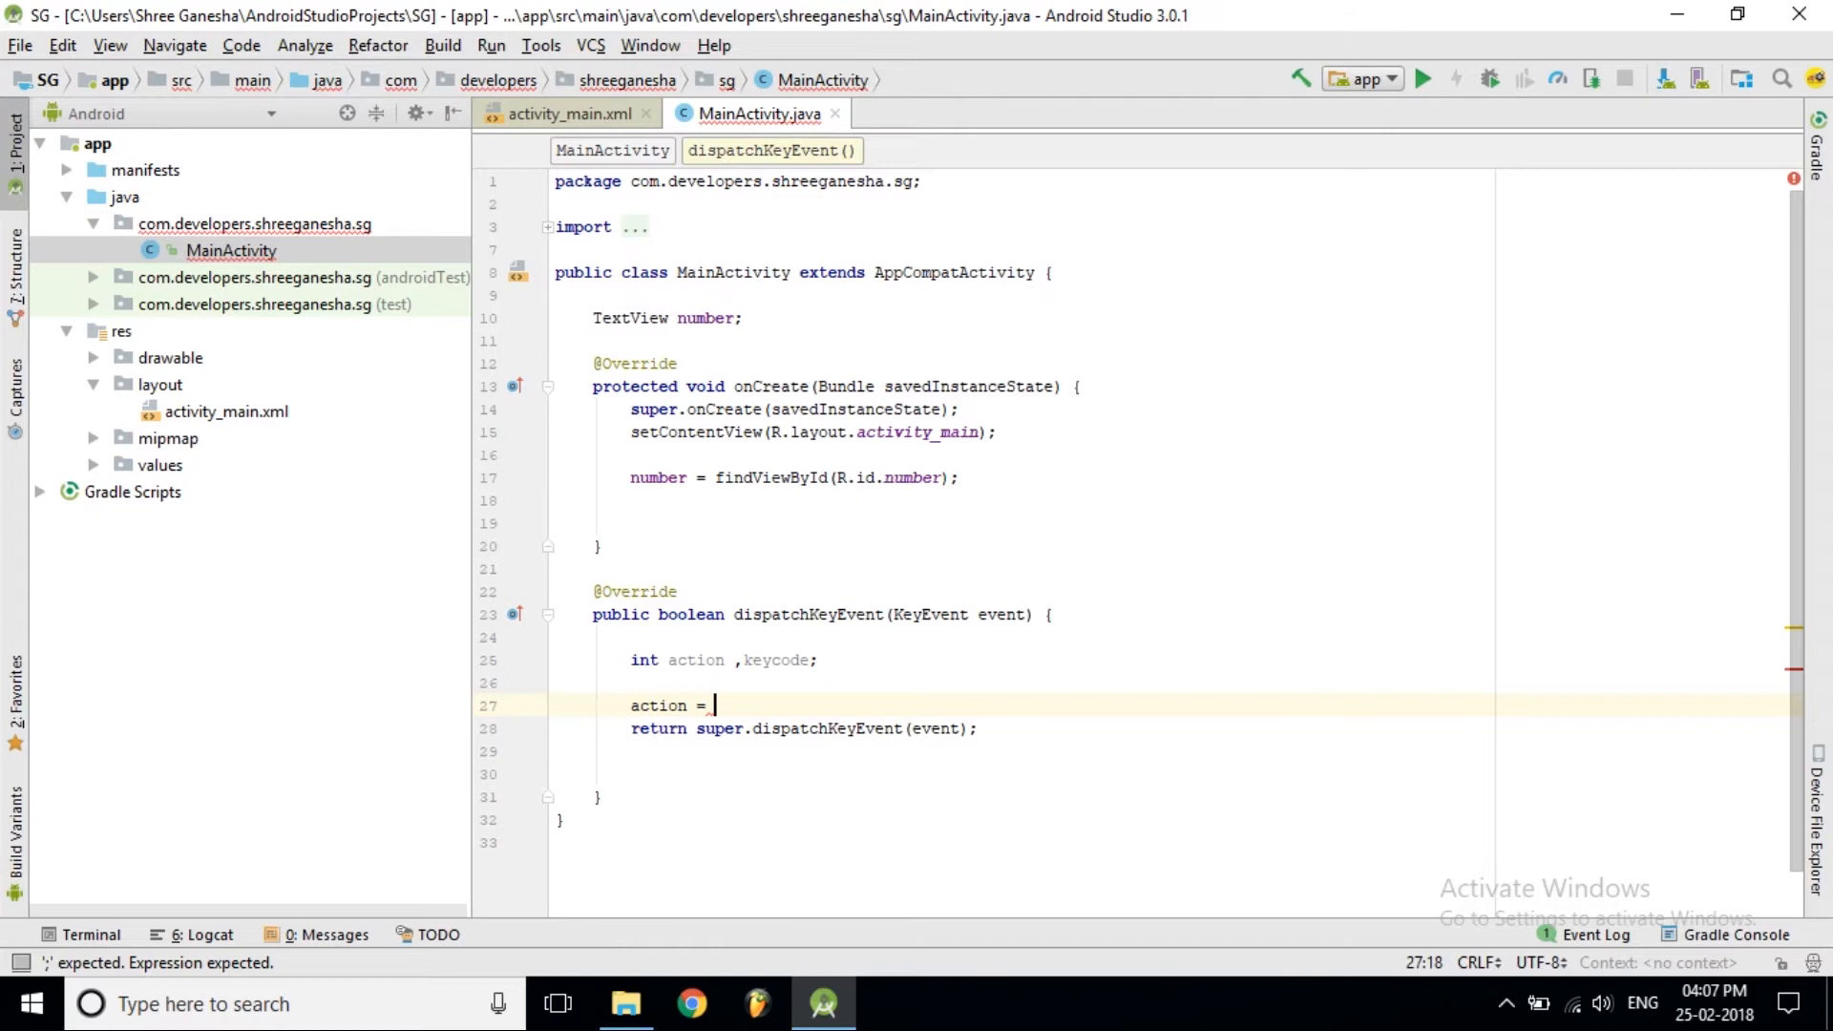
text(eve)
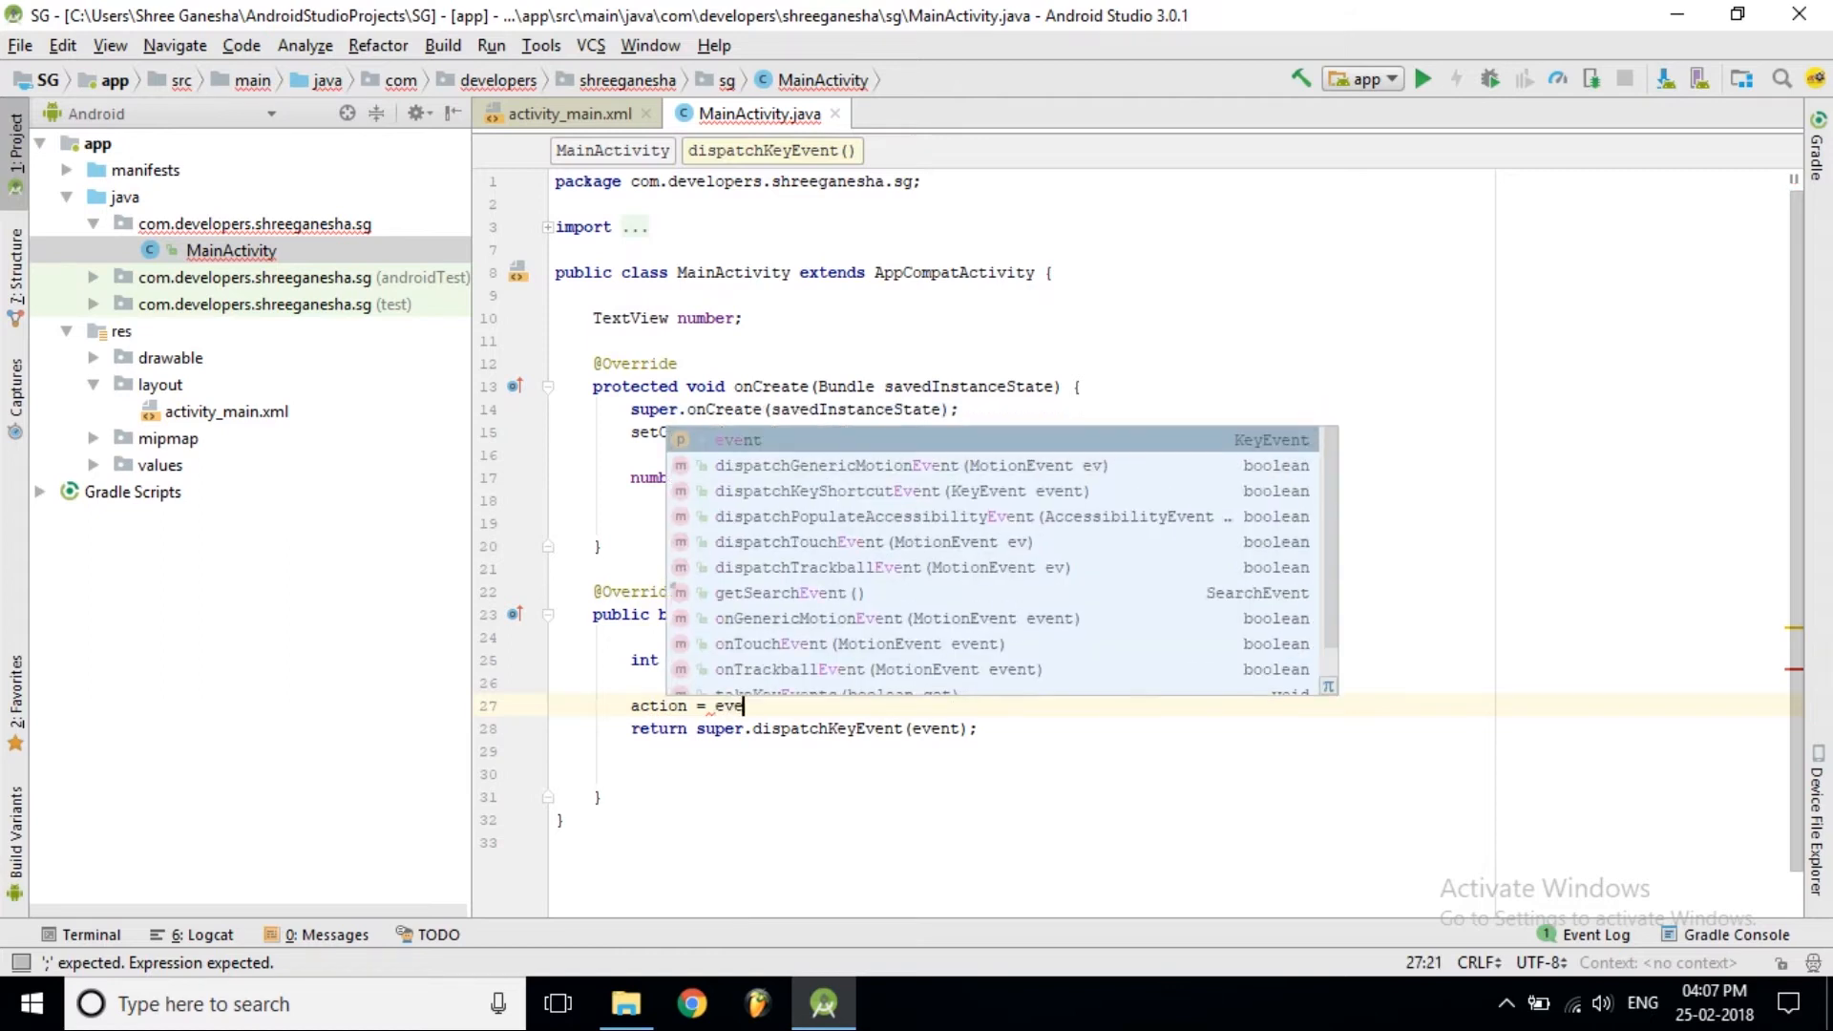
text(.getAction()
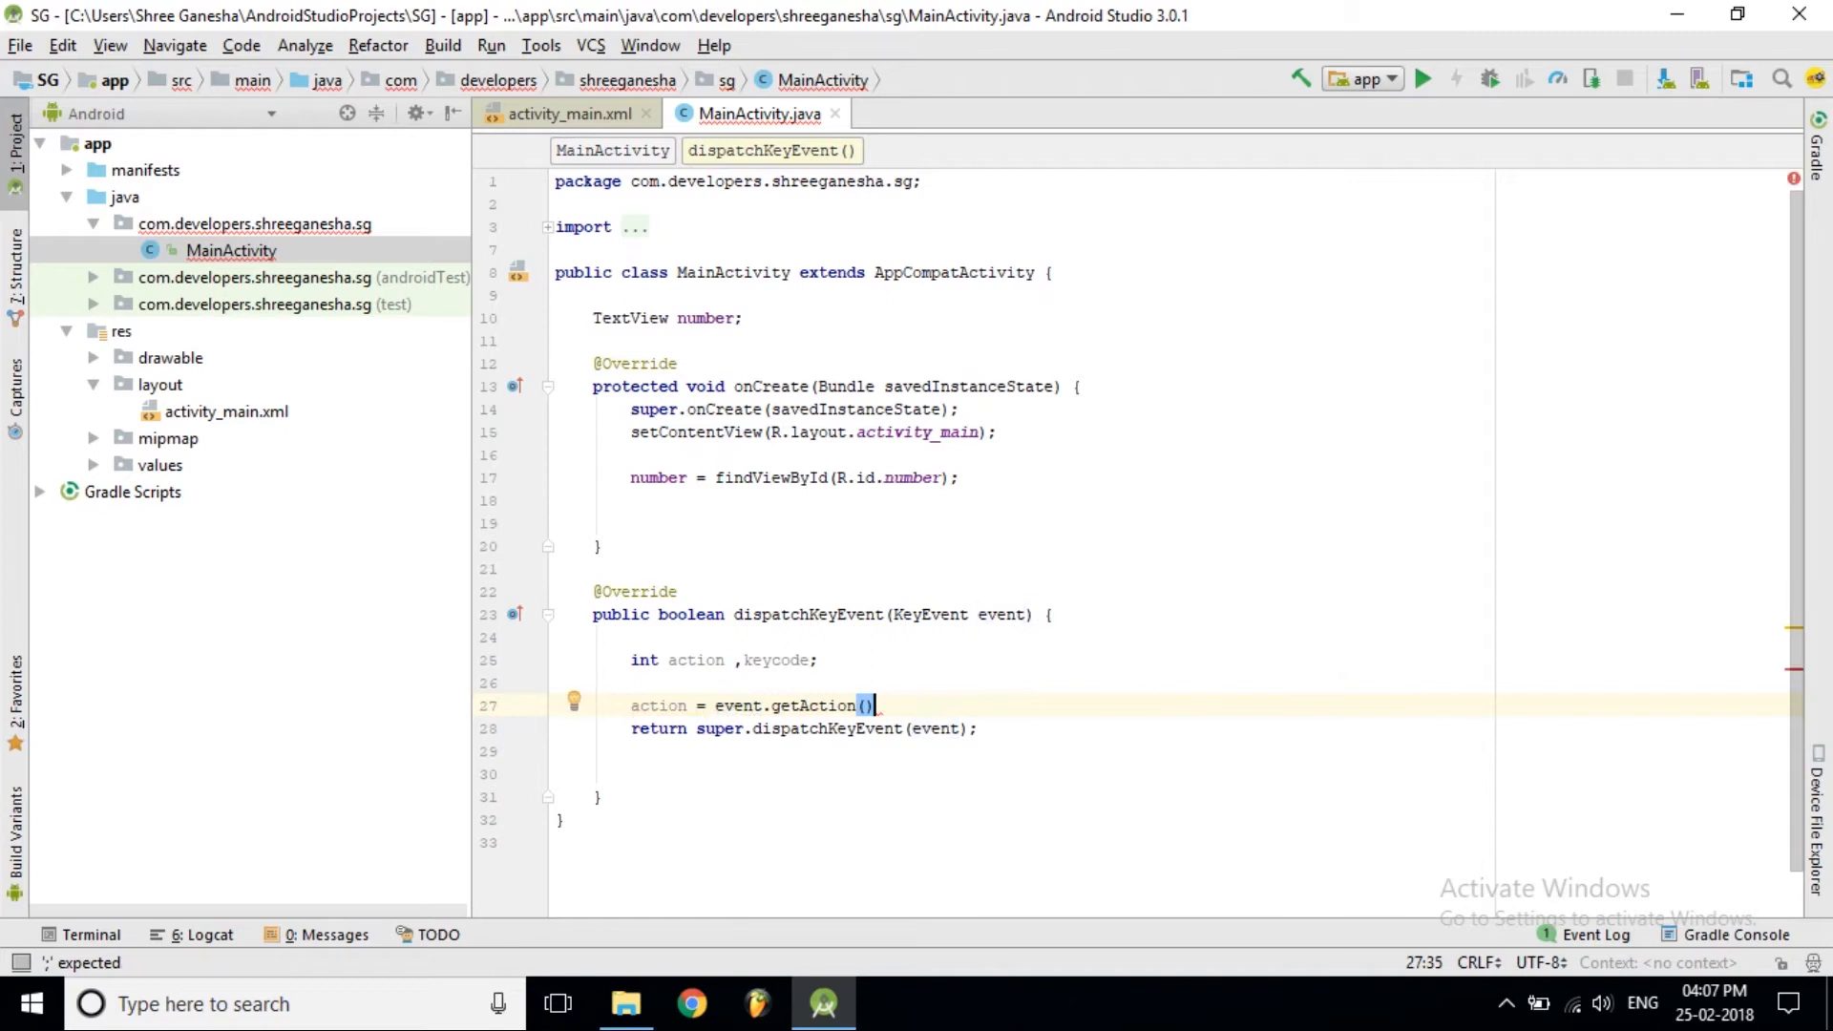
text(;)
key(Return)
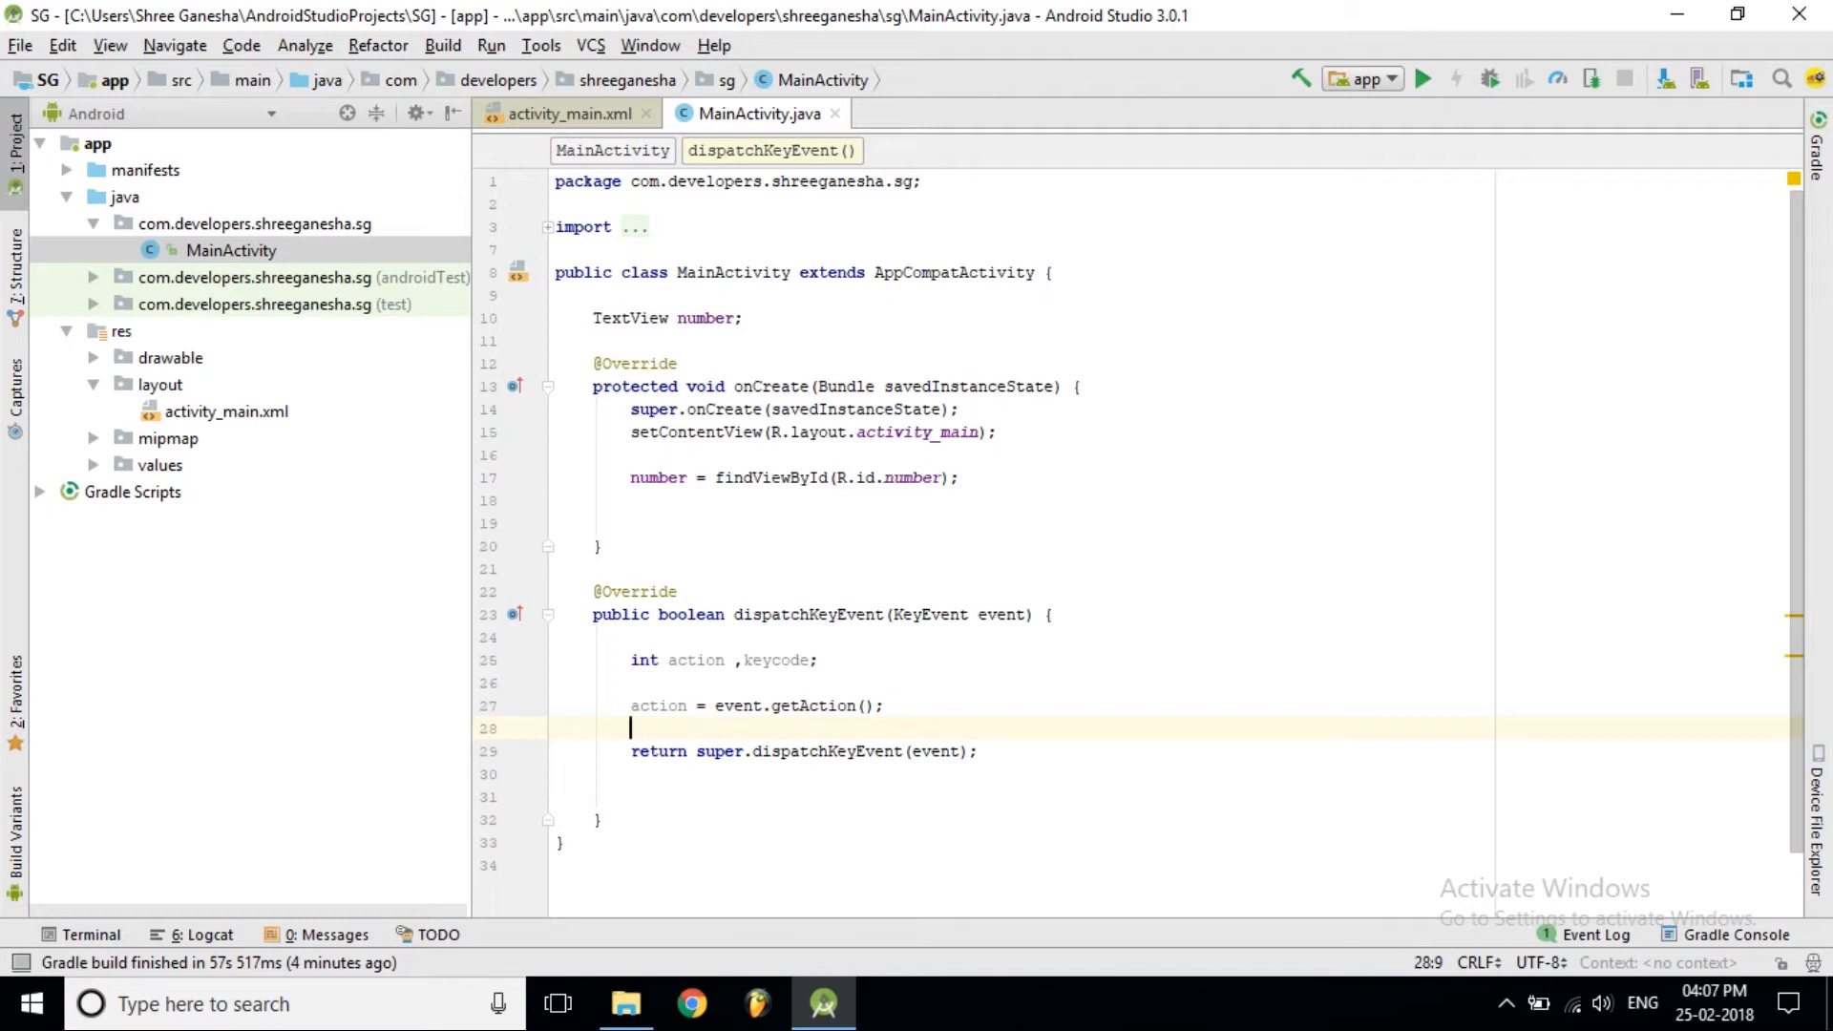
text(keycode =)
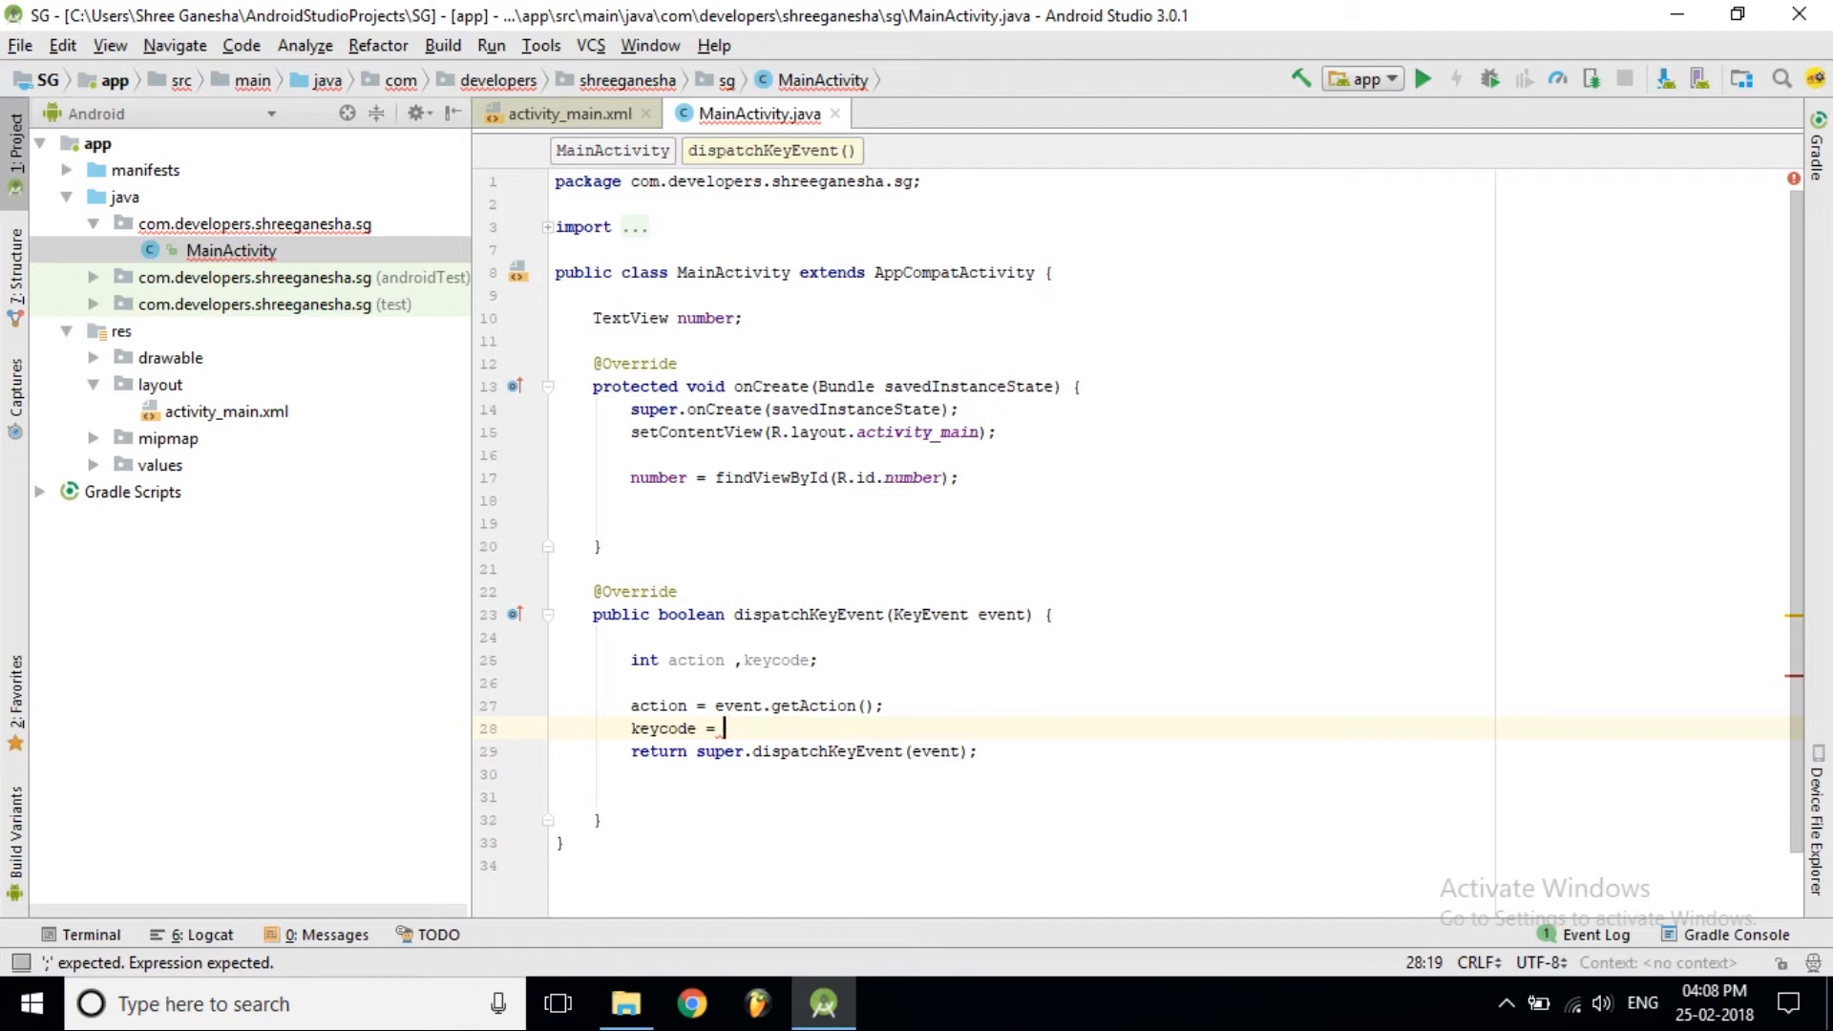
text(eve)
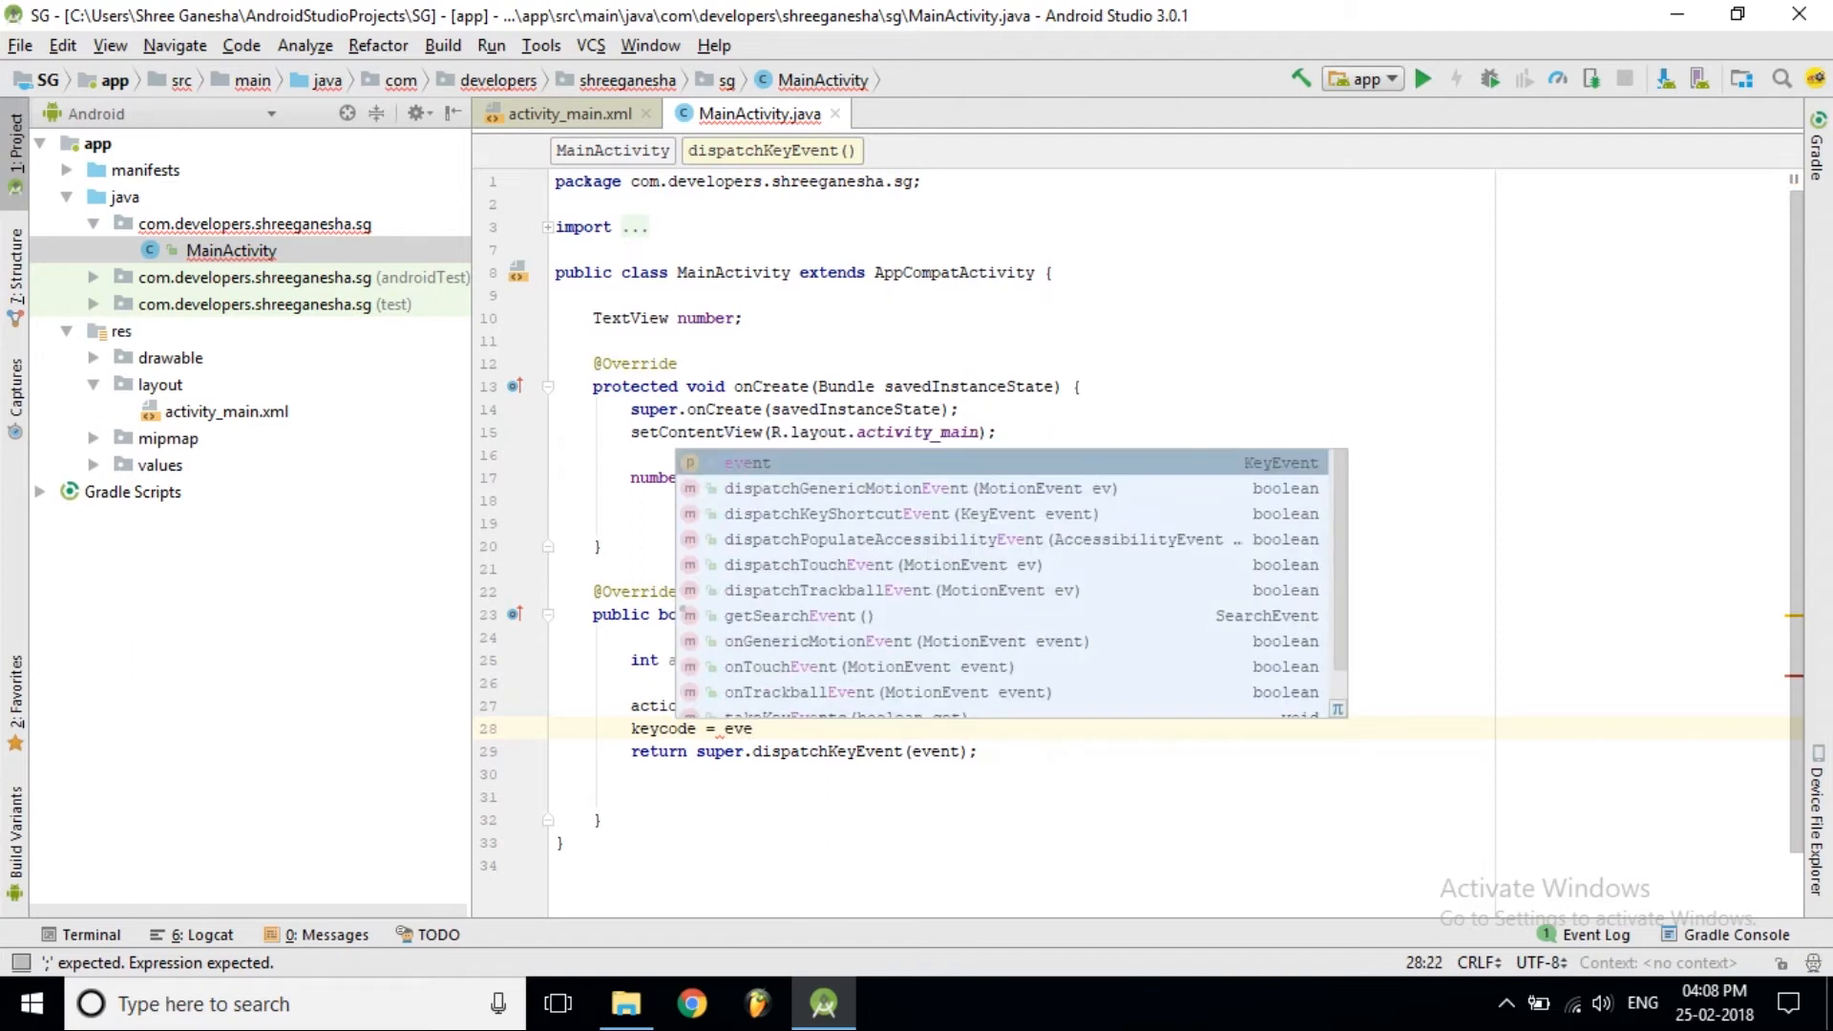
text(.getKeyCode()
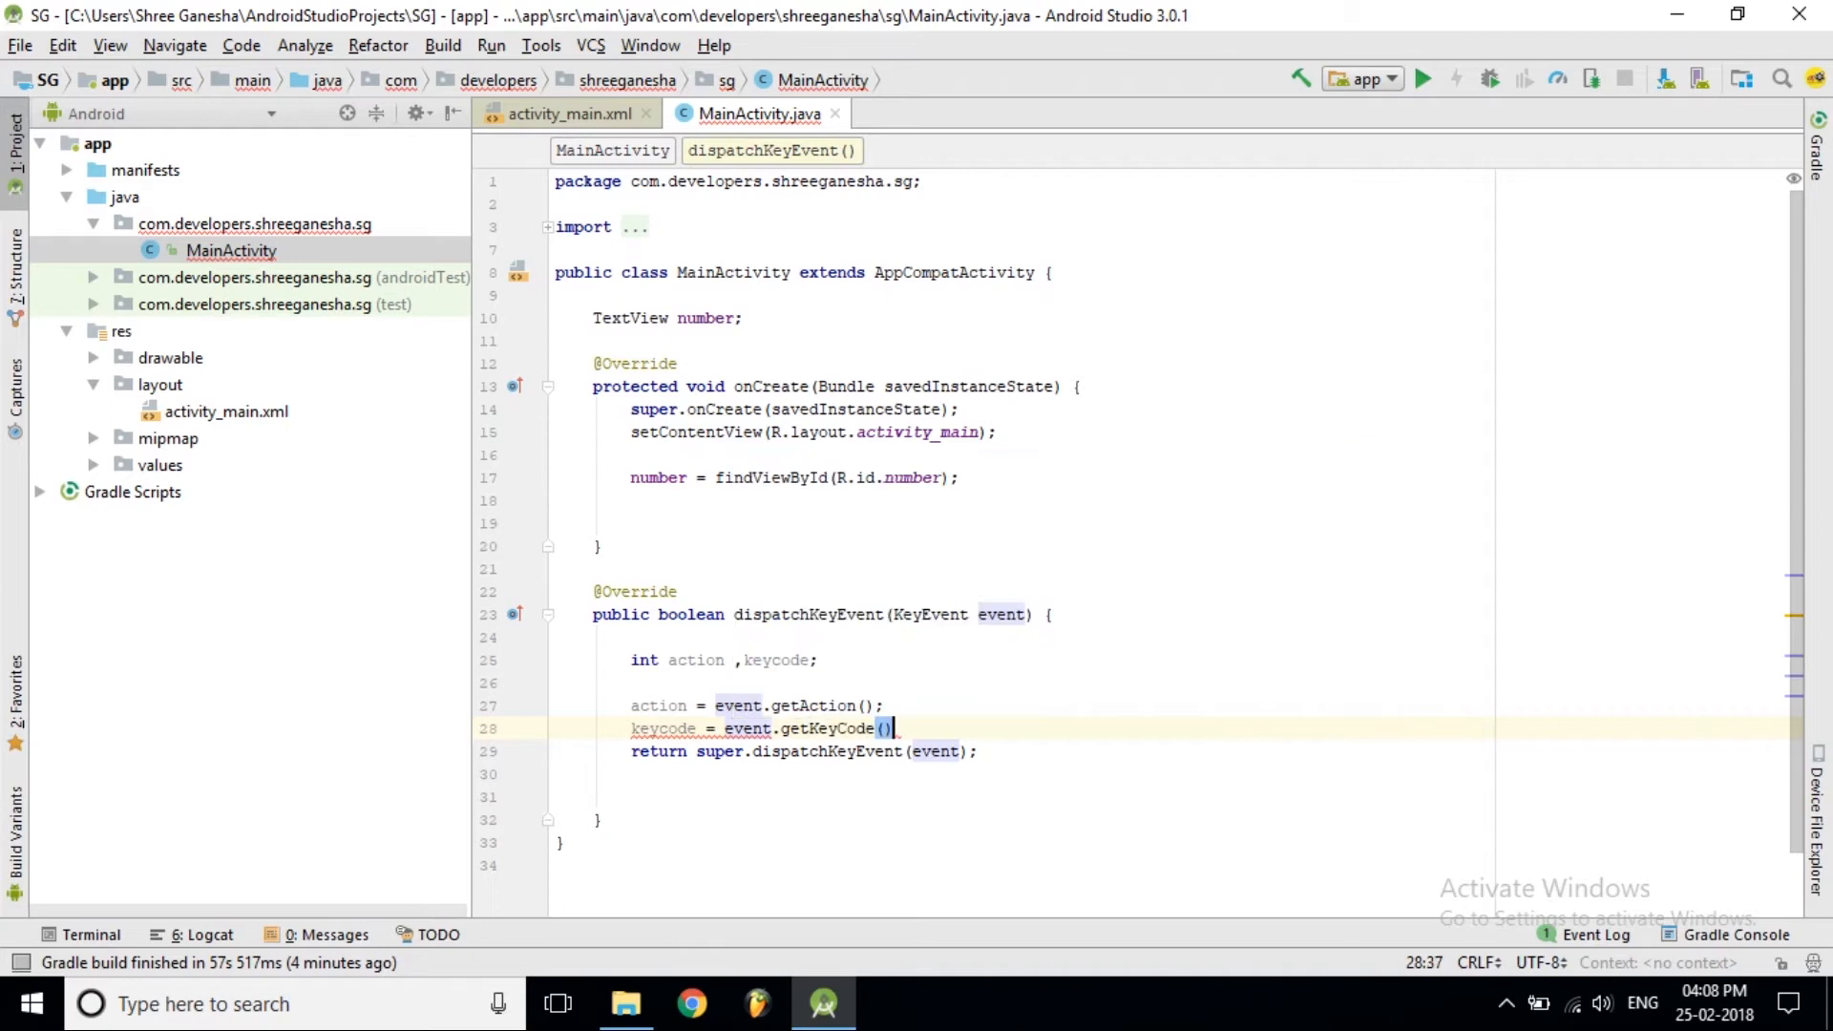
key(enter)
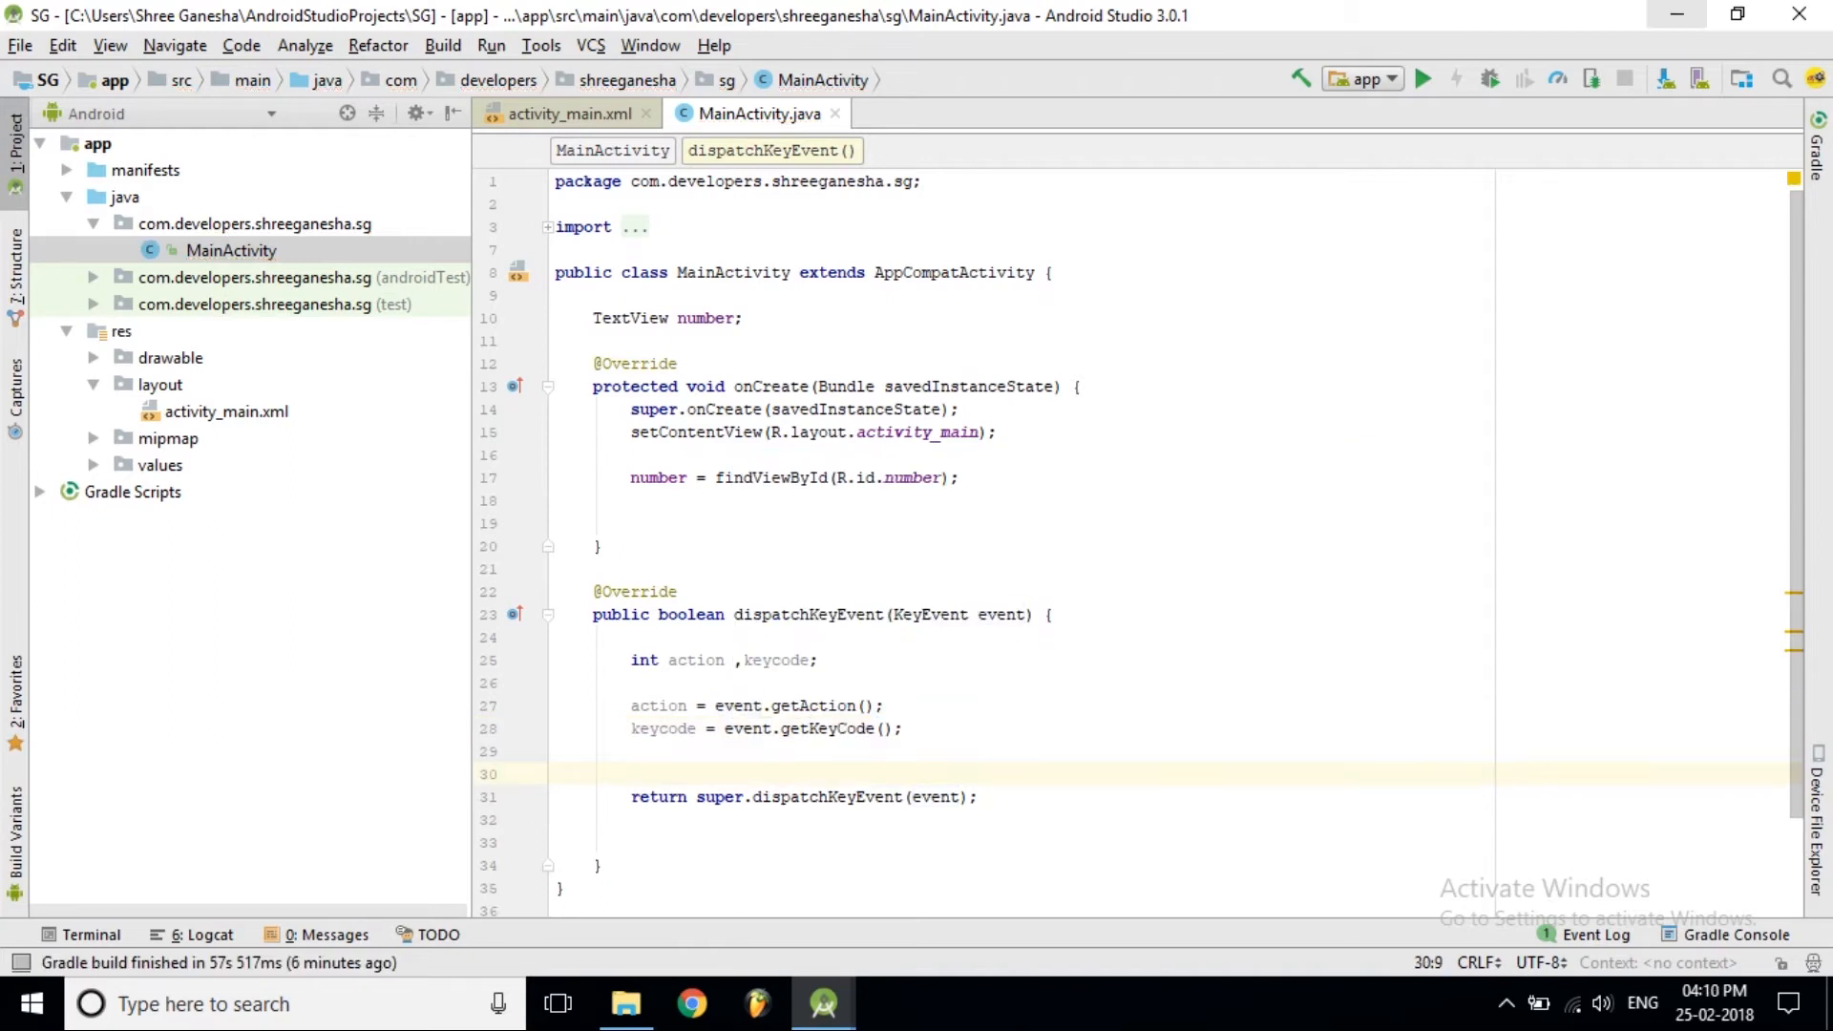
text(switch ()
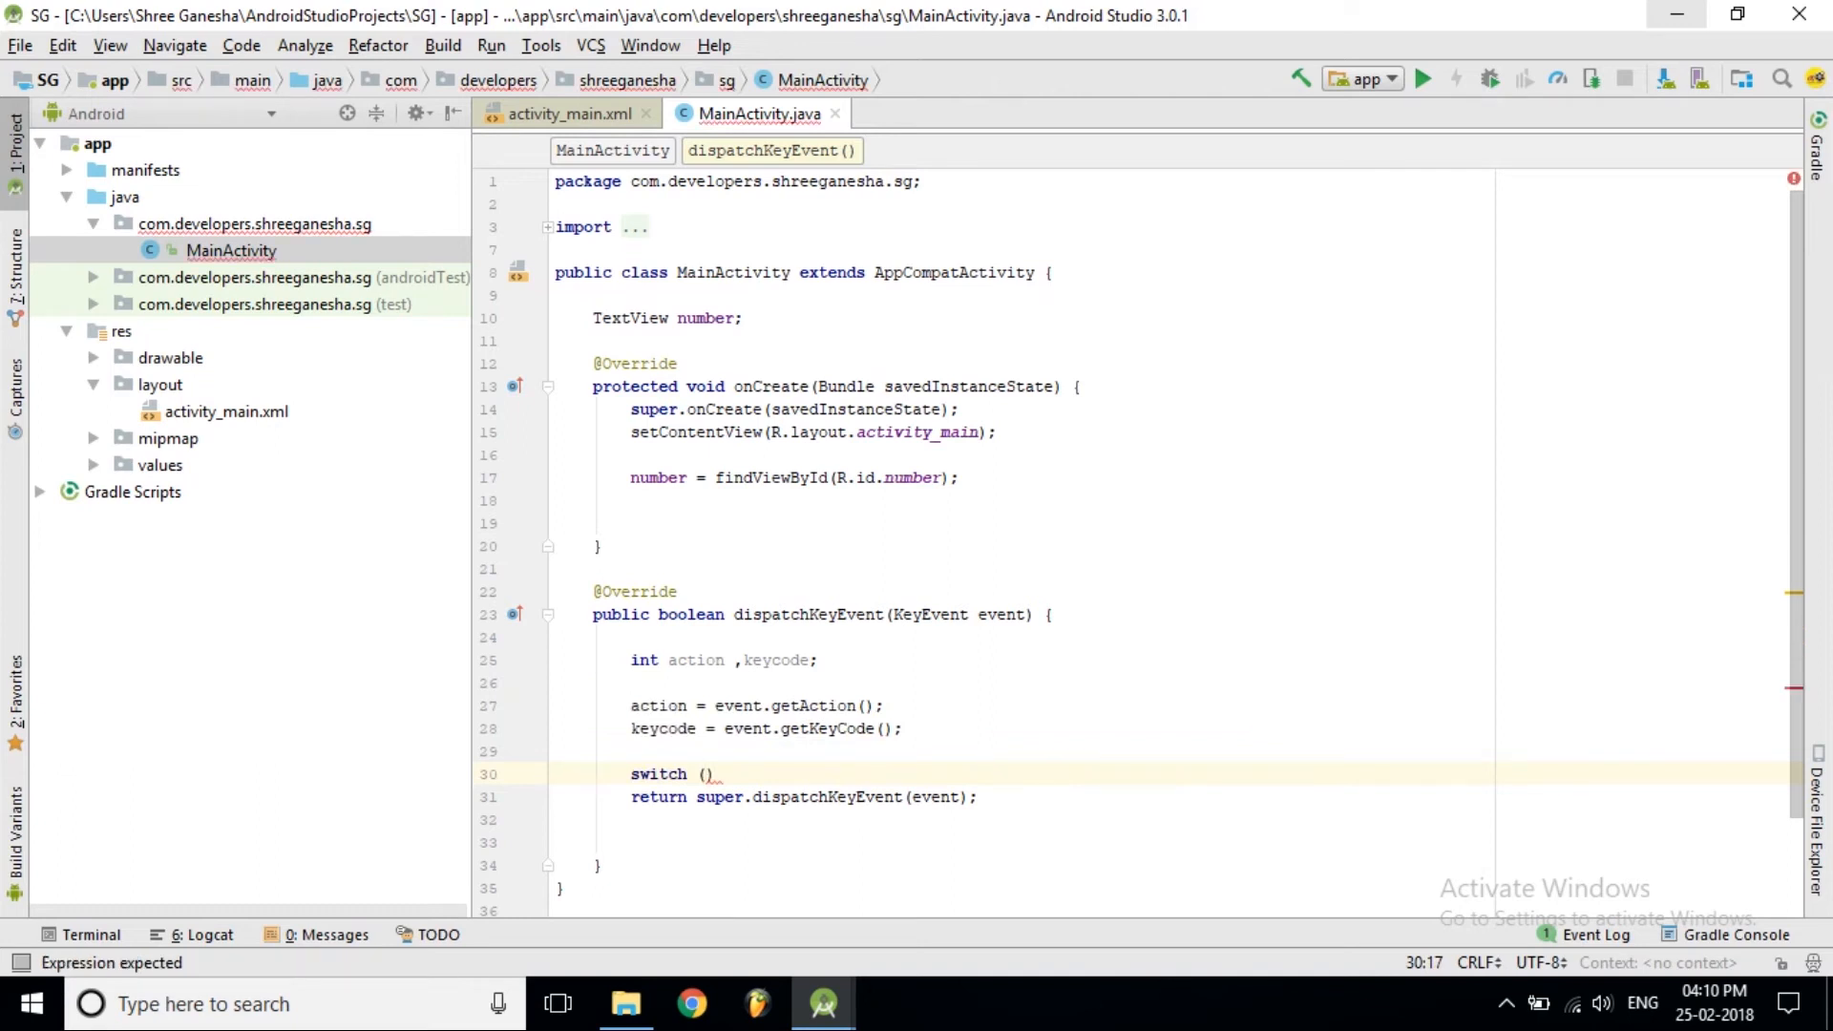
Write switch (keycode) with case KeyEvent.KEYCODE_VOLUME_UP: and an opening brace block
text(keycode)
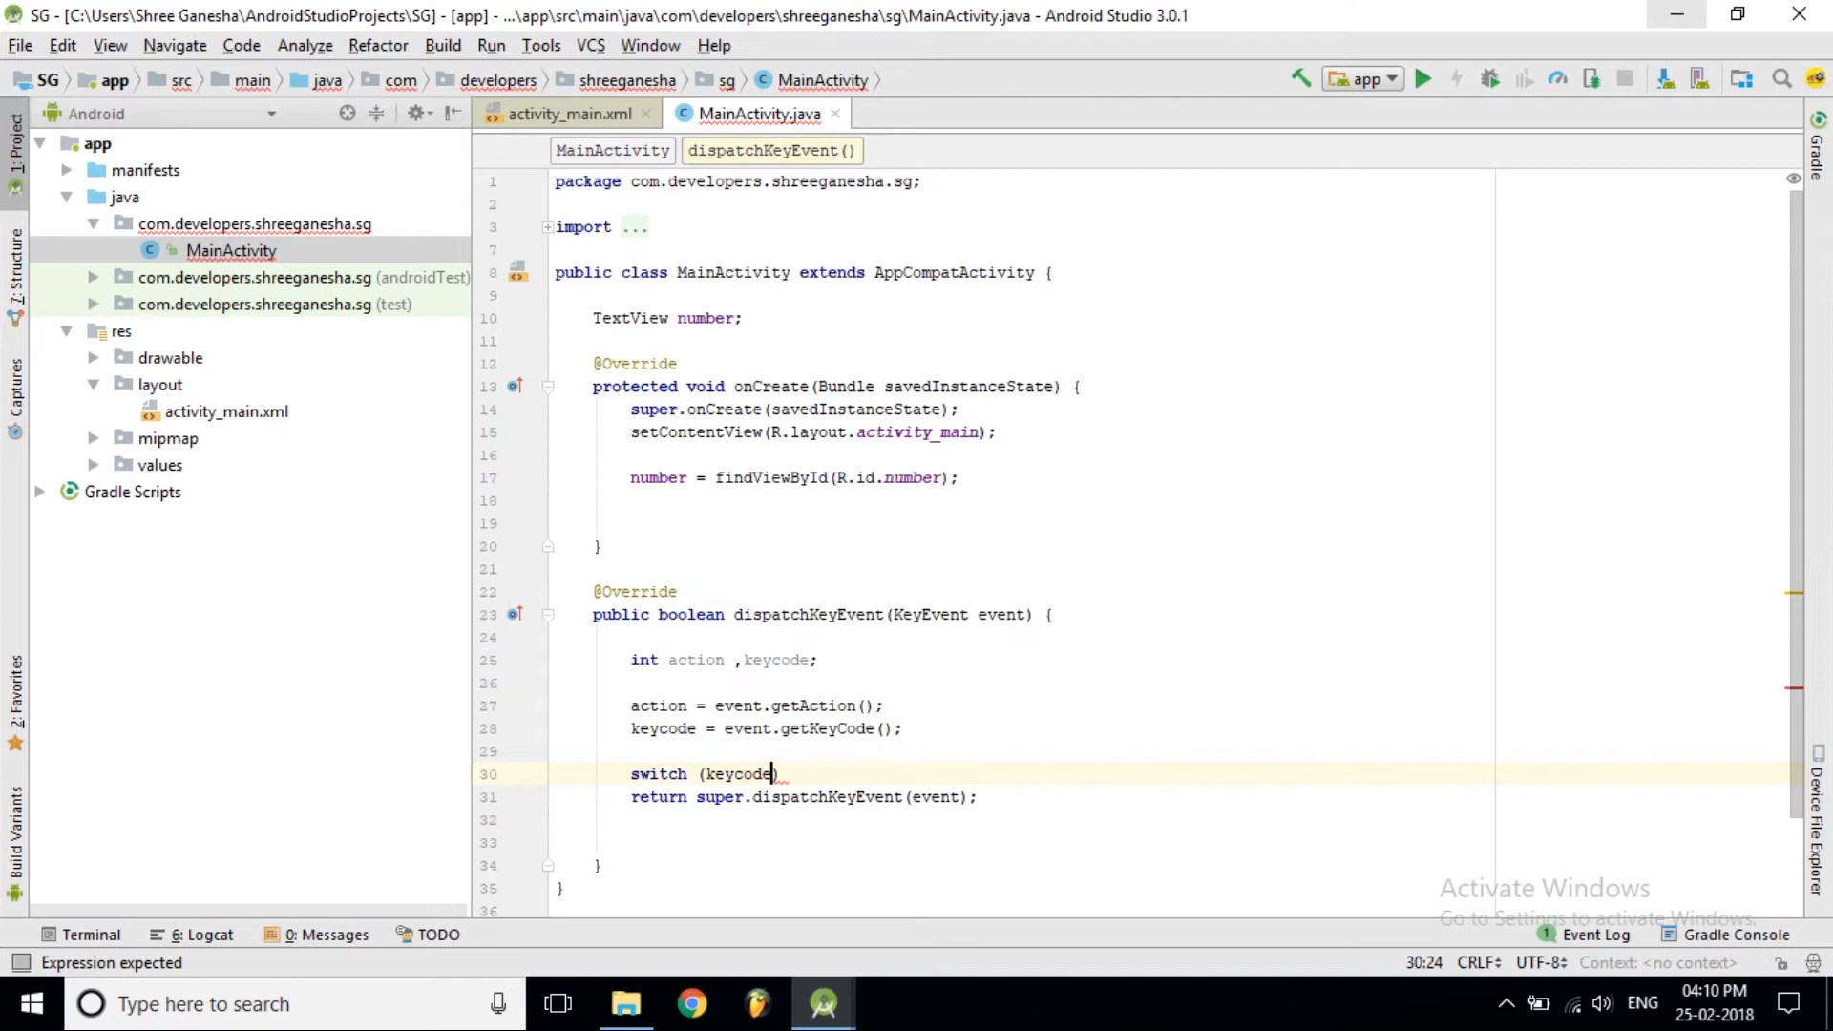
text())
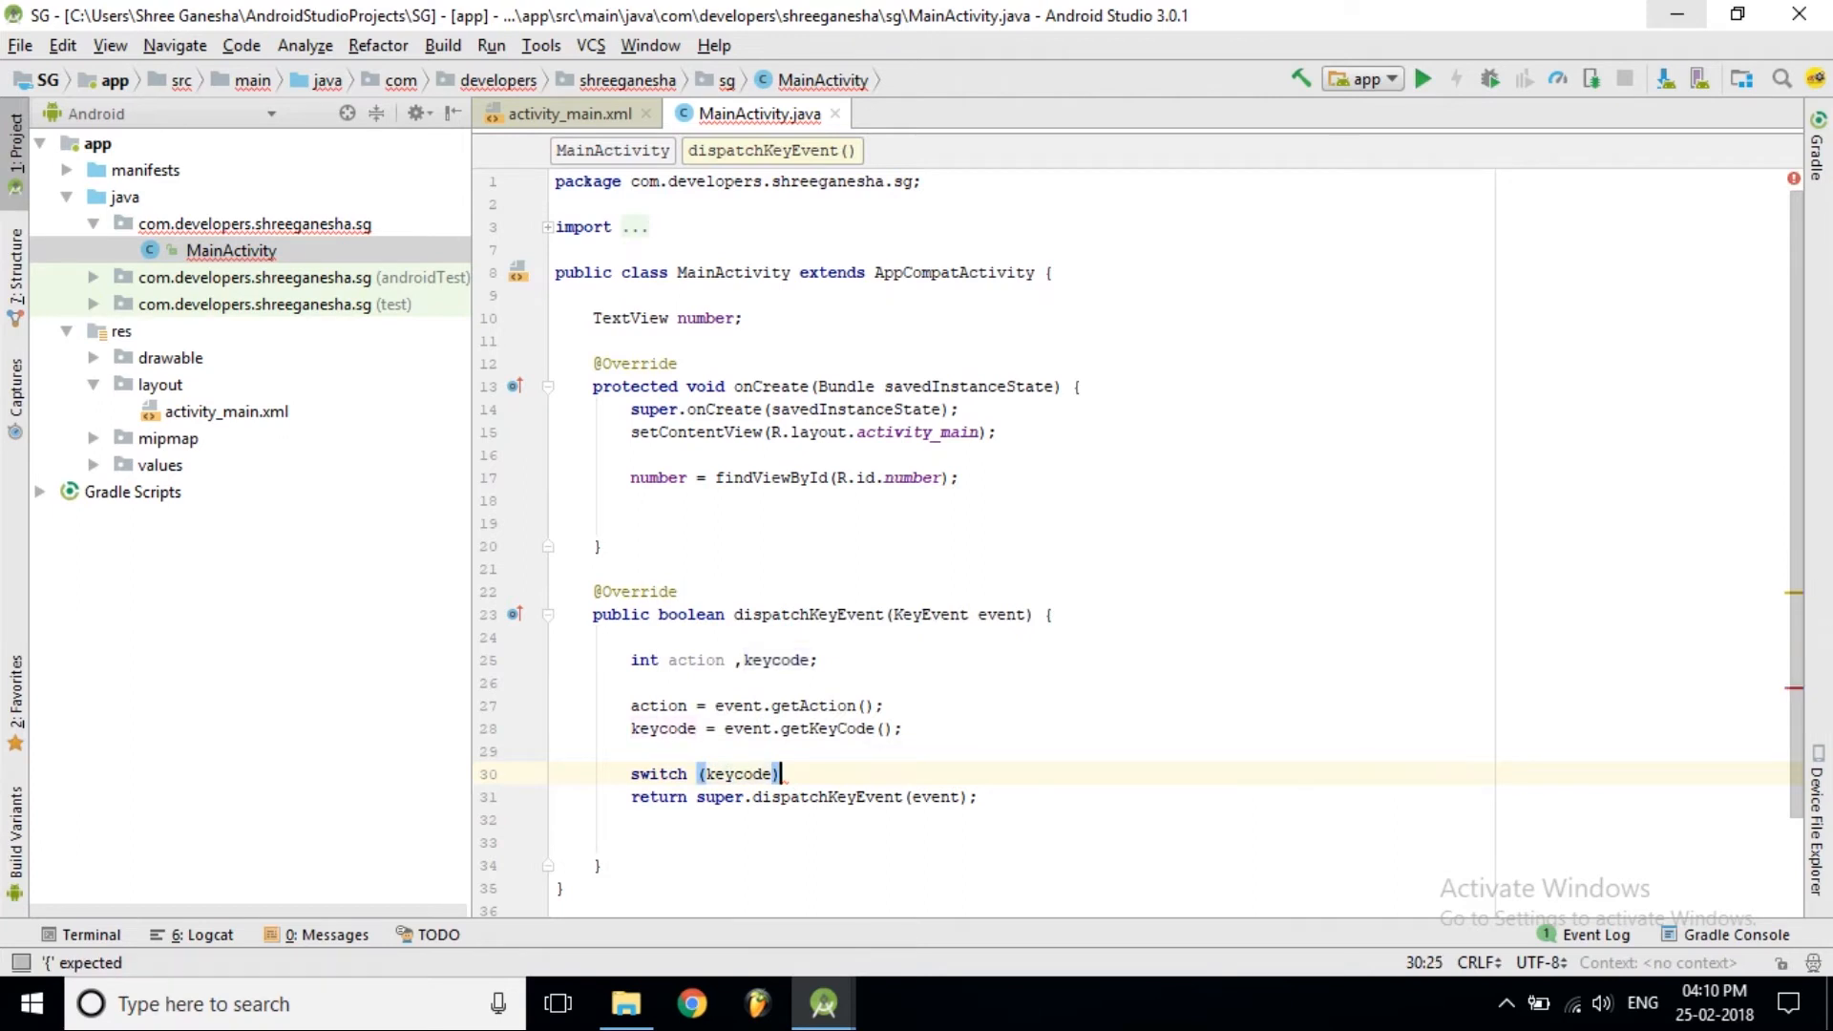
text({)
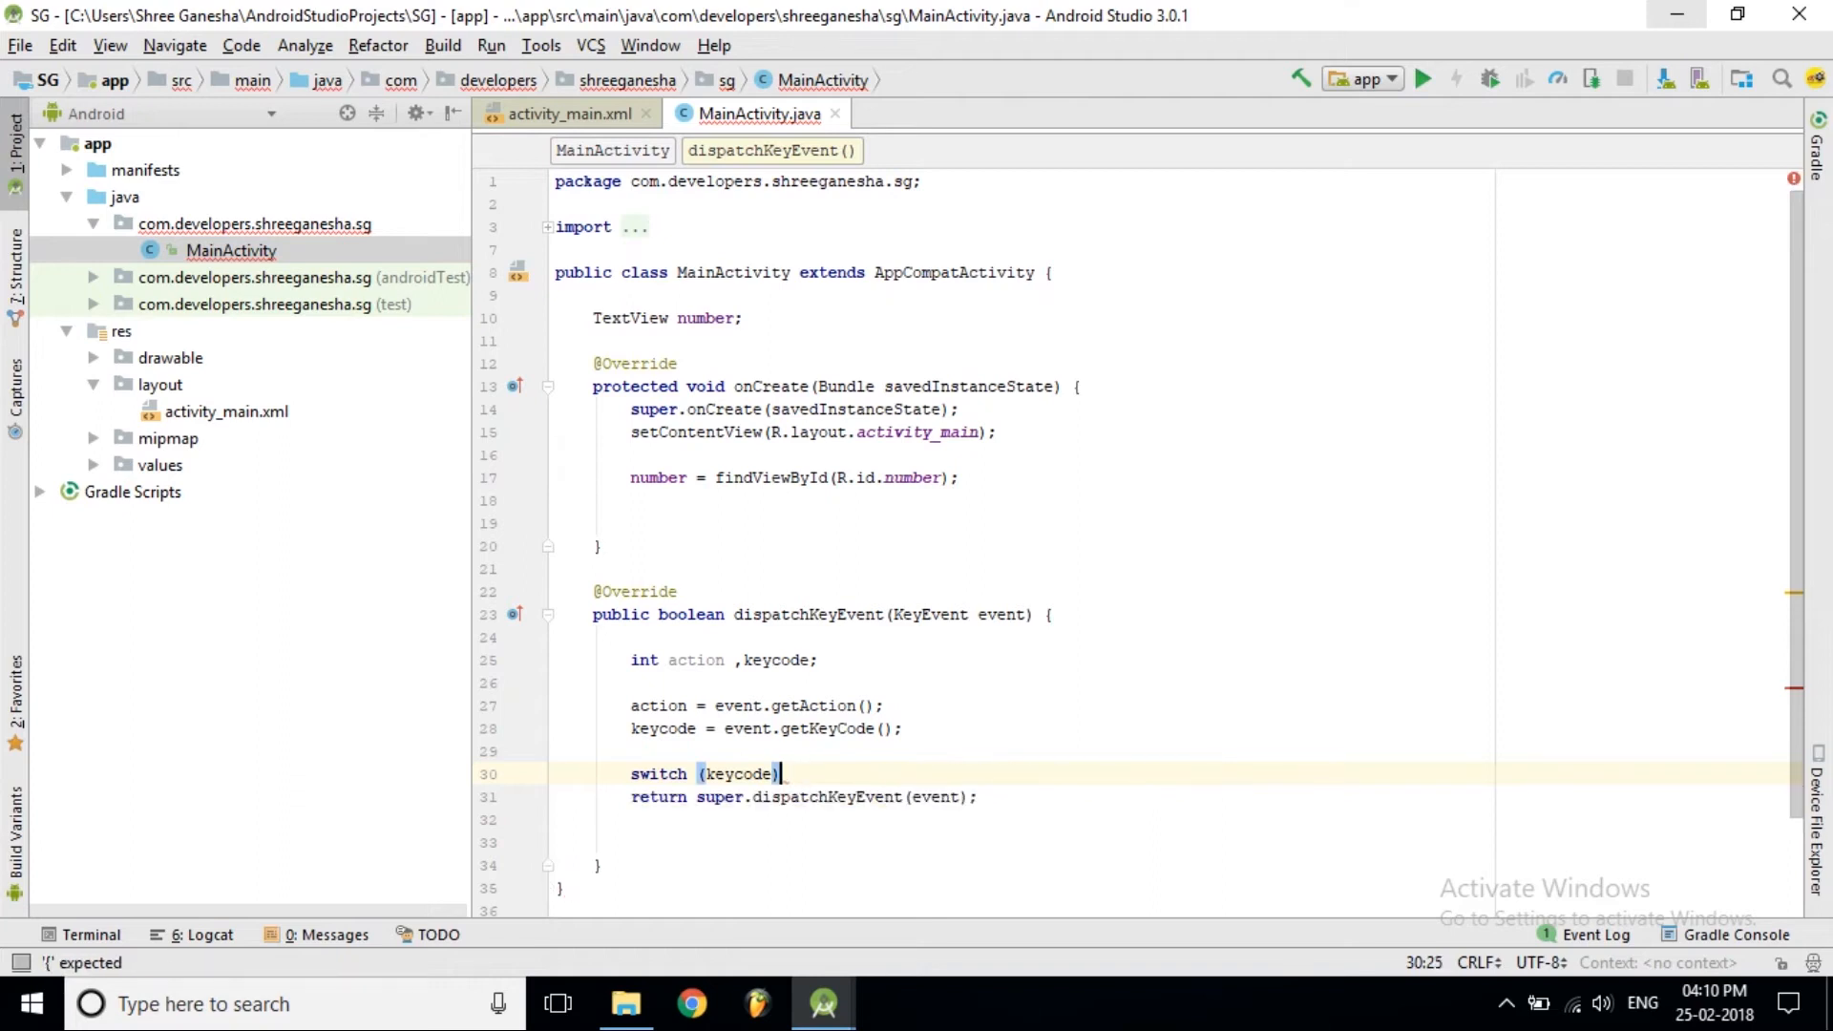
text({)
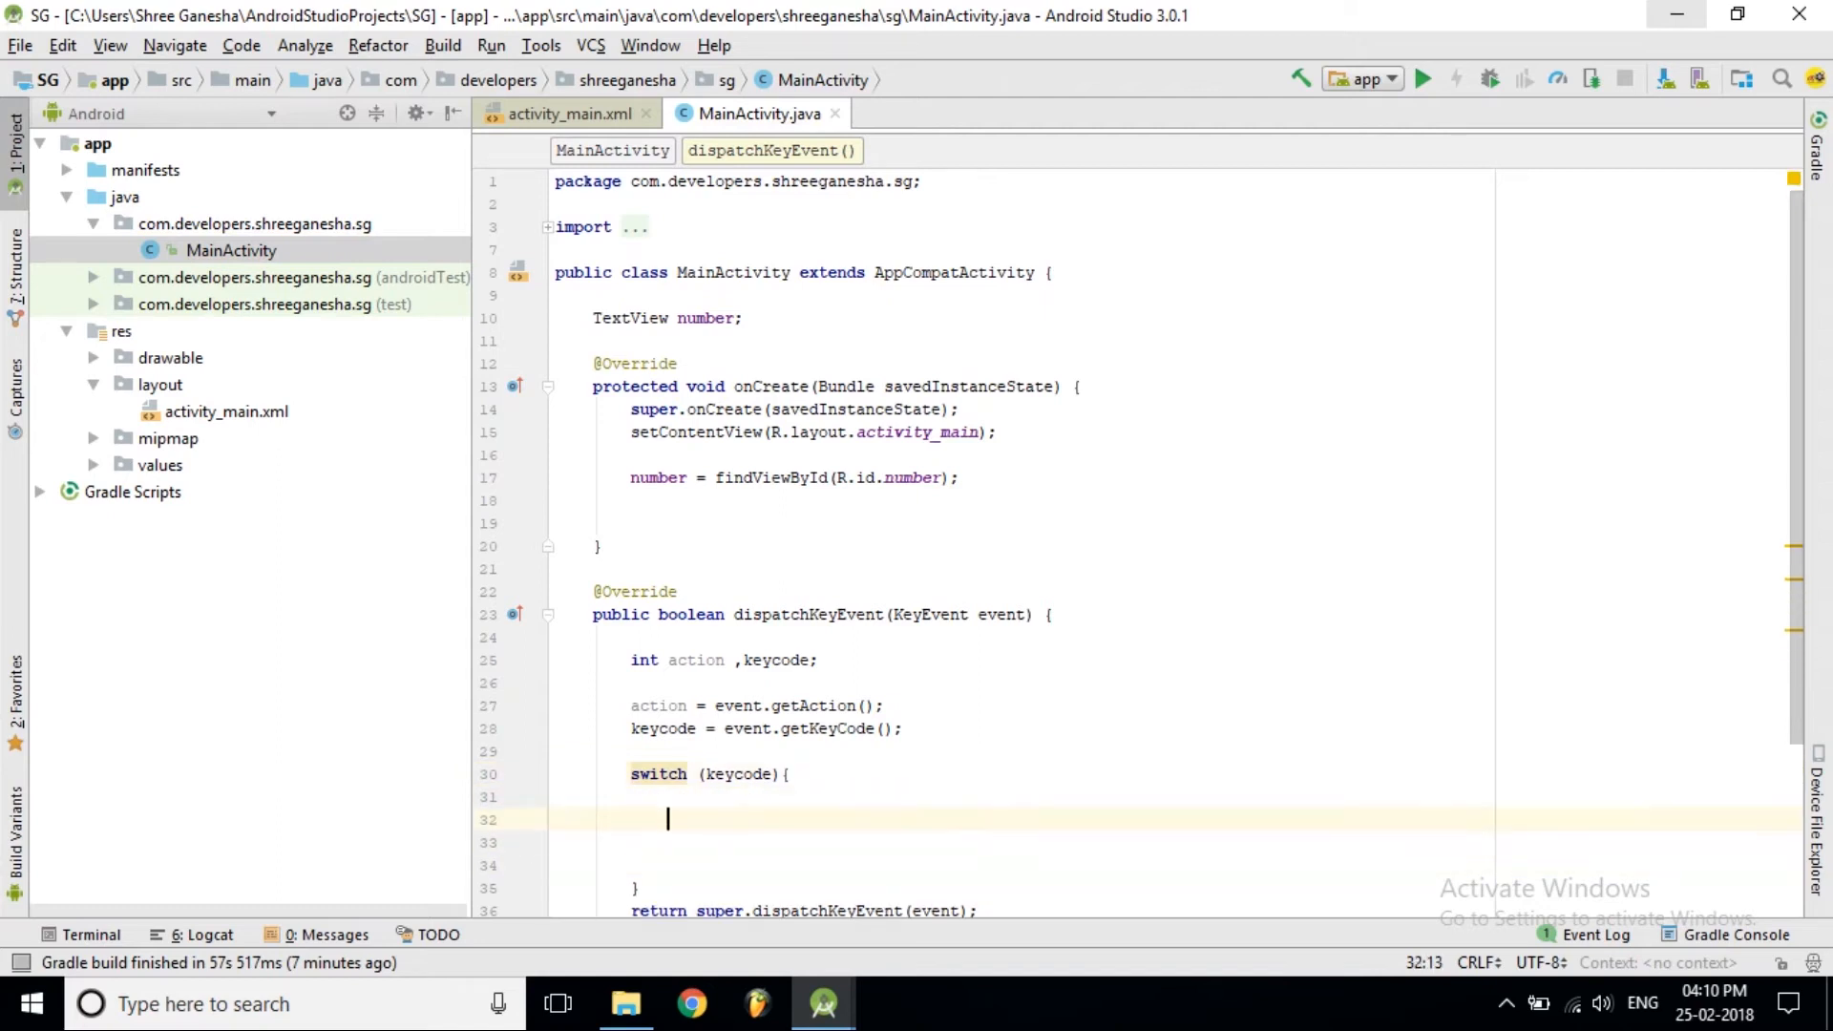
text(case)
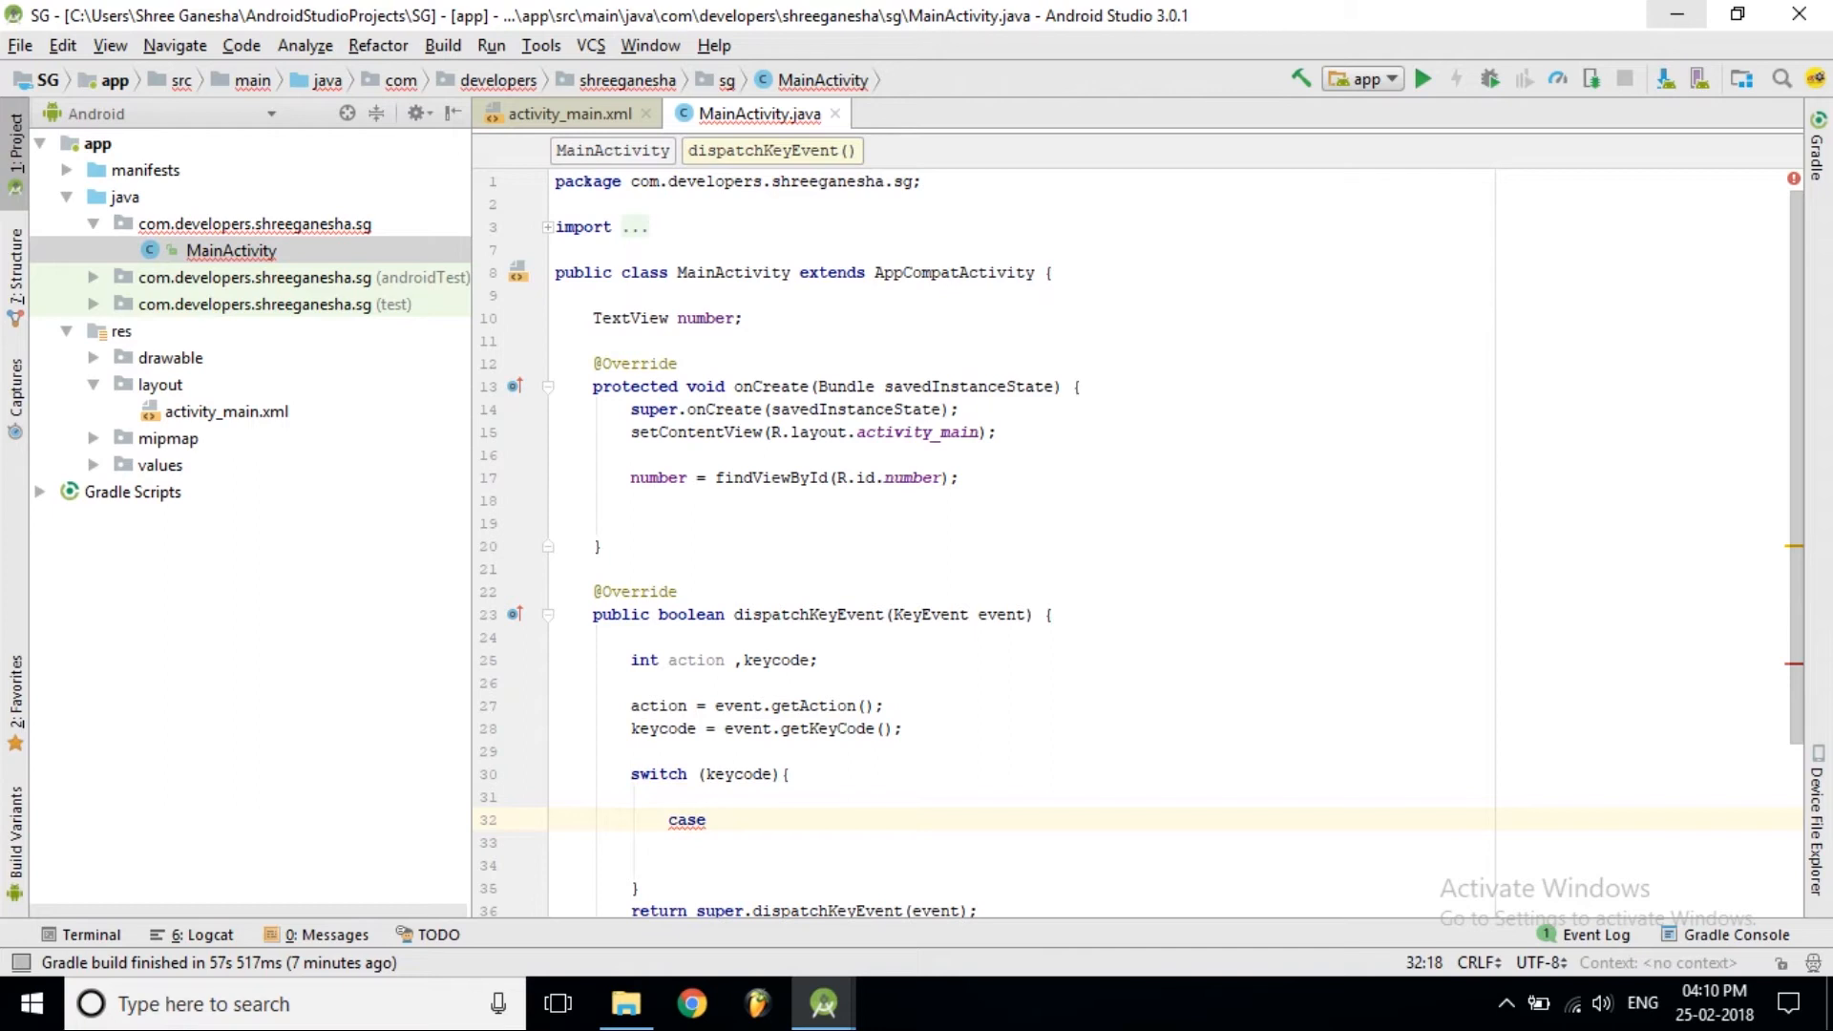
text(Key)
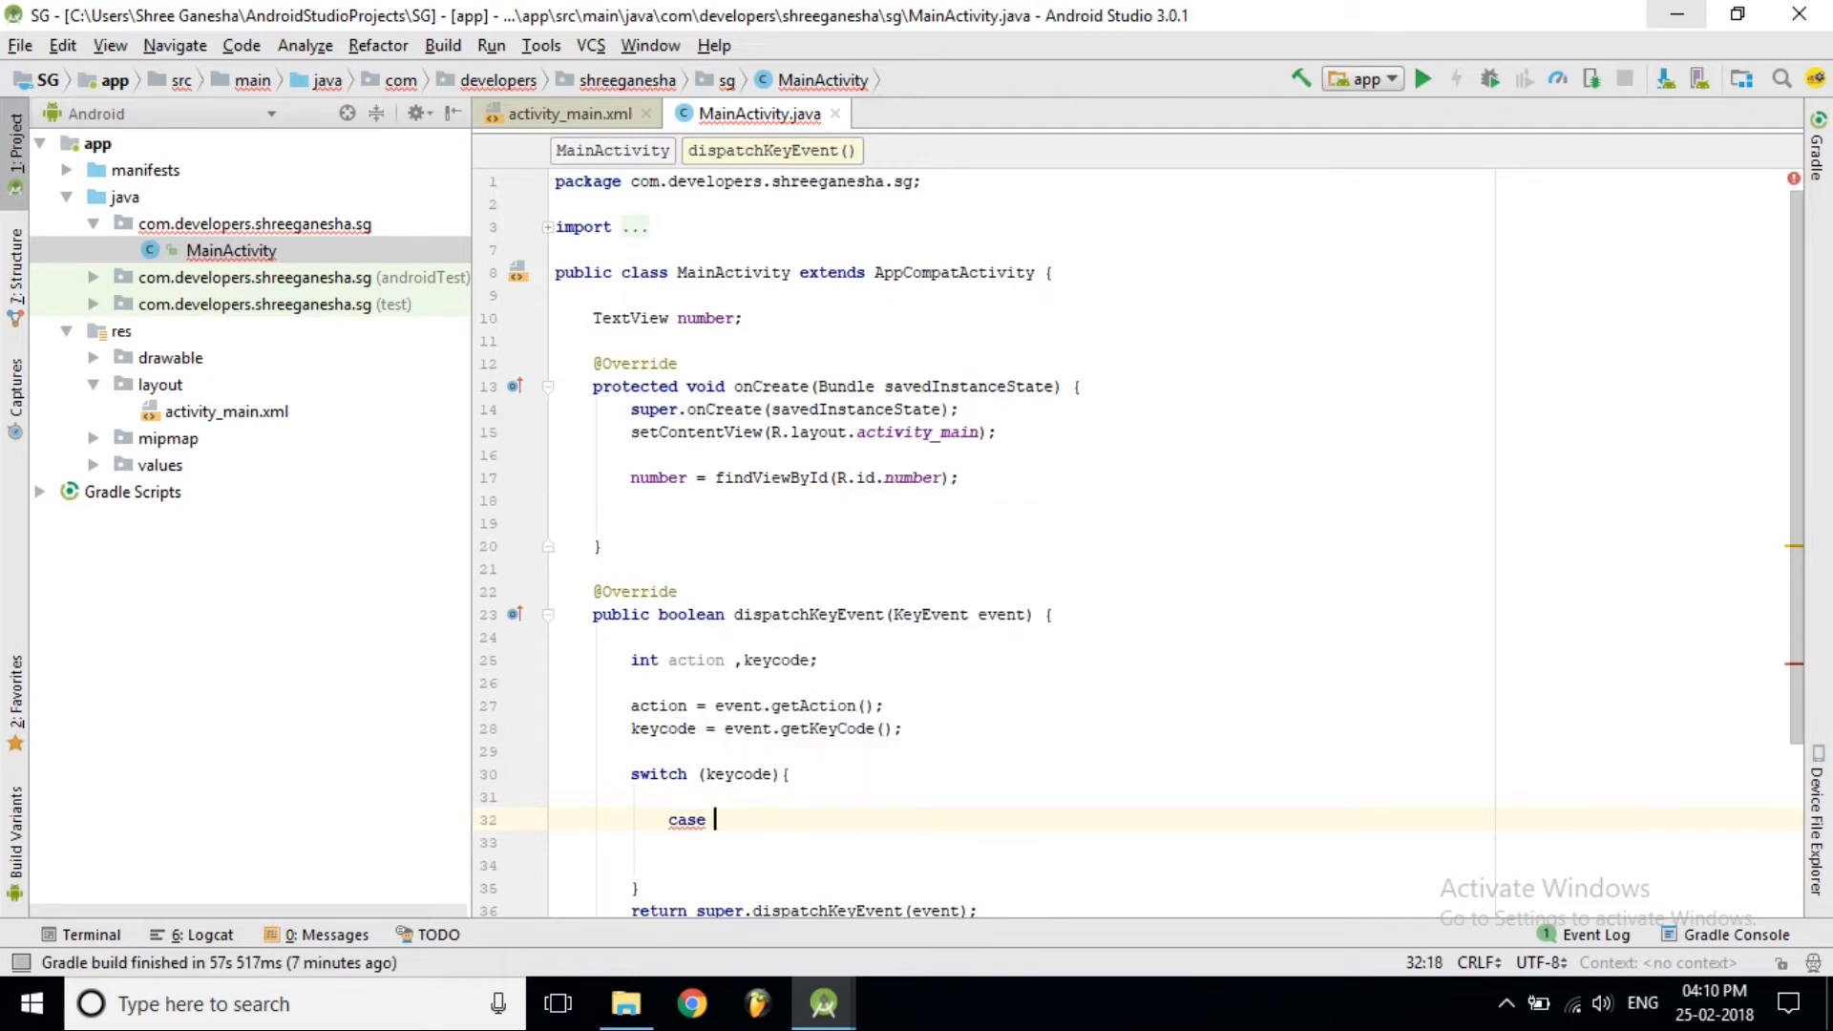
text(KeyE)
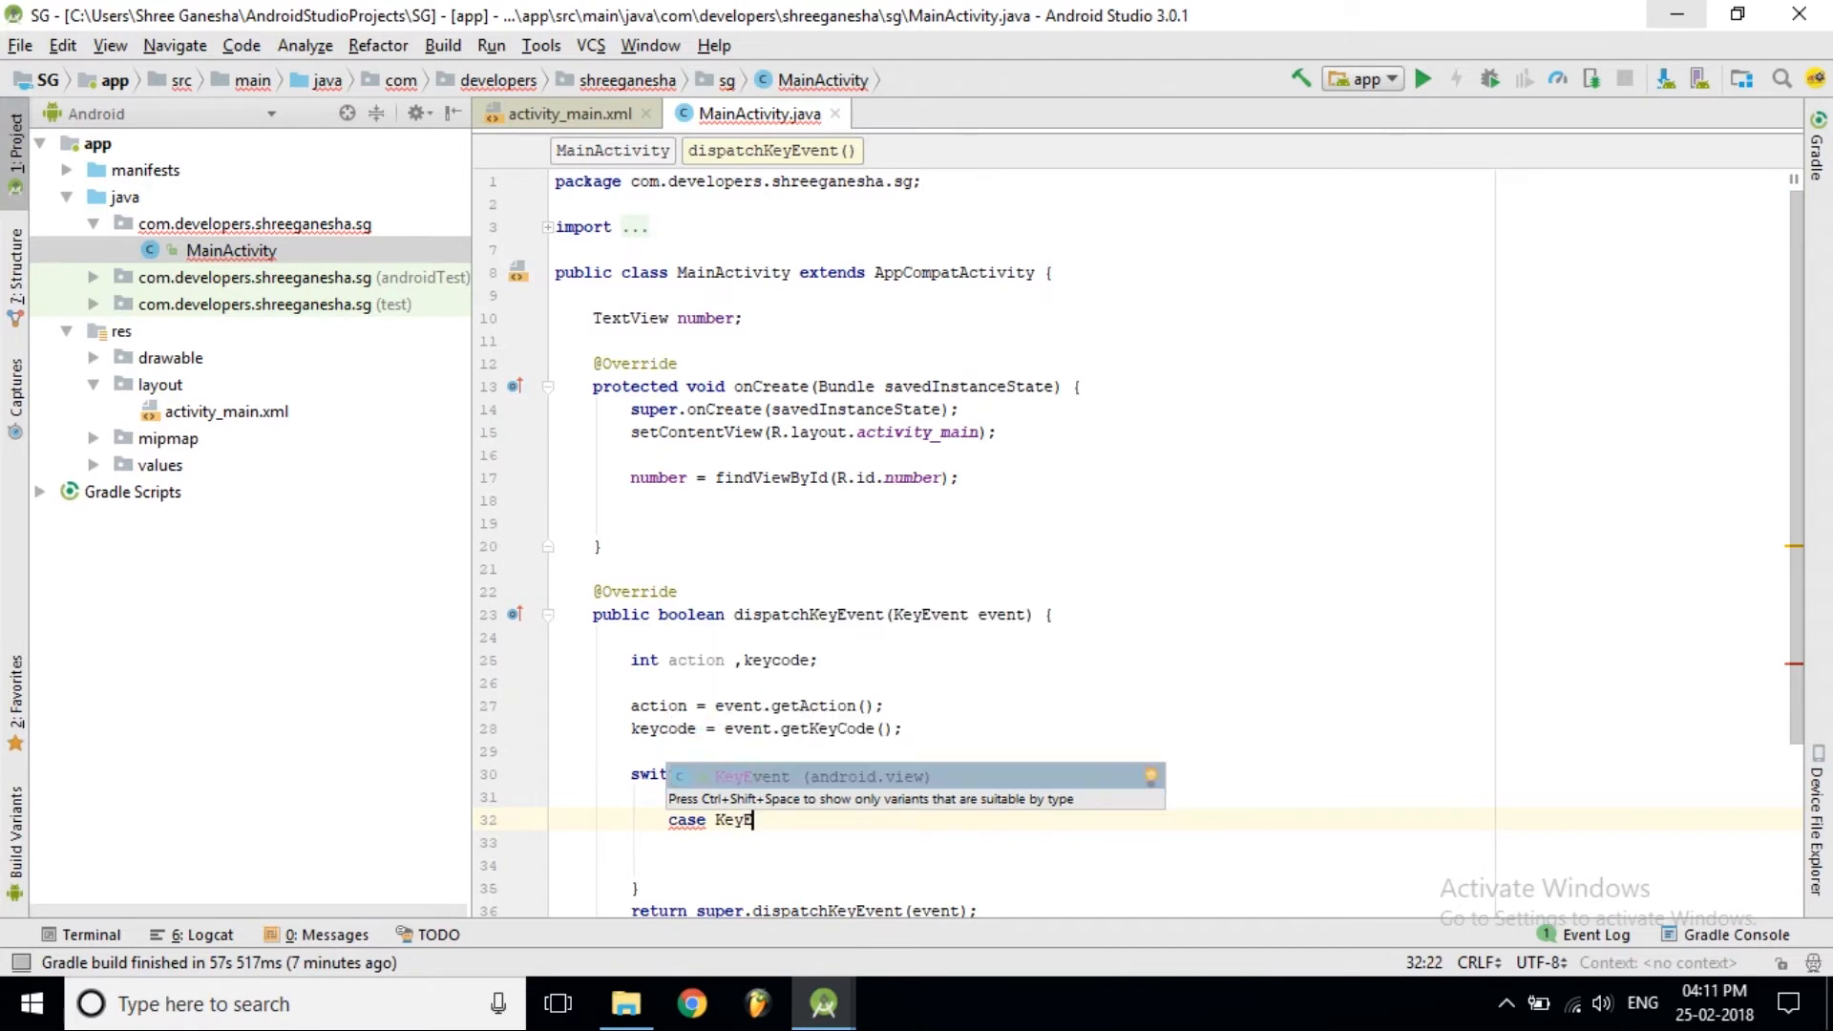
text(.)
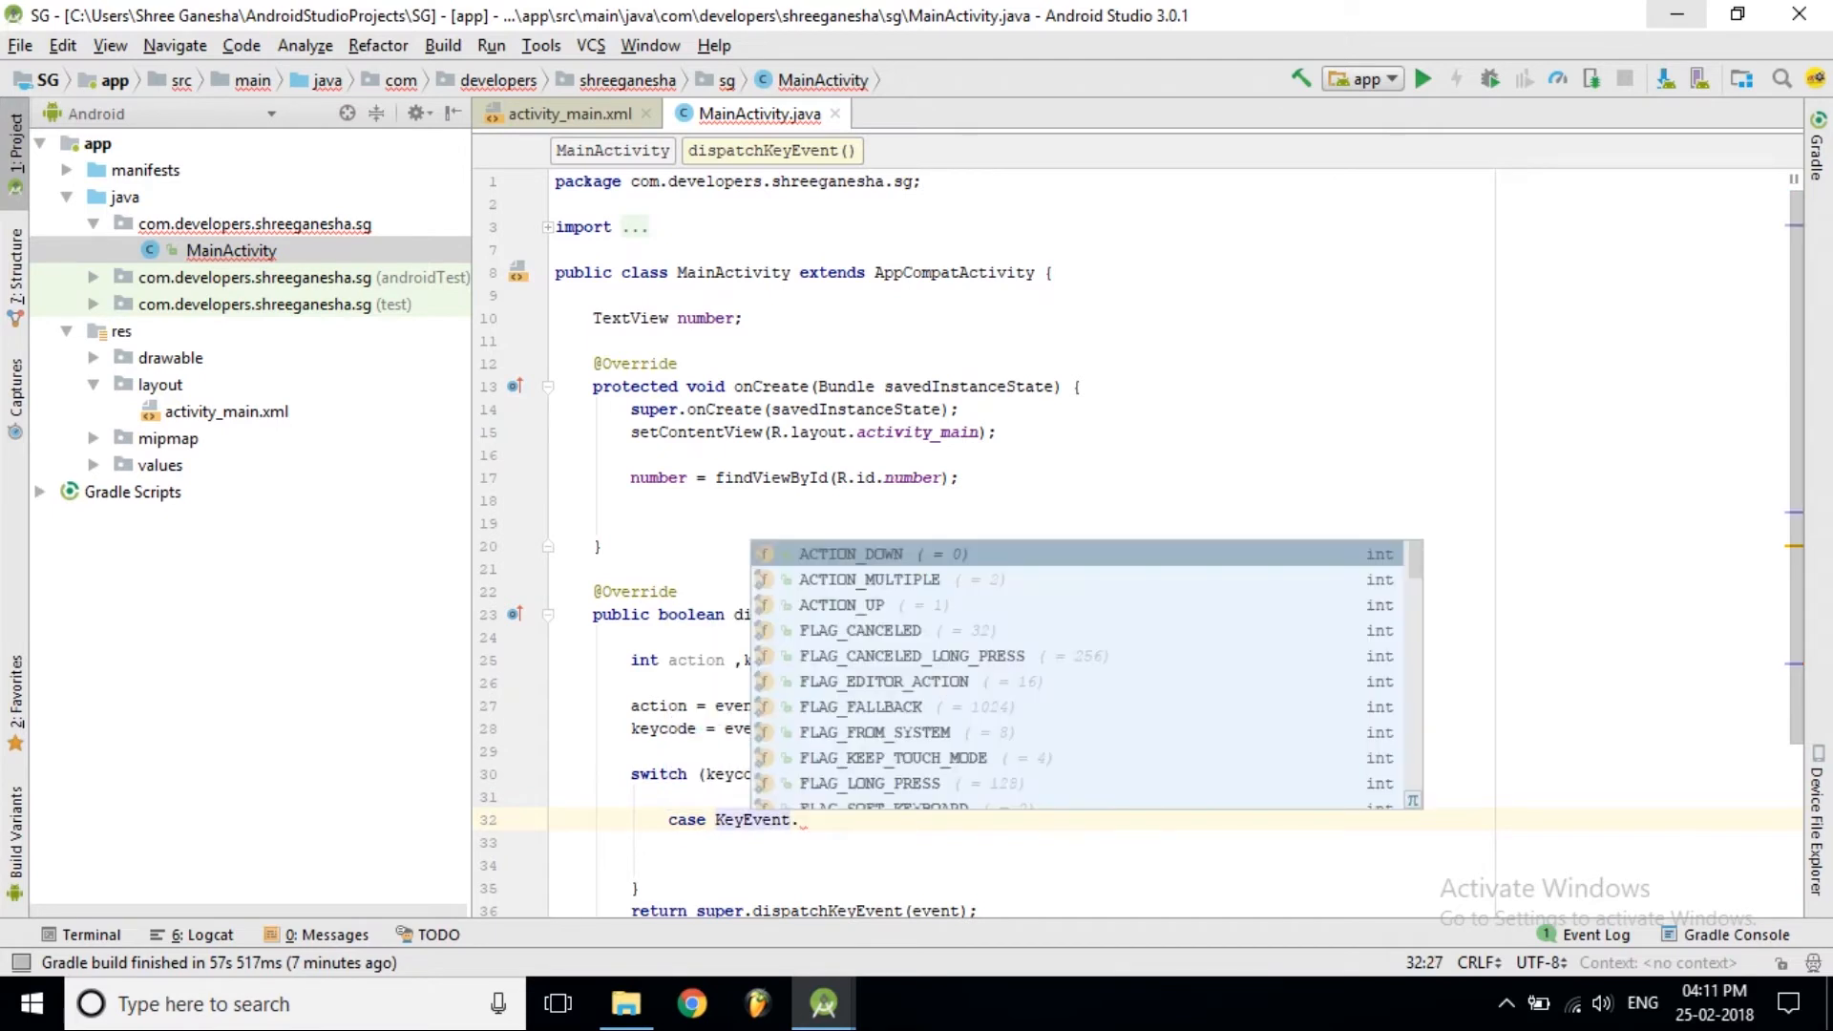
text(VOLUME_UP)
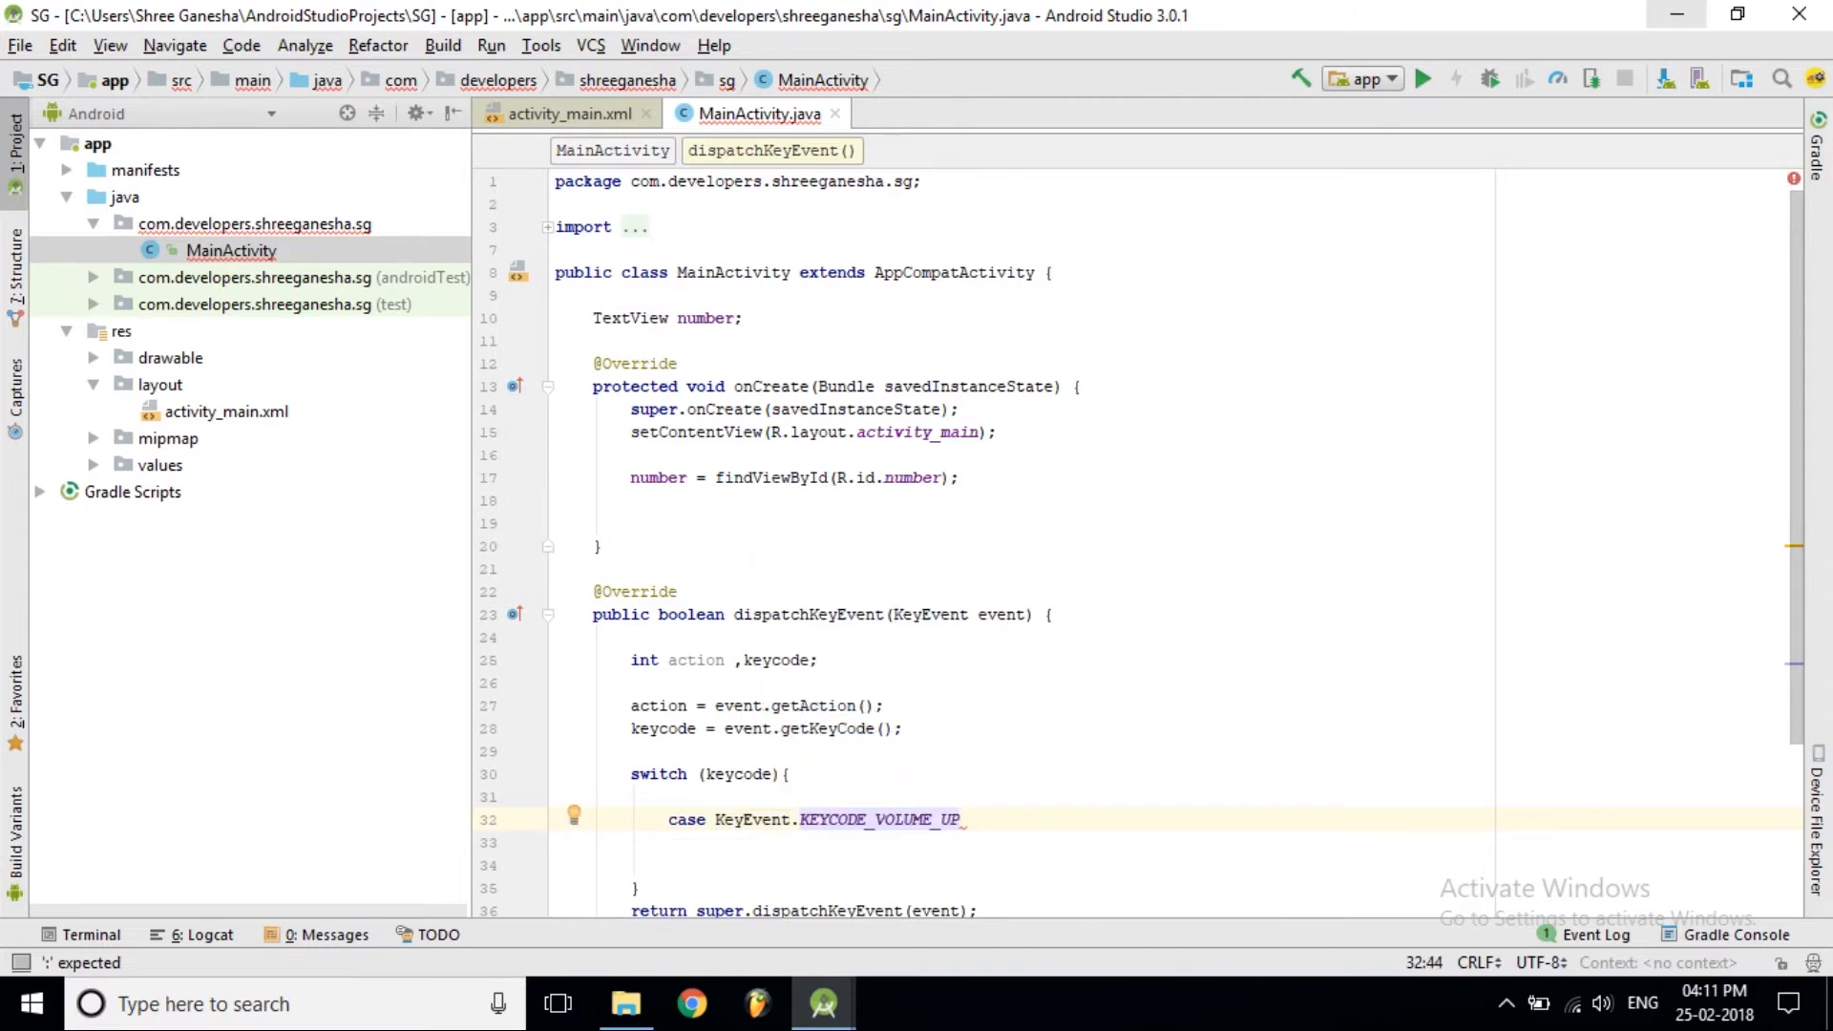
text(:)
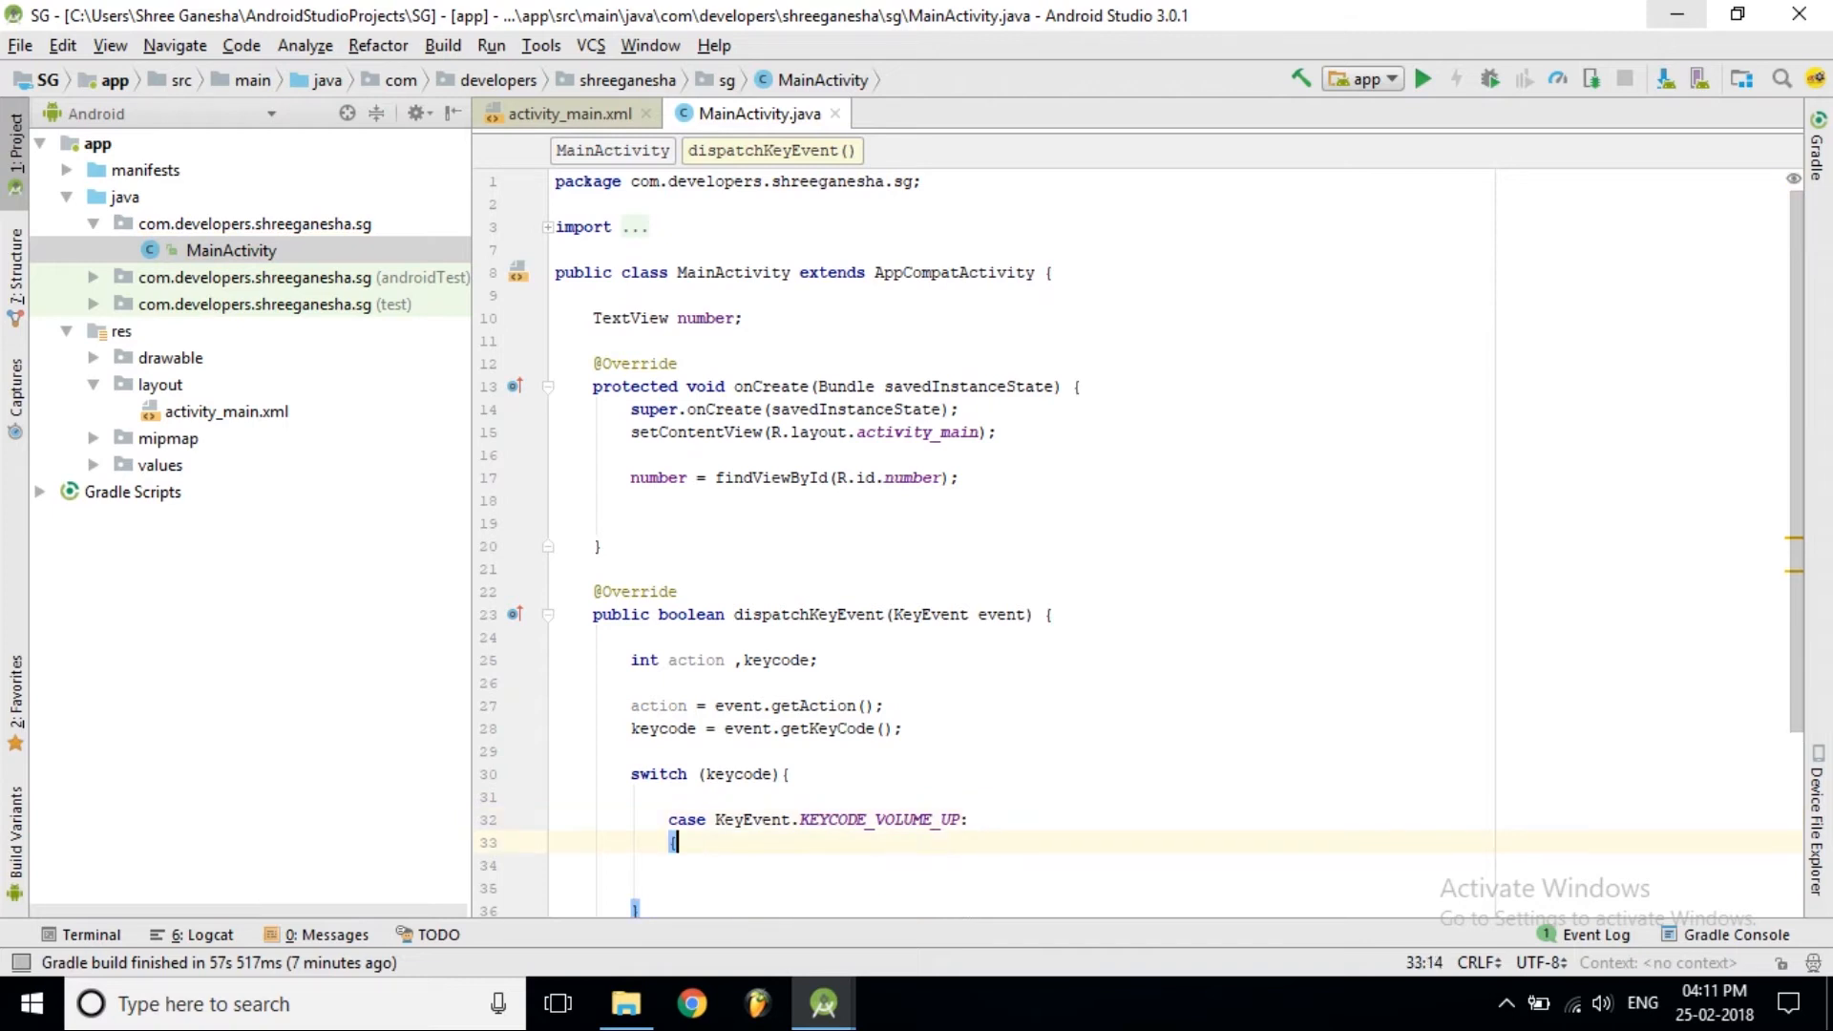
text({)
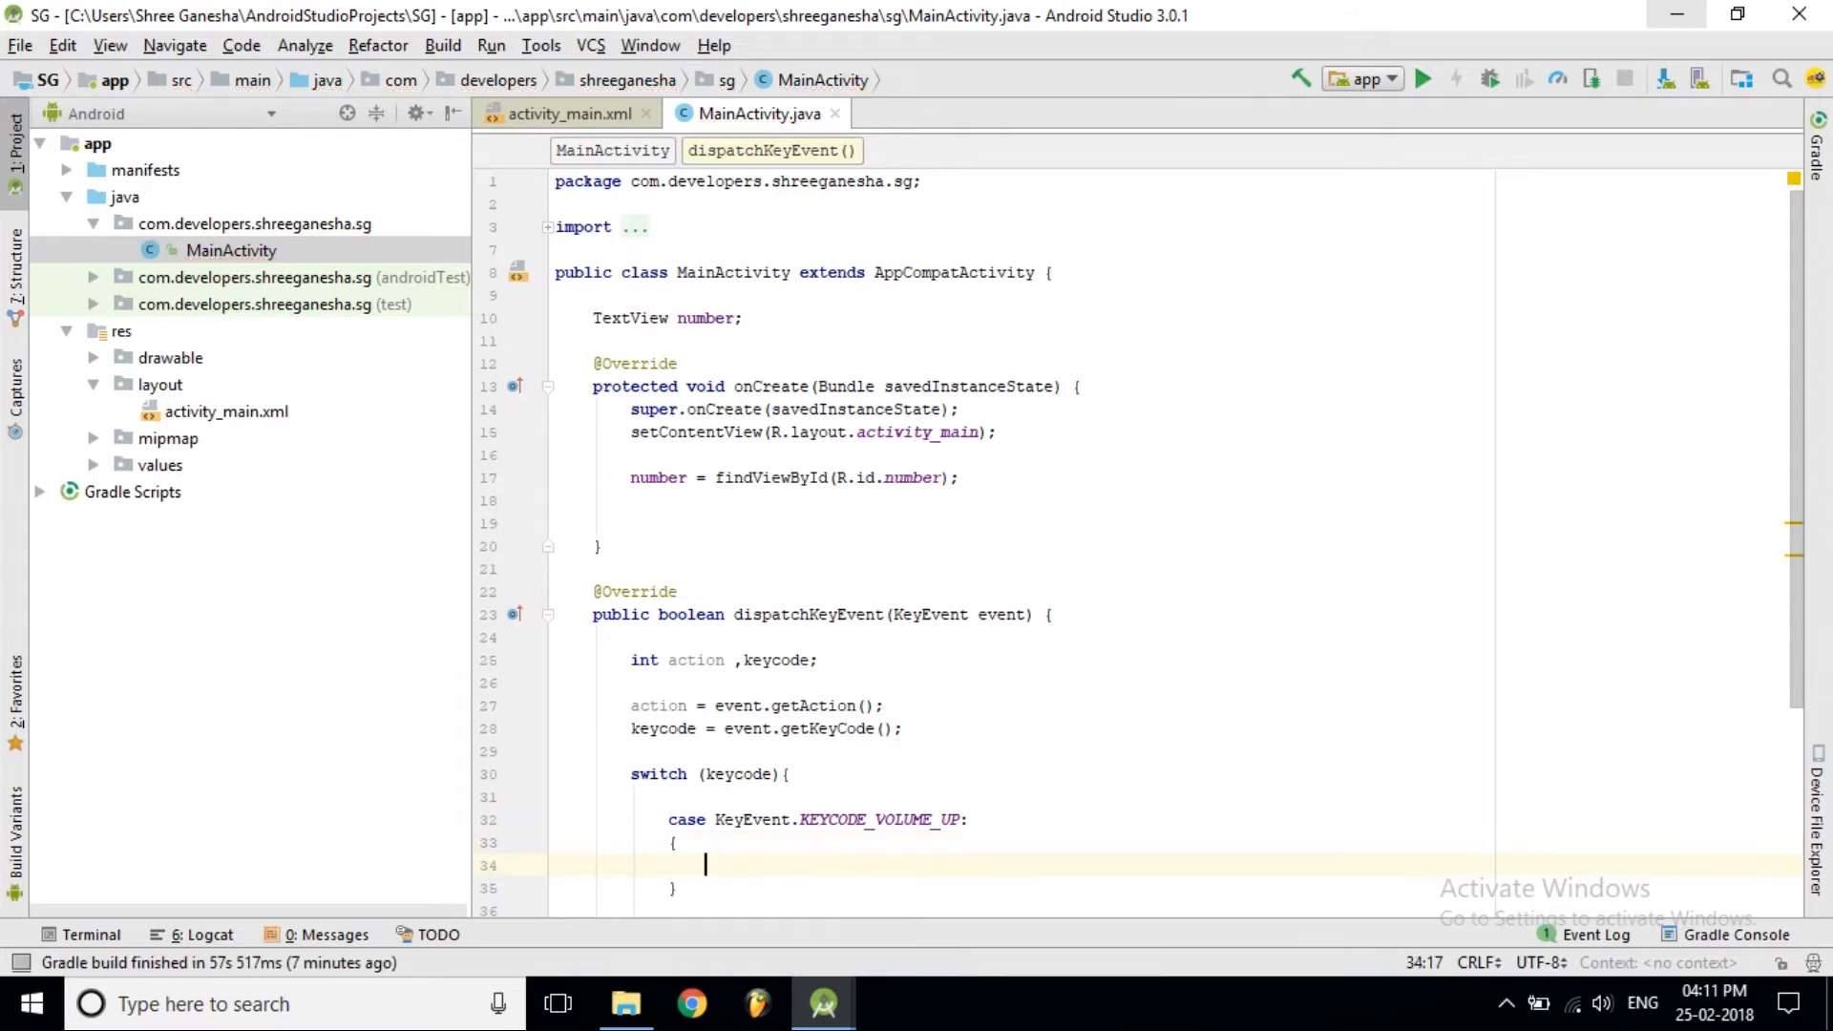
Add if (KeyEvent.ACTION_UP == action) { inside the volume-up case
text(if())
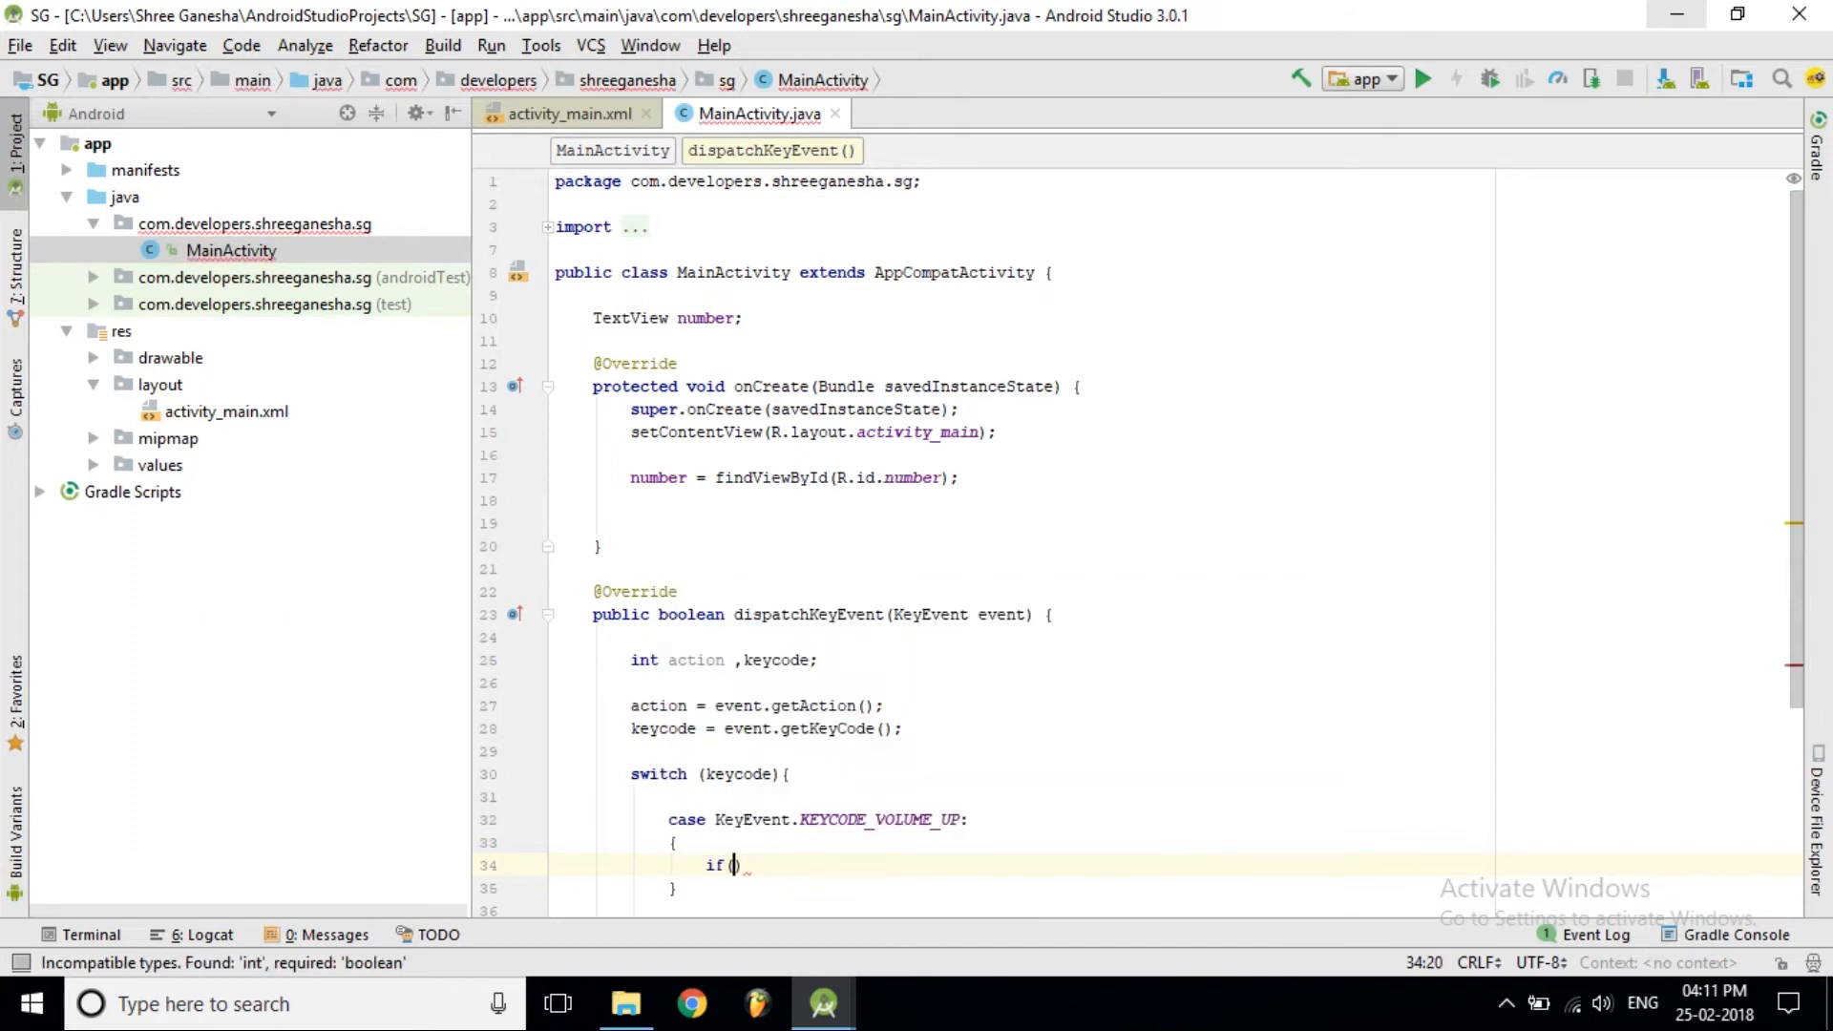
text(a)
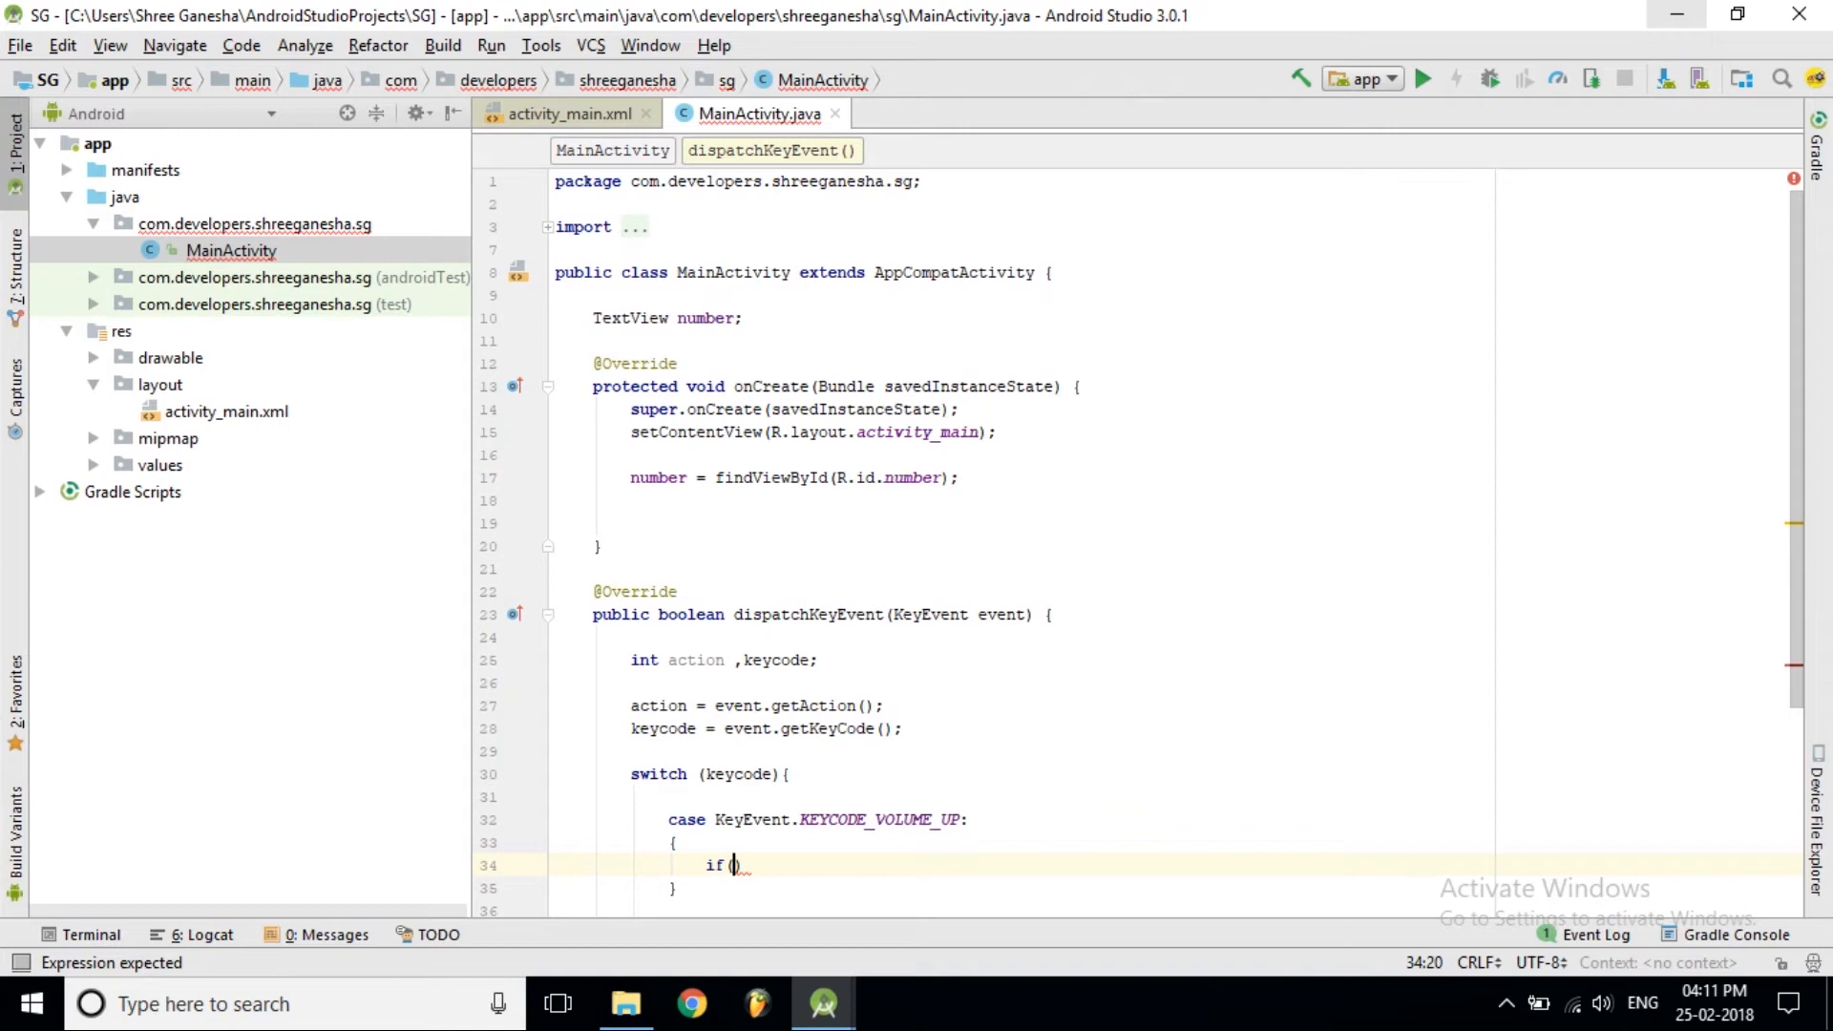
text(ACTIO)
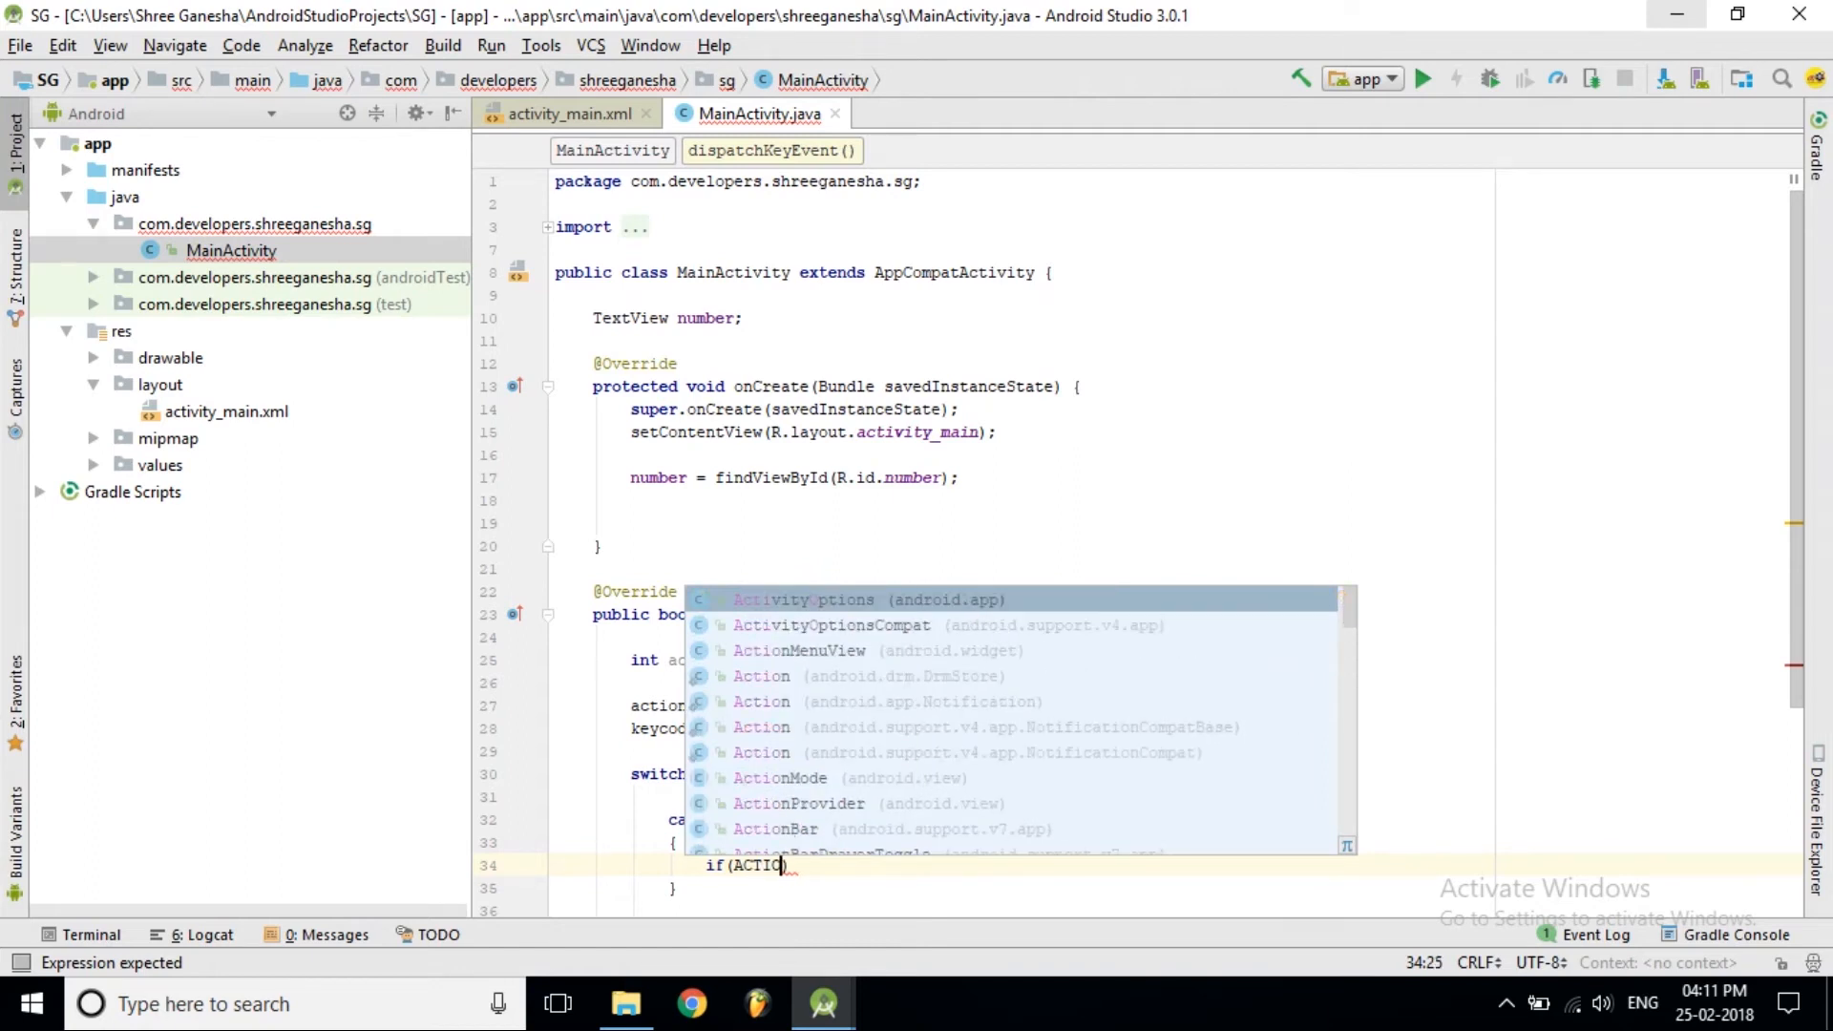
text(N)
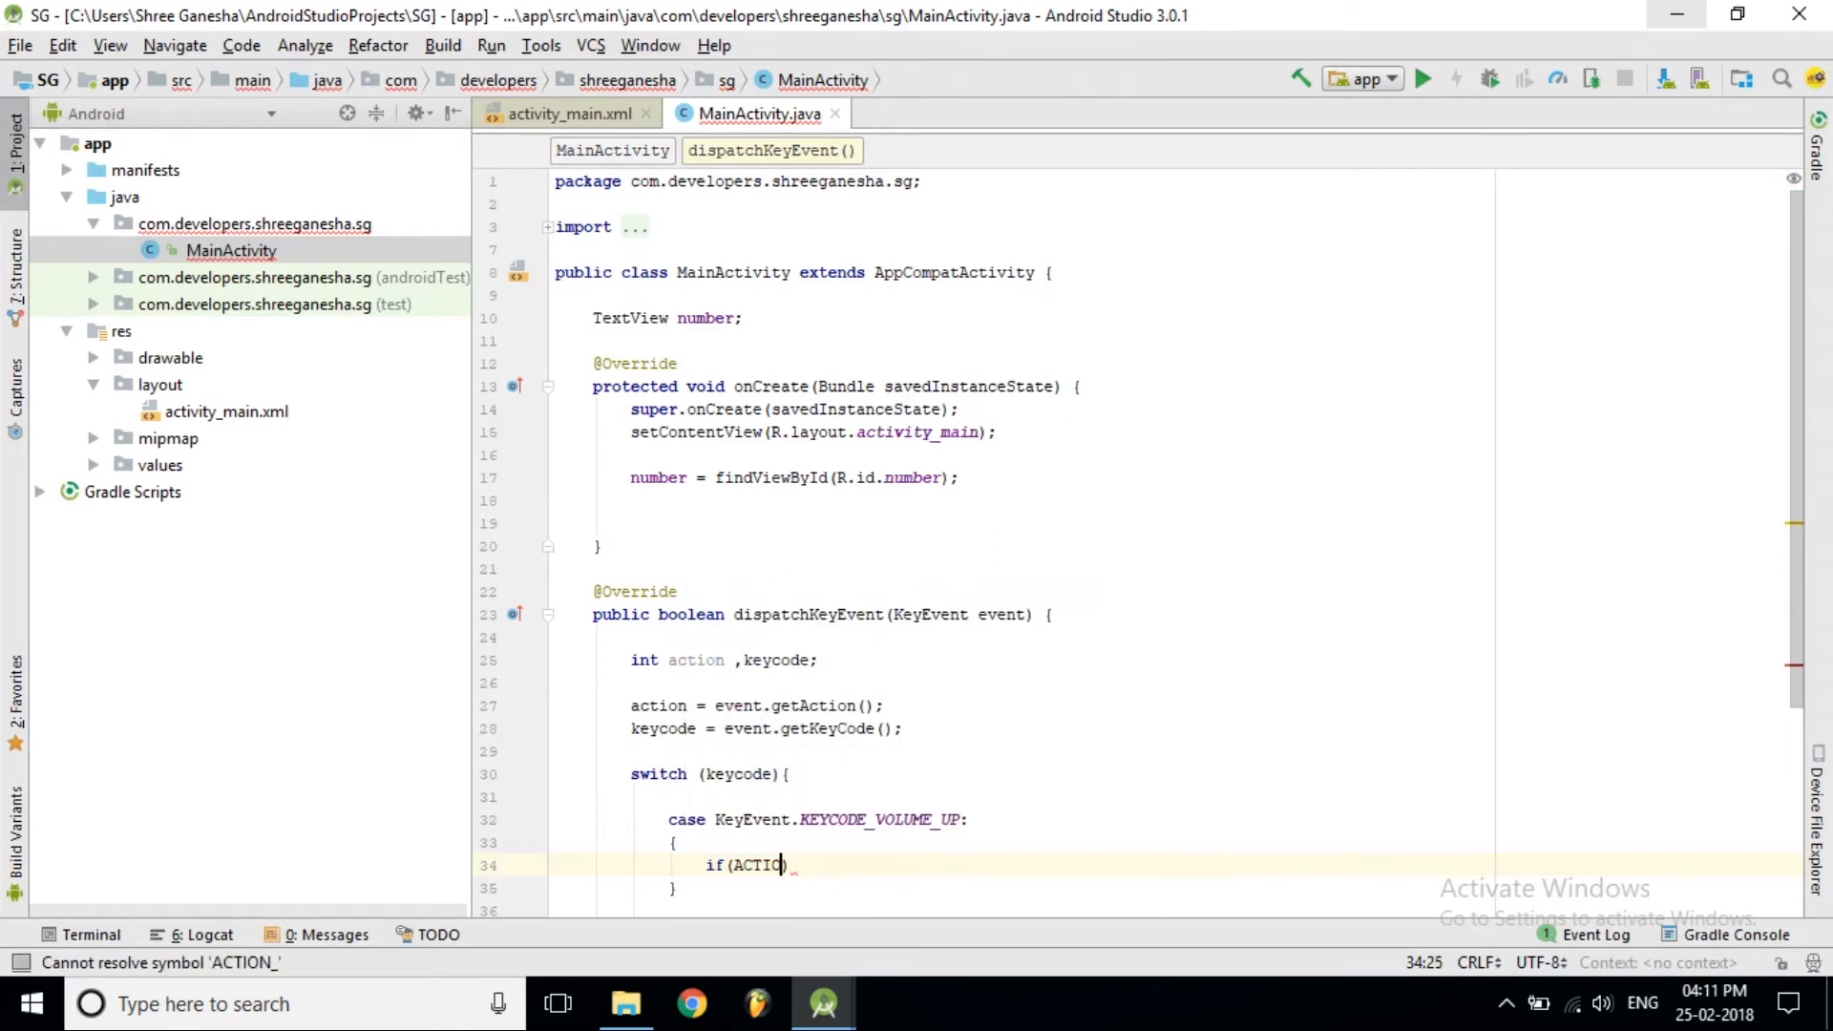
key(Backspace)
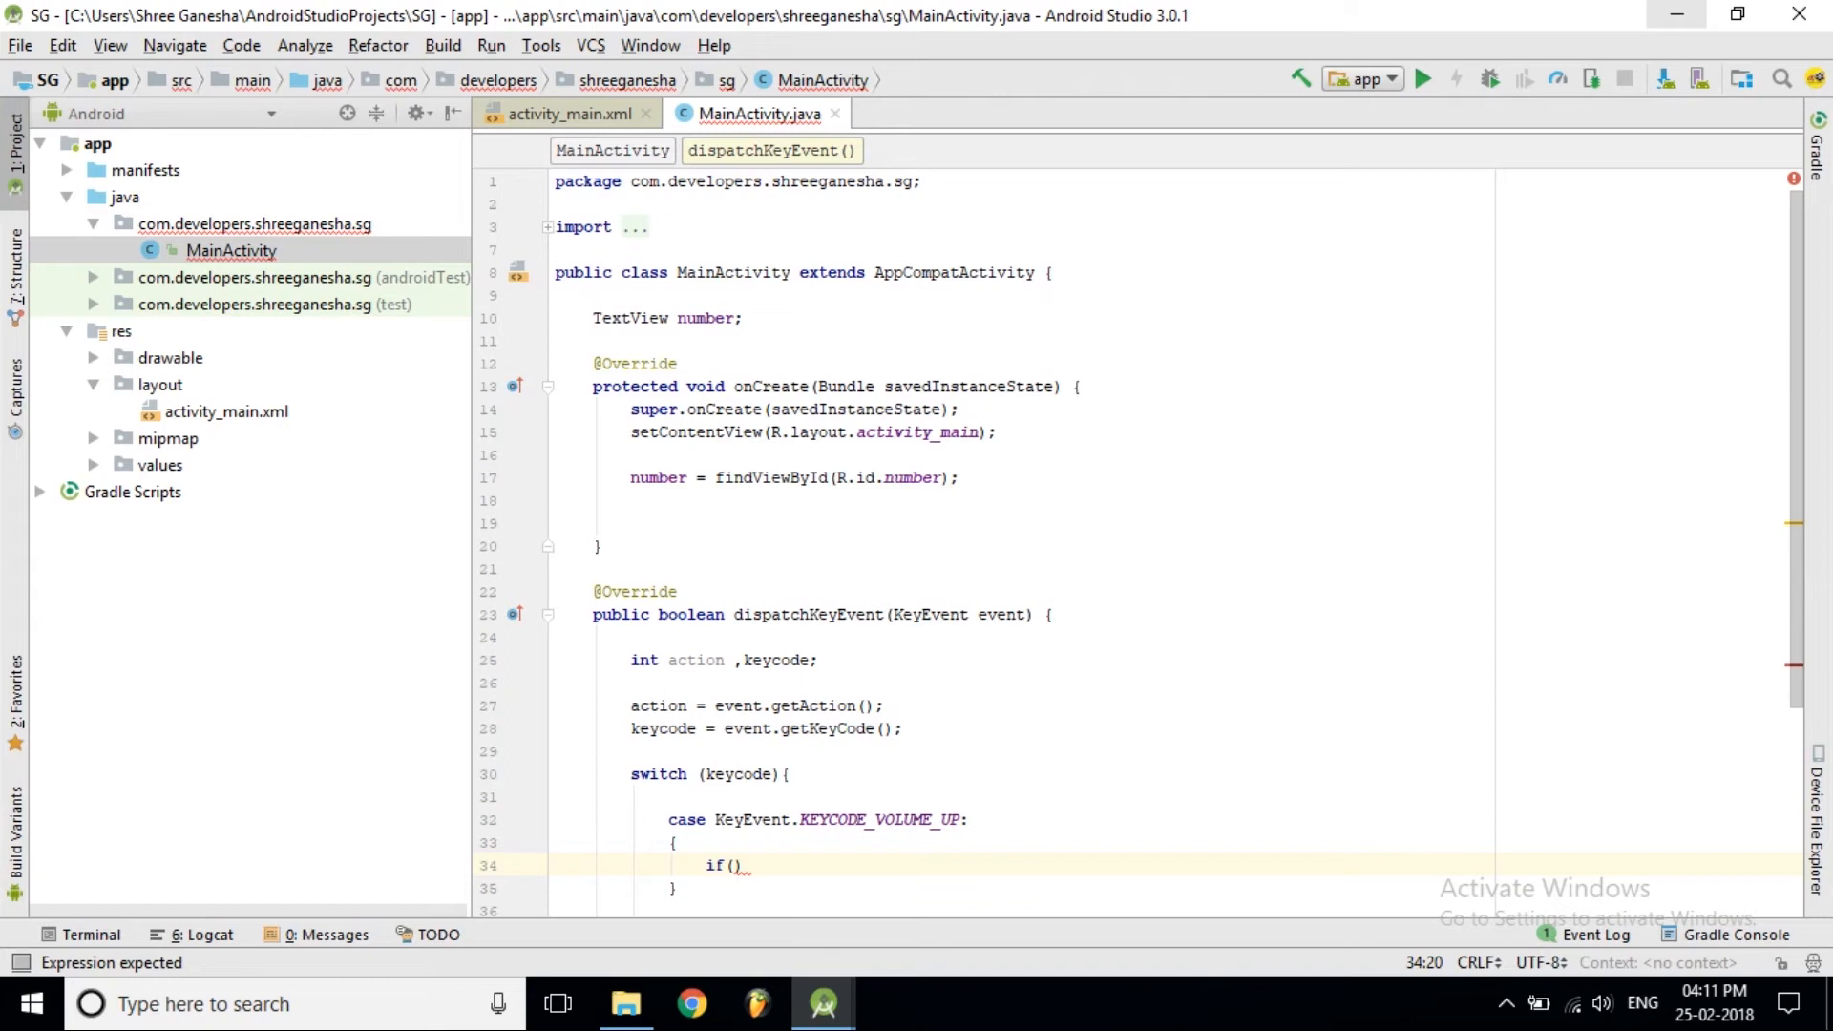
text(ac)
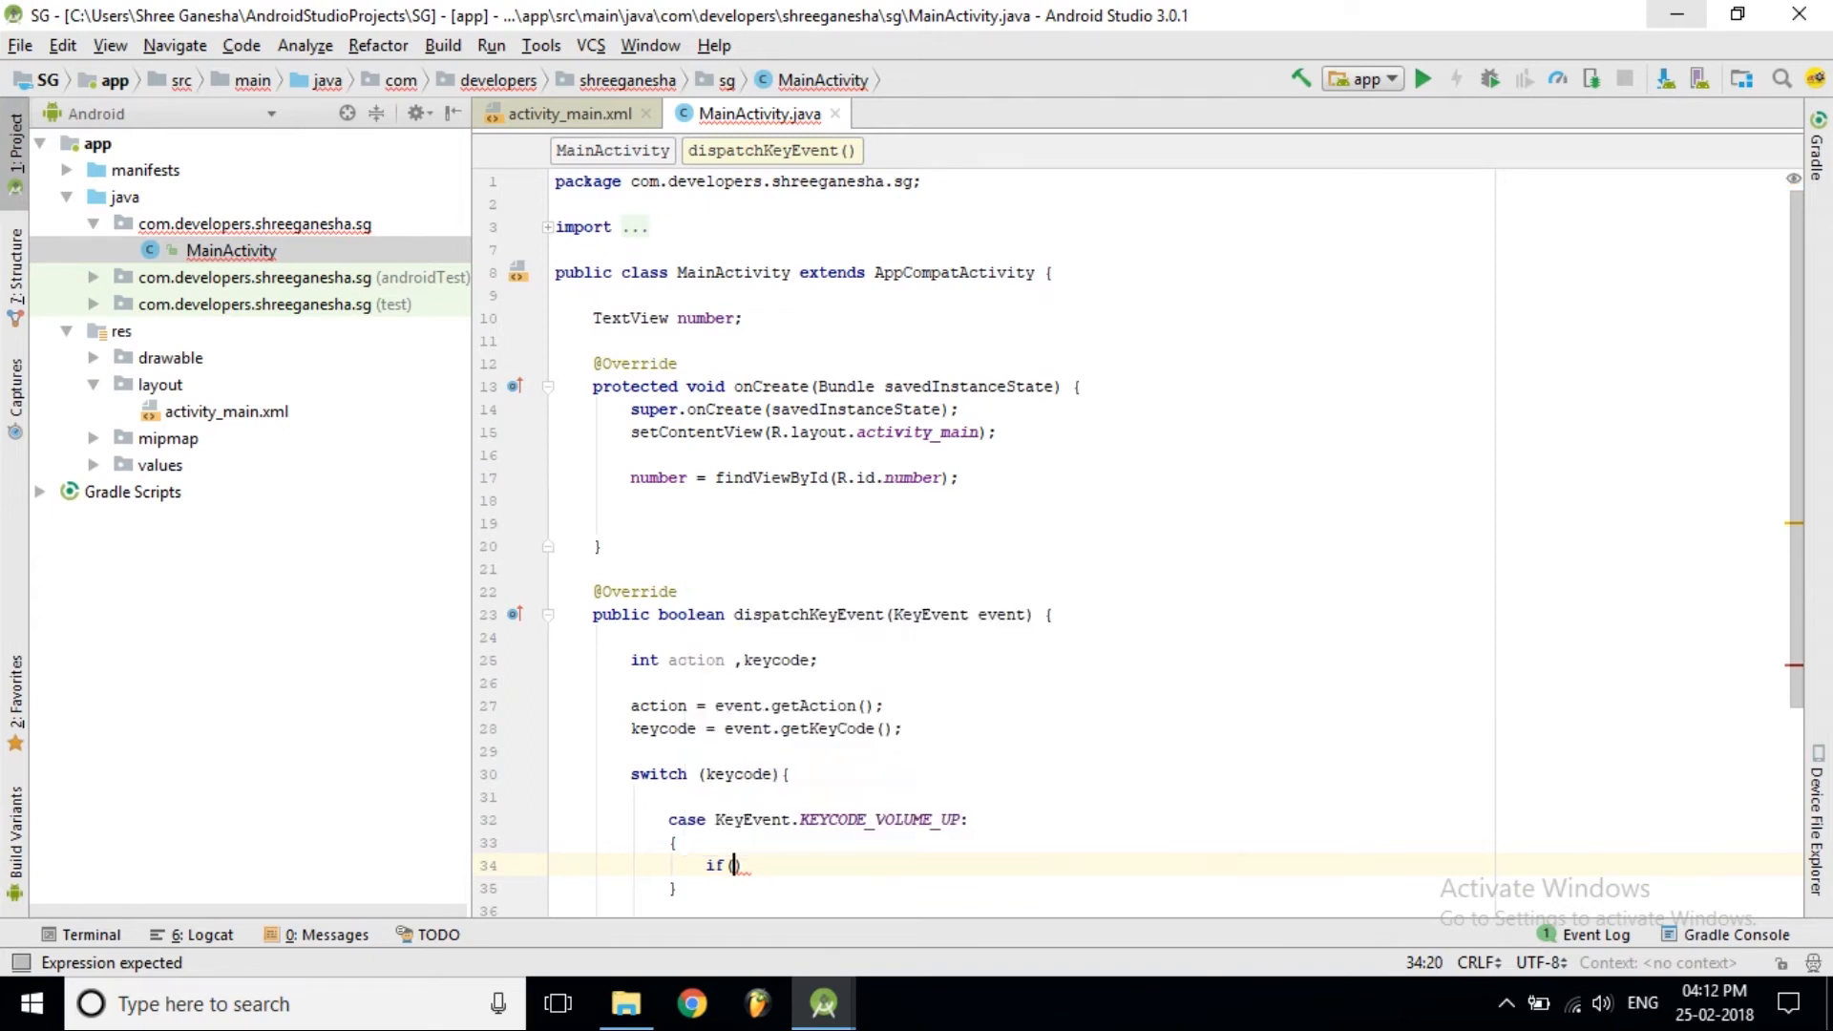
text(KeyEvent.A)
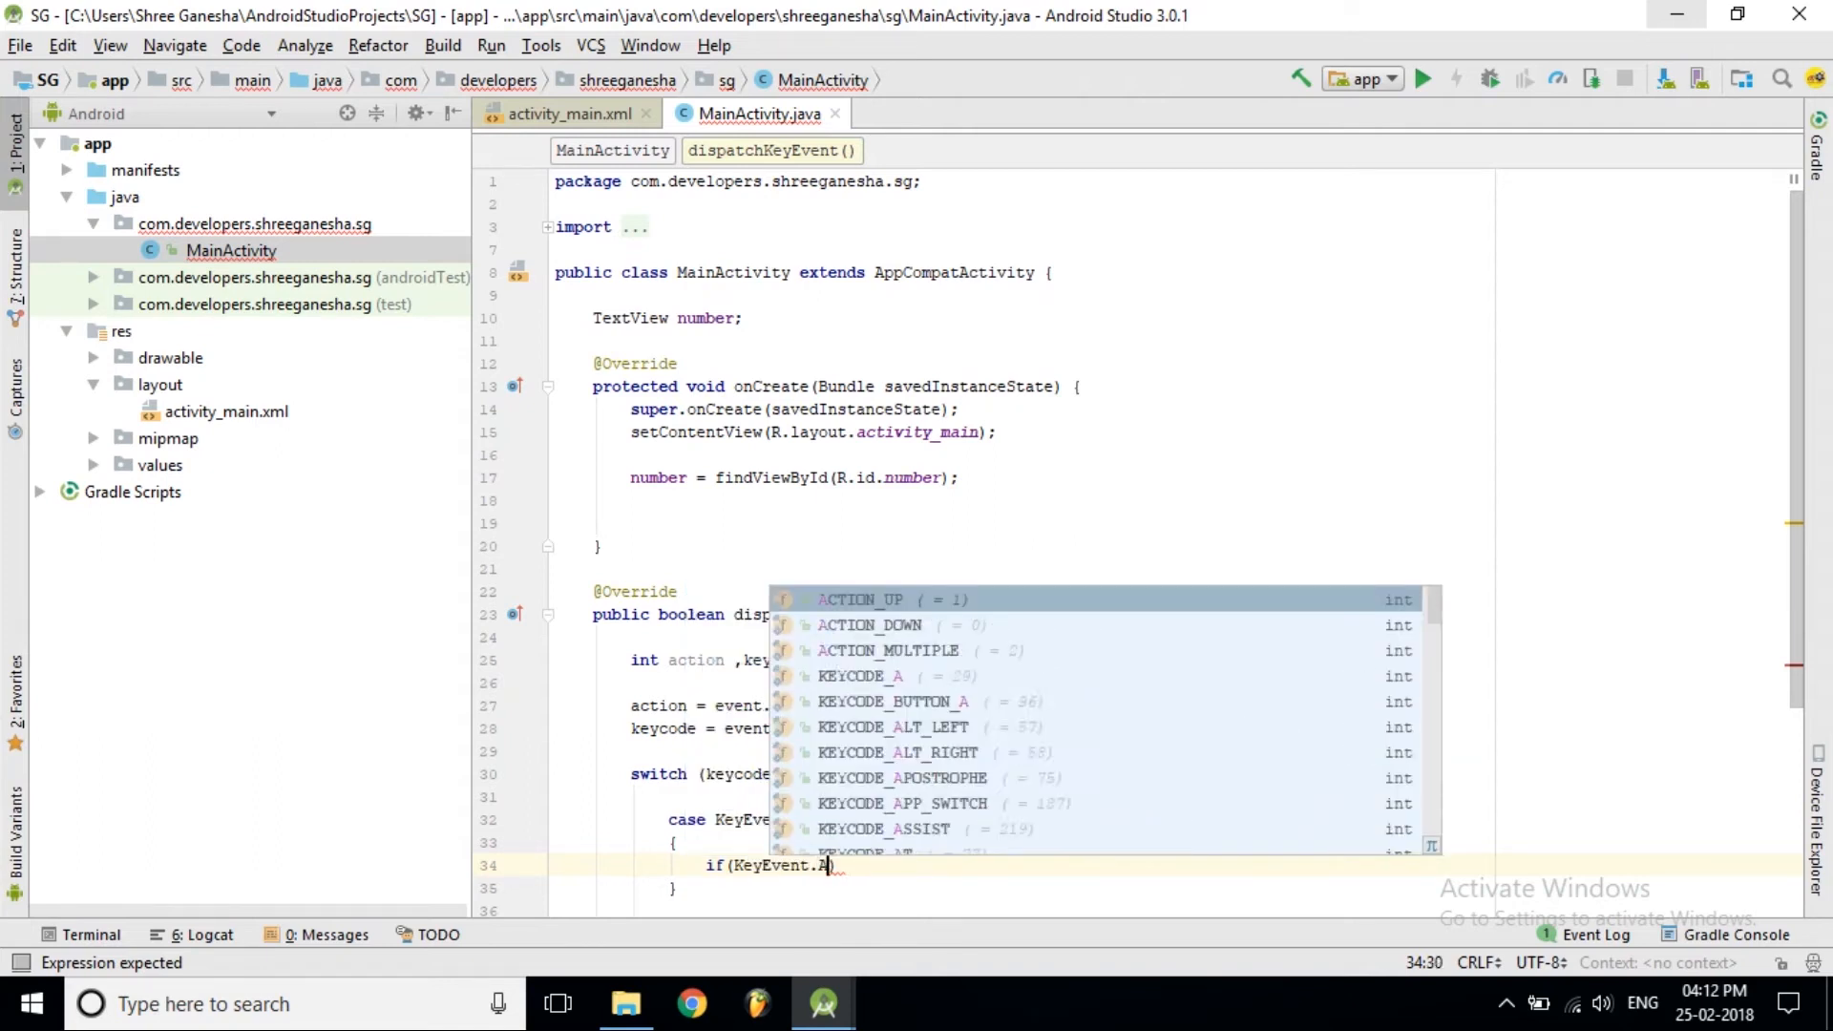
text(CTION_UP)
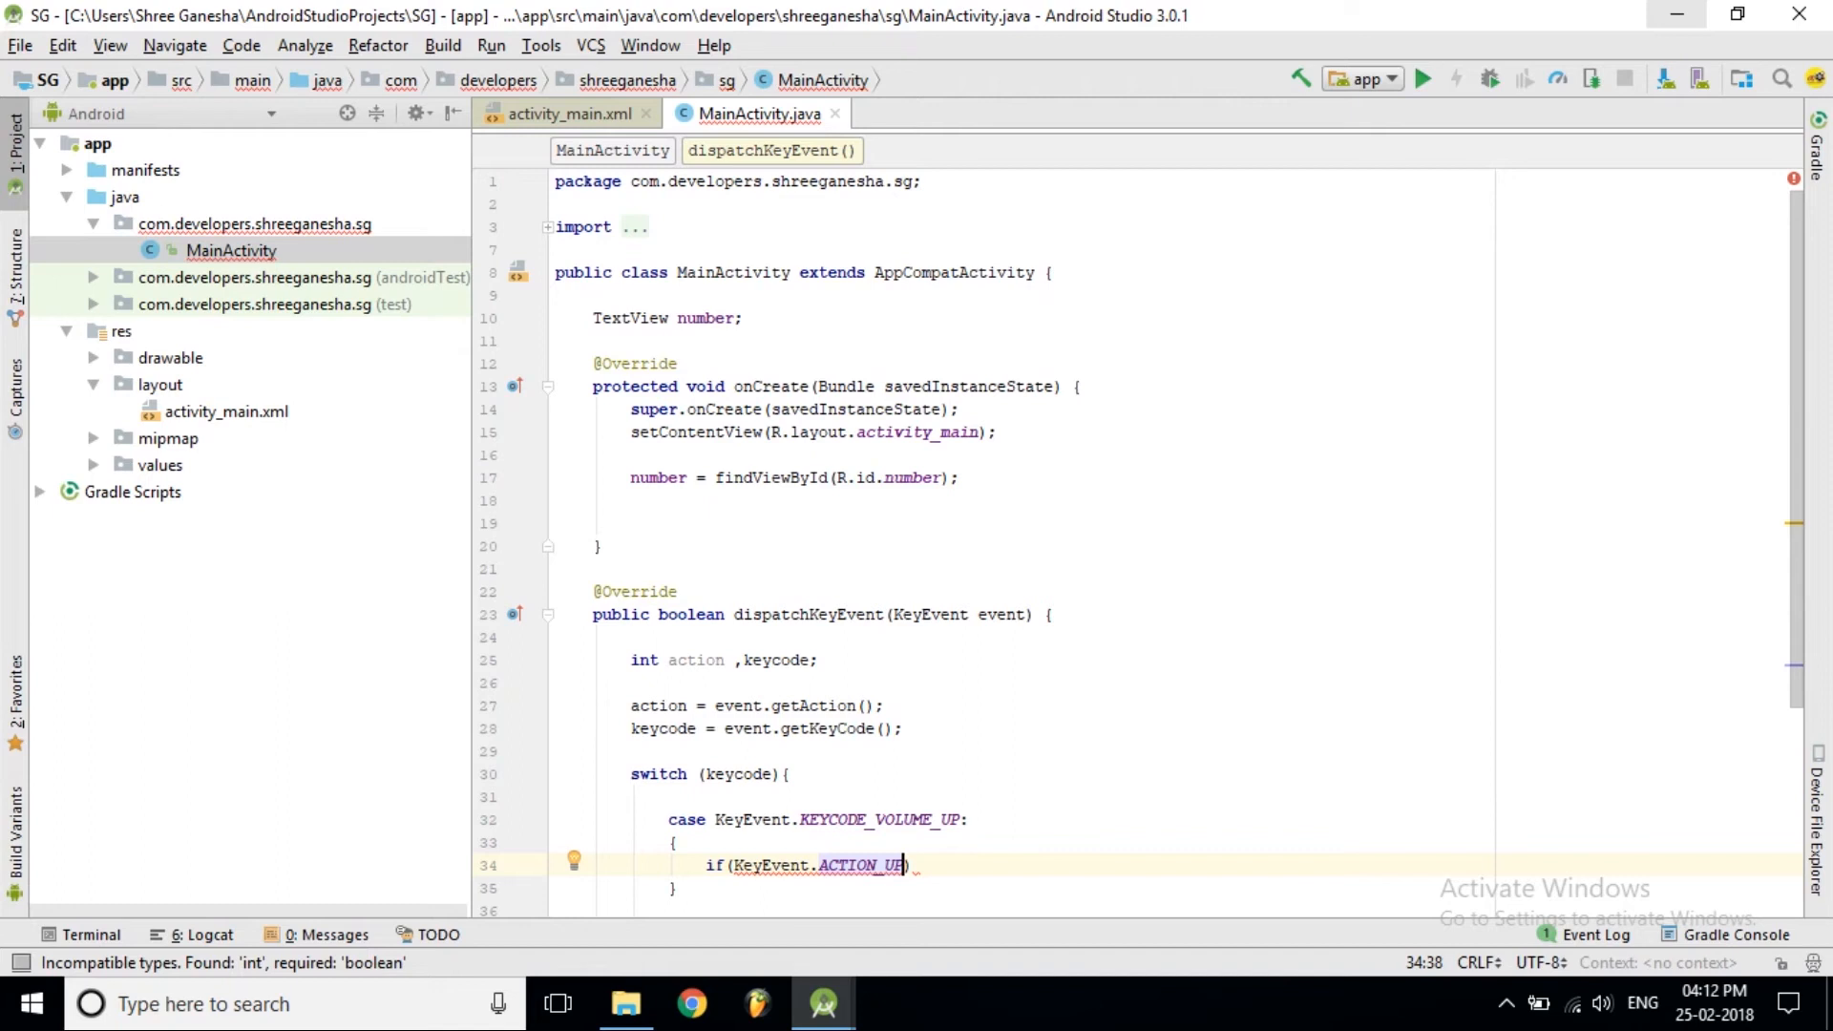
text(==)
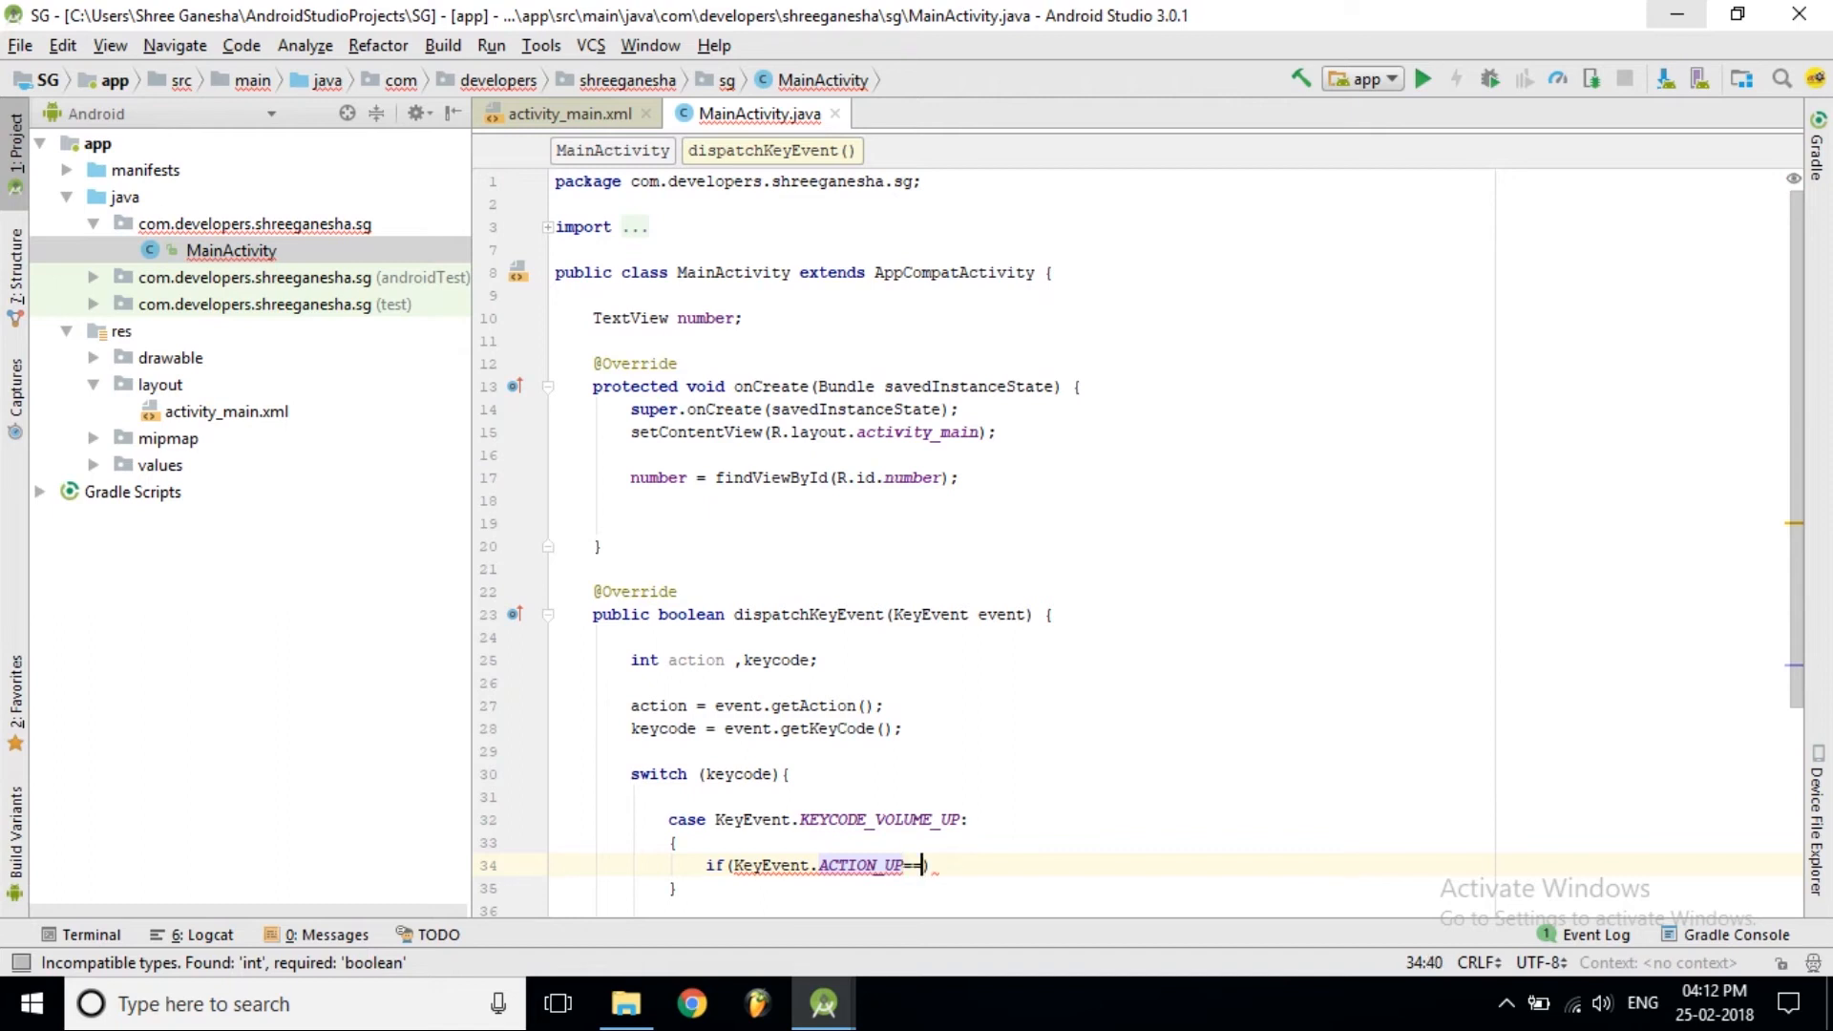
text(action)
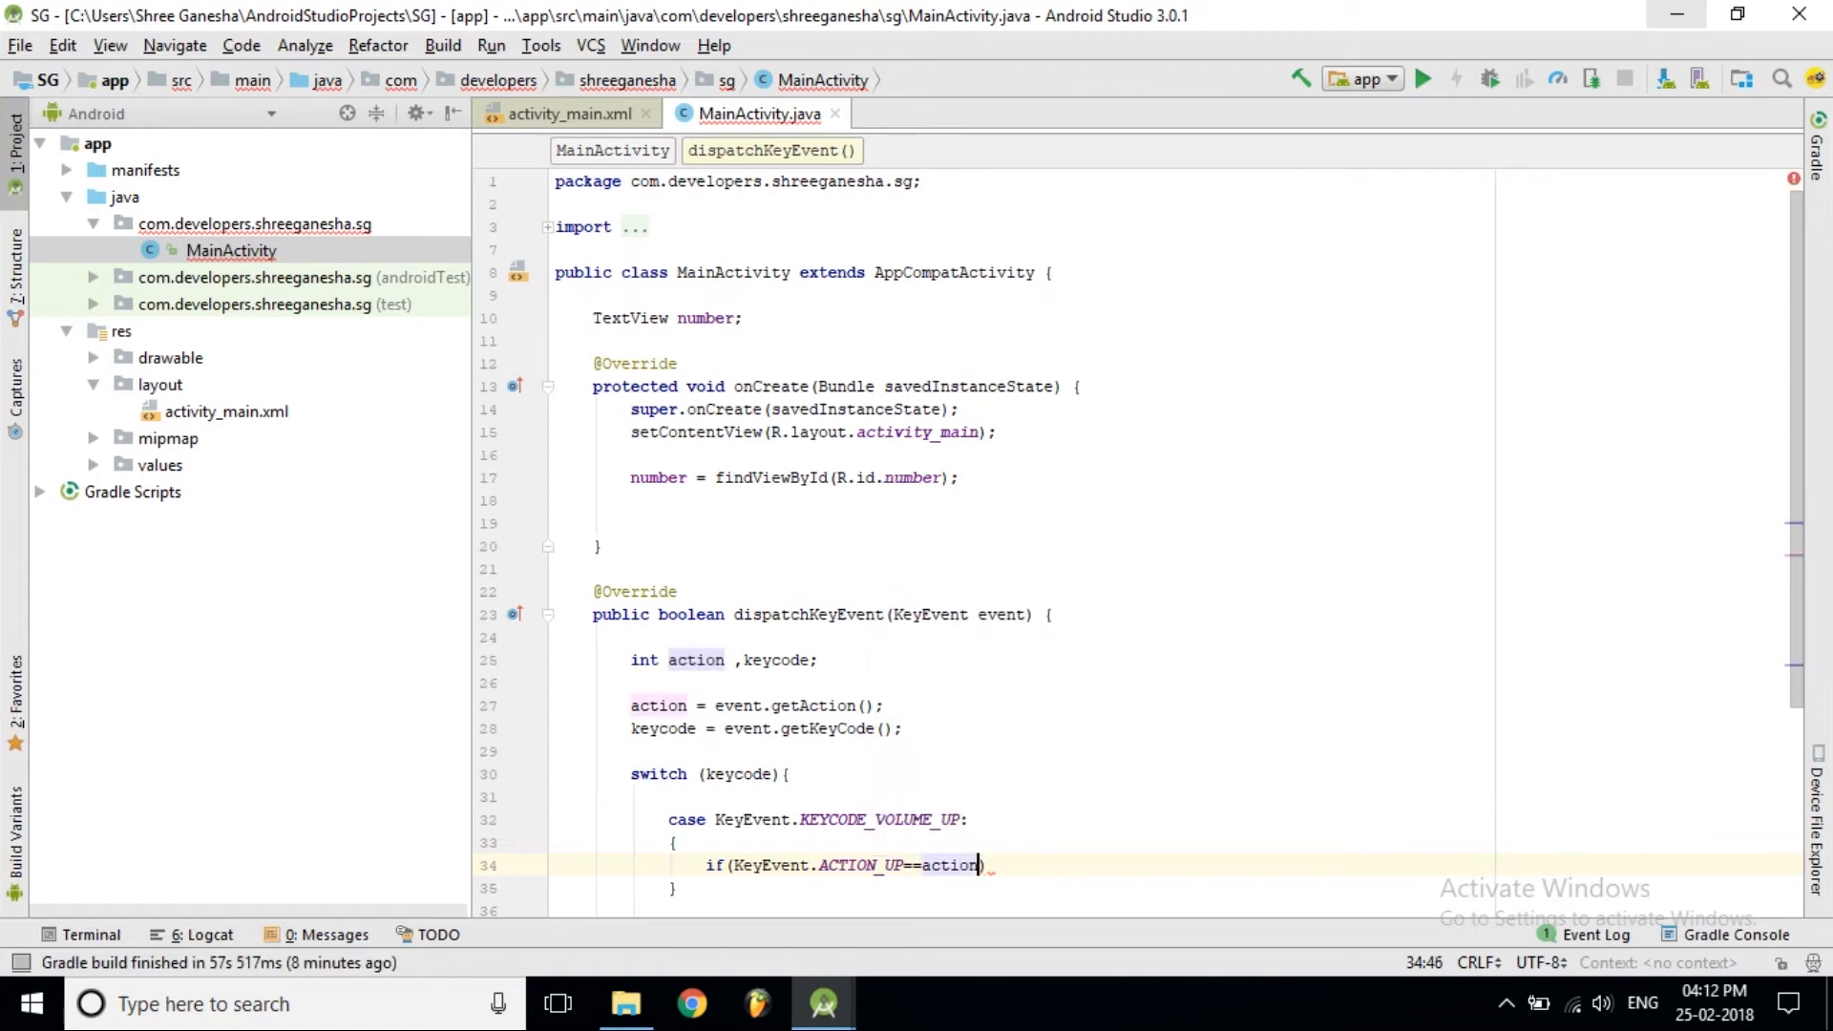
text())
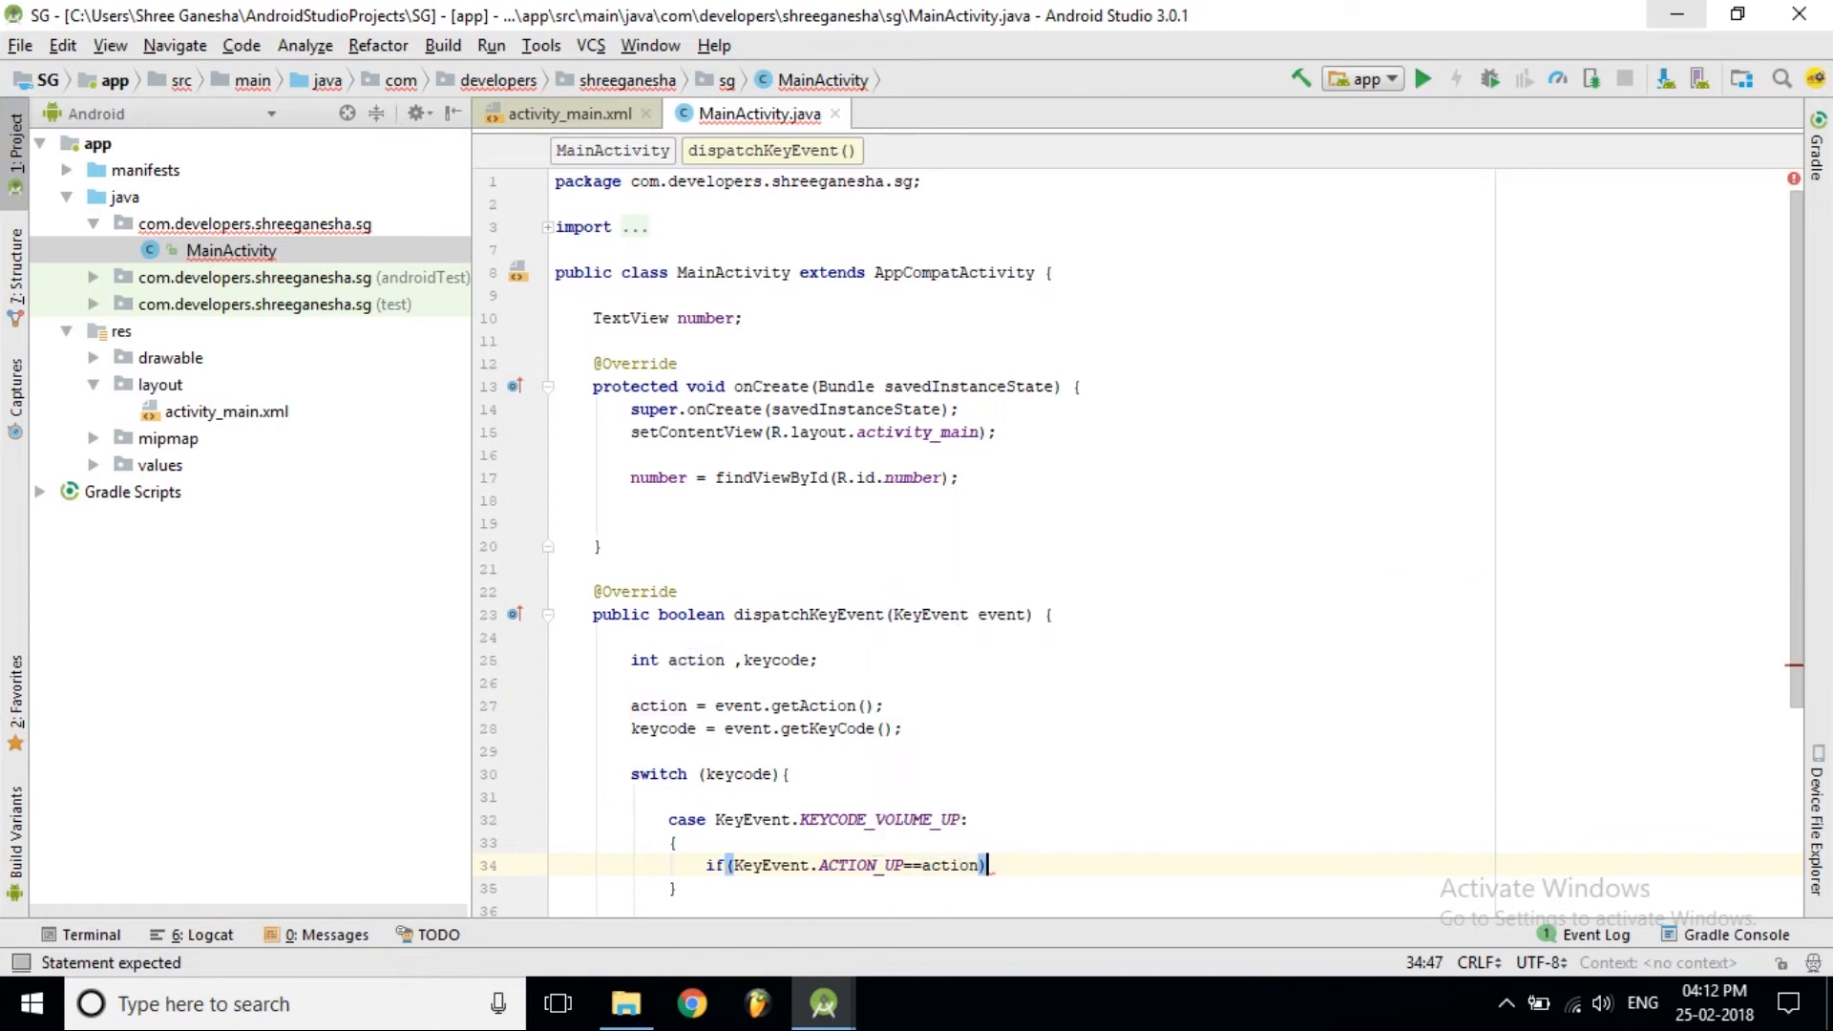
text({)
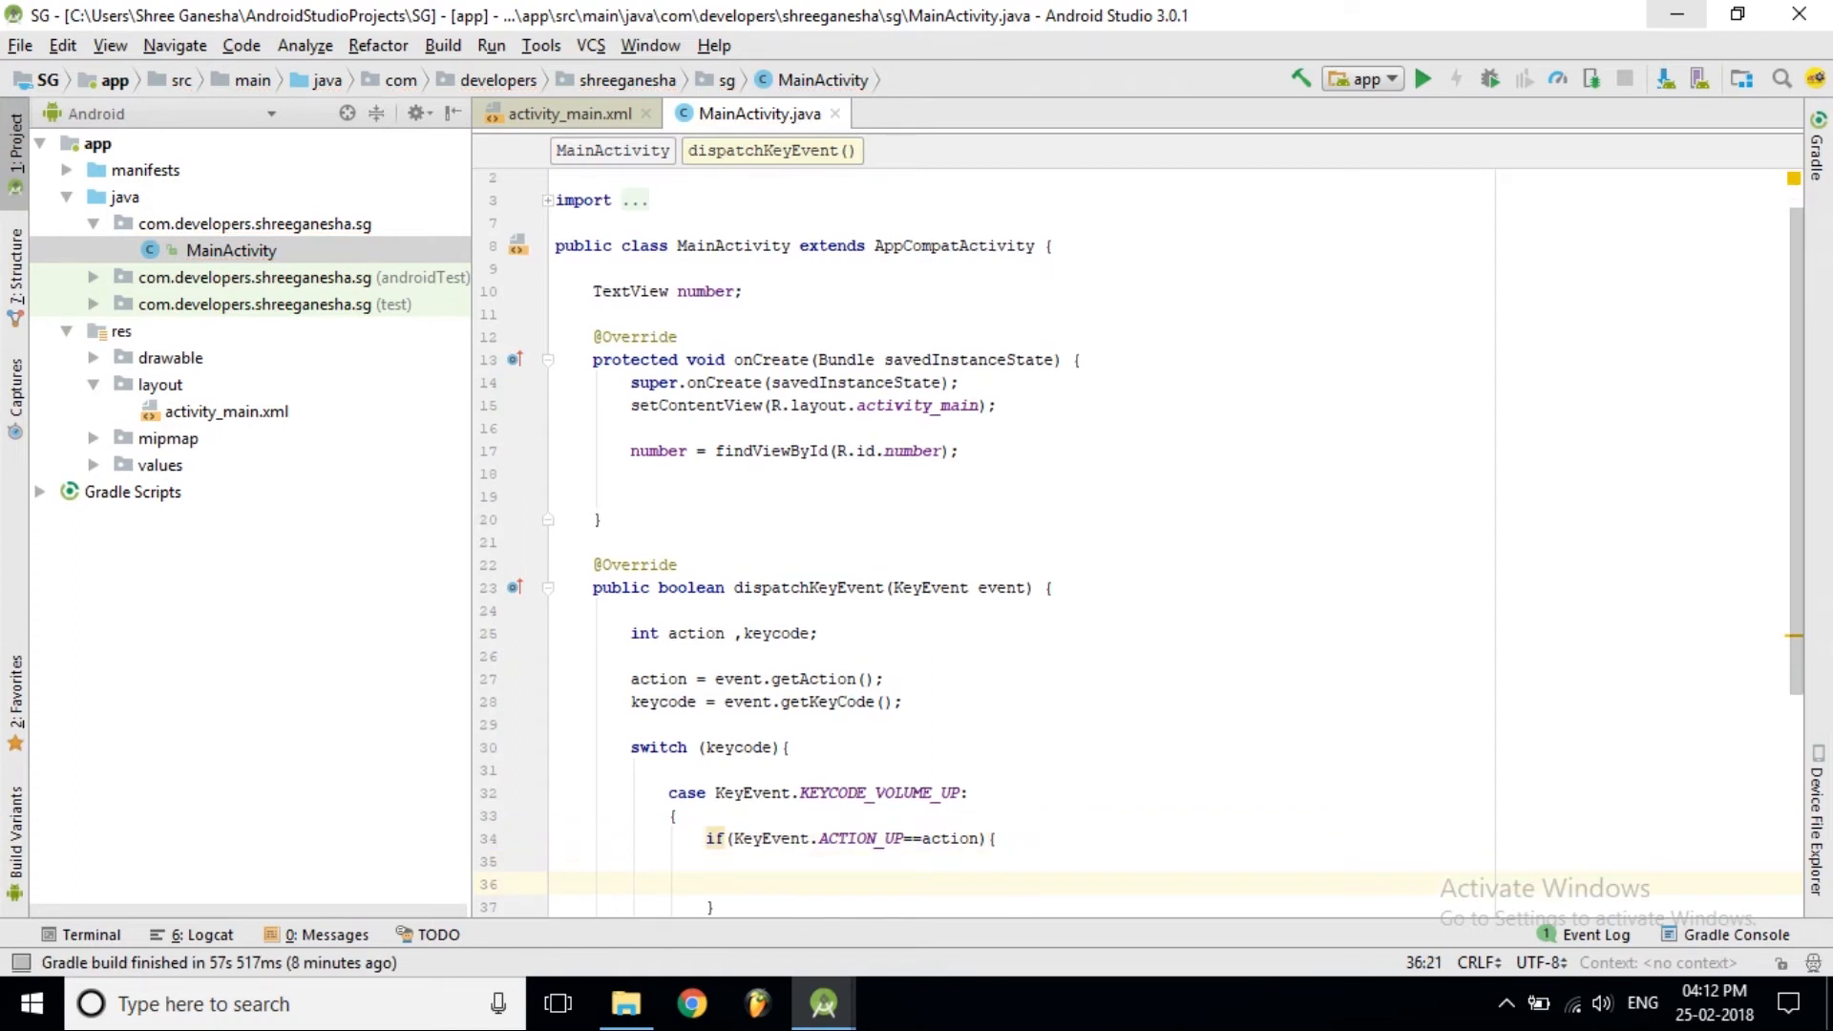
Declare the field int count=0; below the TextView field
text(int)
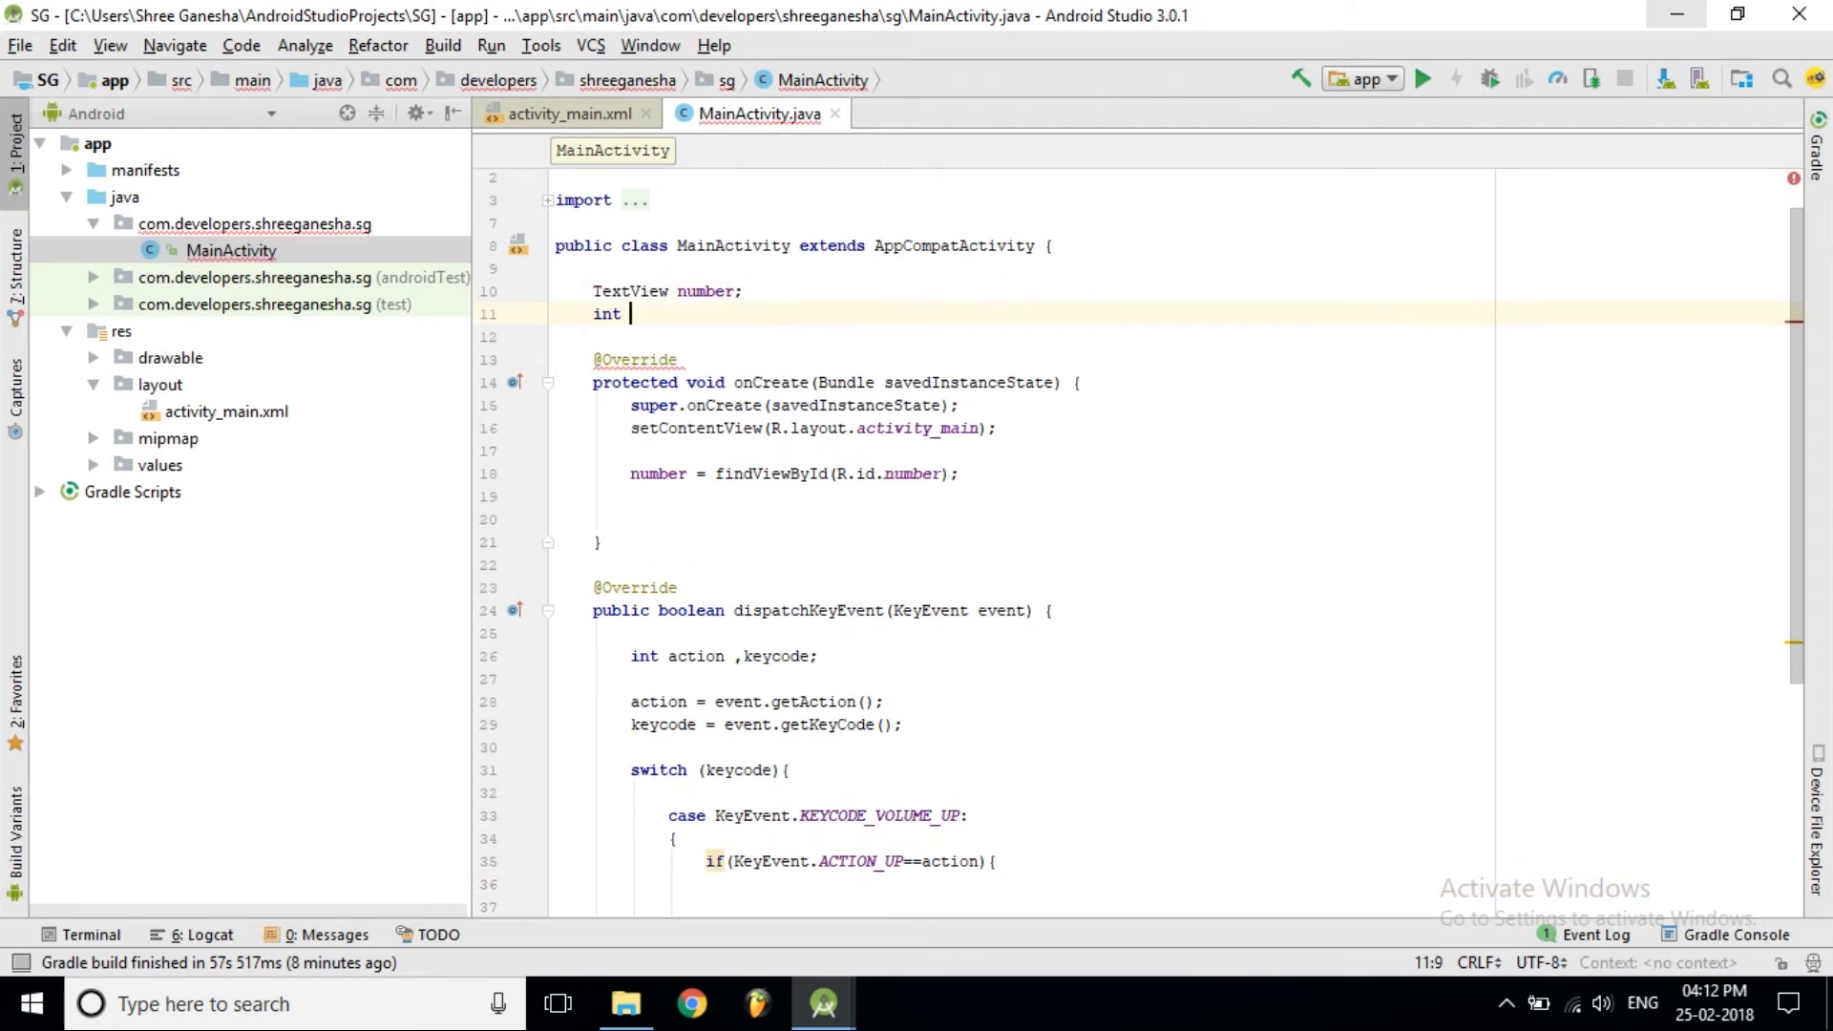
text(count=)
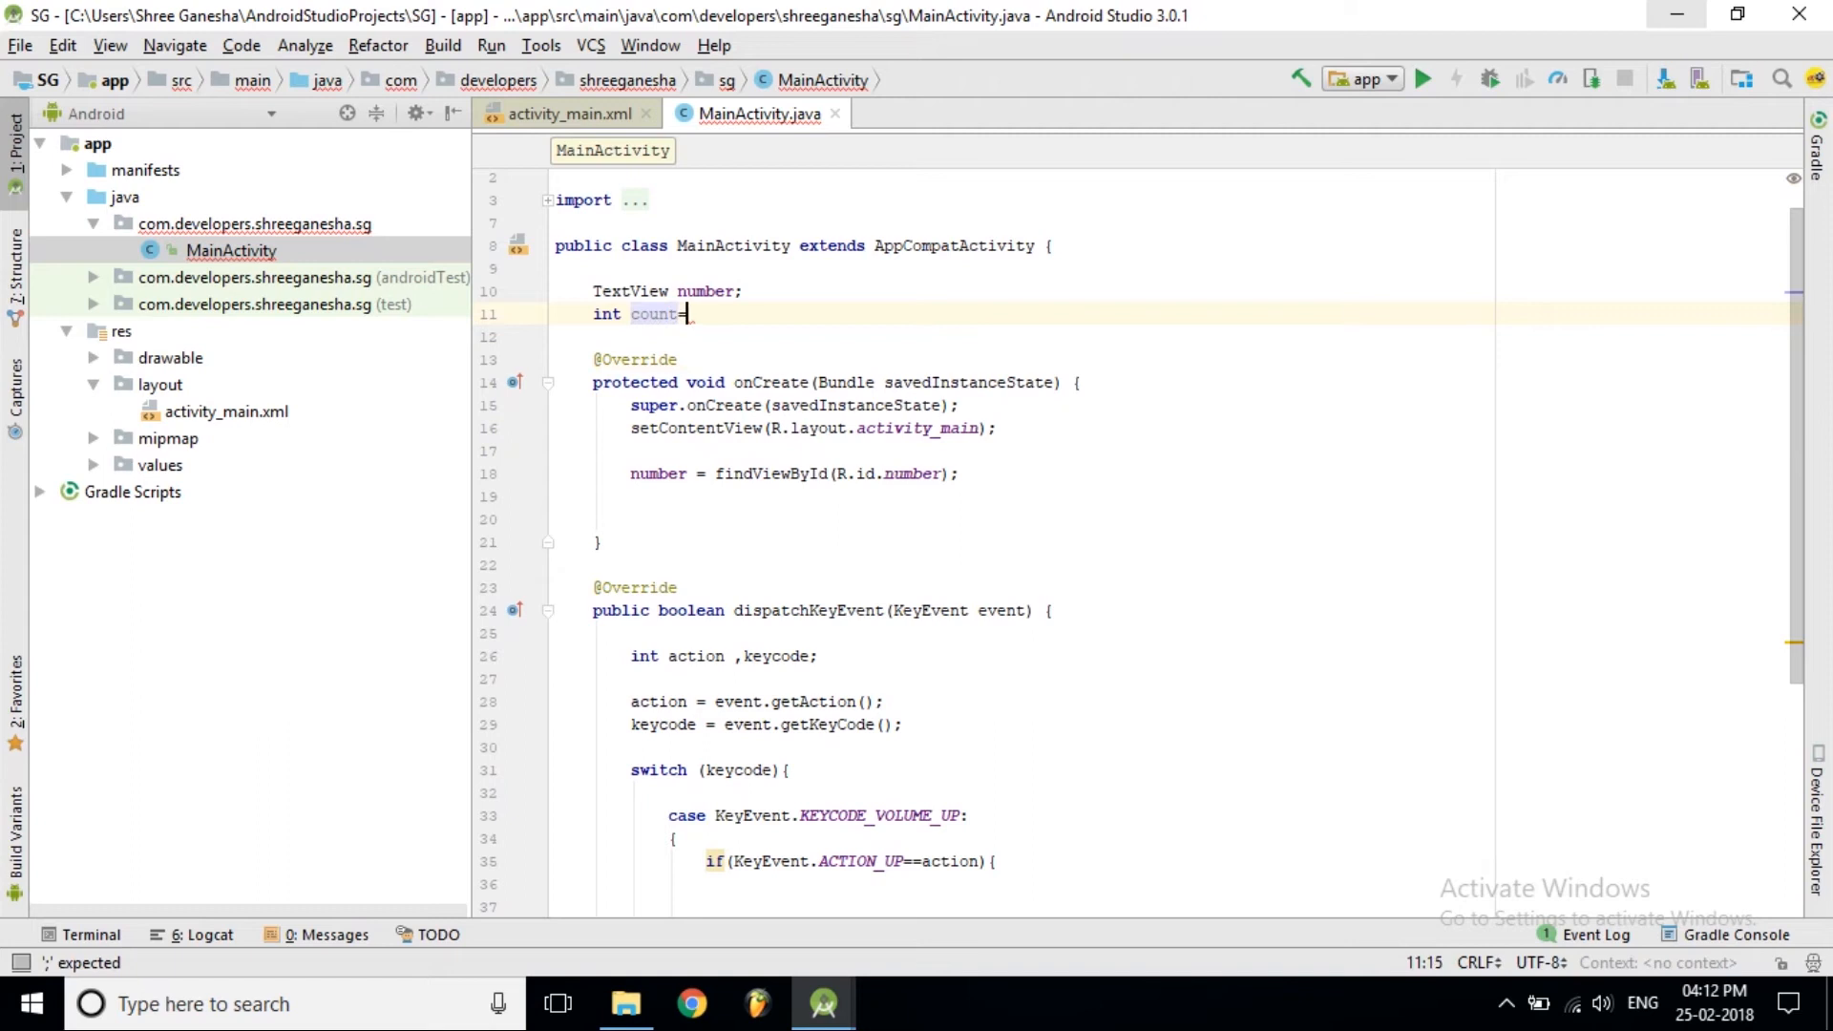
text(0;)
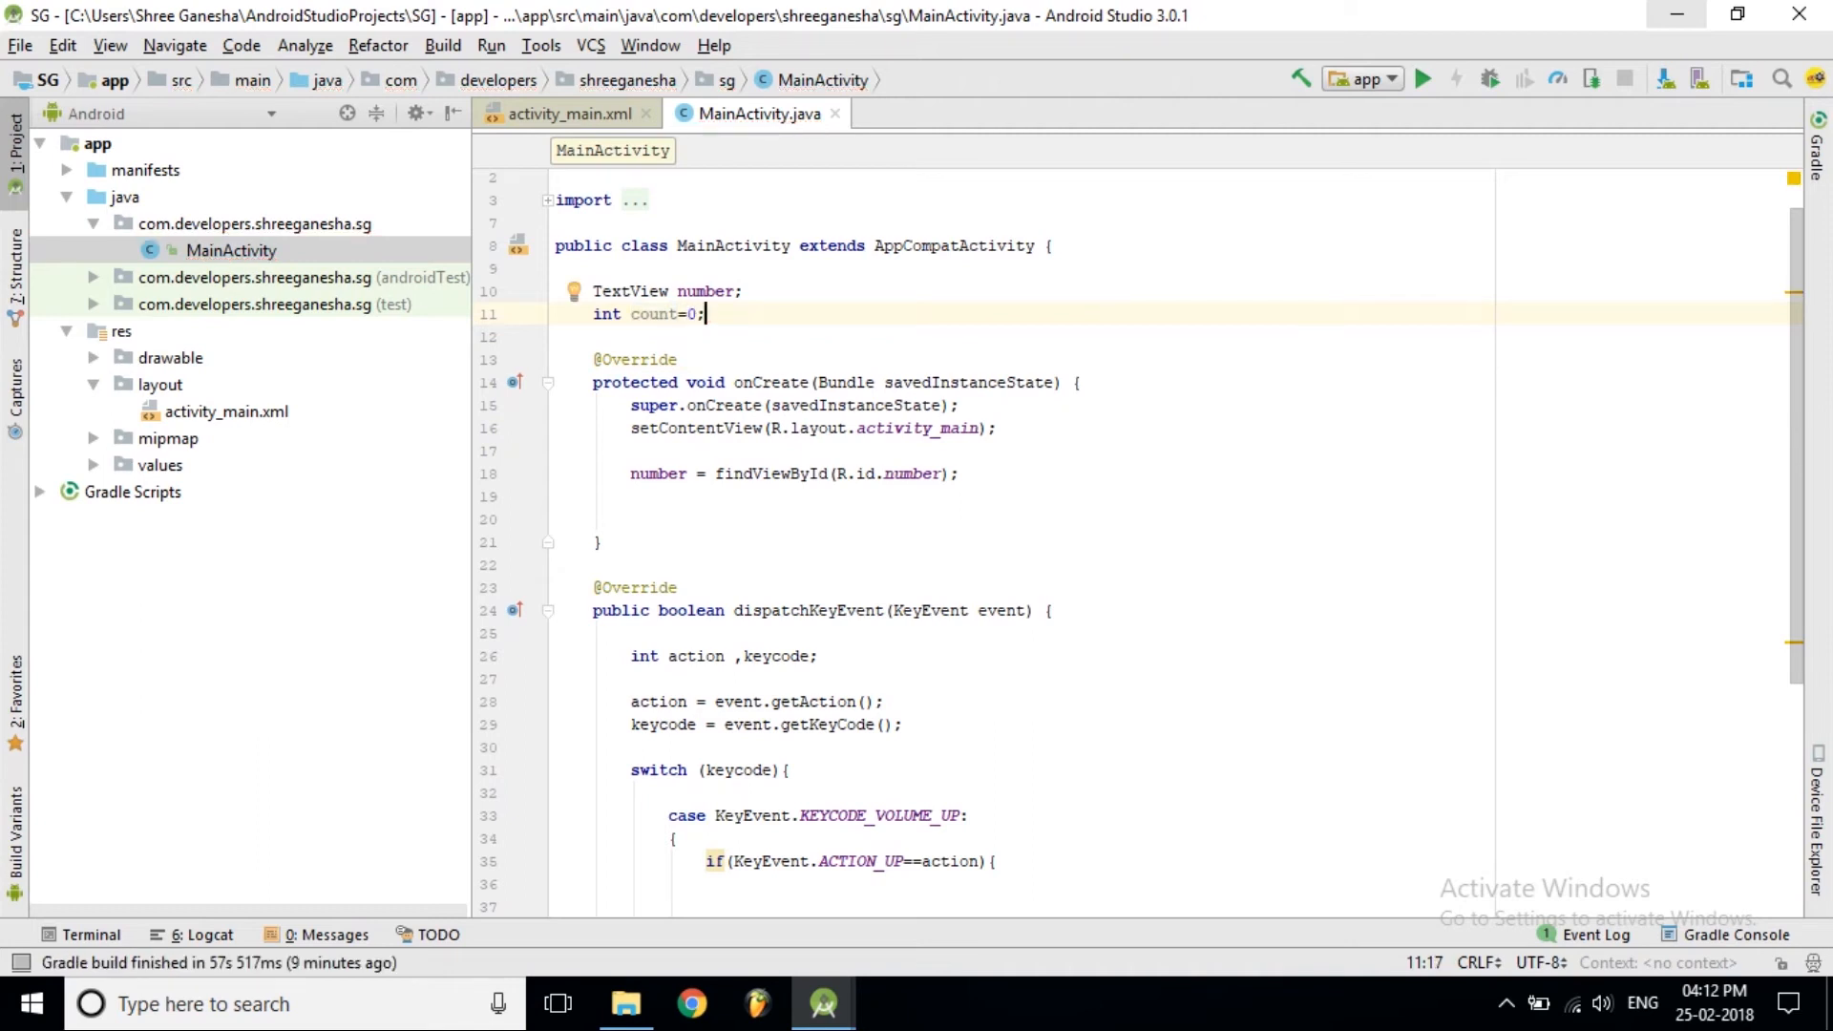
Add count++; inside the volume-up key-release if block
scroll(down, 3)
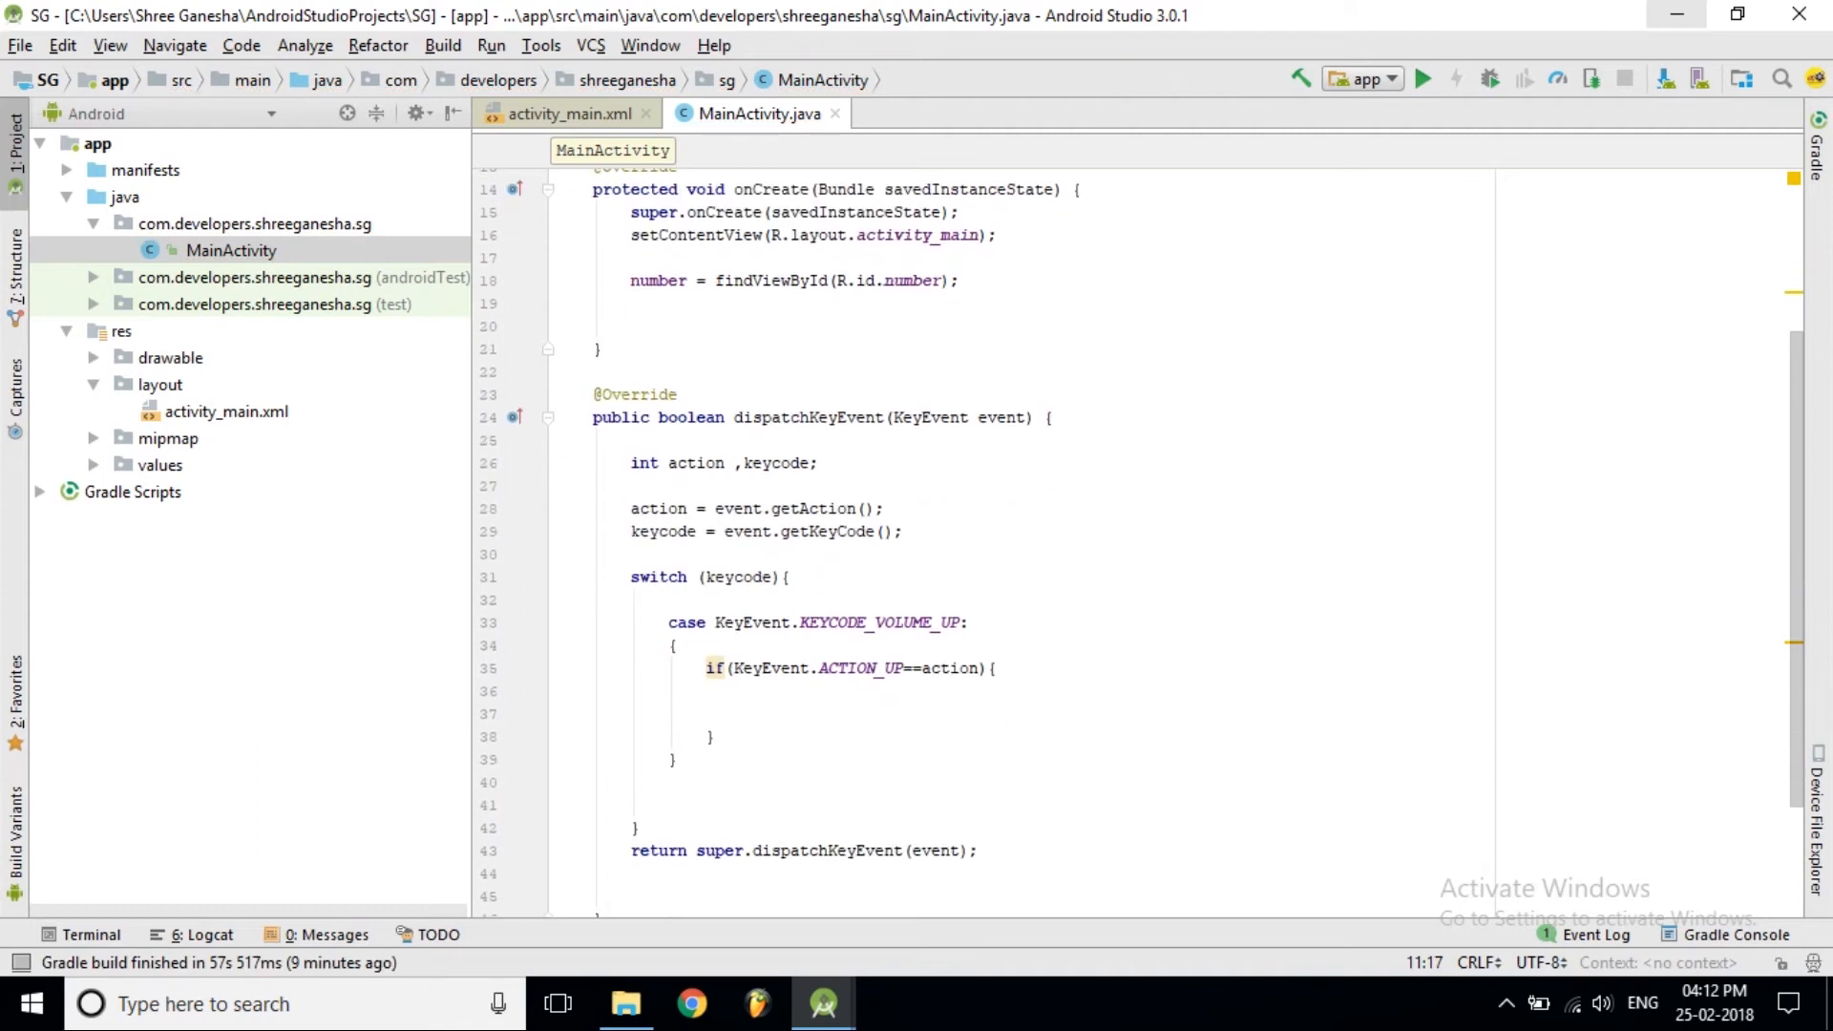
click(743, 713)
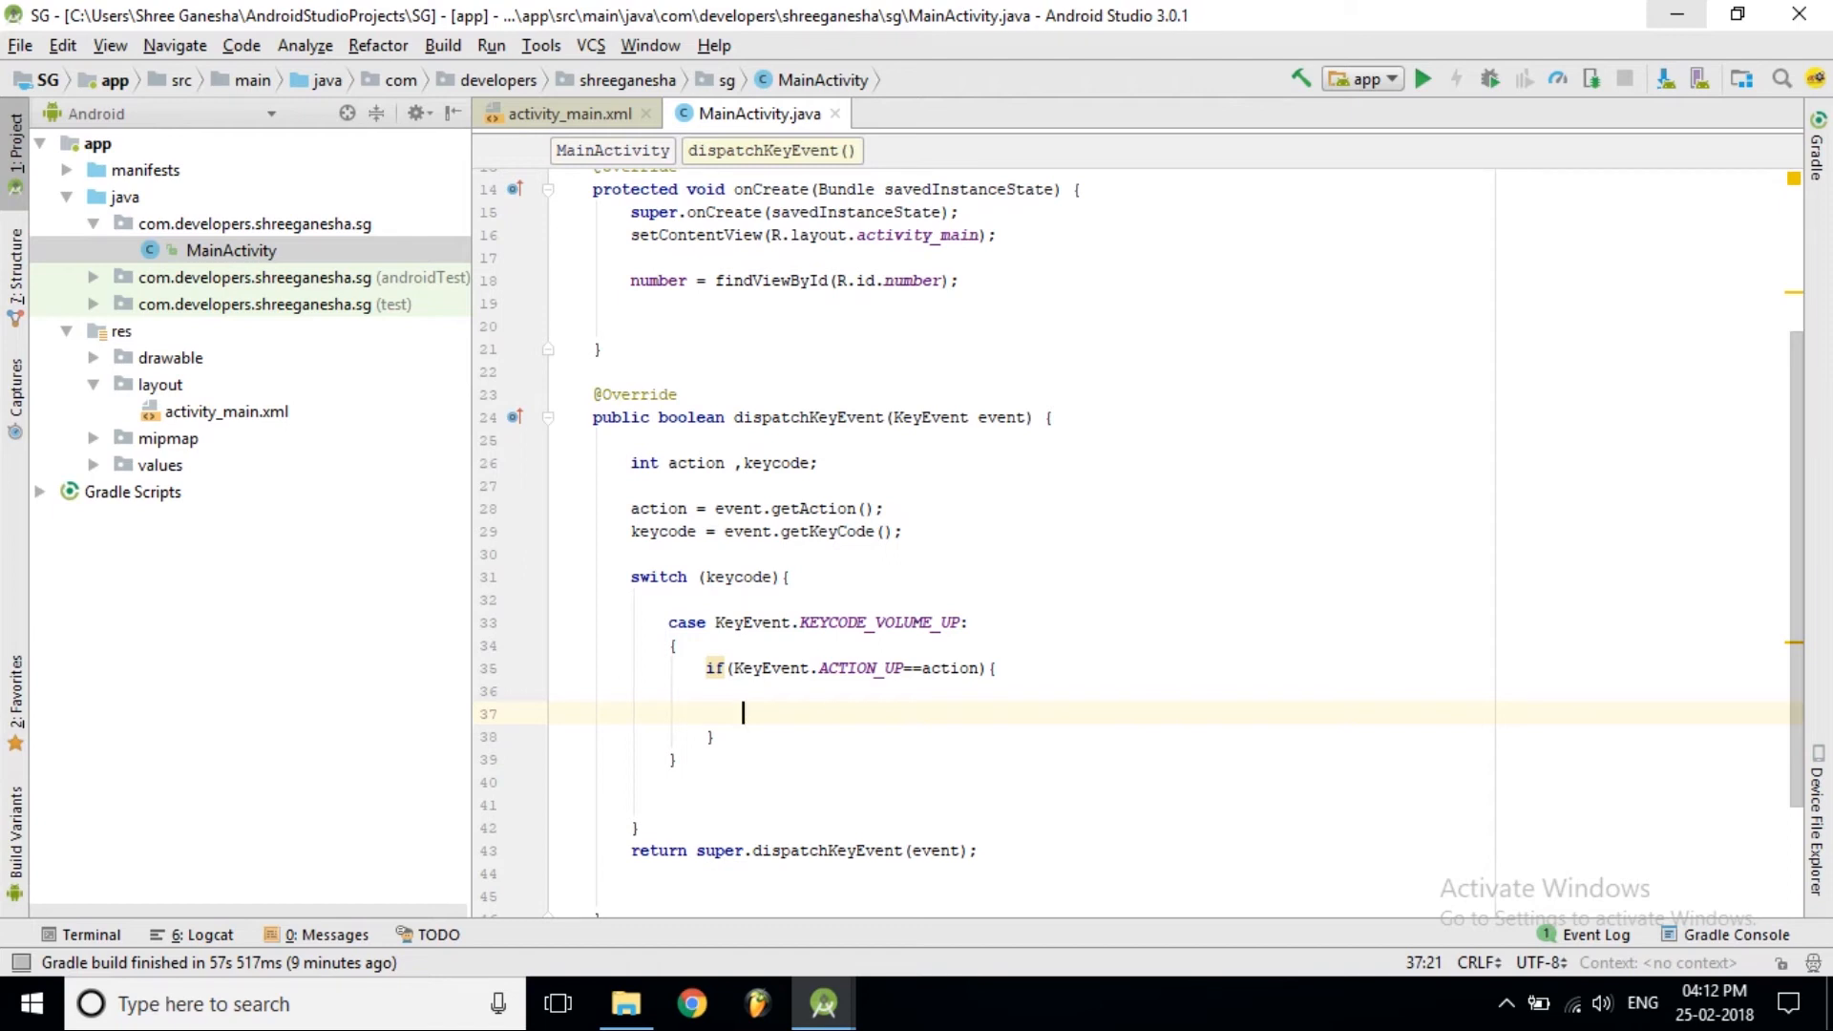
text(count++)
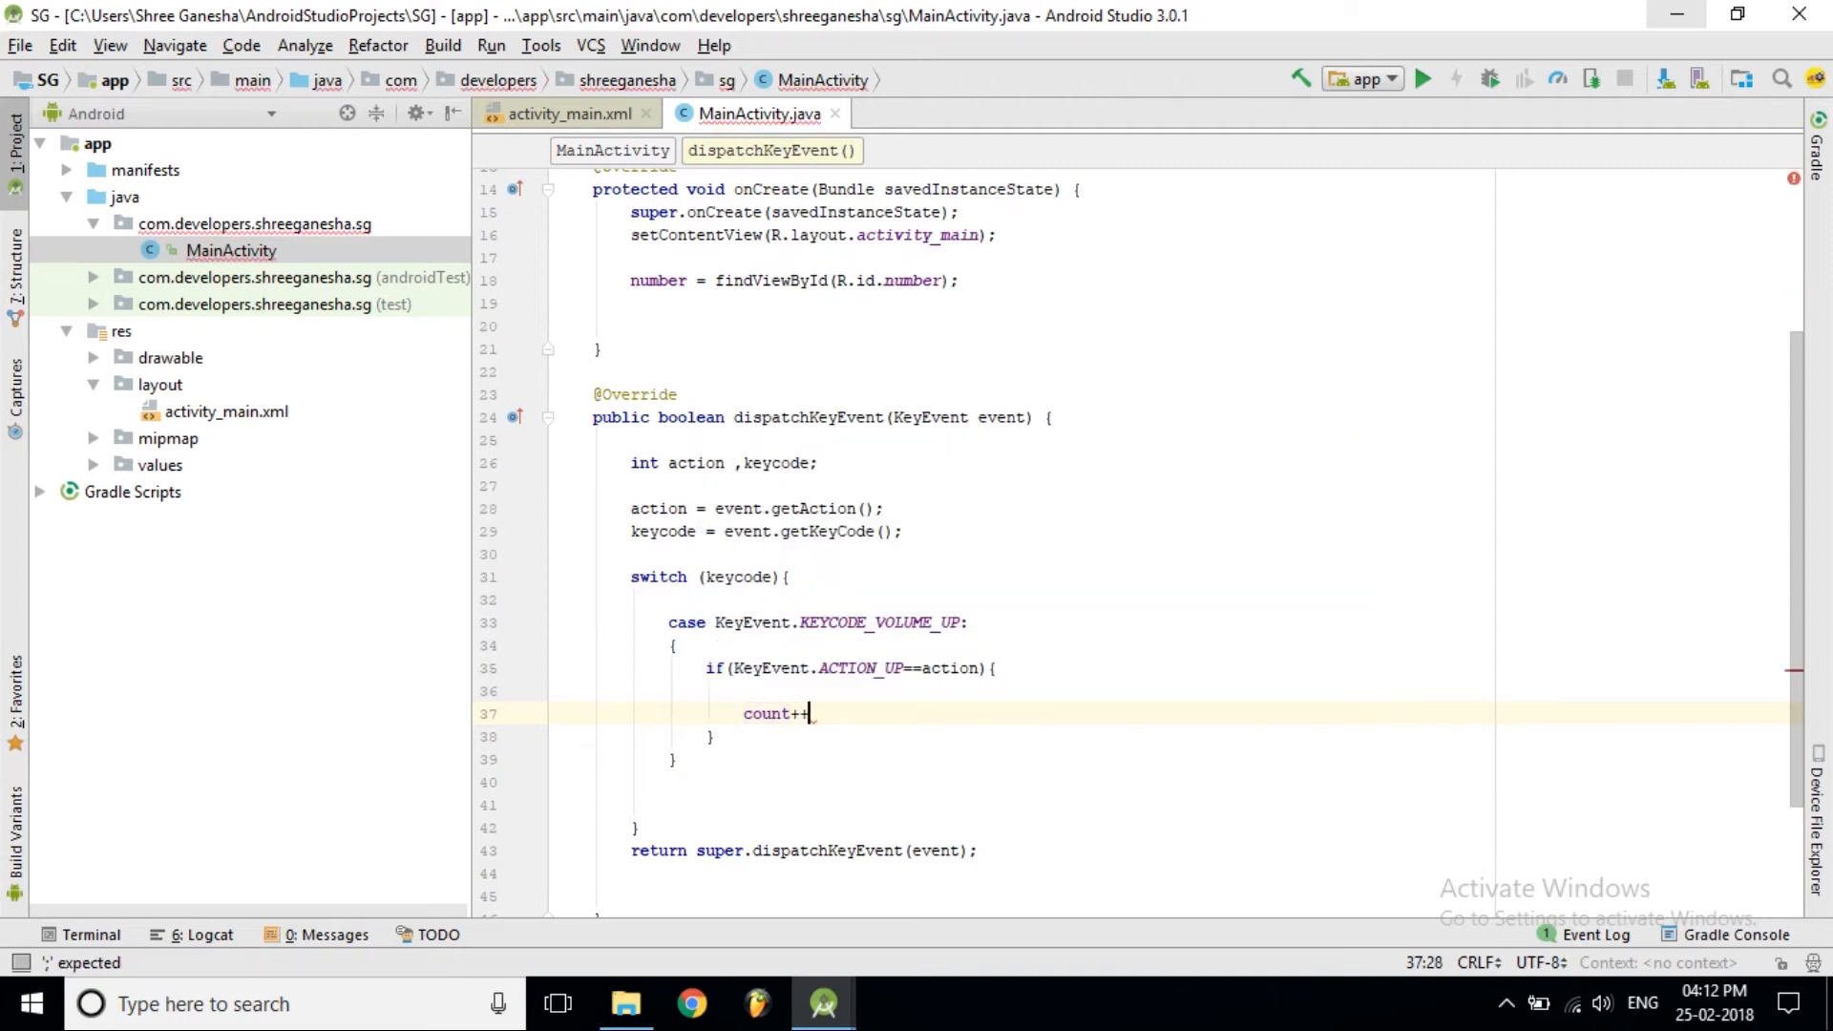
key(enter)
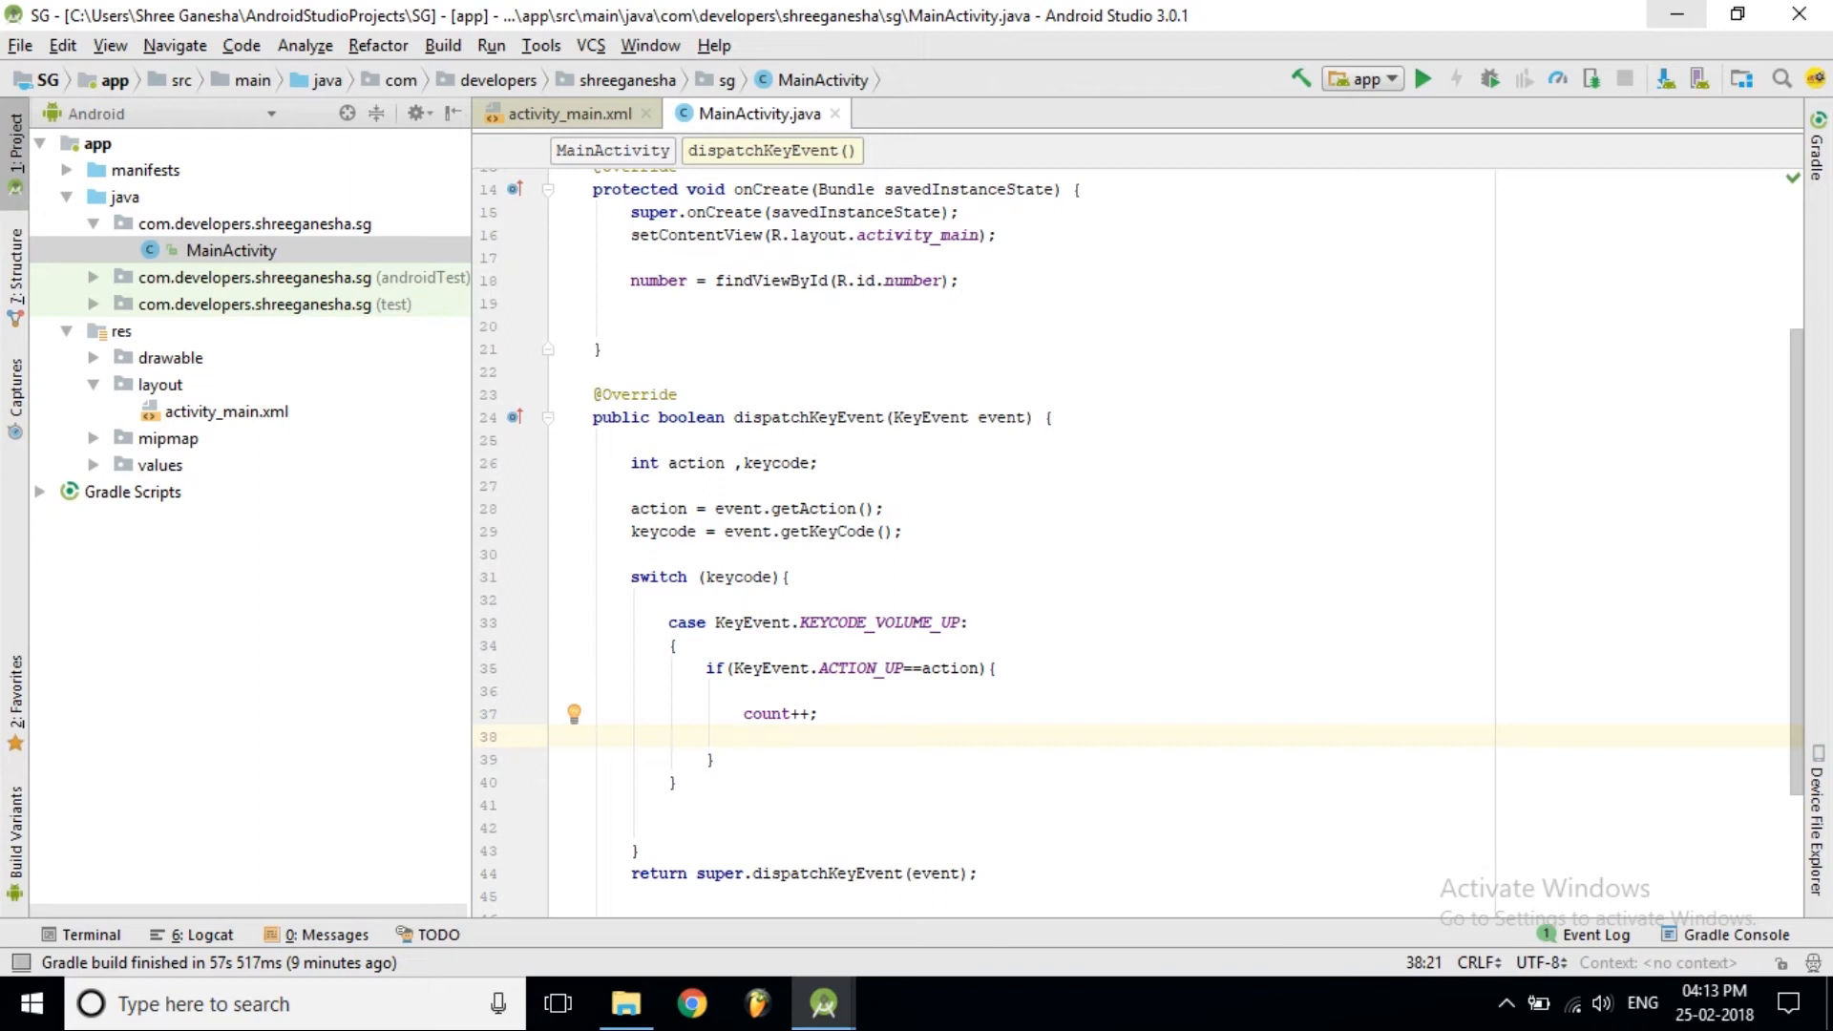
Declare String num = String.valueOf(count) using the wrap quick fix
text(String)
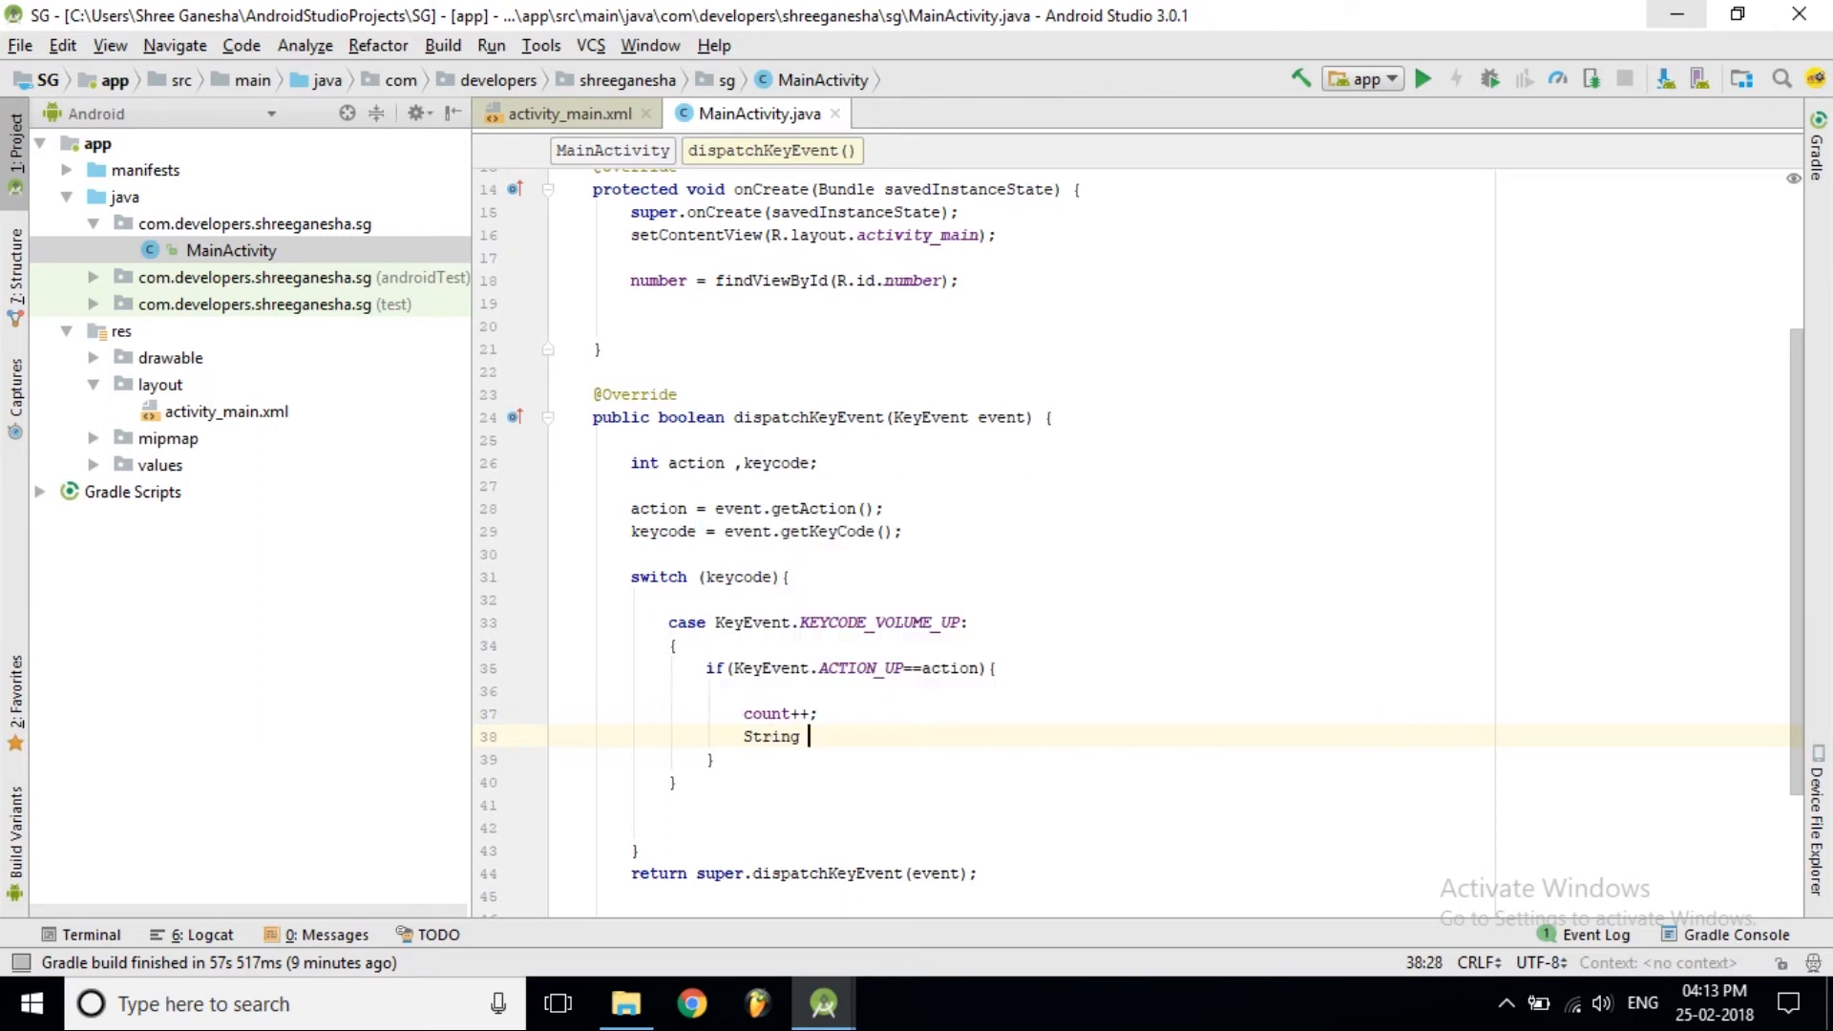
text(n)
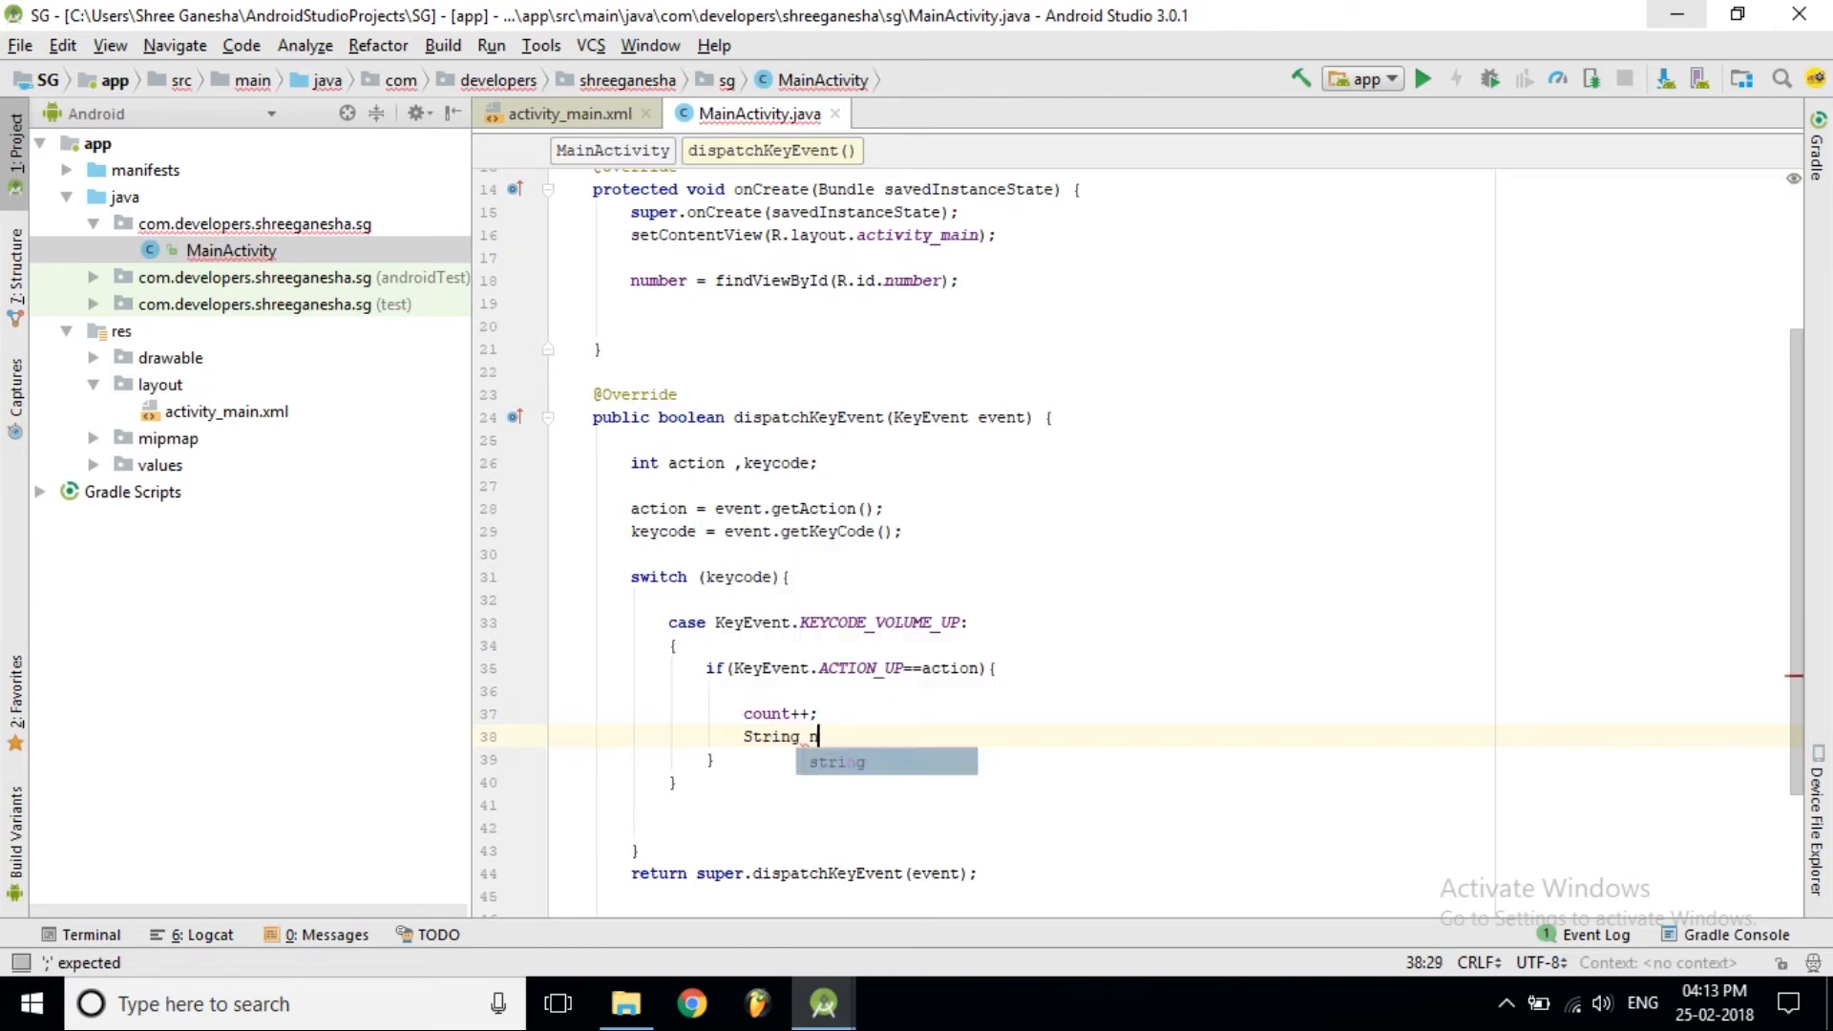
text(um =)
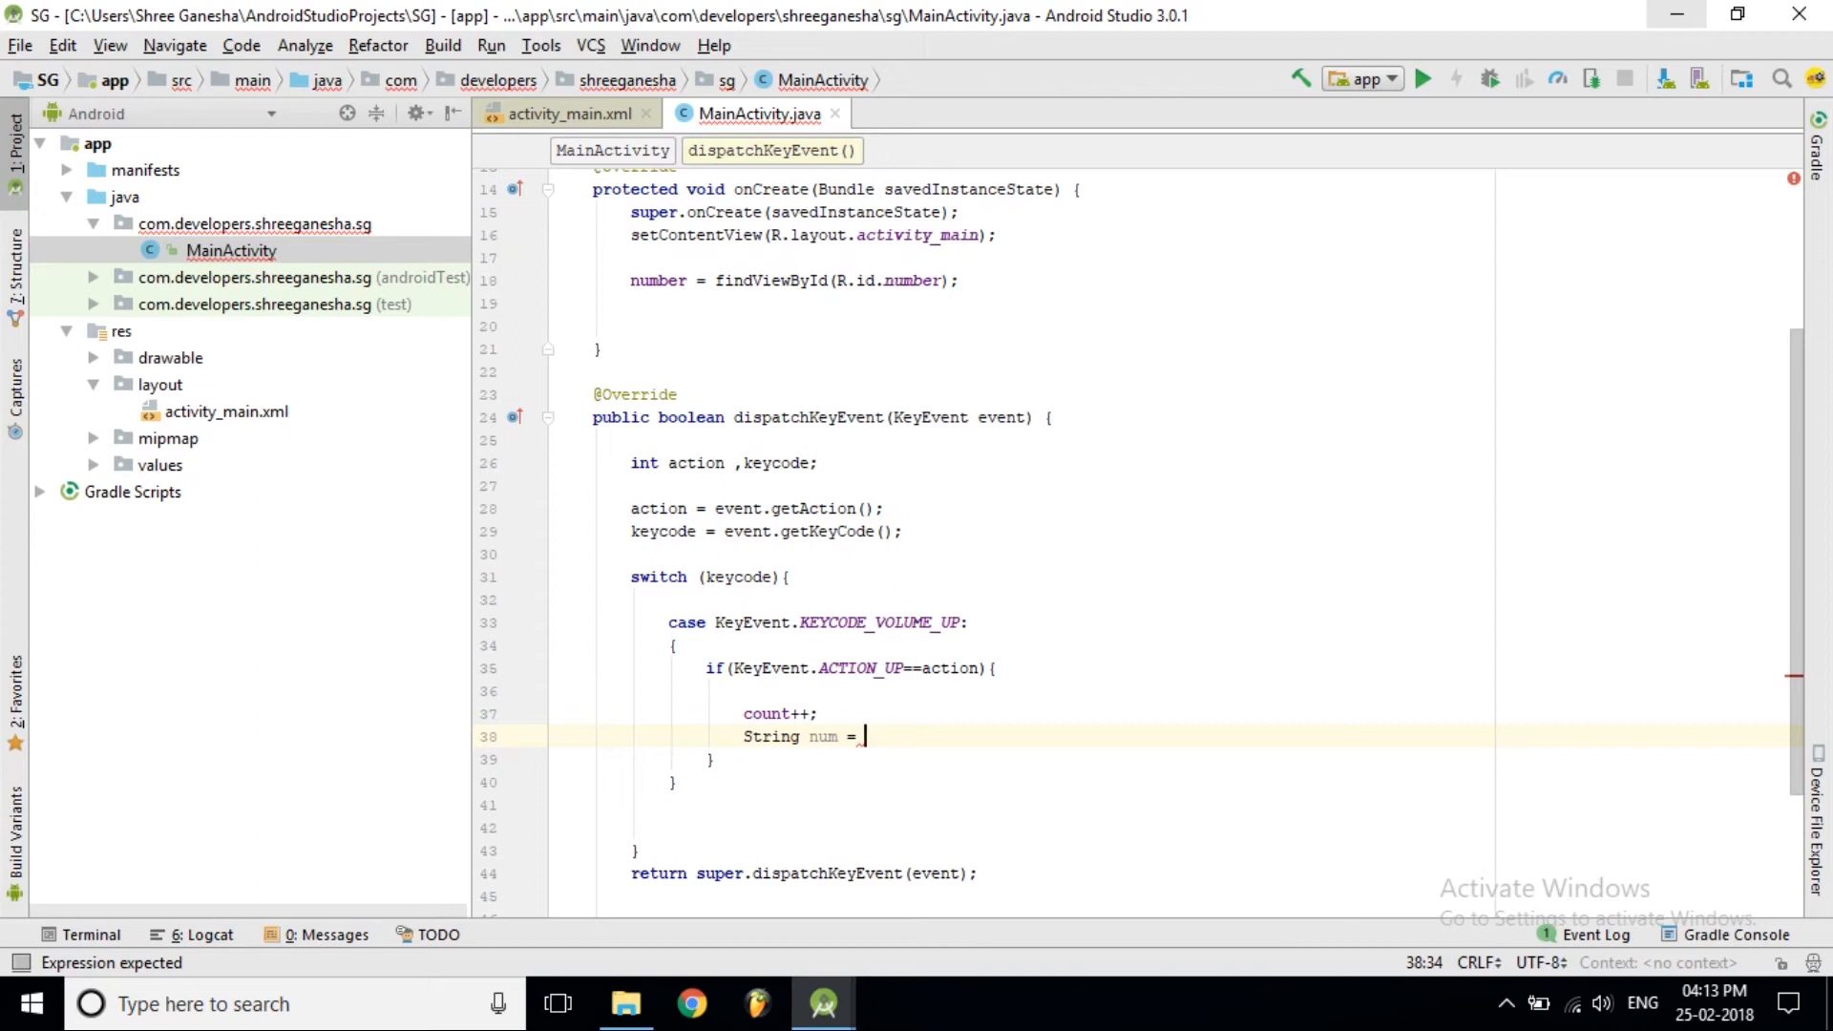
text(count)
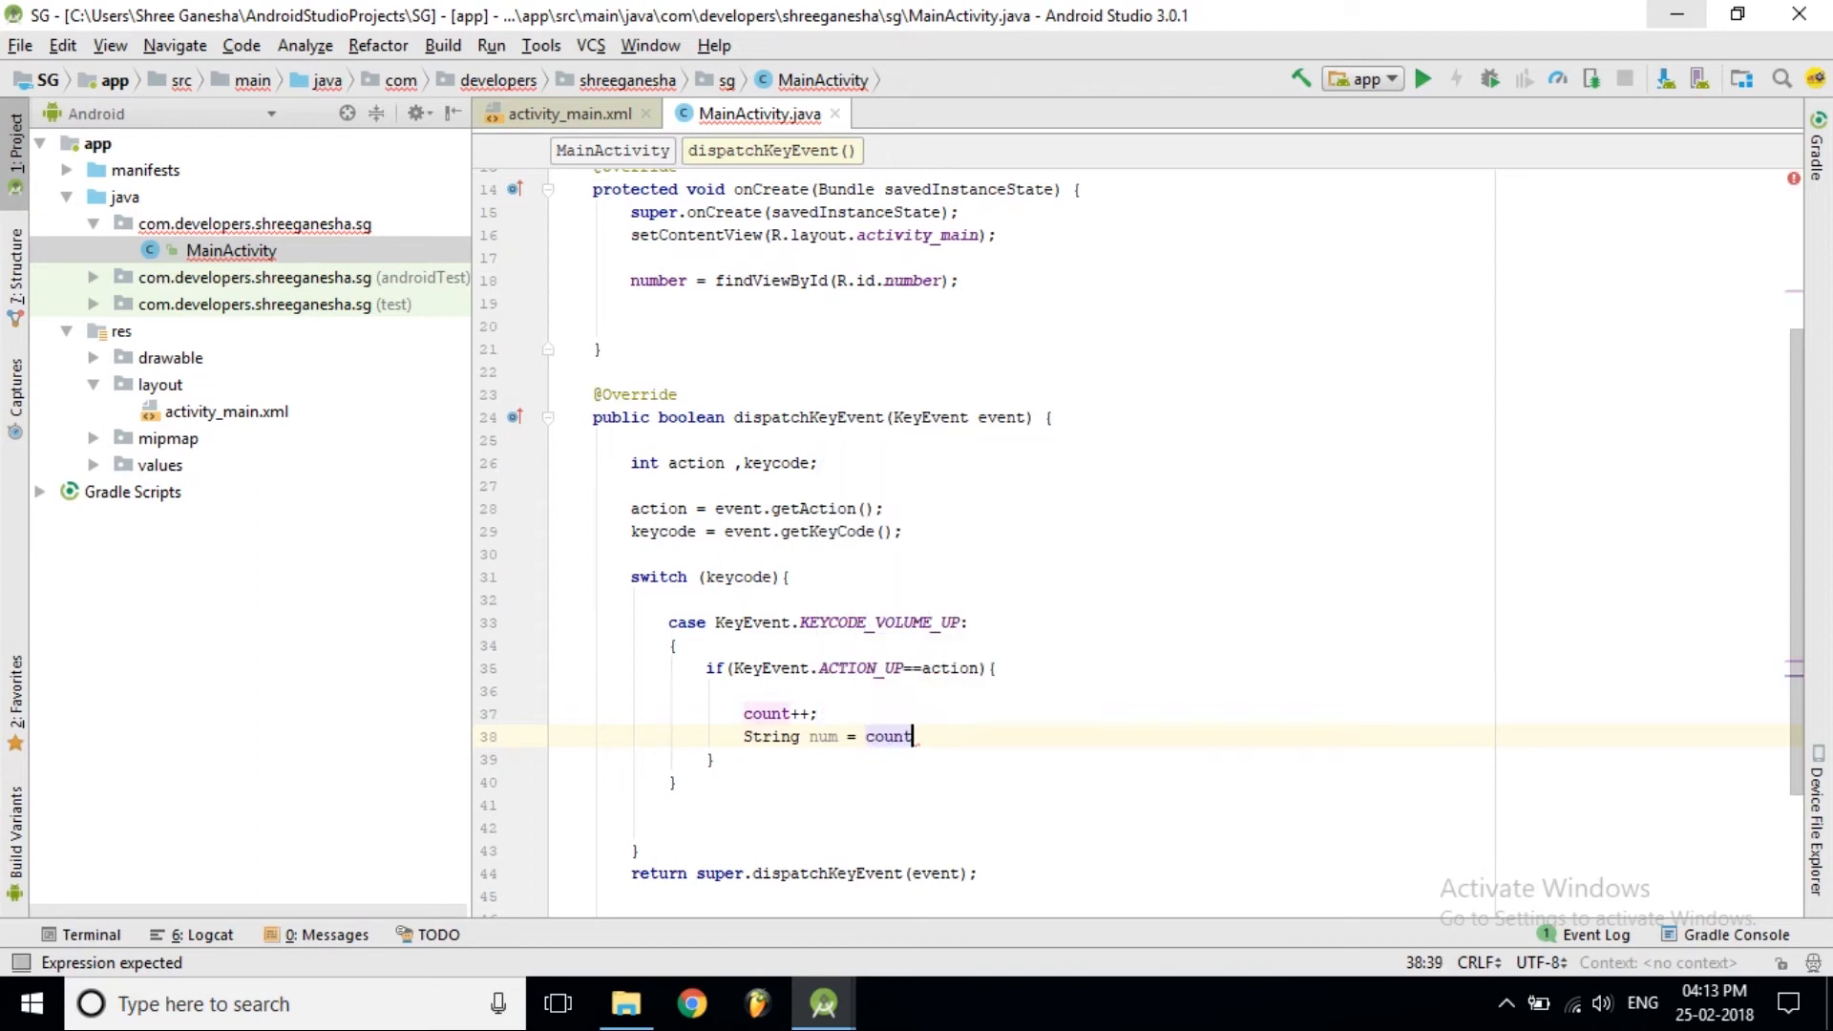
text(;)
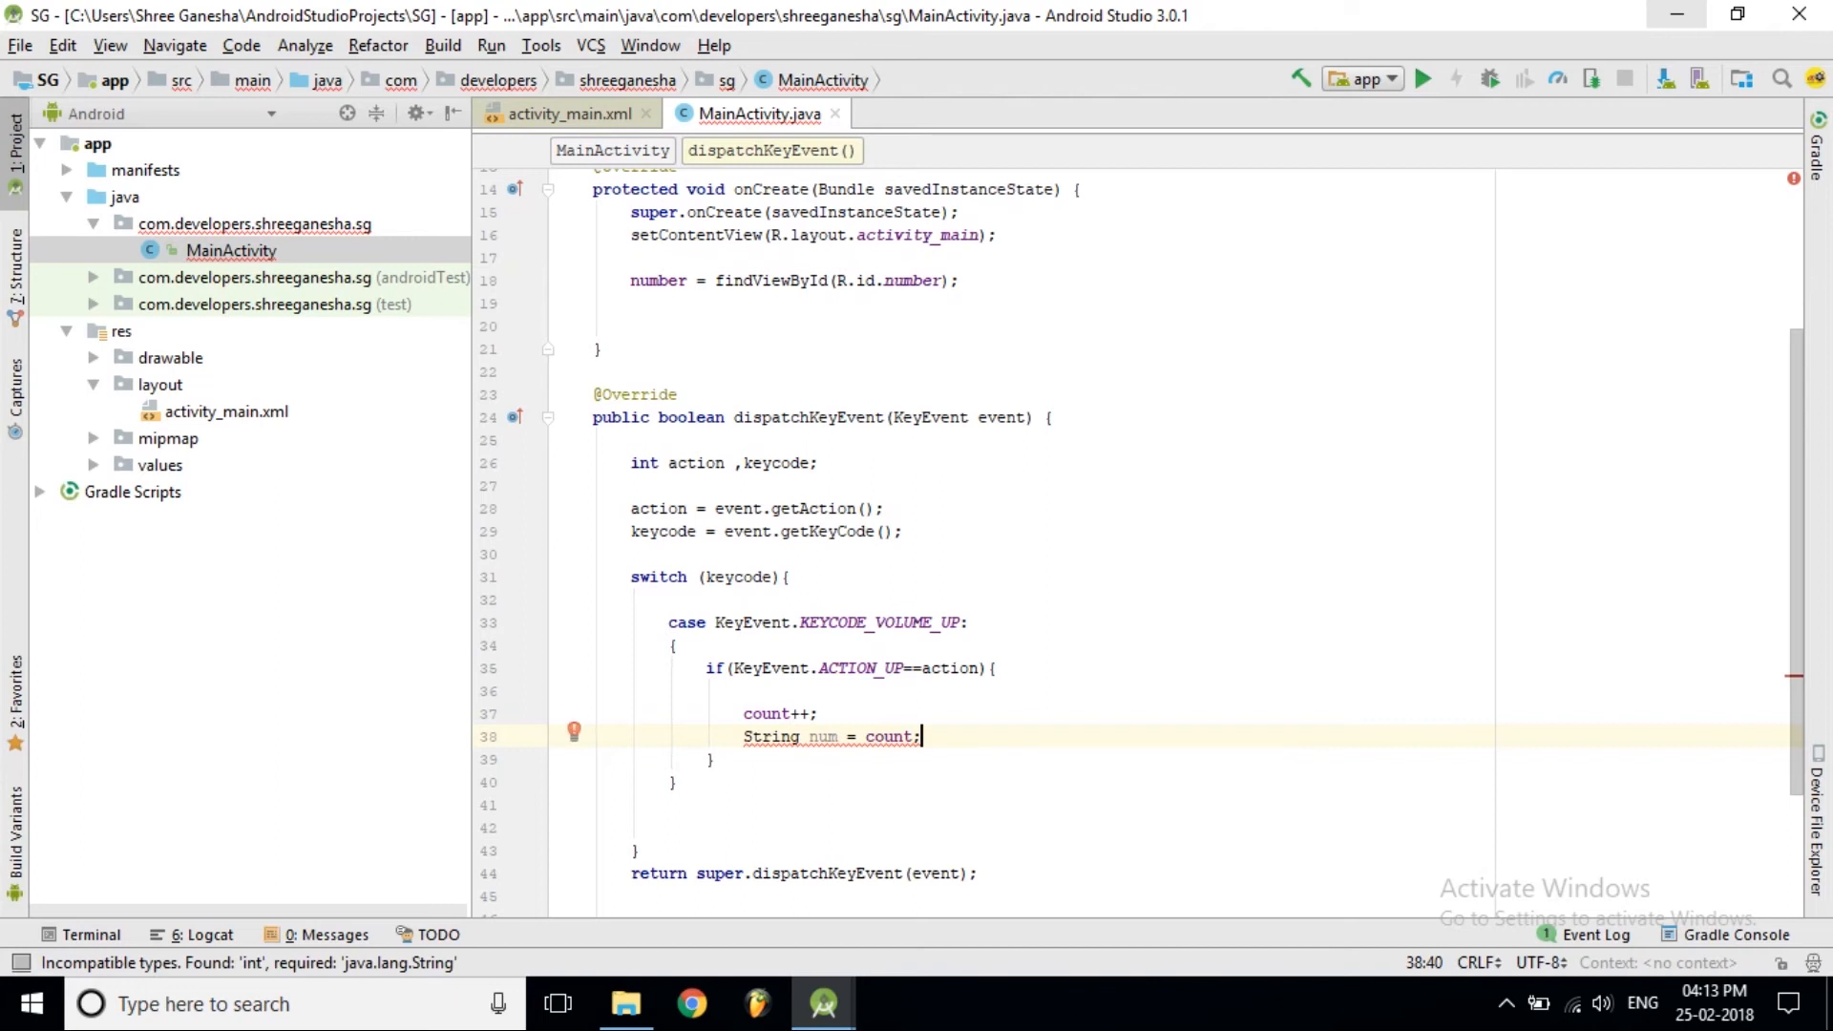
click(573, 730)
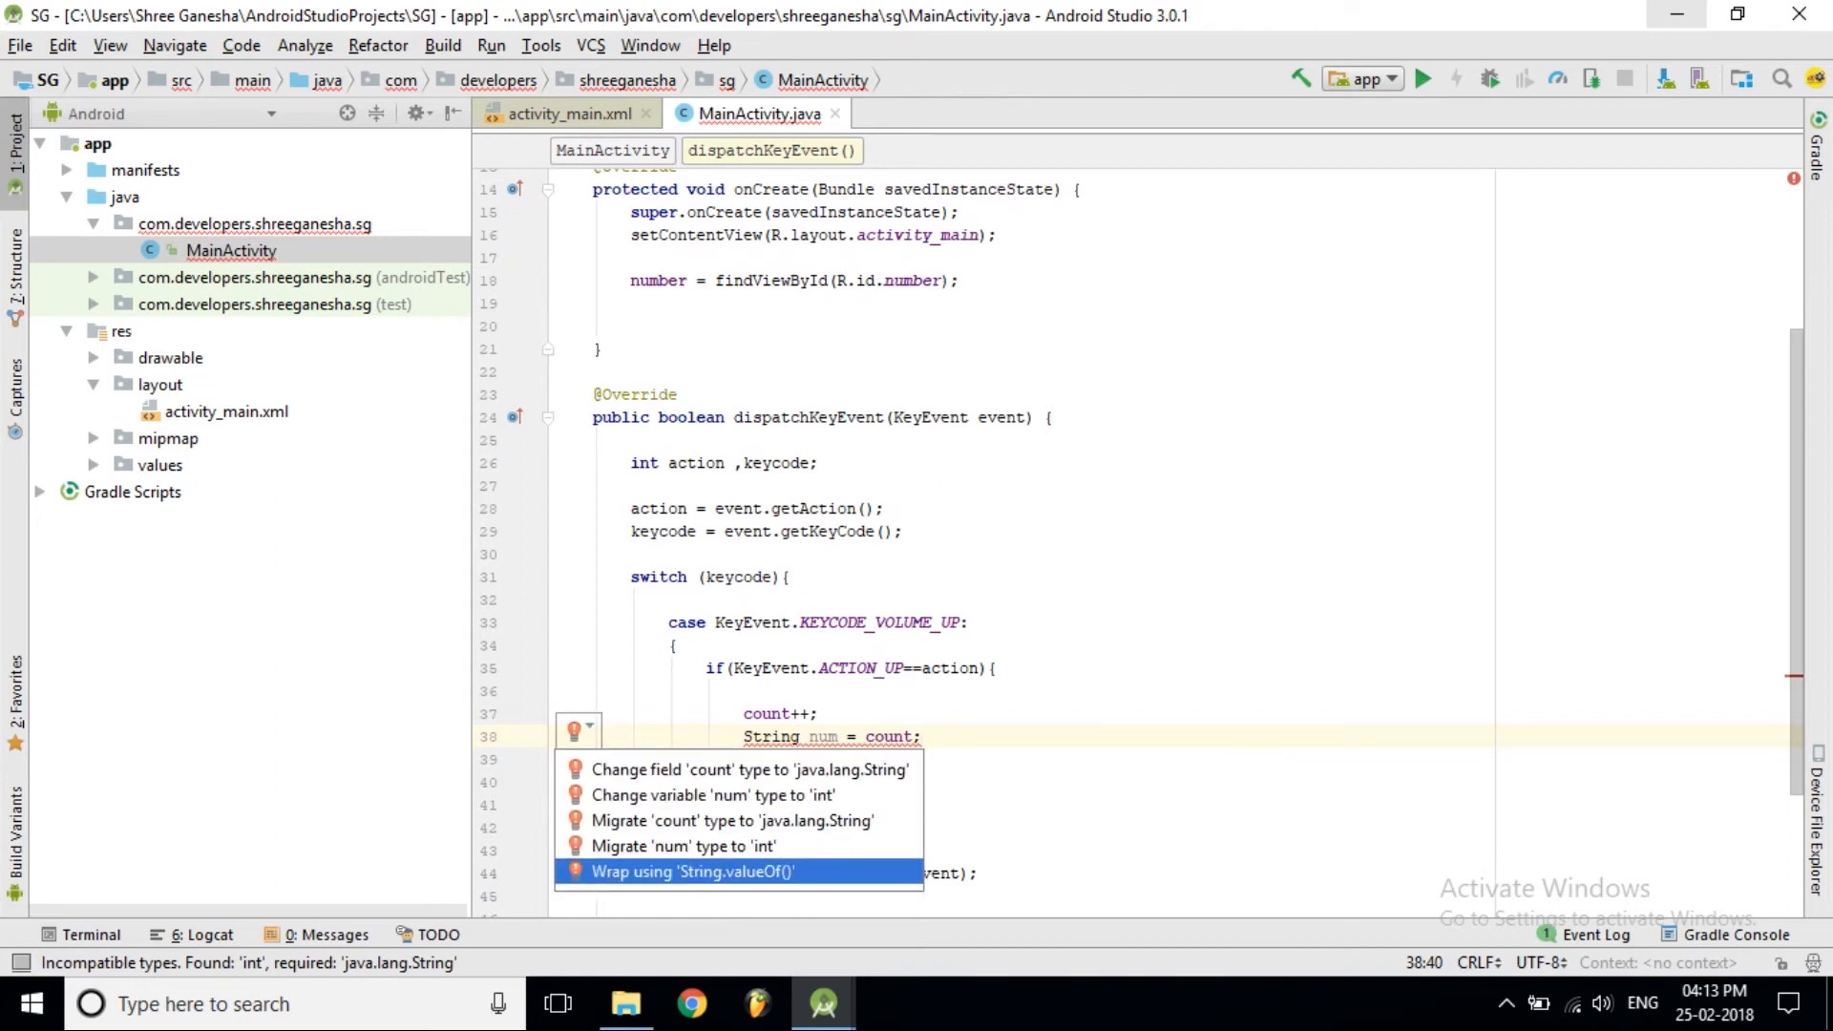
click(689, 871)
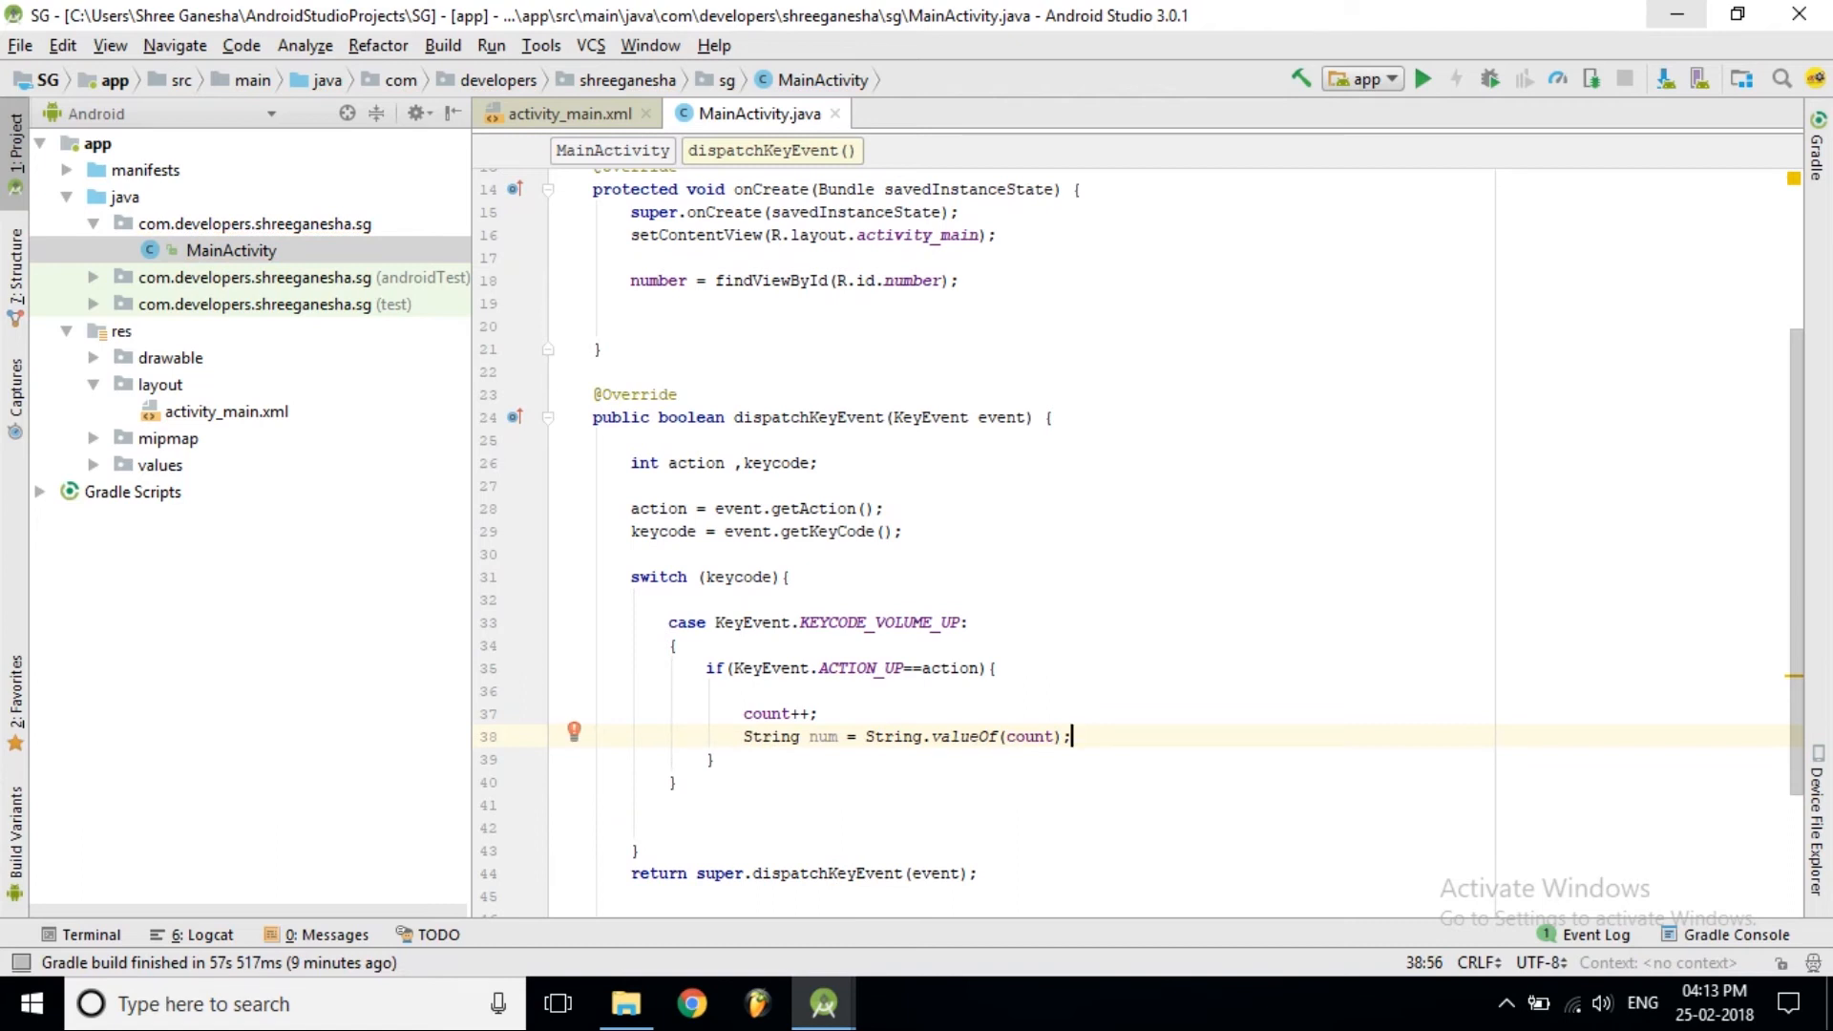
On a new line, start a number.setText(num) call
key(enter)
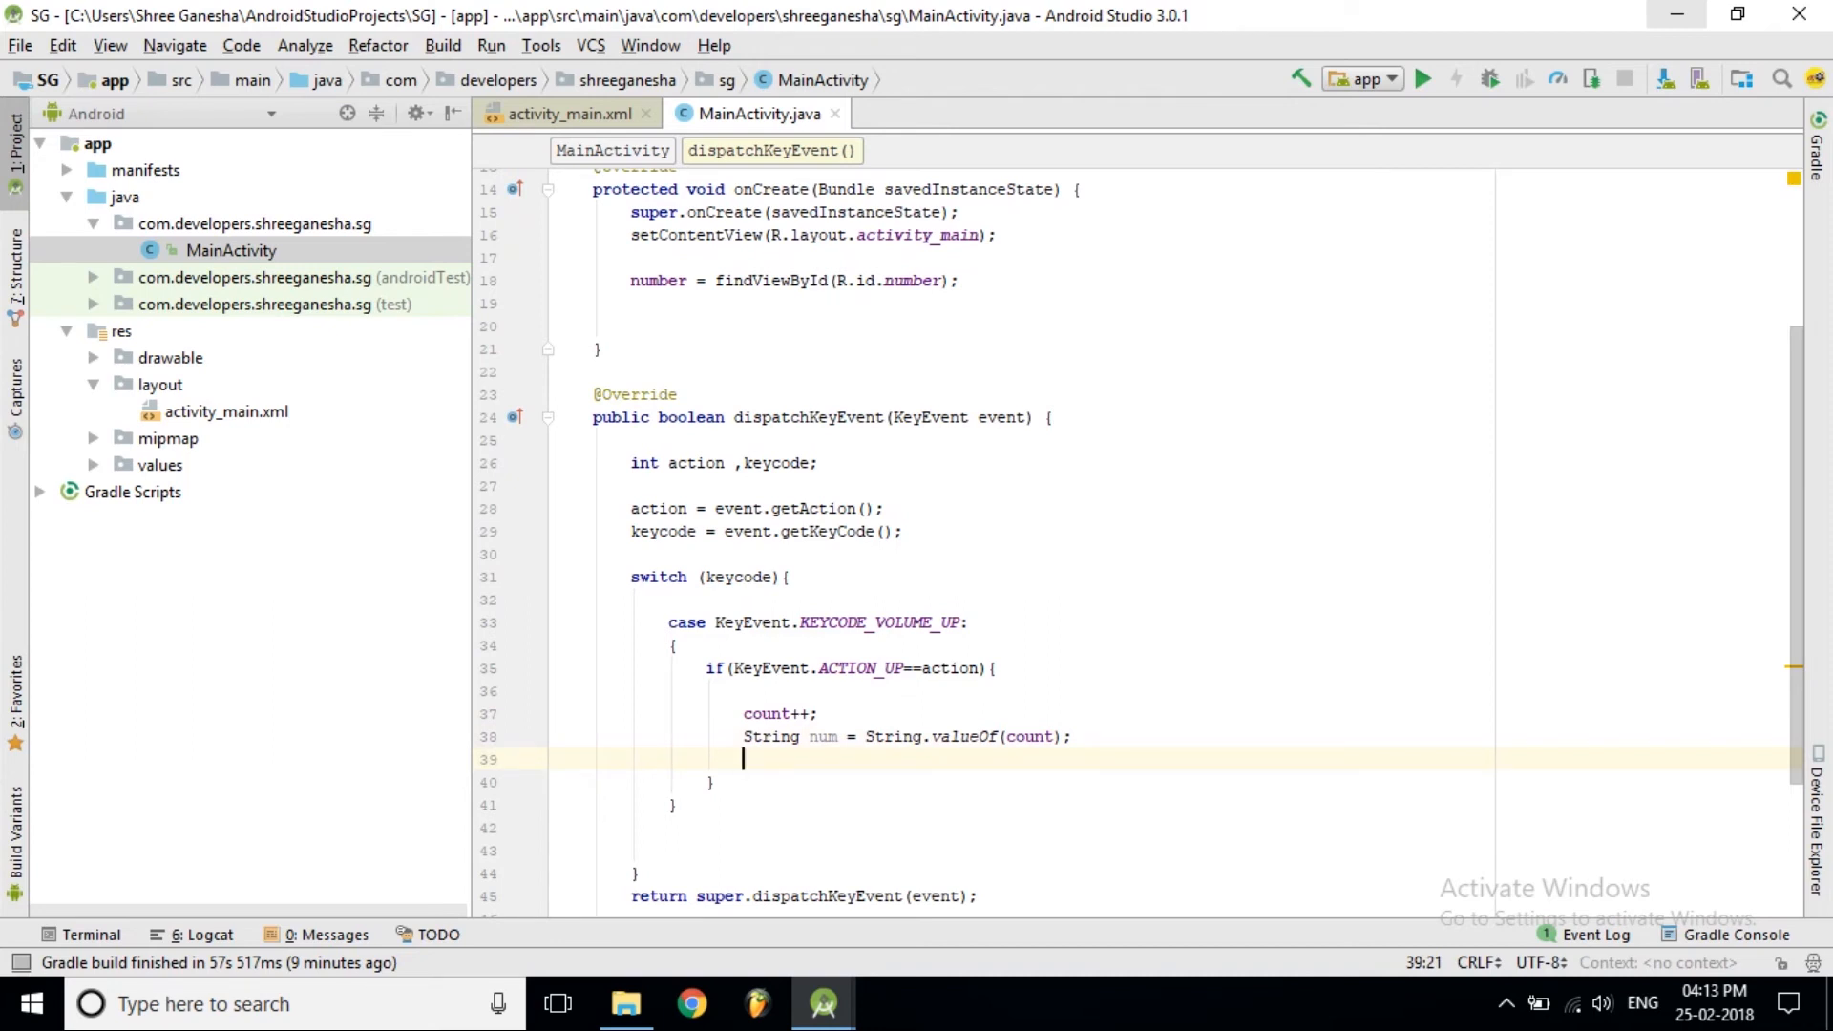
text(number.s)
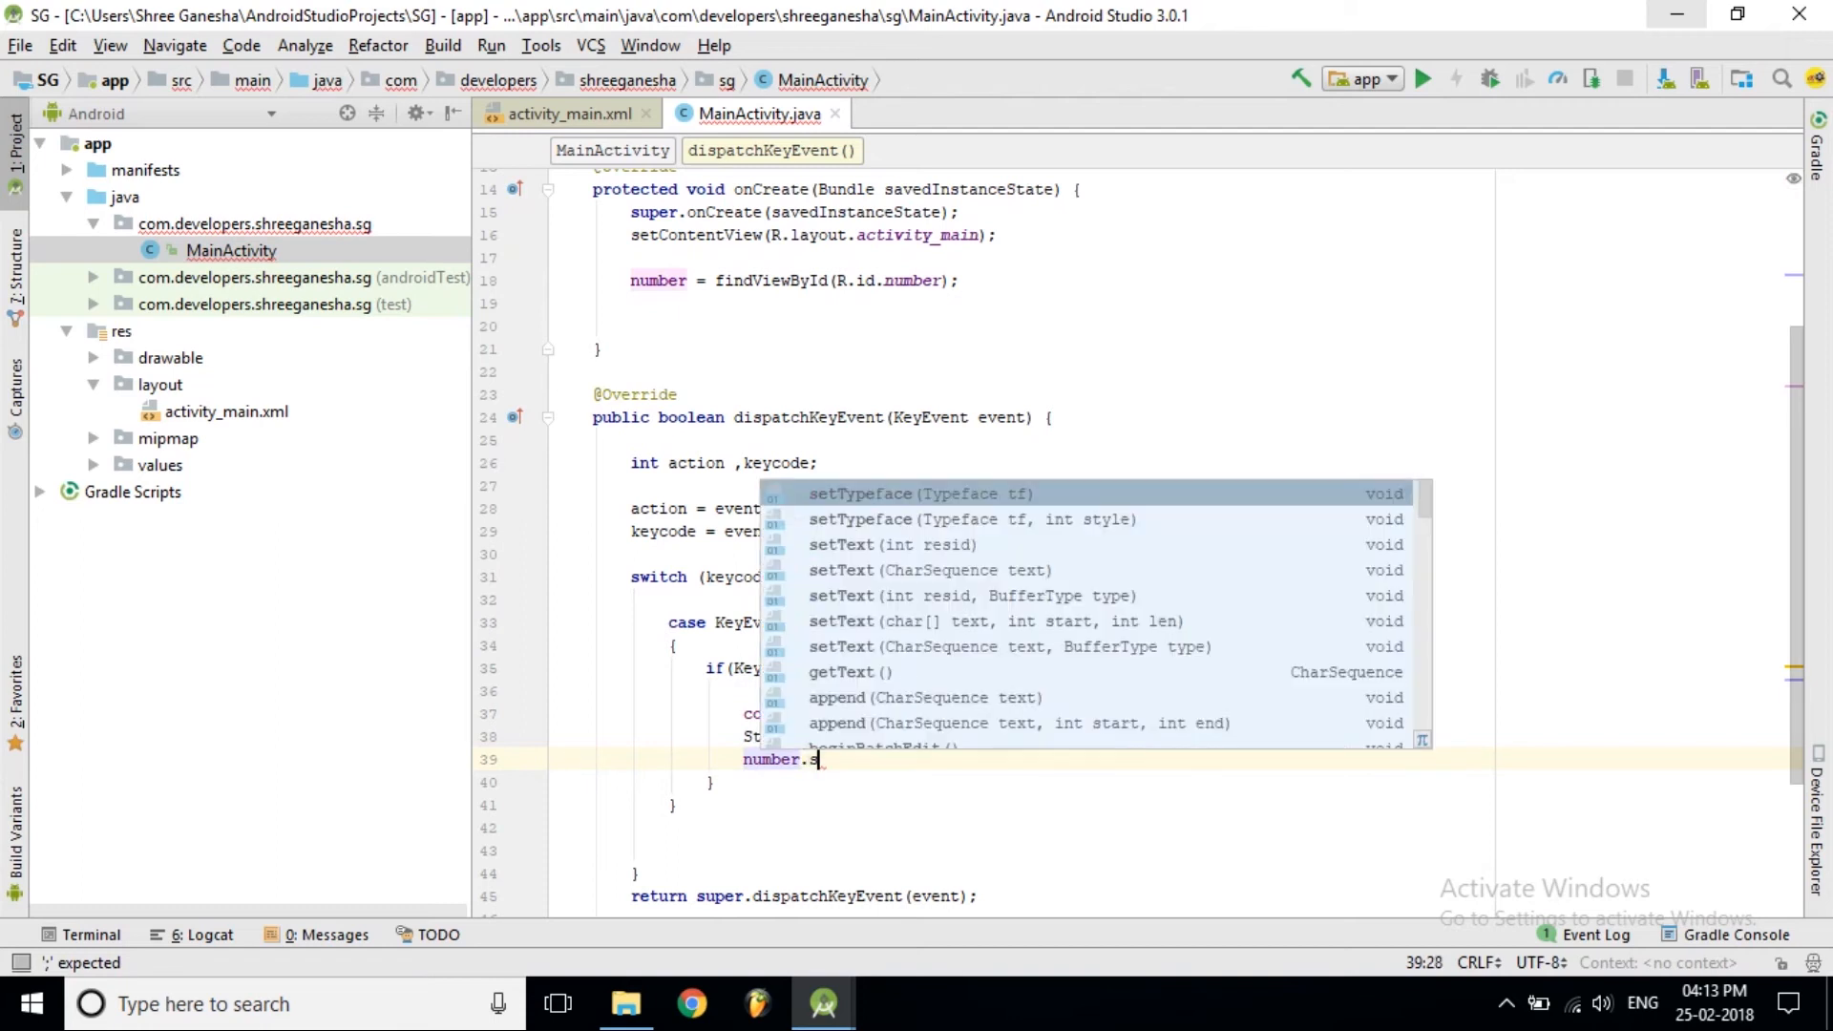
text(etText();)
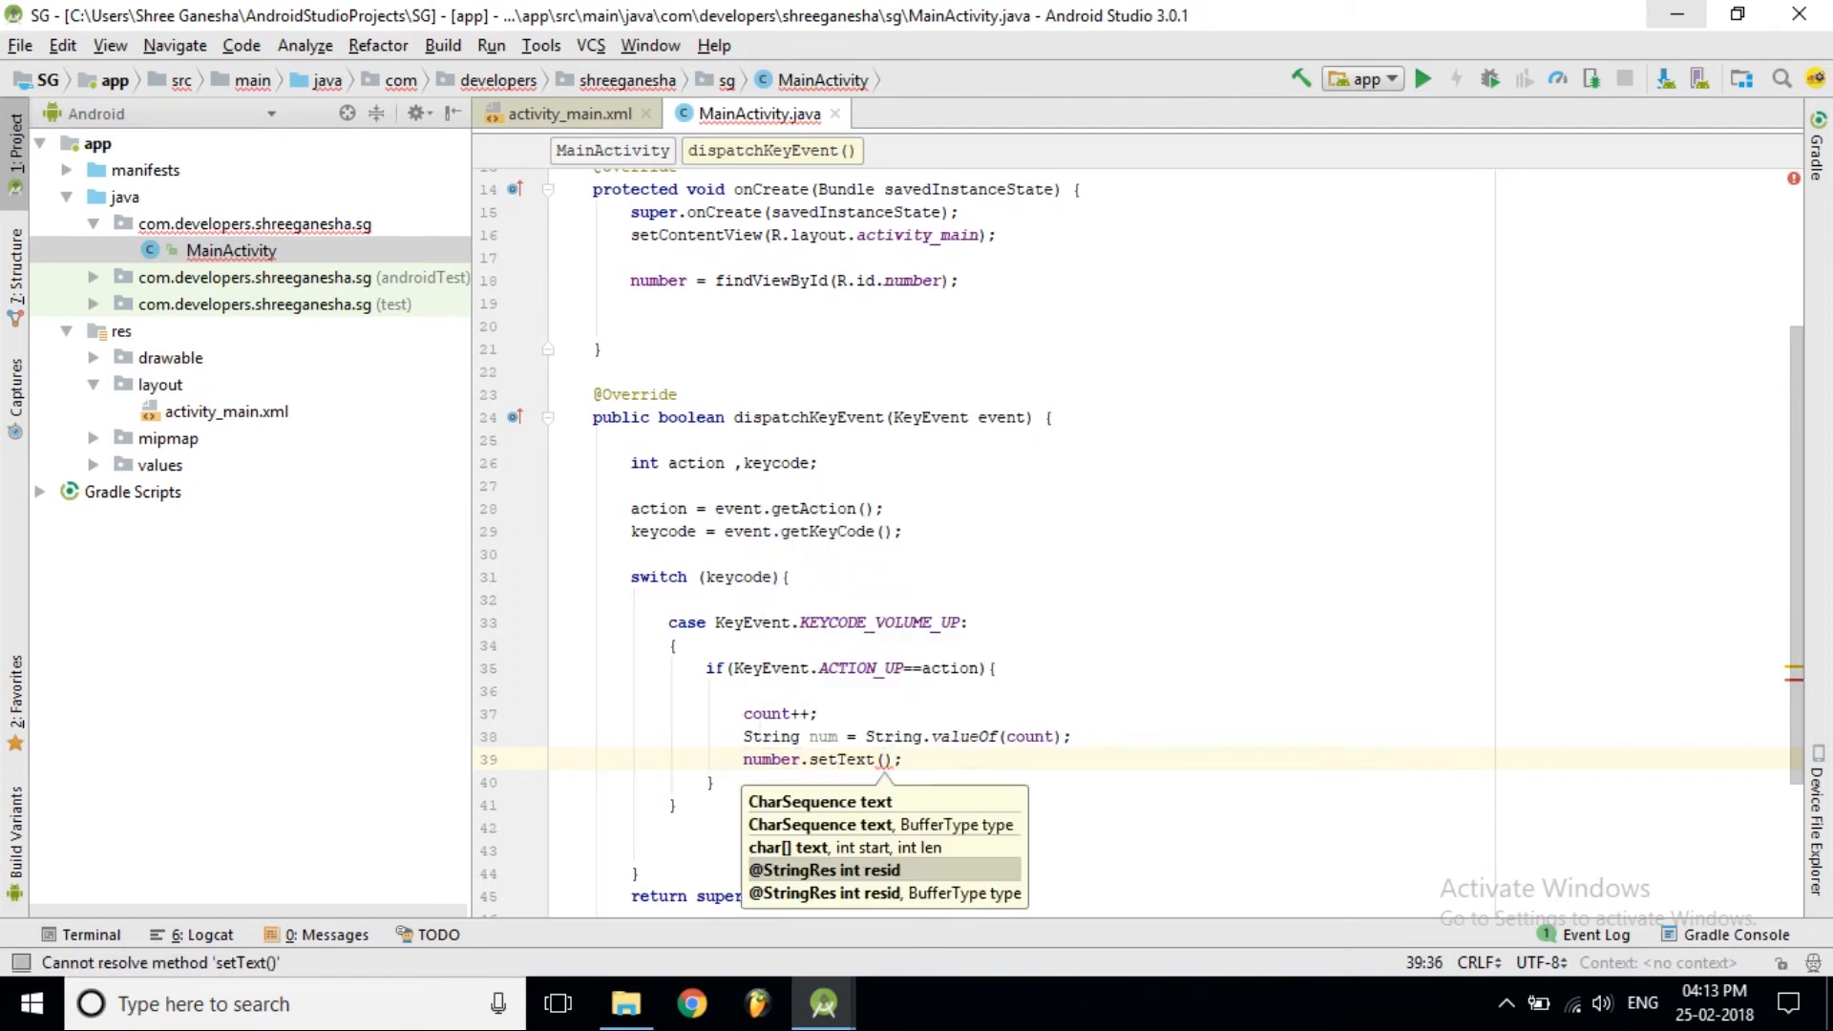
text(num)
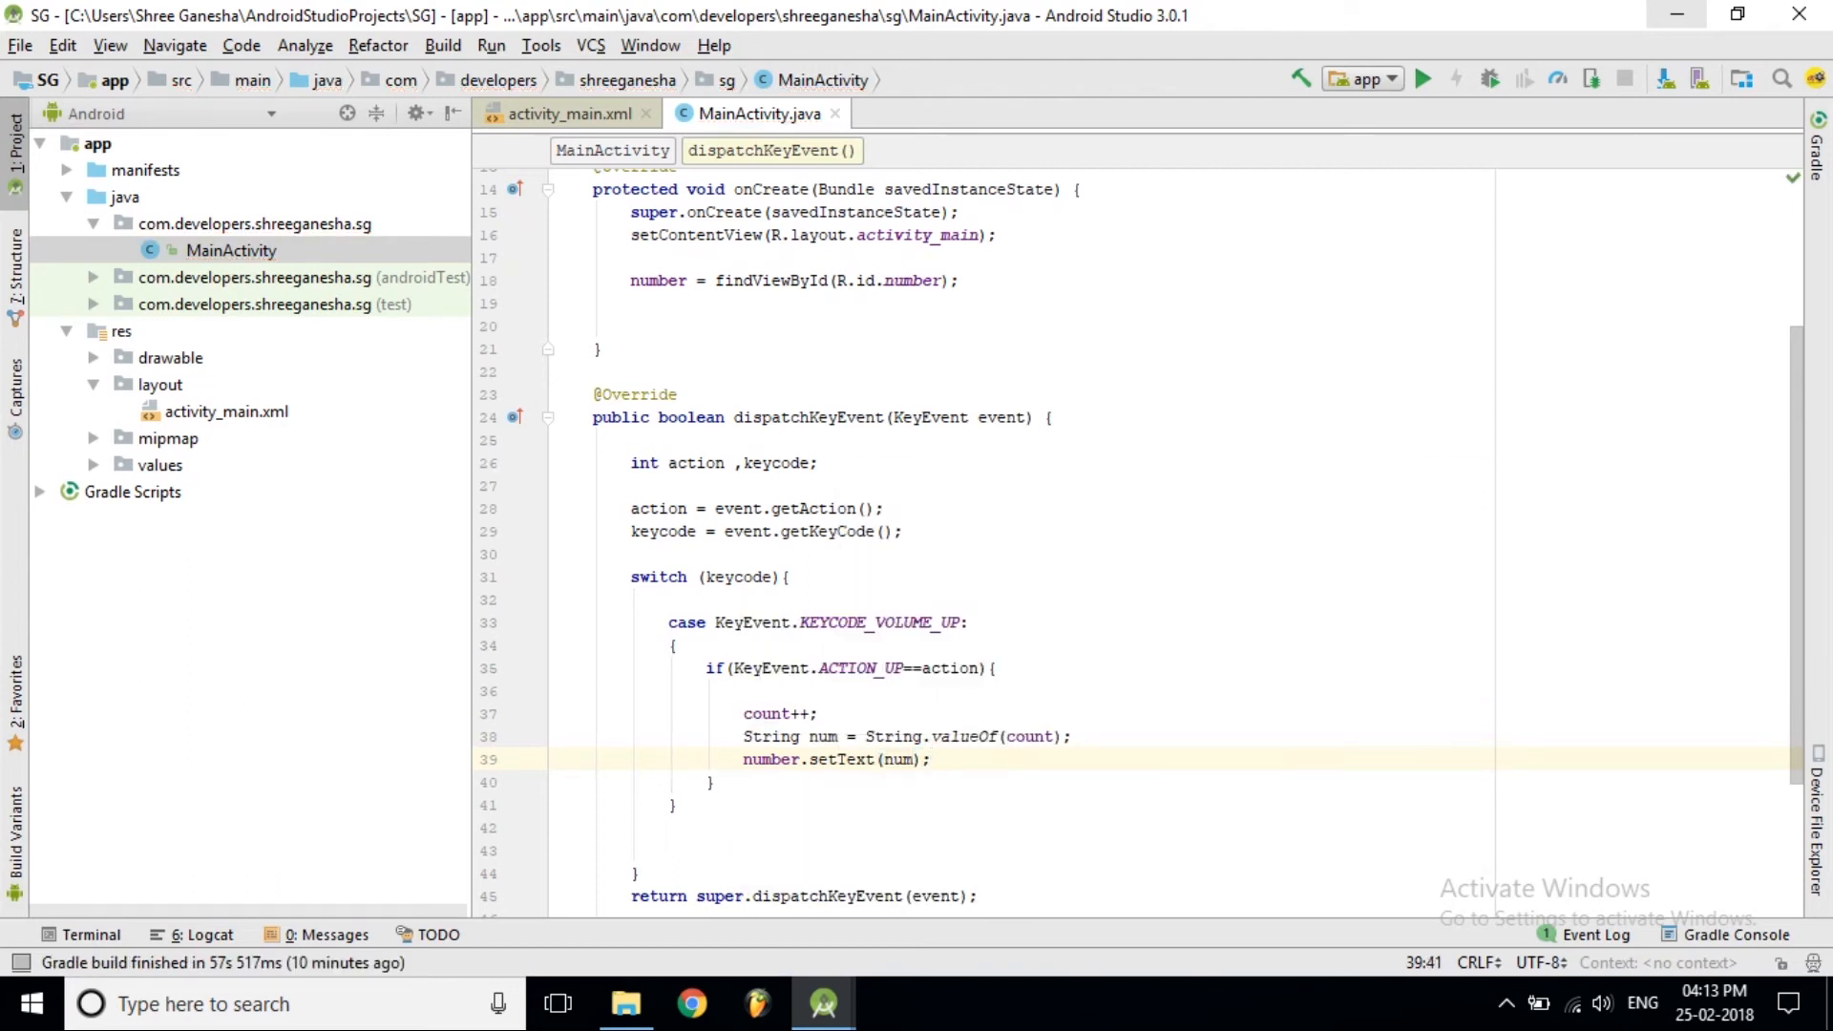
Add a case KeyEvent.KEYCODE_VOLUME_DOWN: below the volume-up block using autocomplete
scroll(down, 3)
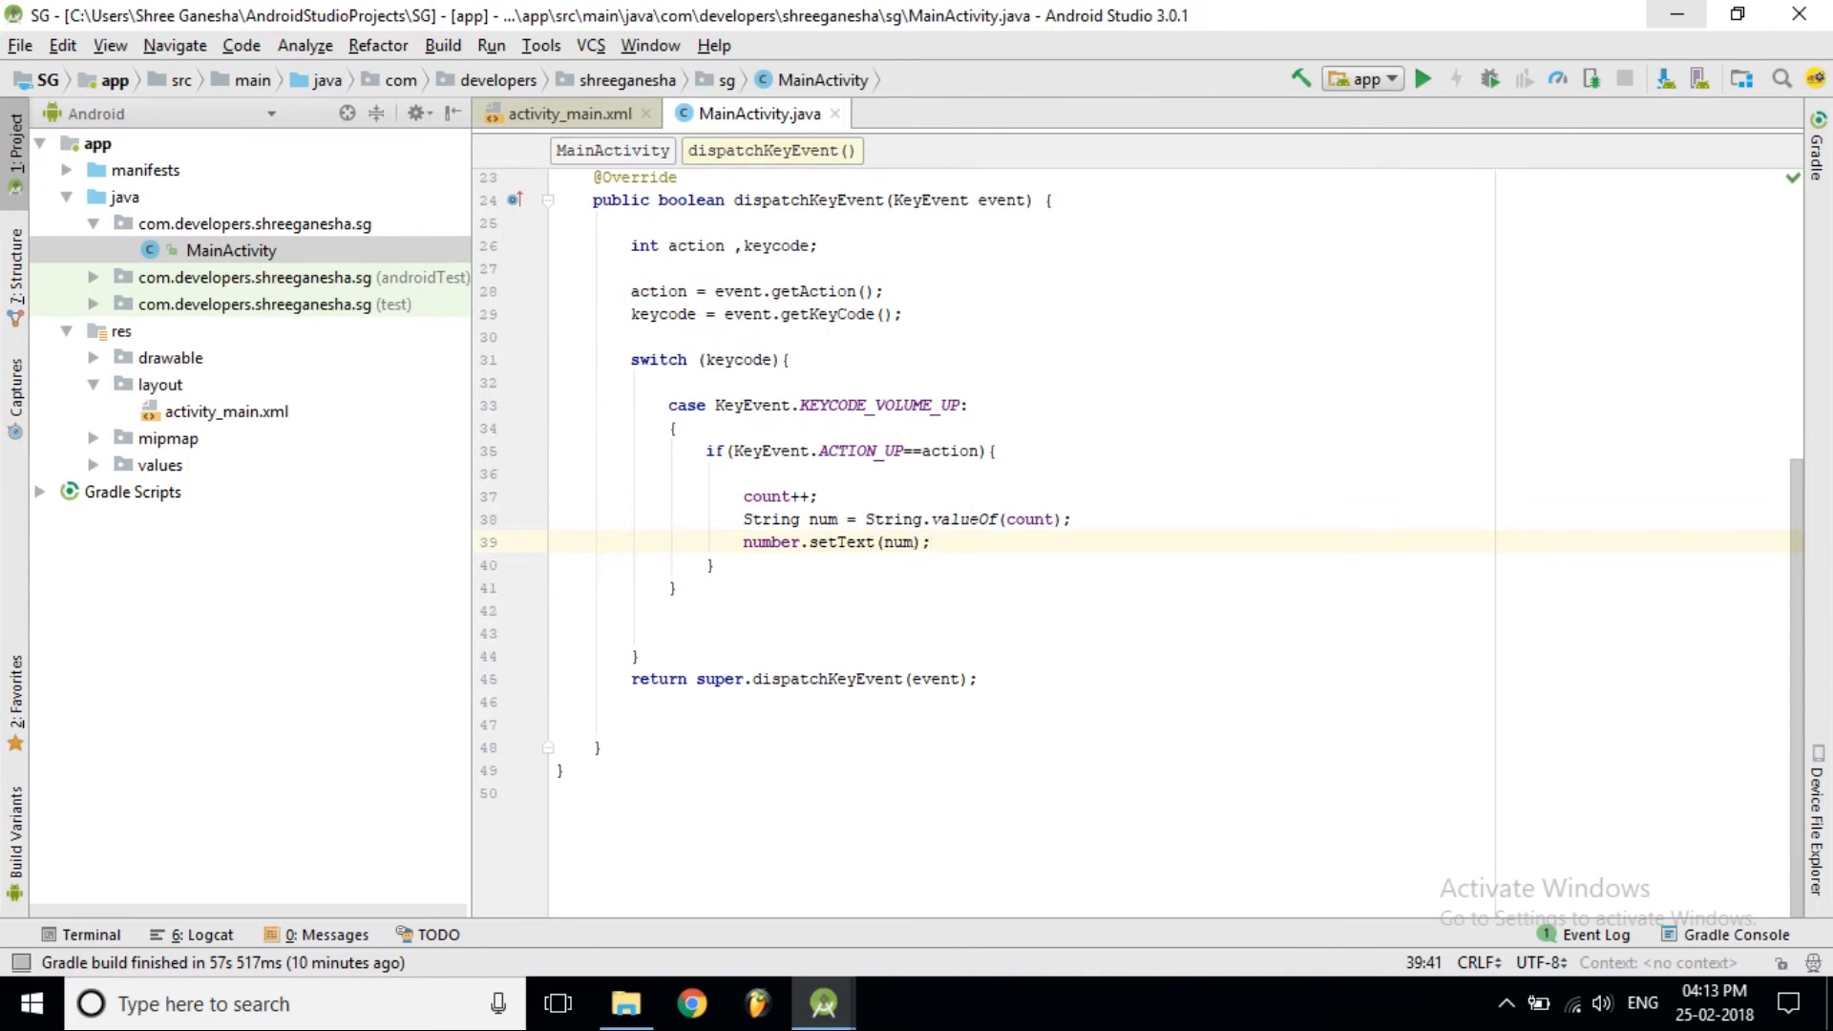
click(676, 587)
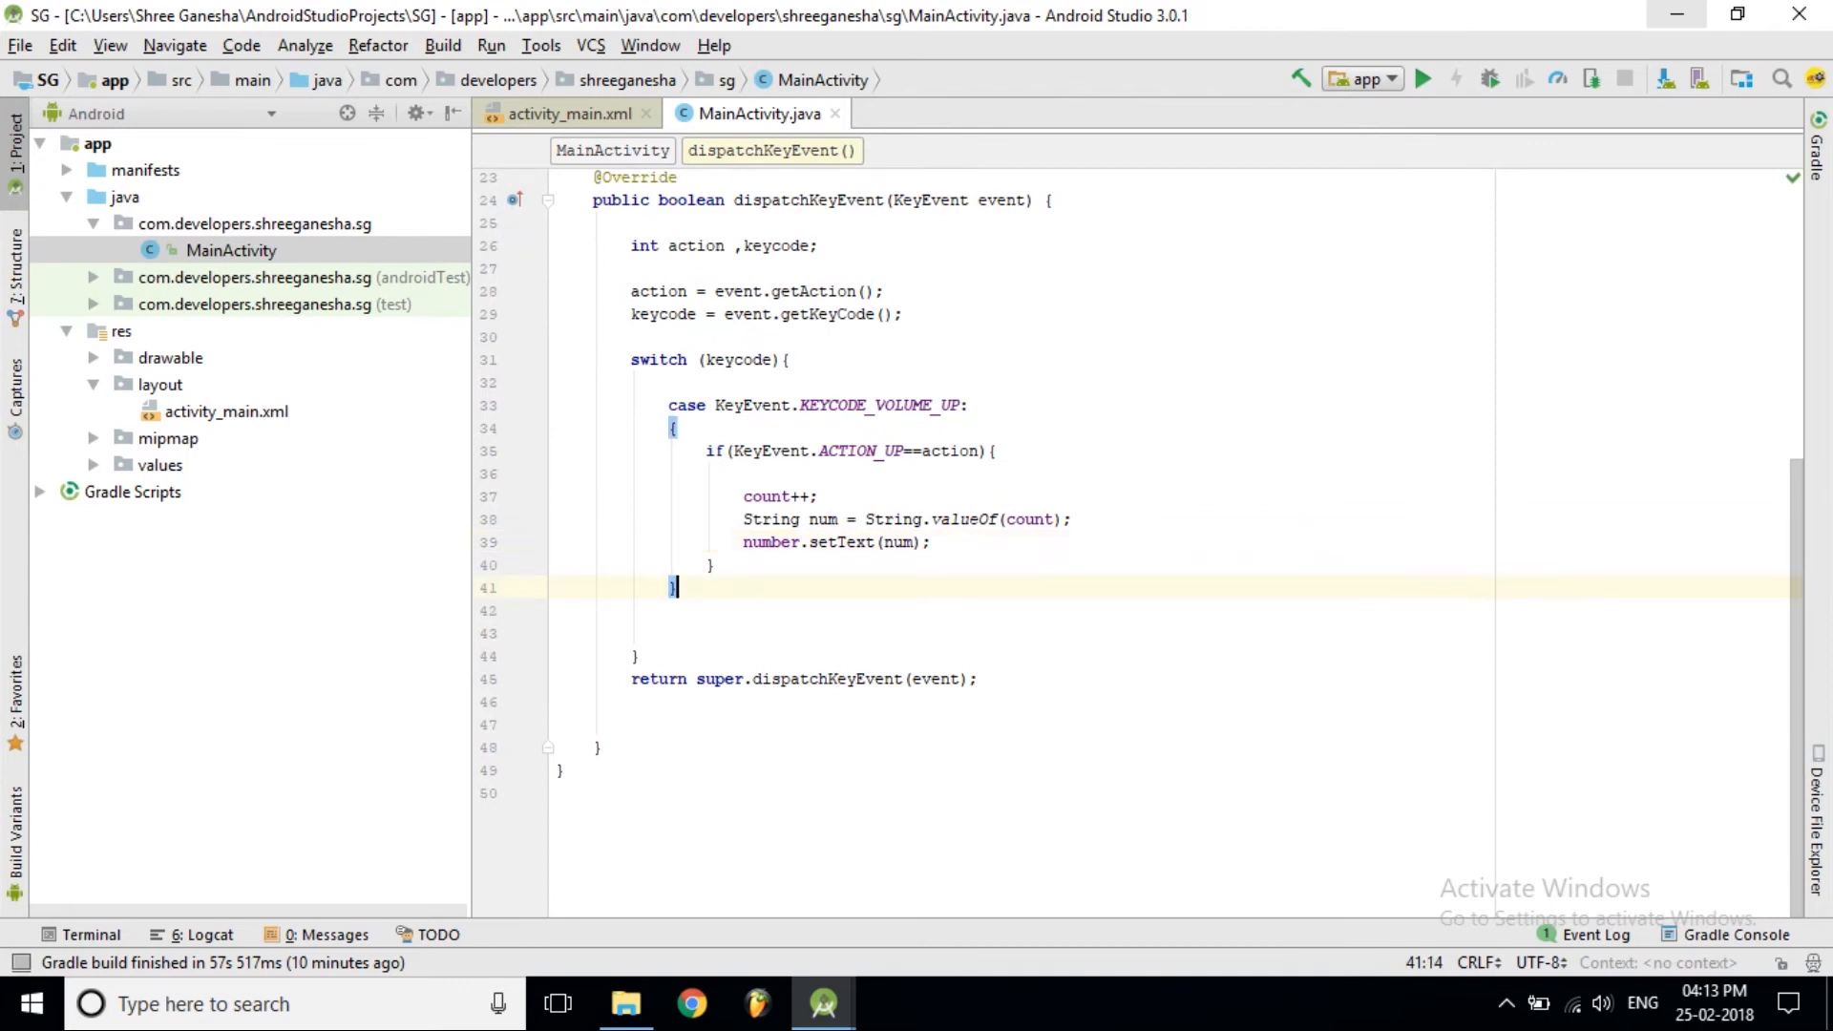
text(case)
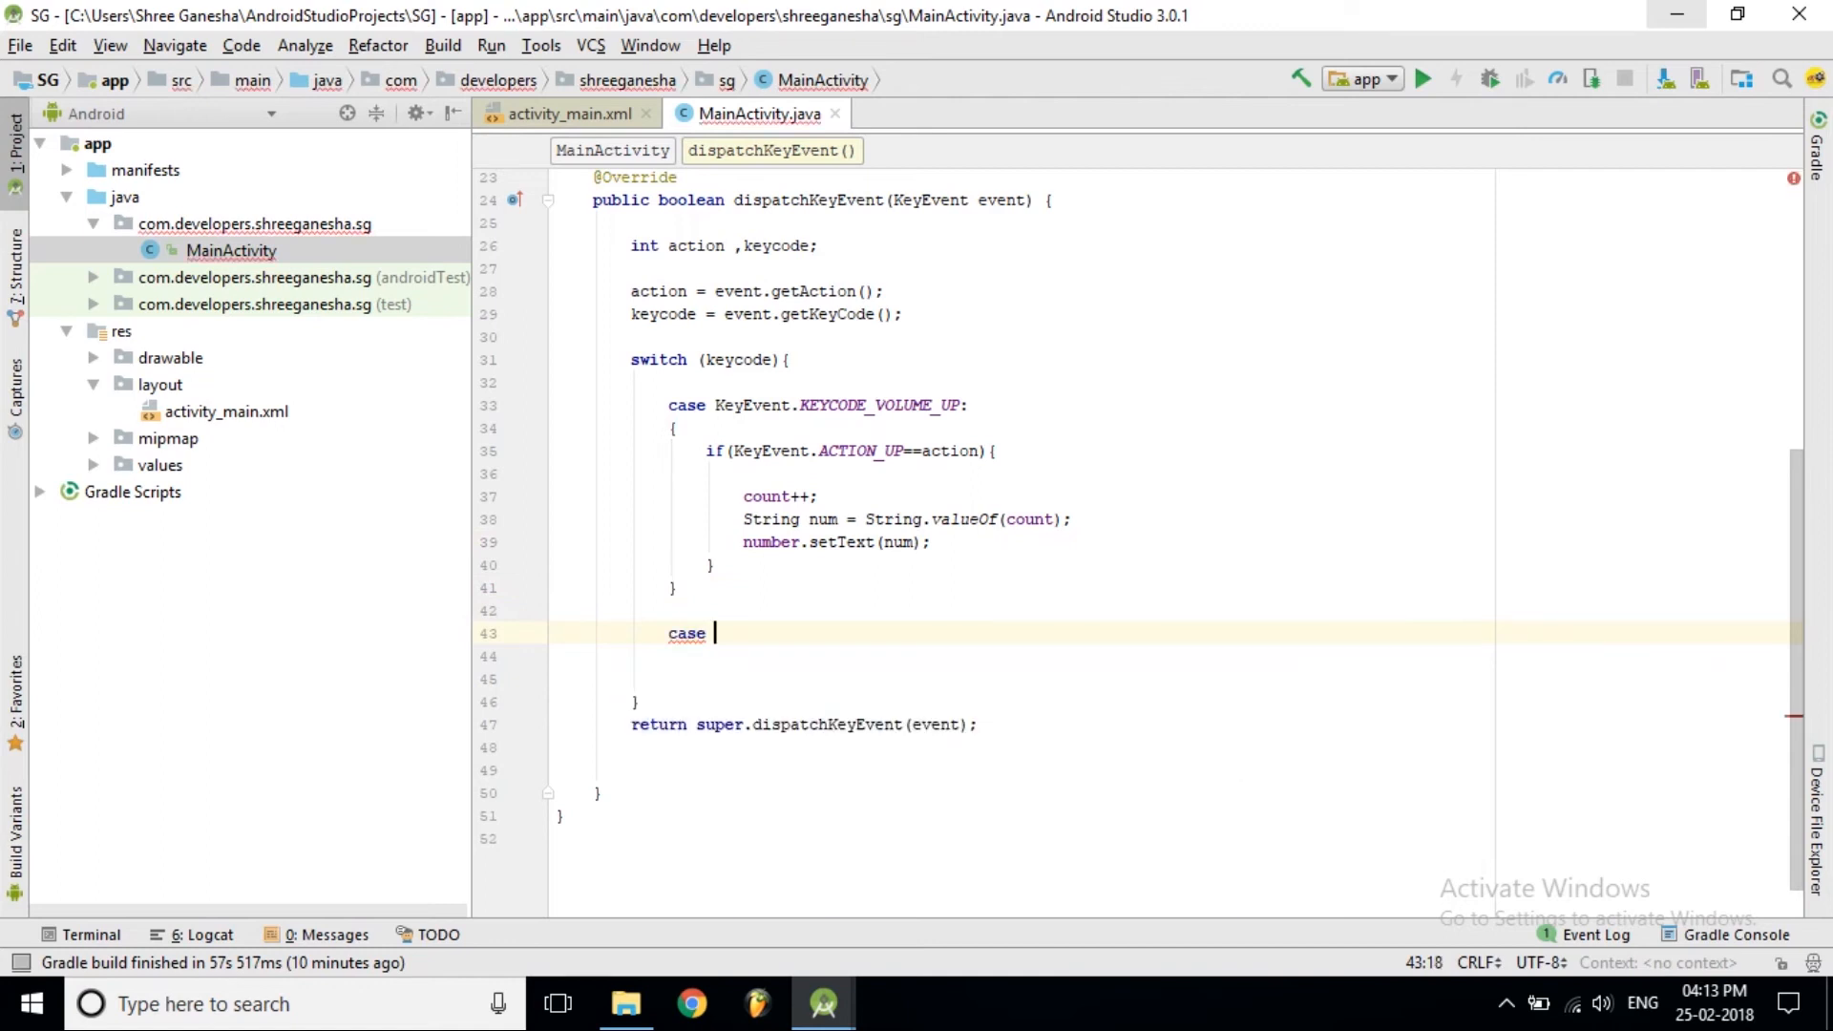
text(Key)
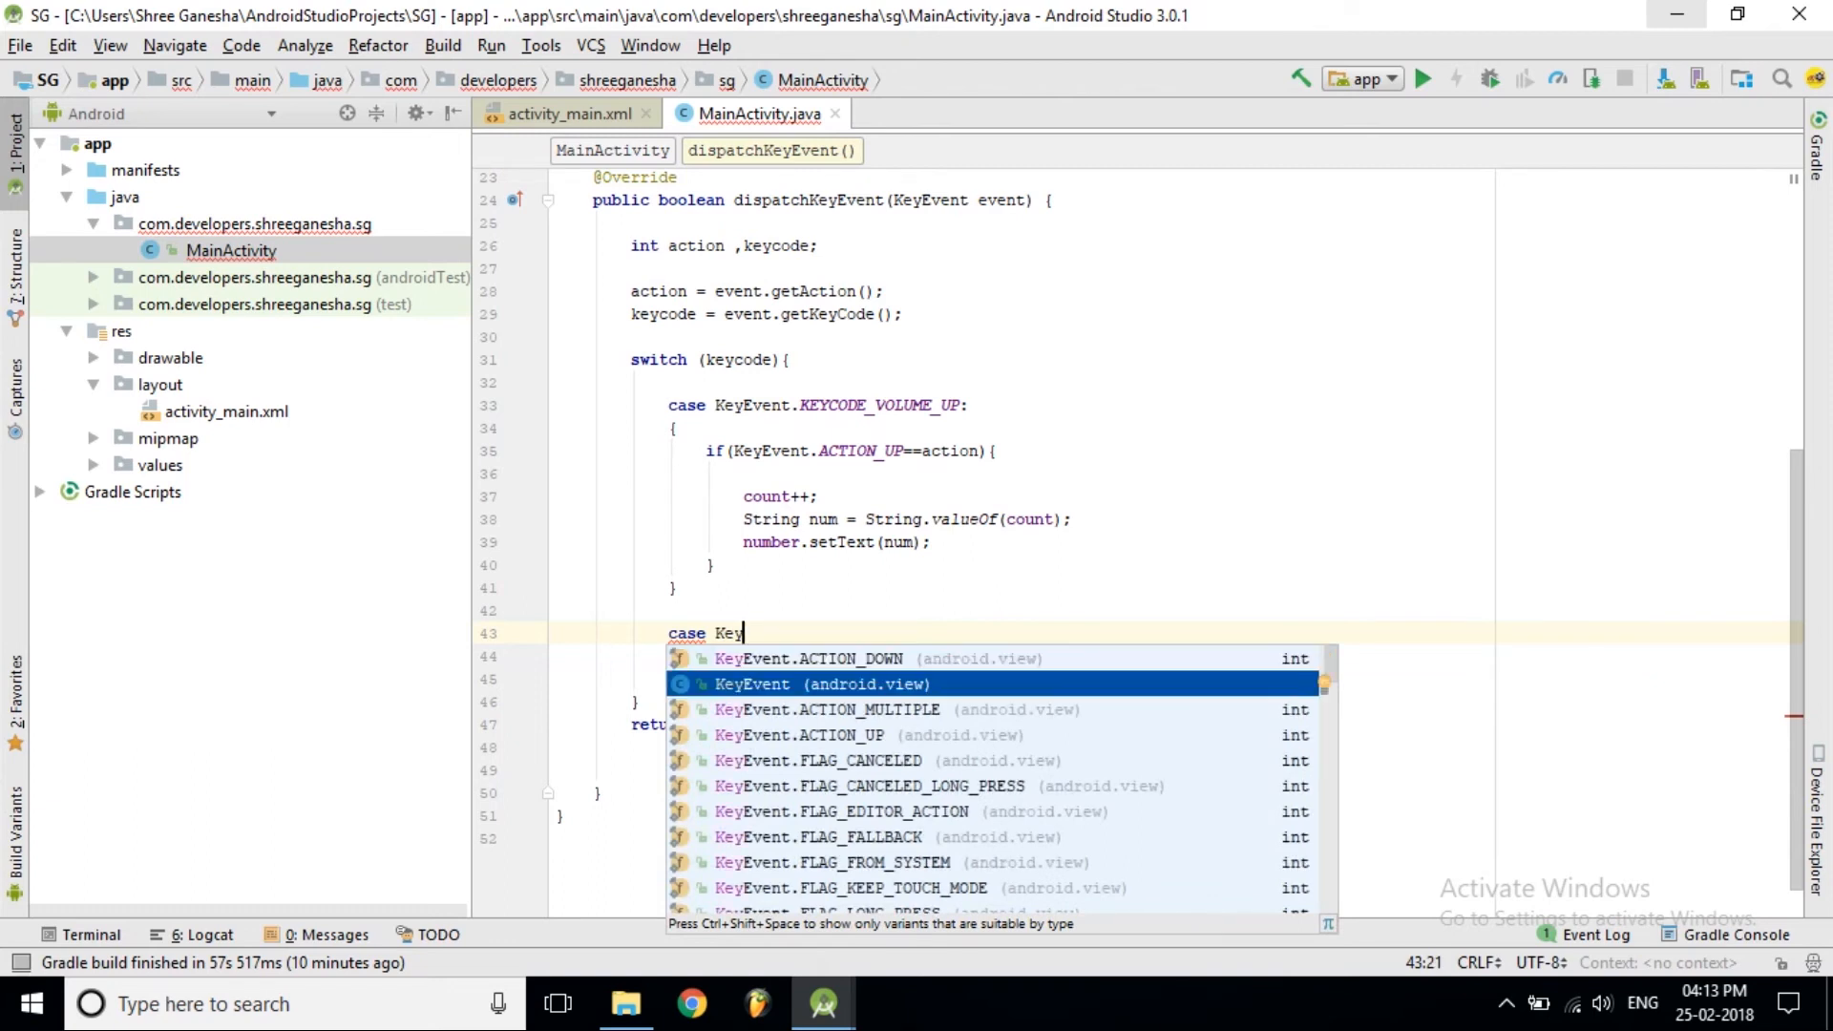
key(Up)
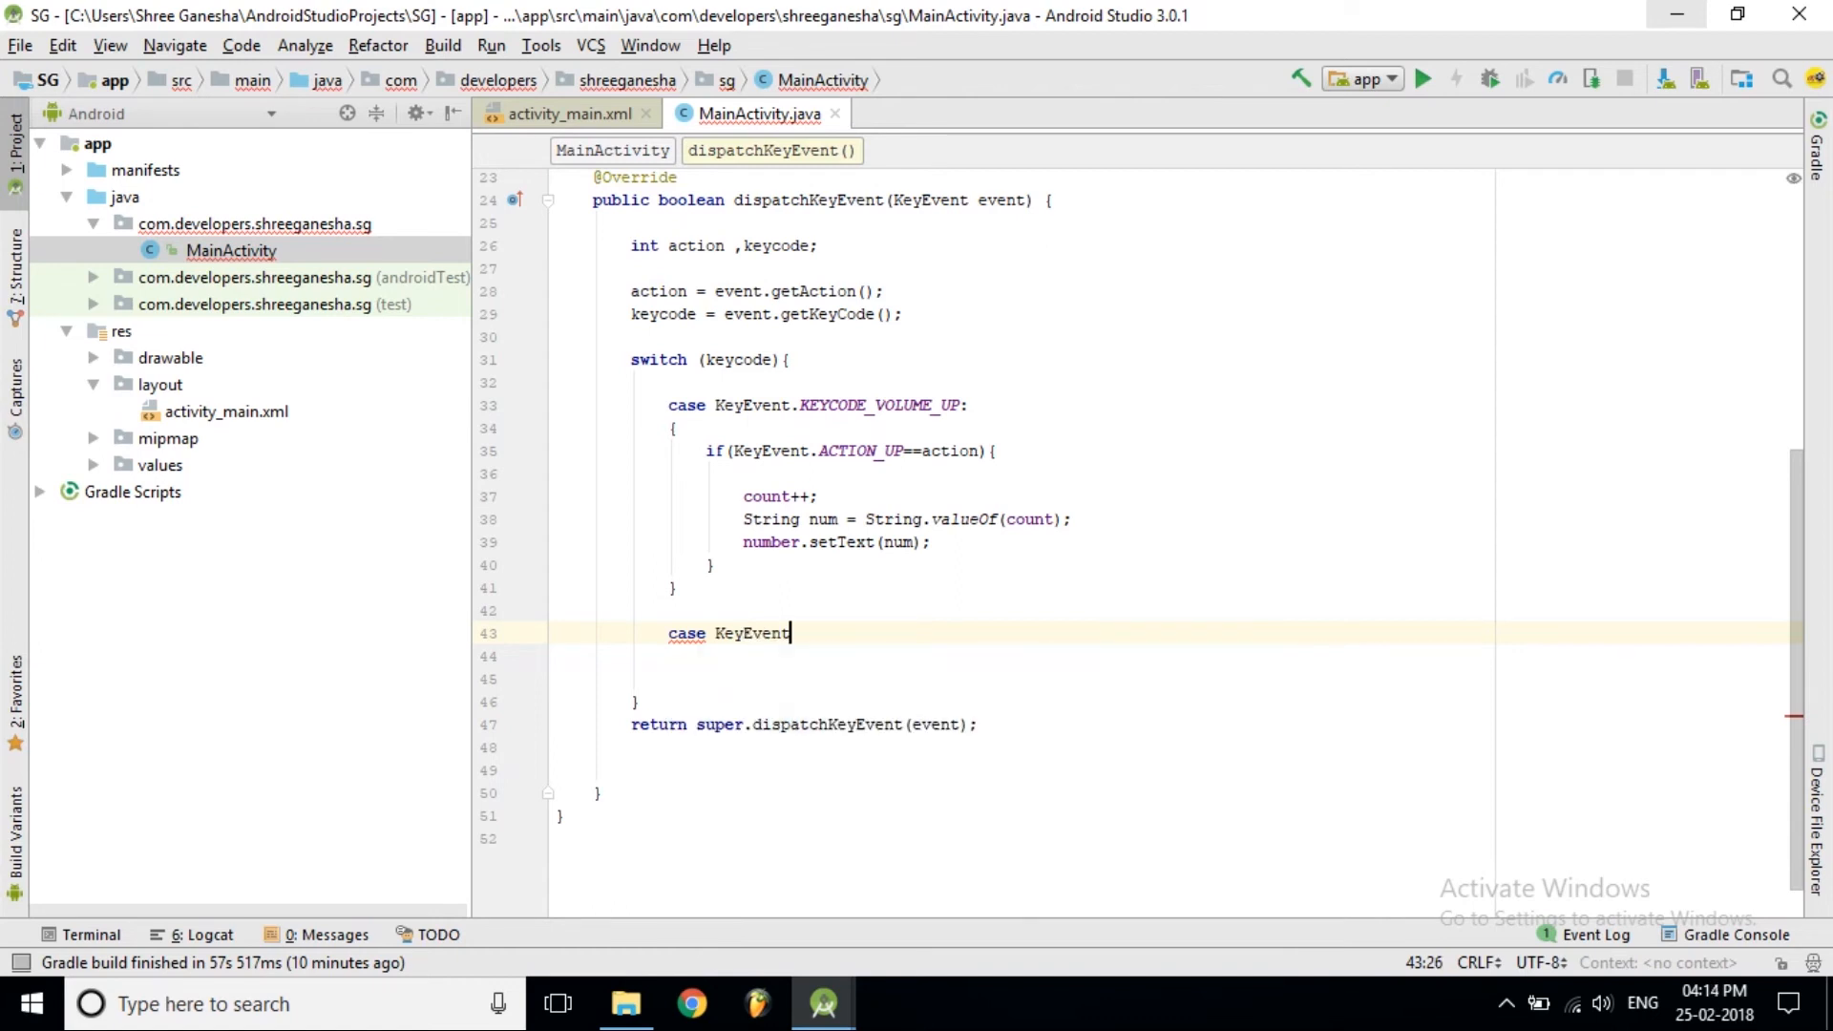
text(.V)
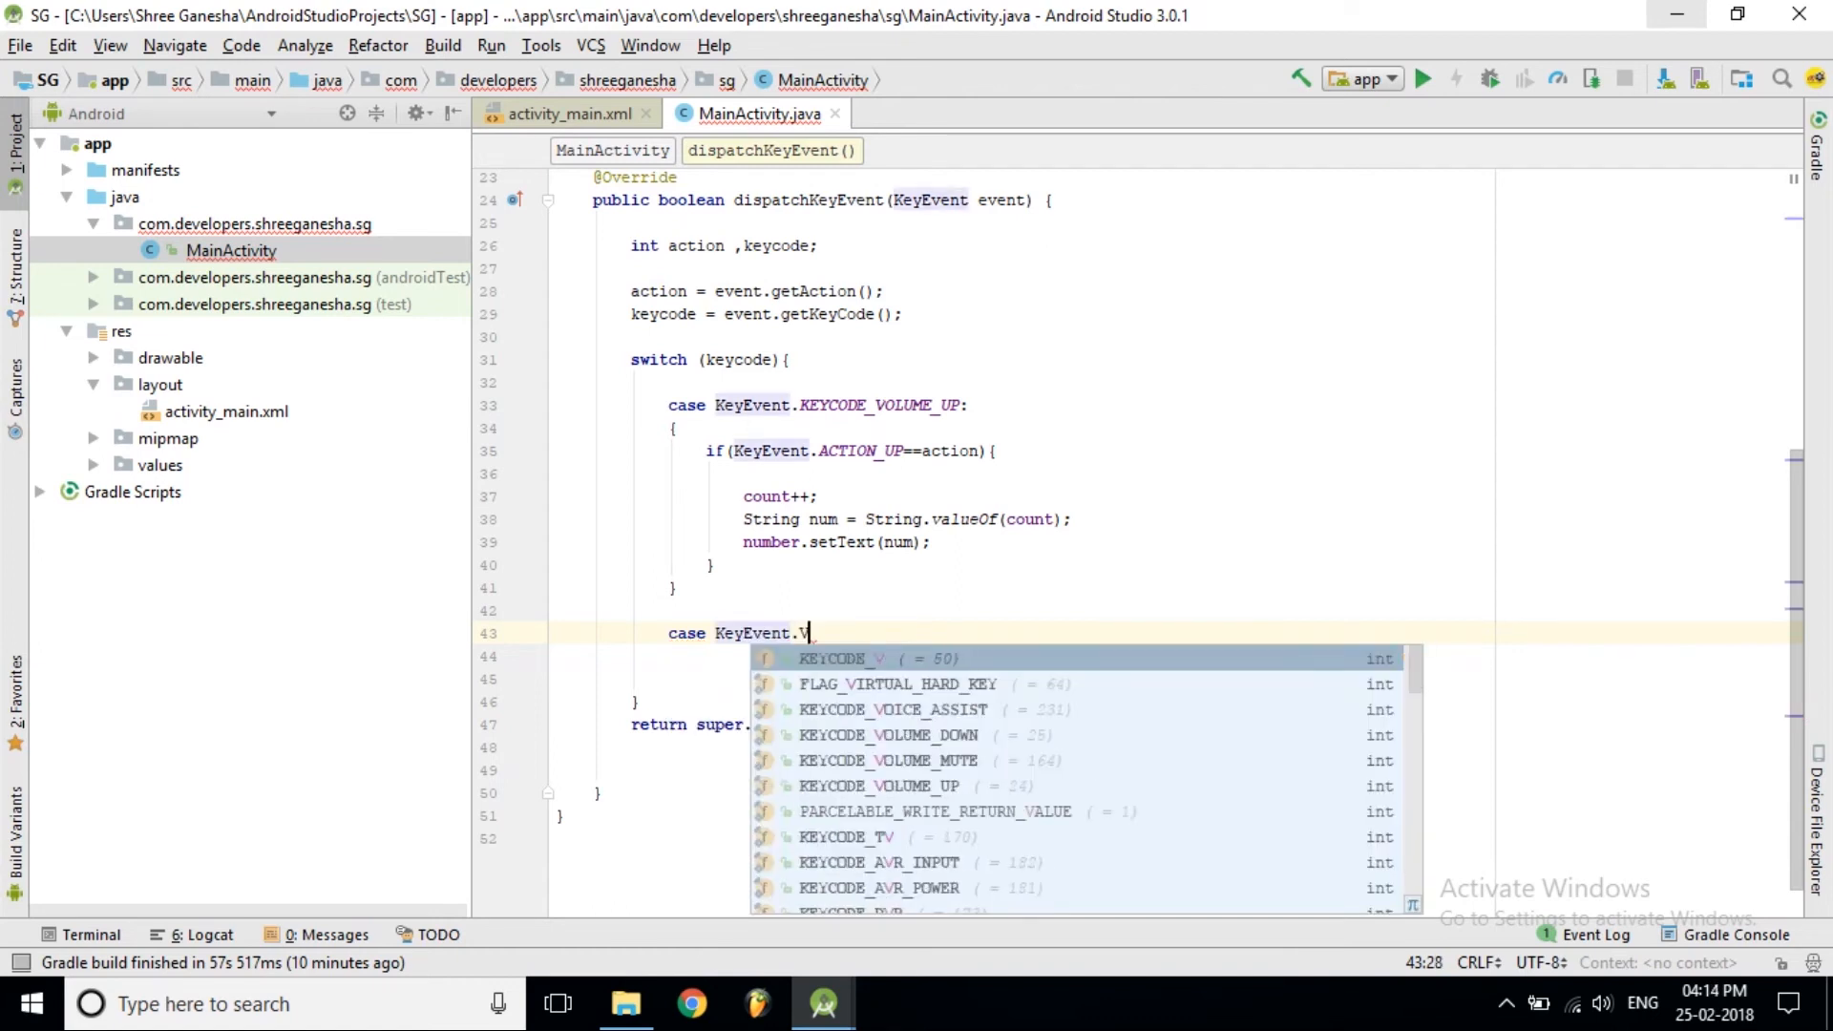
text(OI)
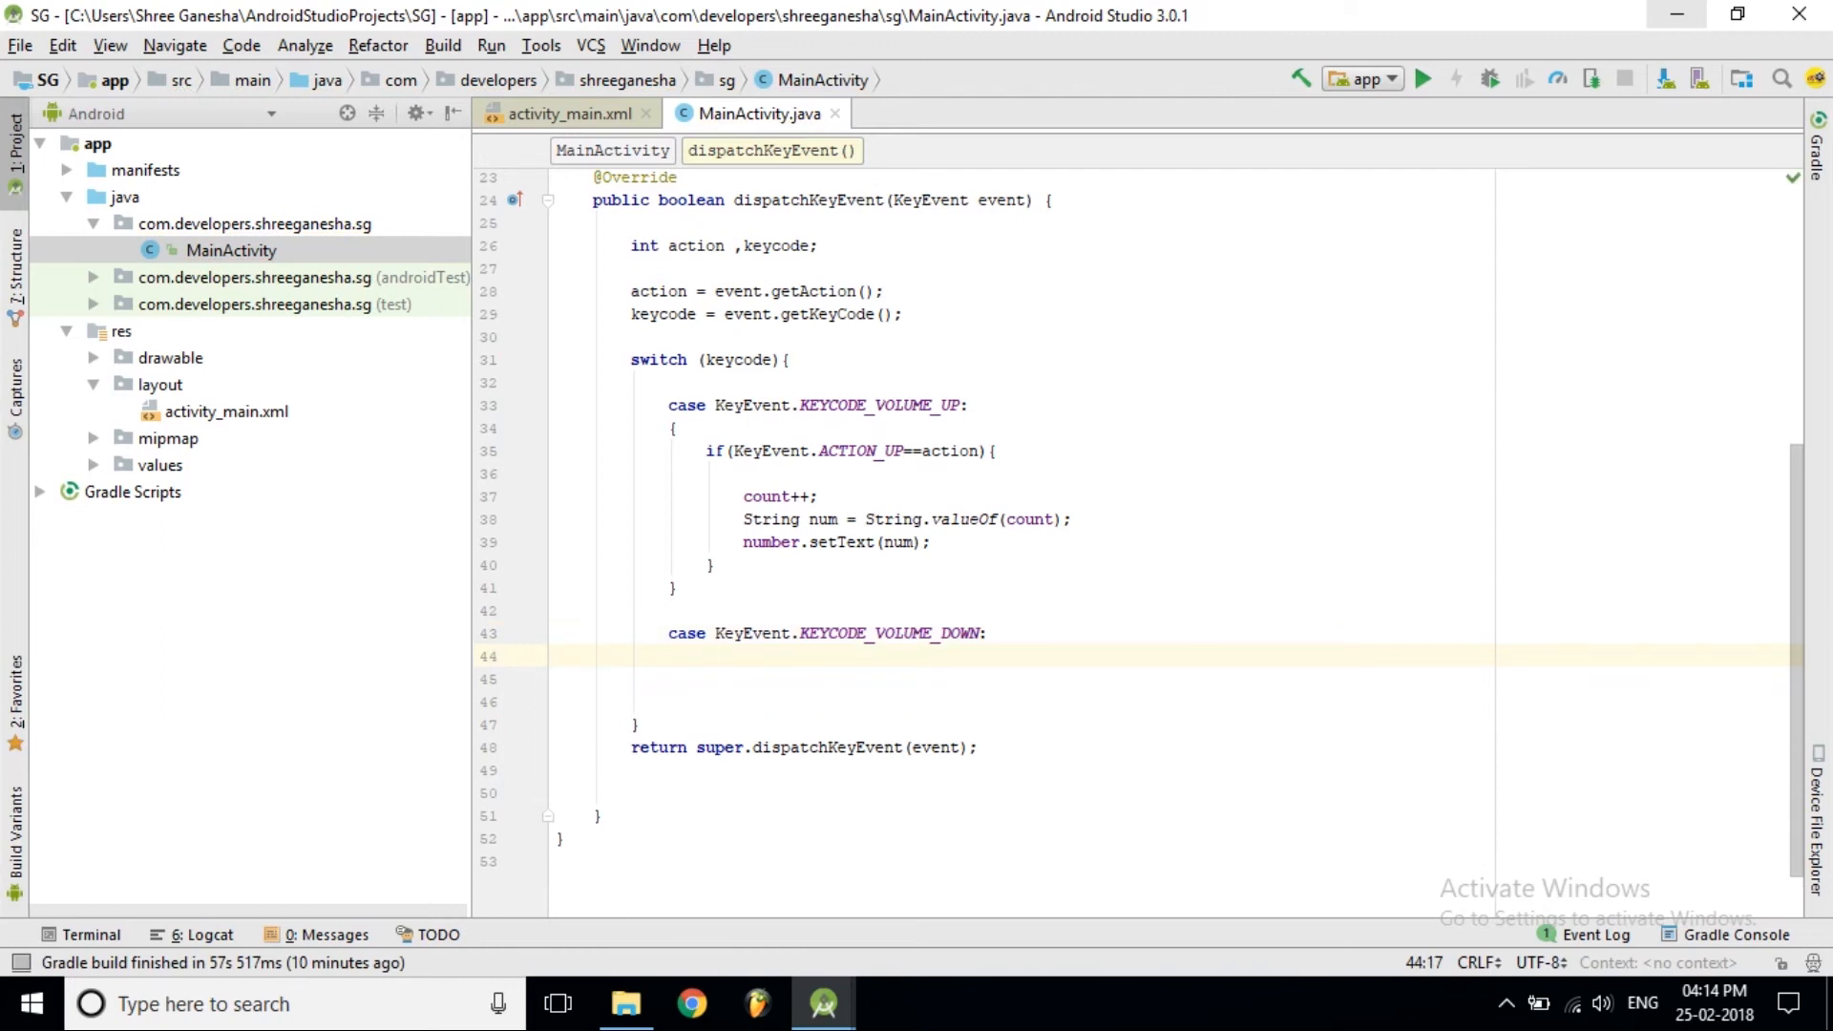
Write an if (KeyEvent.ACTION_DOWN == action) check with an empty body in the volume-down case
text(if ()
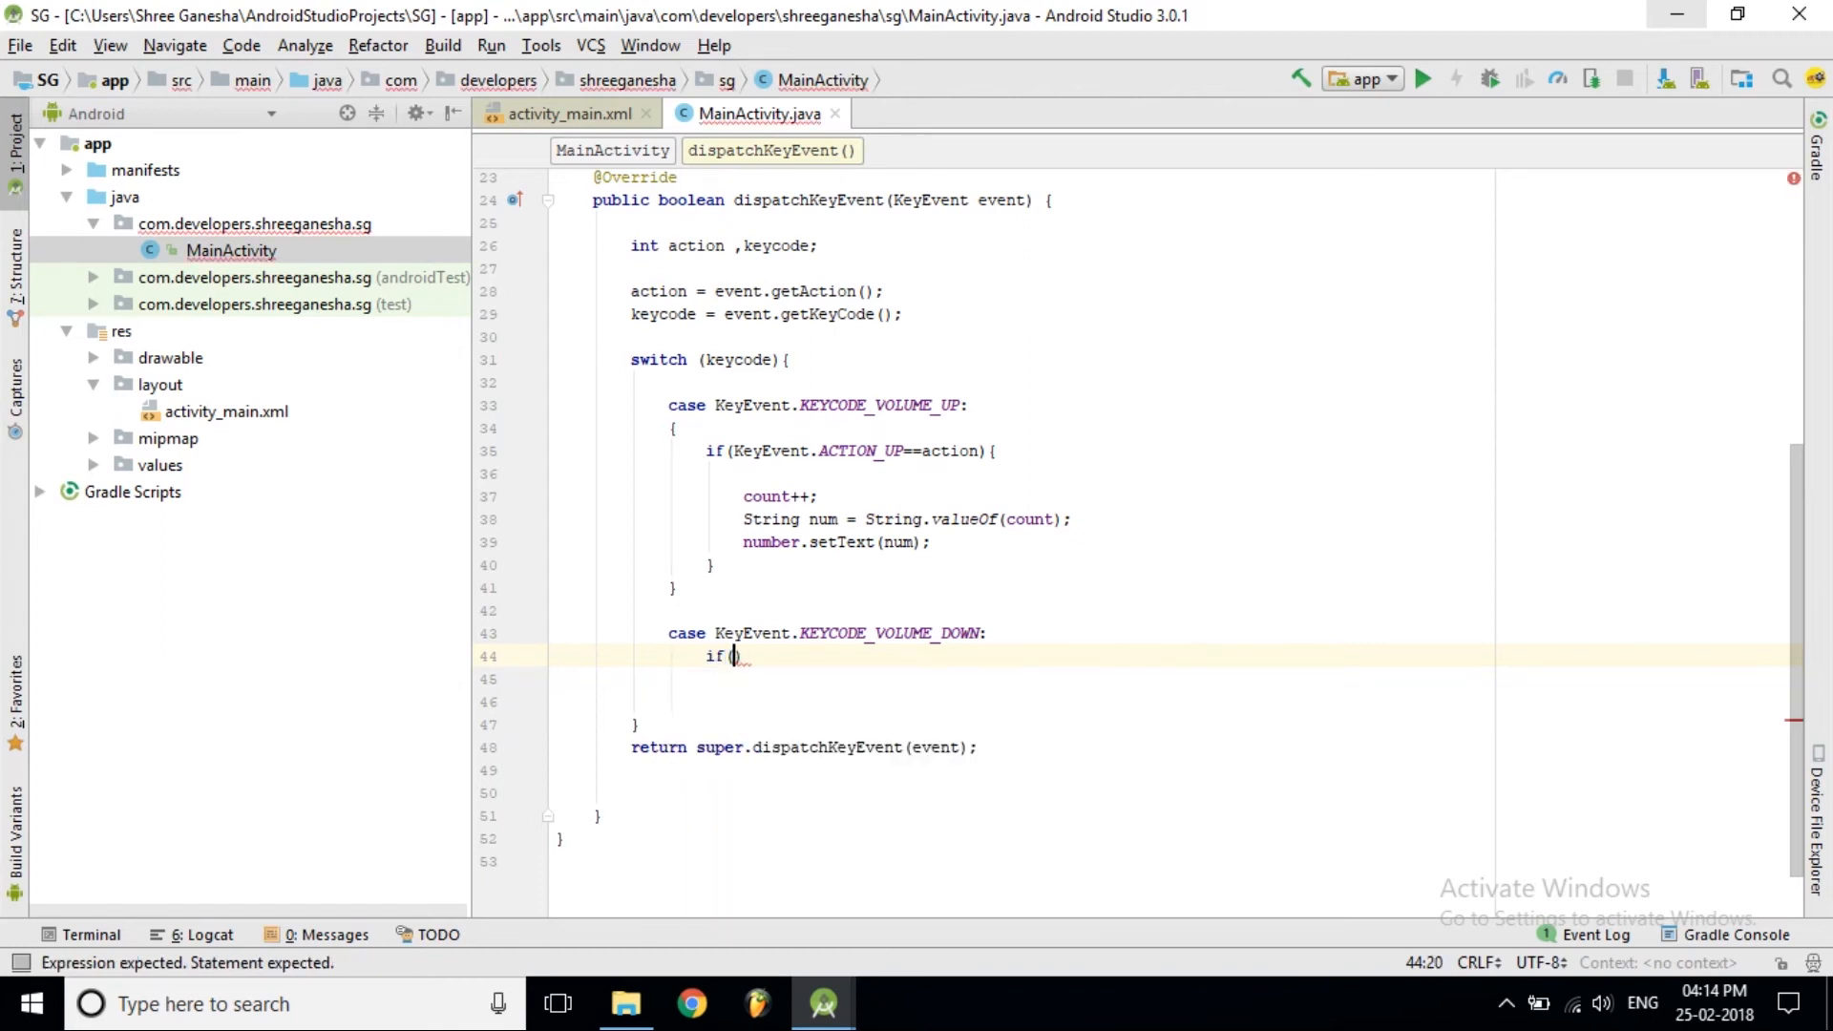
text(K)
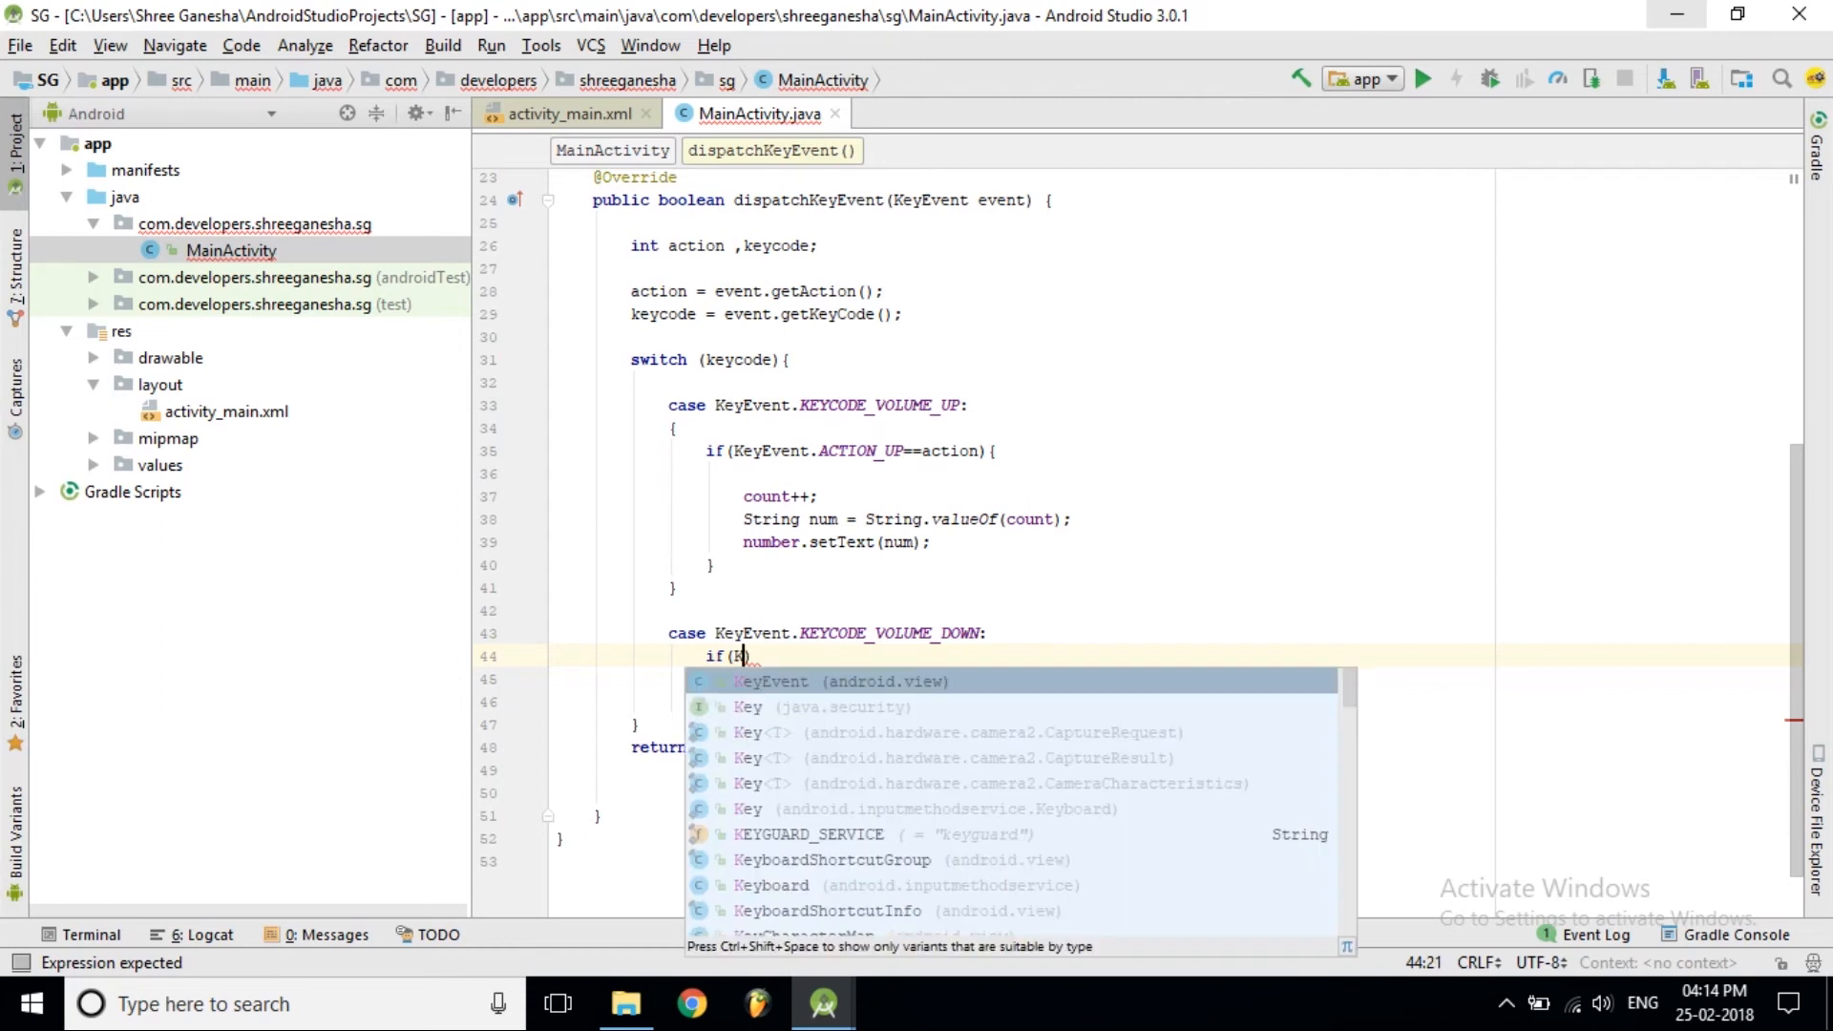
text(eyEvent)
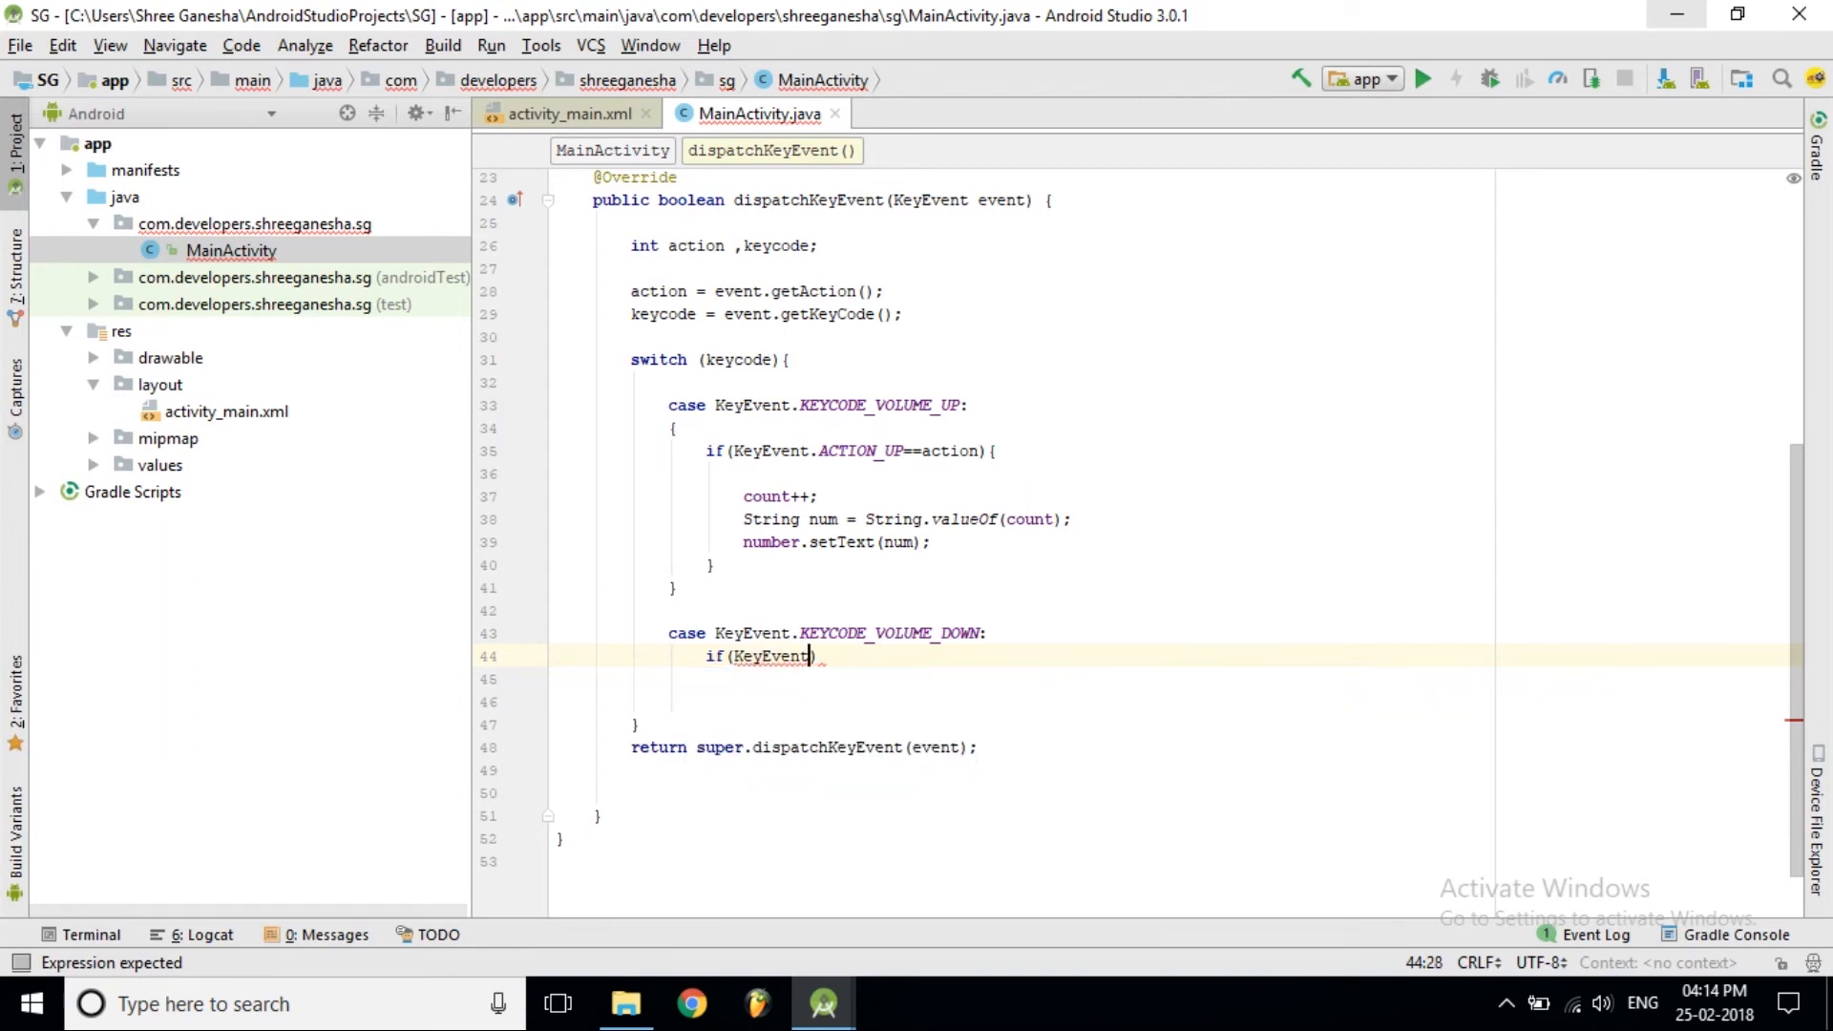
text(.AC)
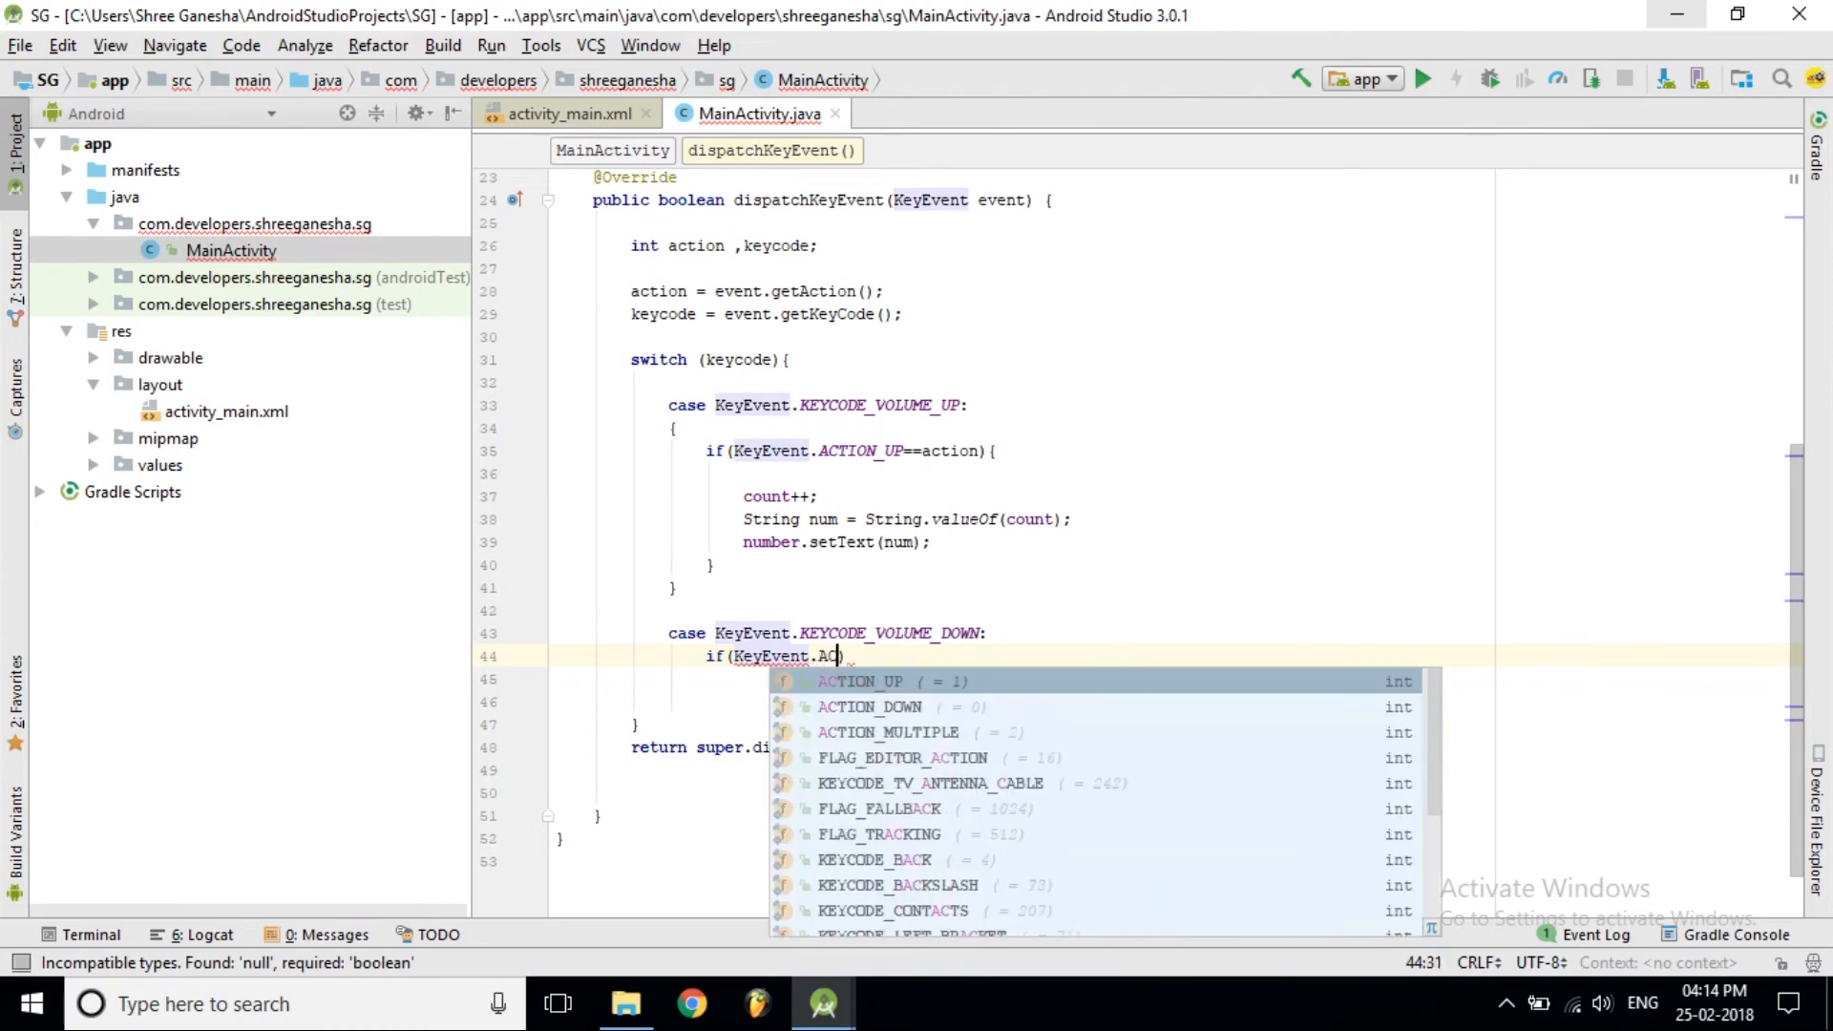
text(TION_DOWN)
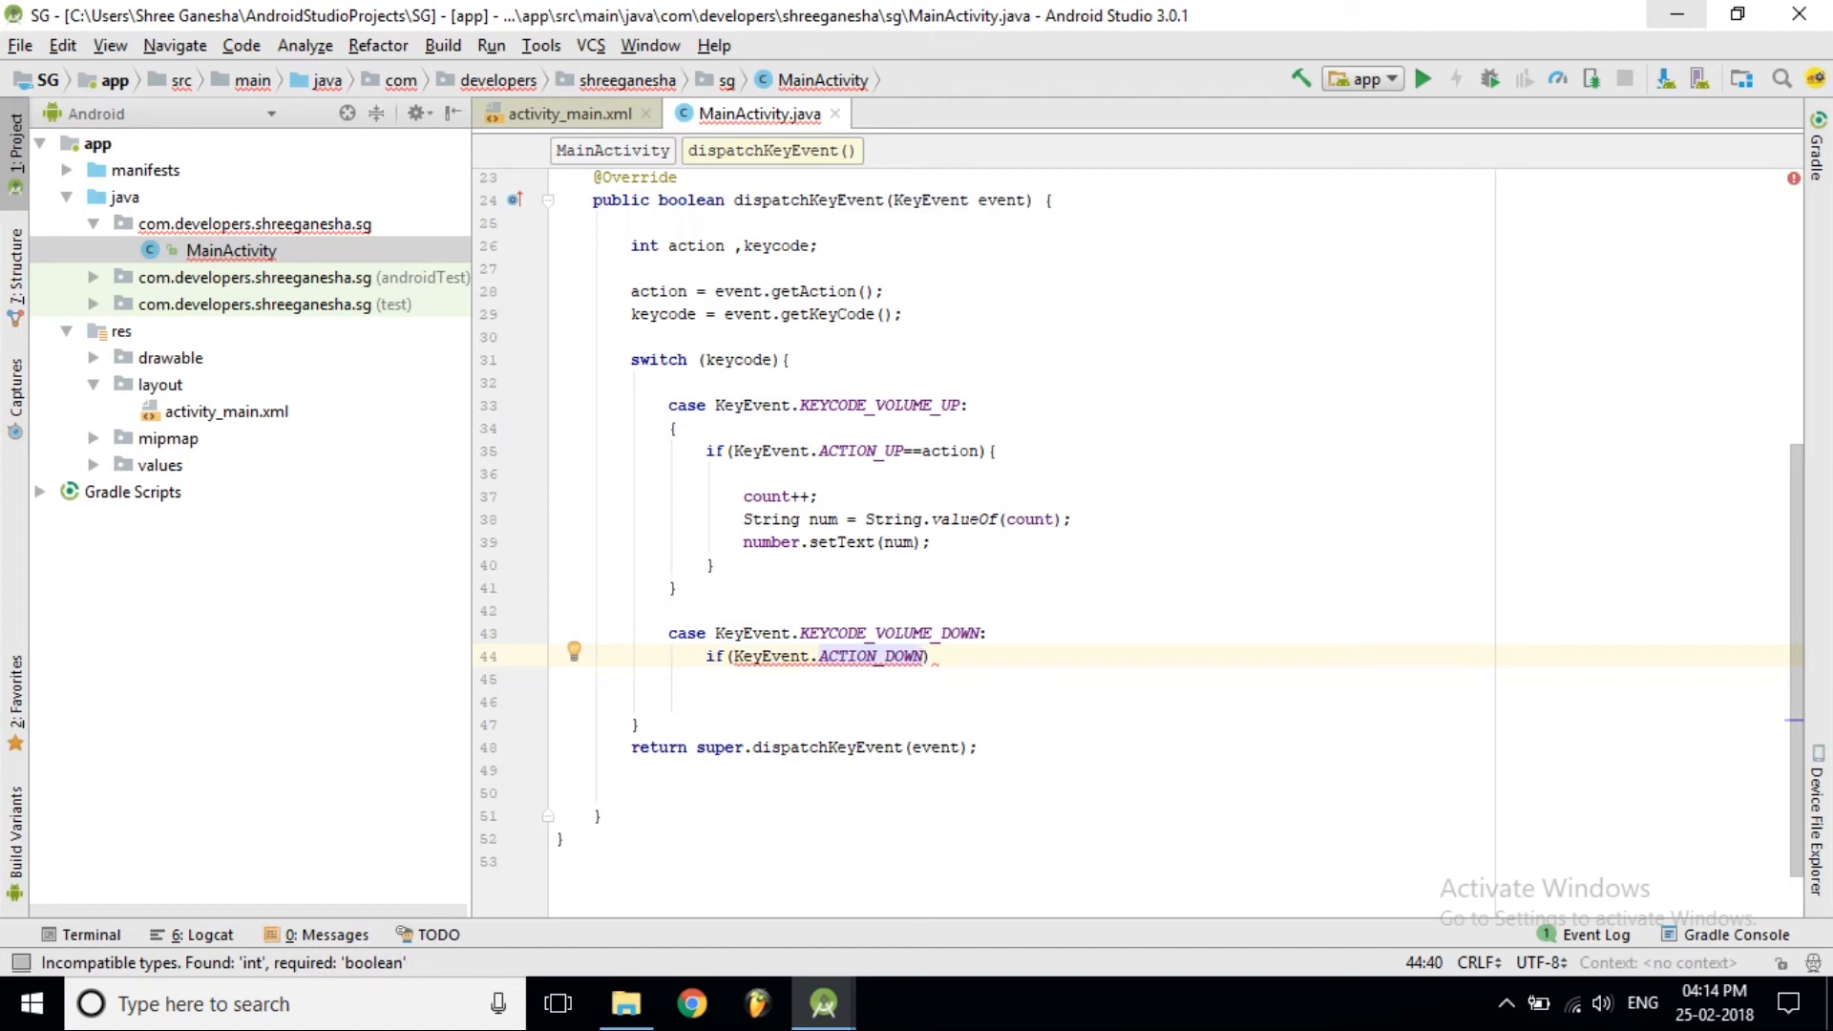
text(++)
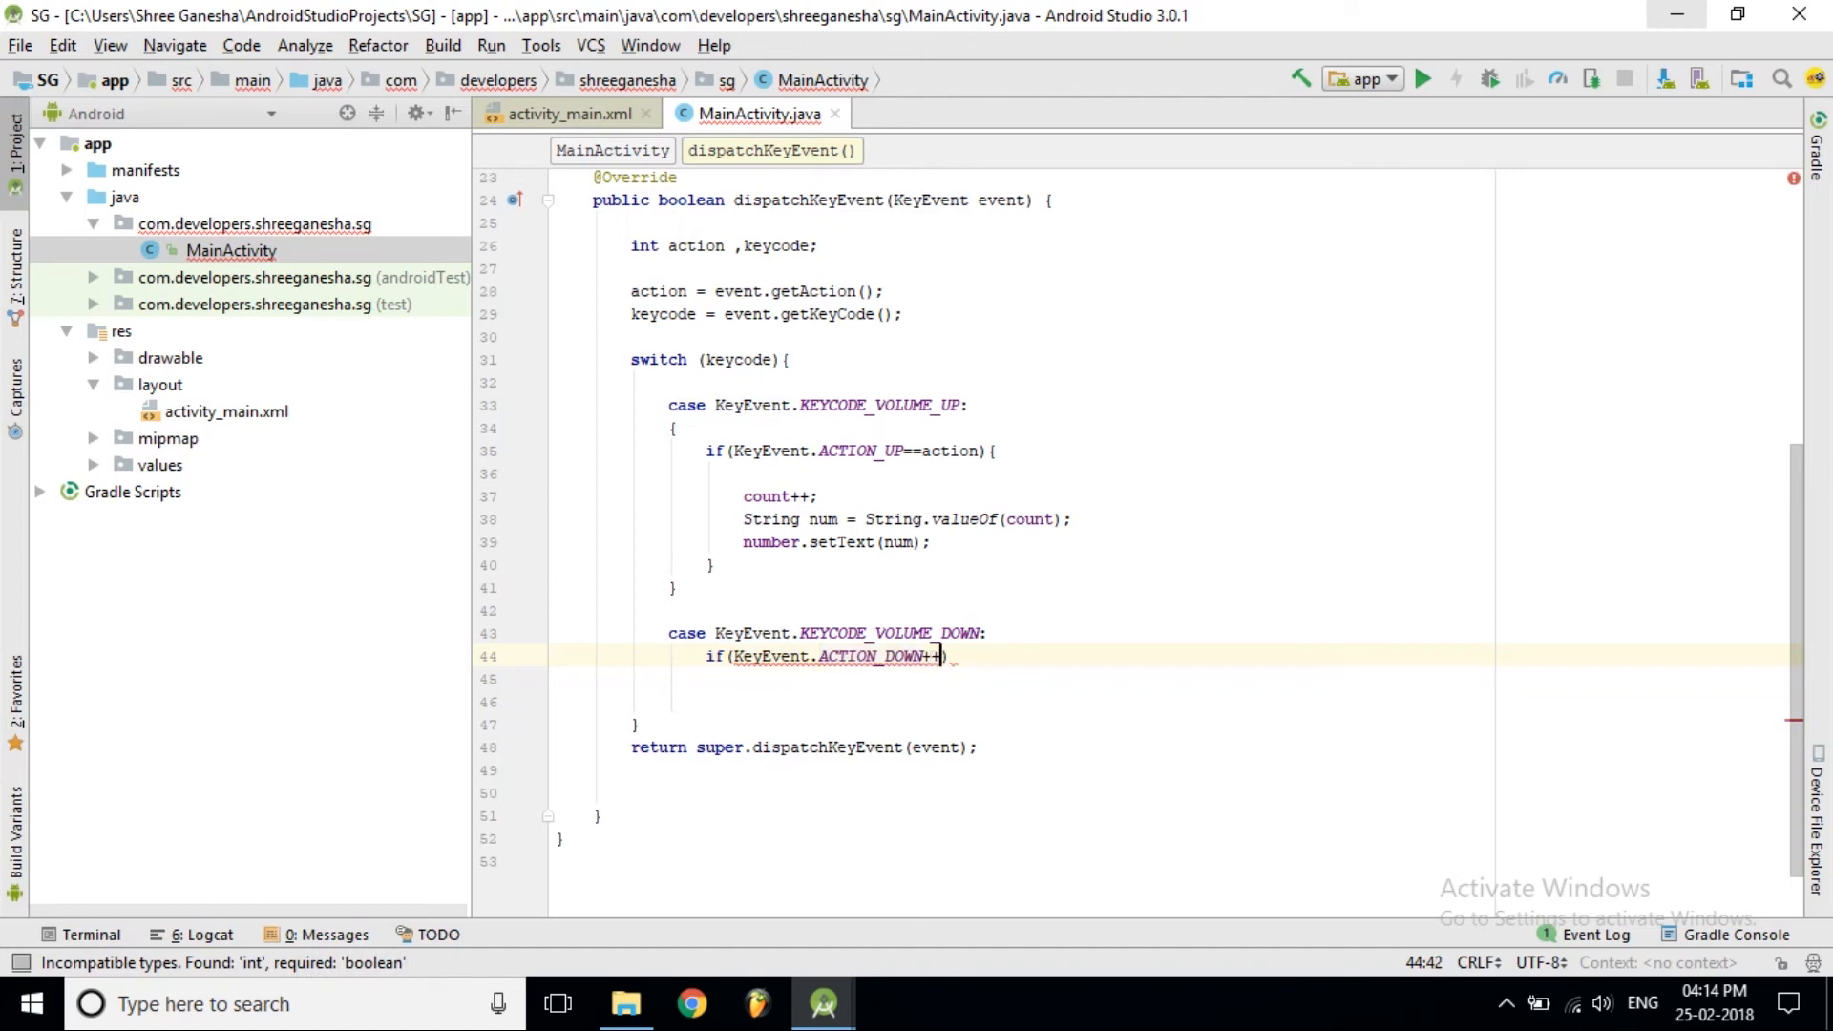
text(==)
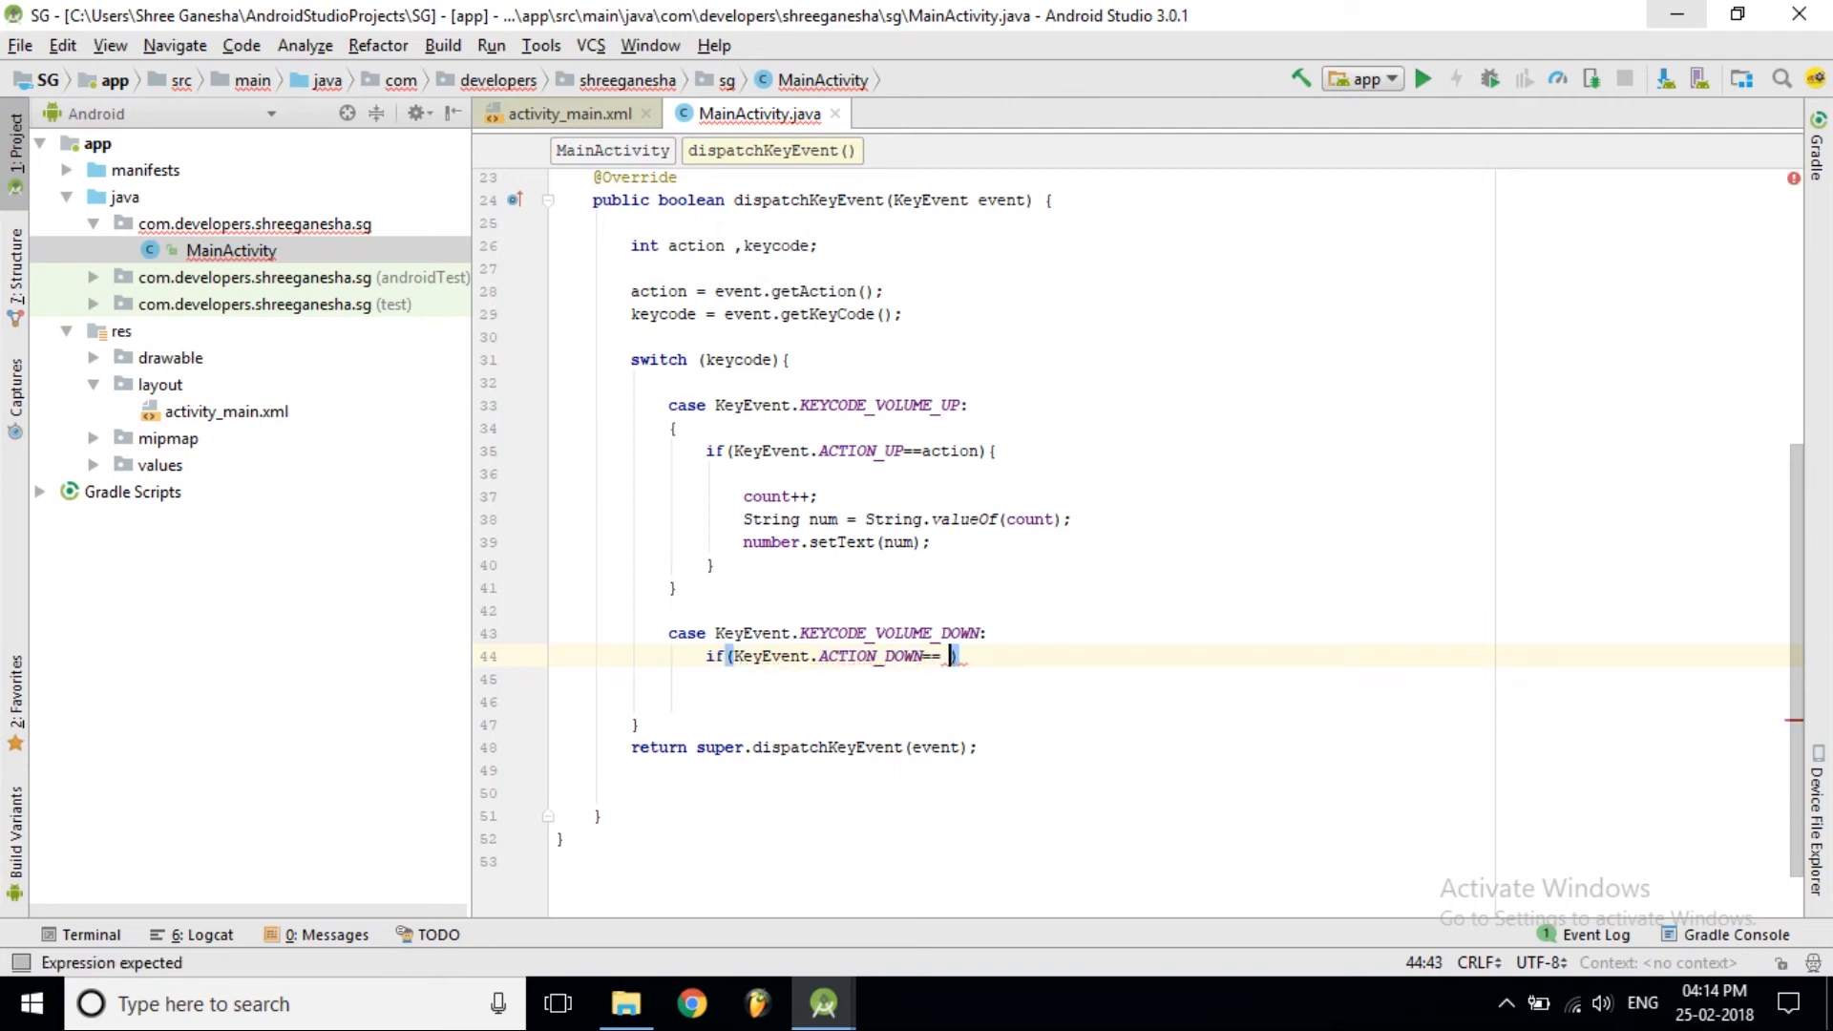
text(action)
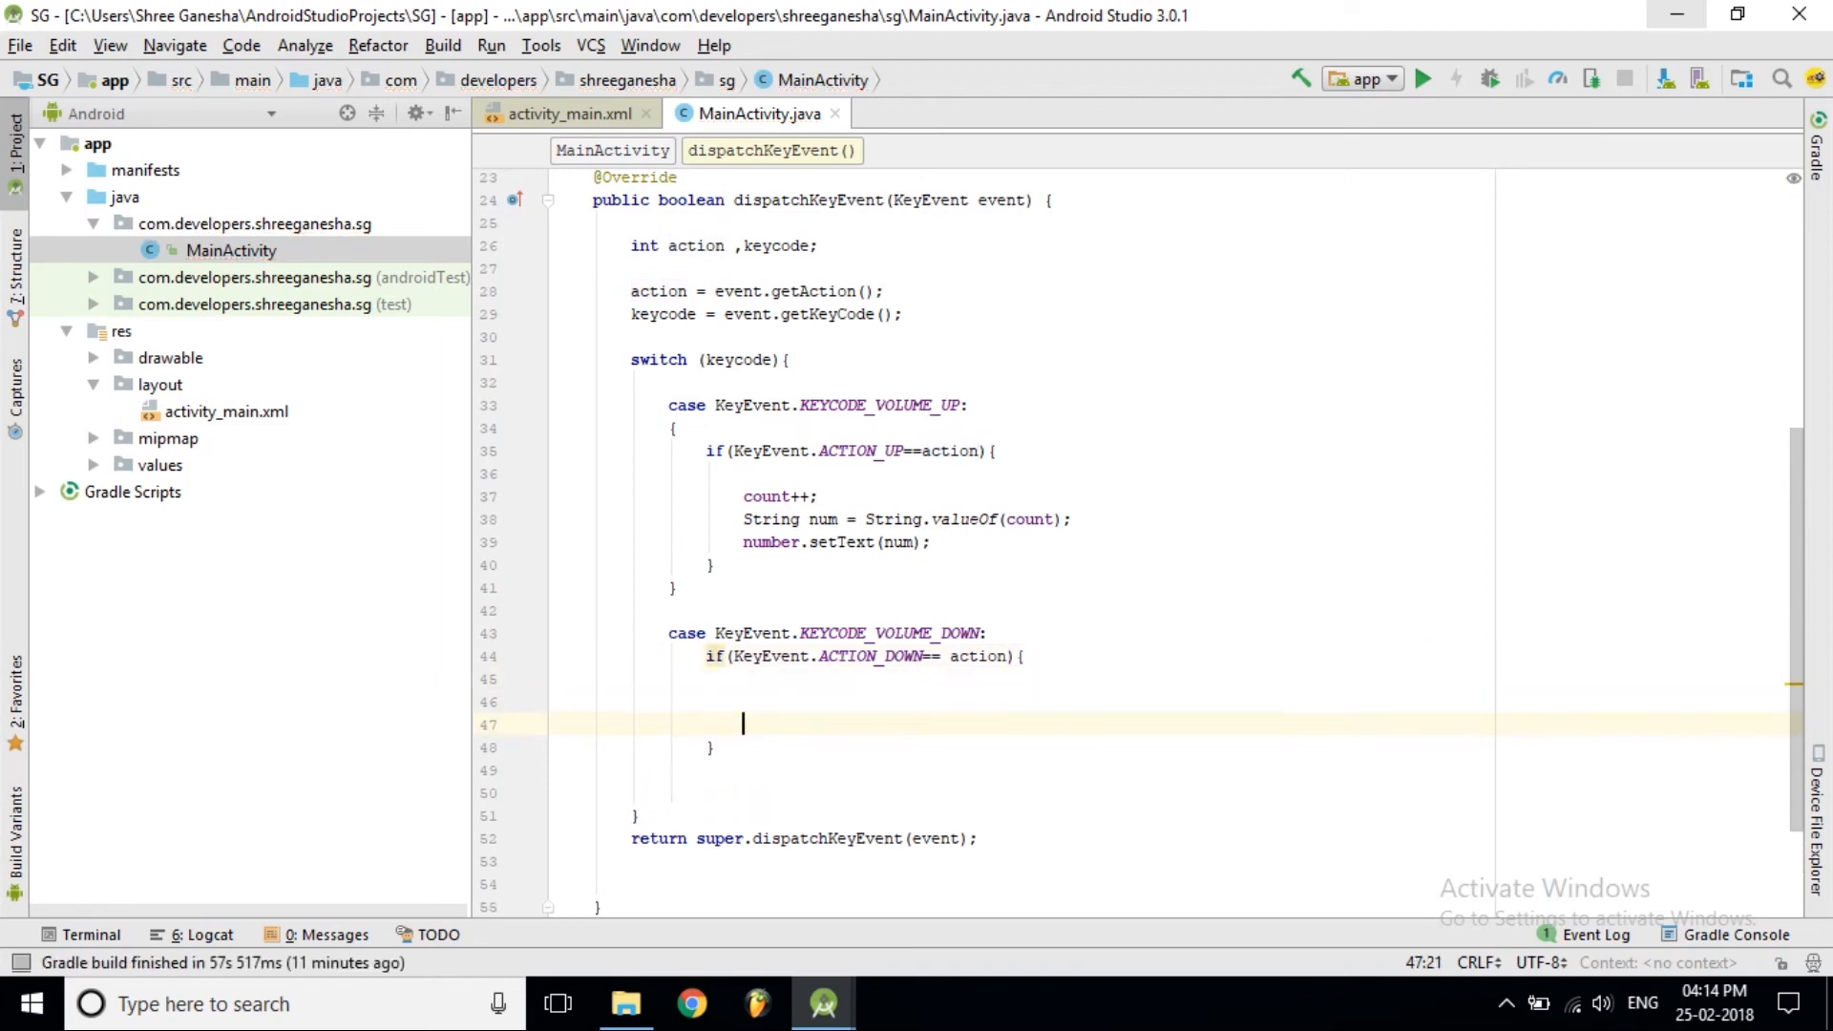
Set count = 0, convert it with String.valueOf, and call number.setText(num) inside the block
key(Up)
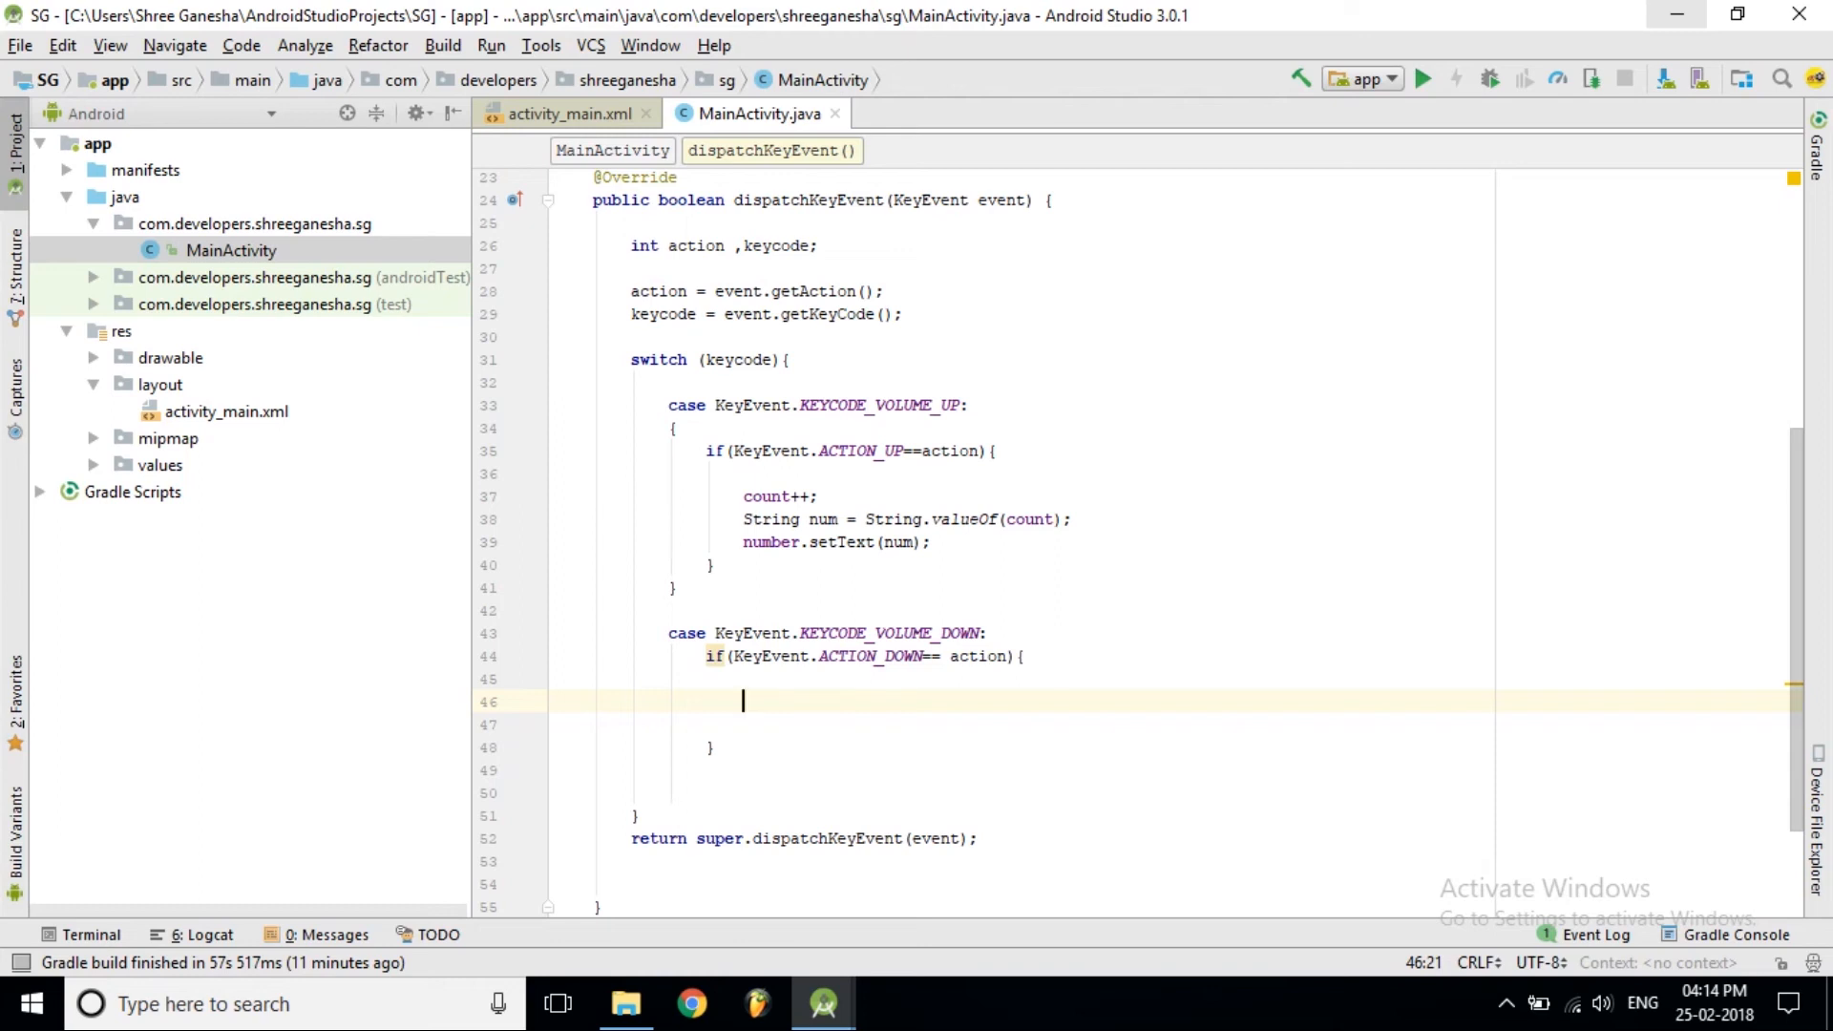
text(count = 0;)
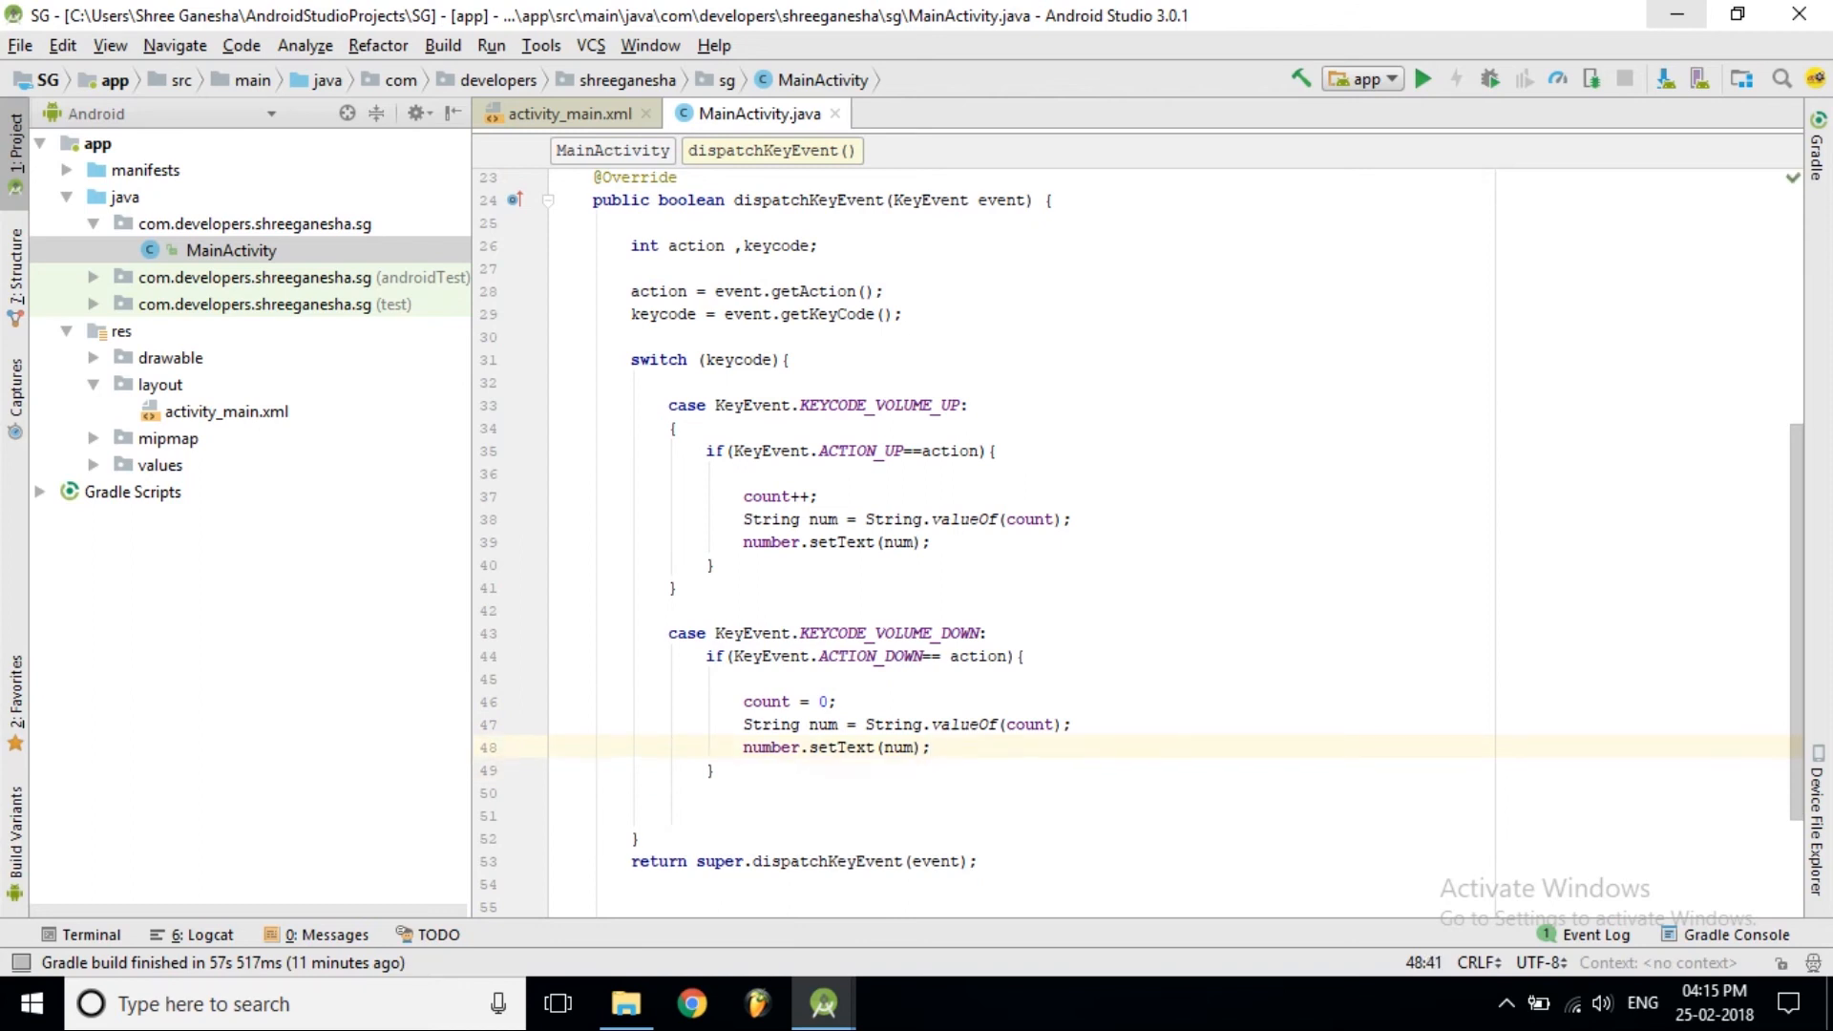
scroll(up, 3)
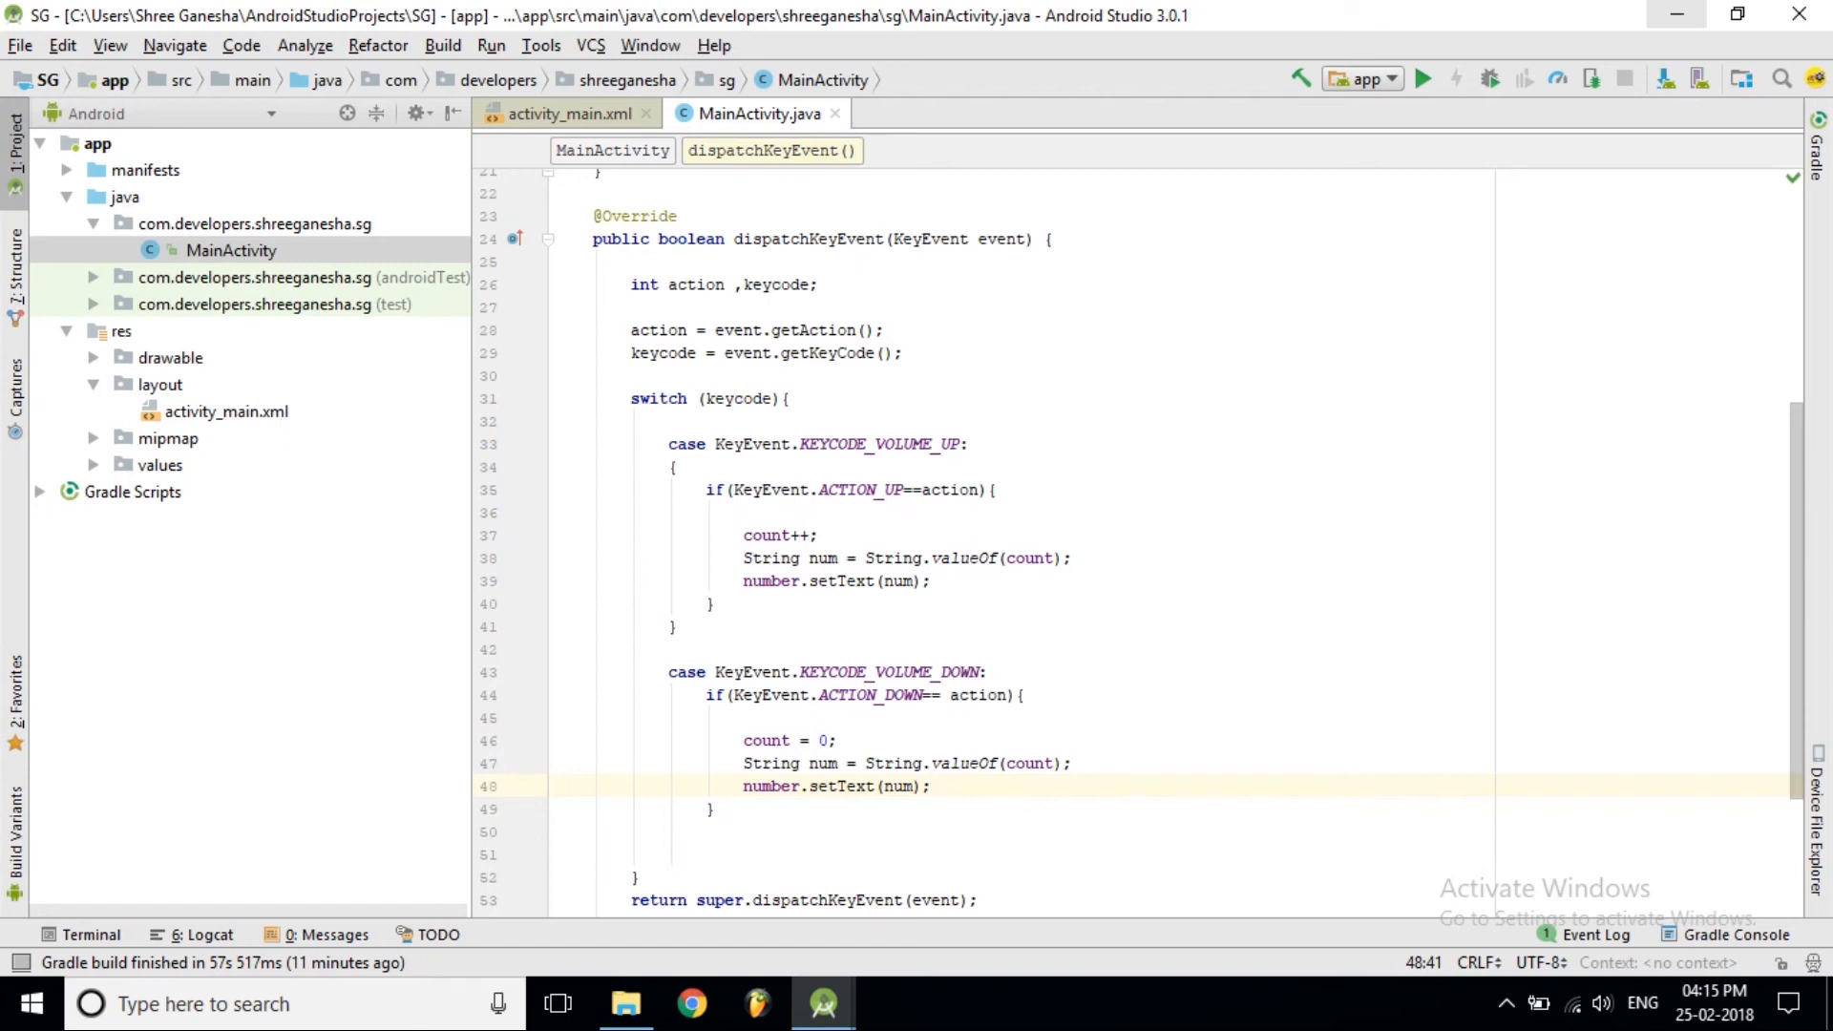
Review the dispatchKeyEvent switch code, then build and run the SG app on the emulator
double_click(884, 442)
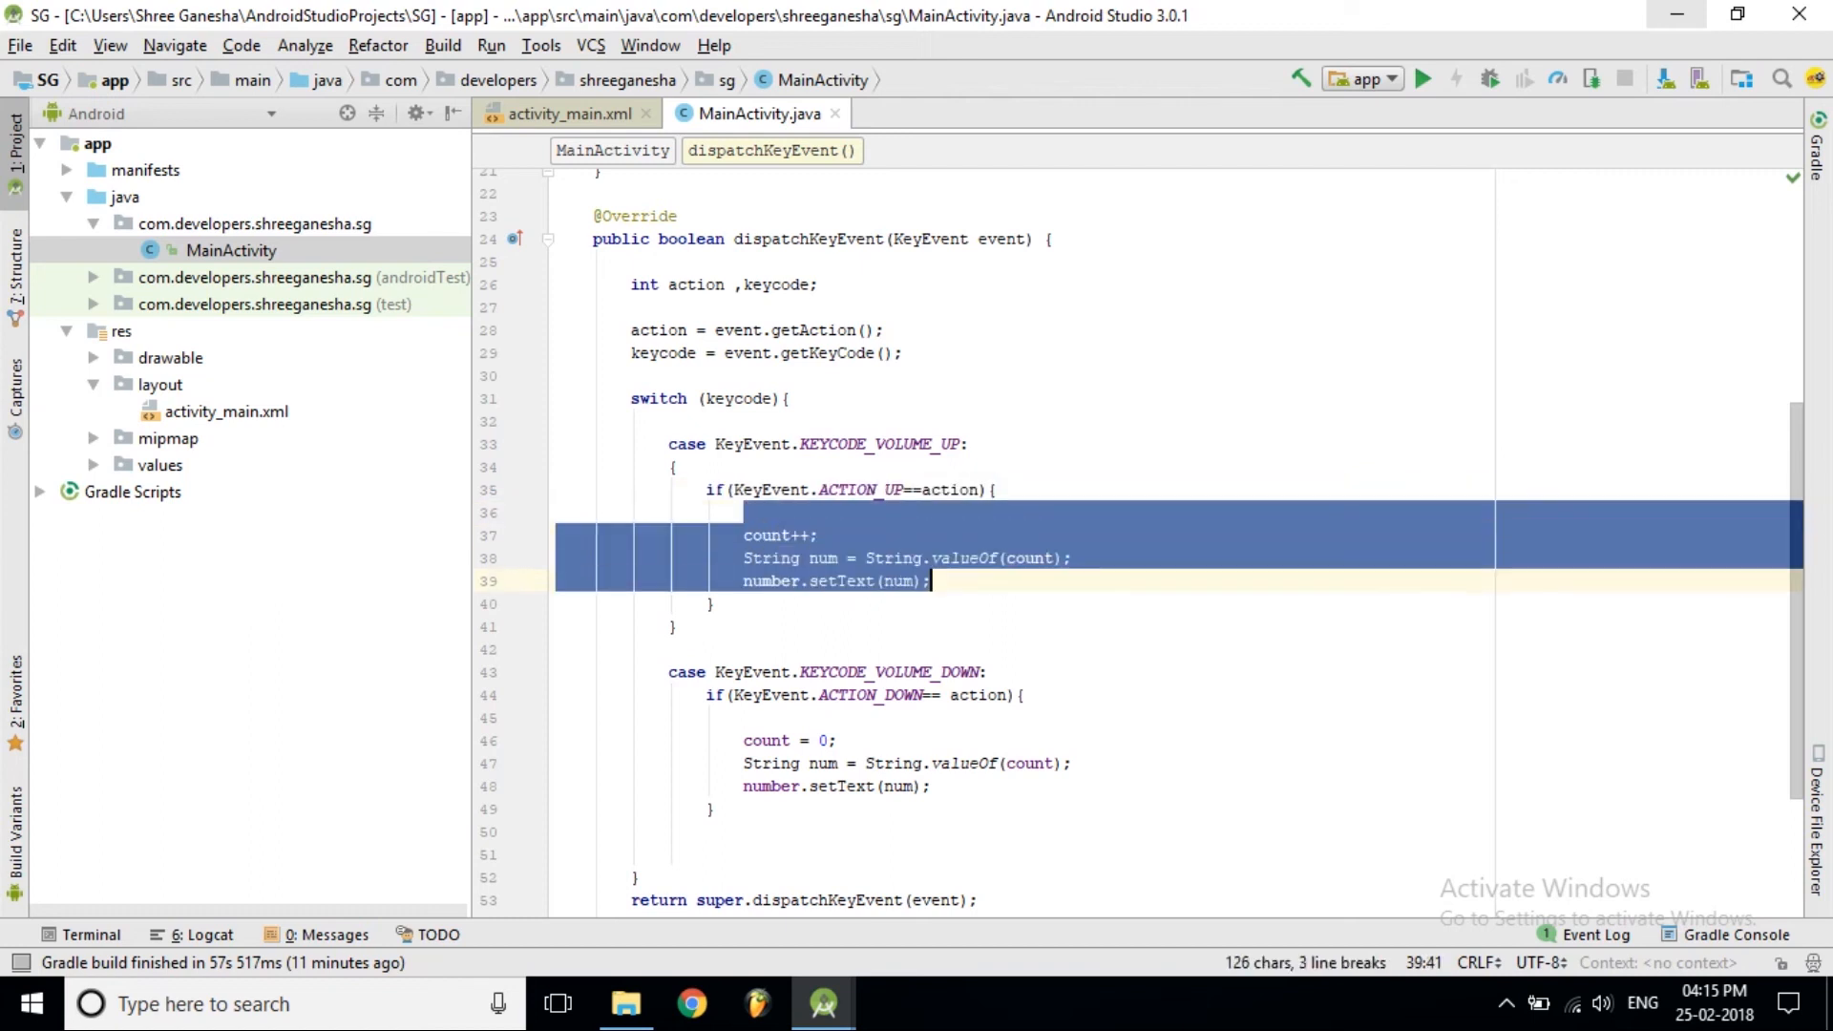
click(822, 536)
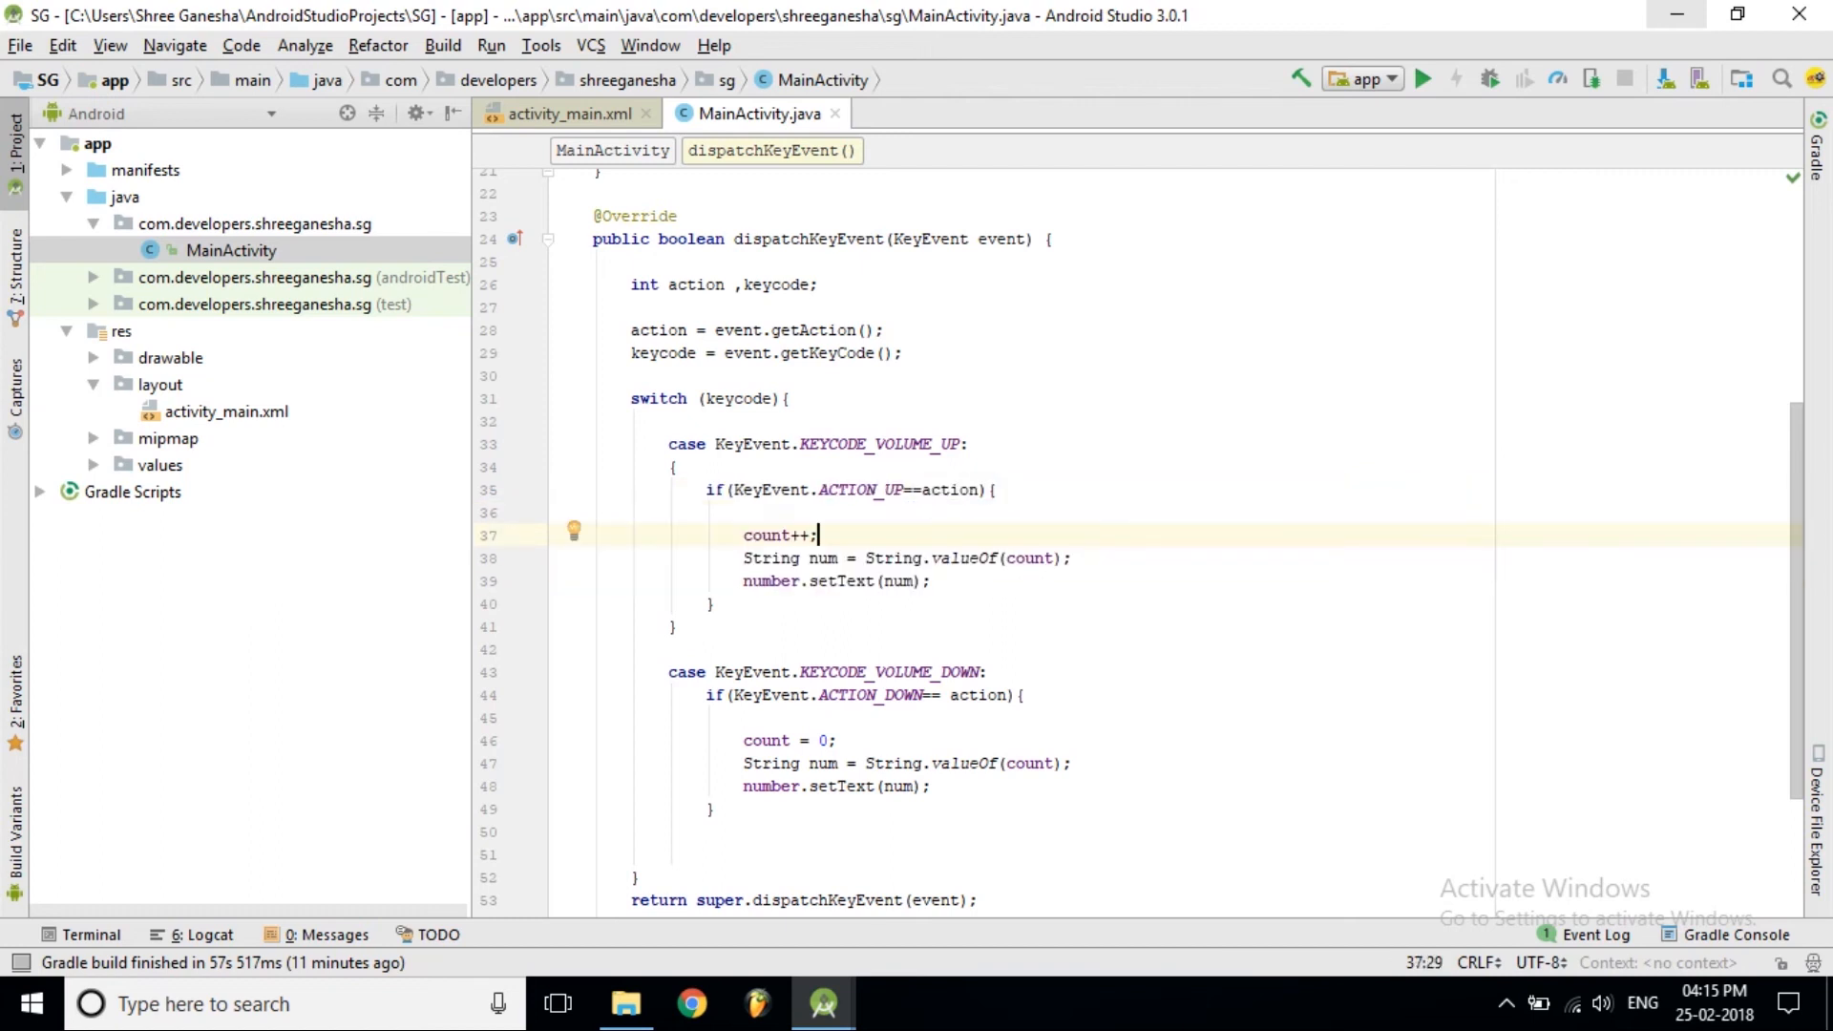
scroll(up, 3)
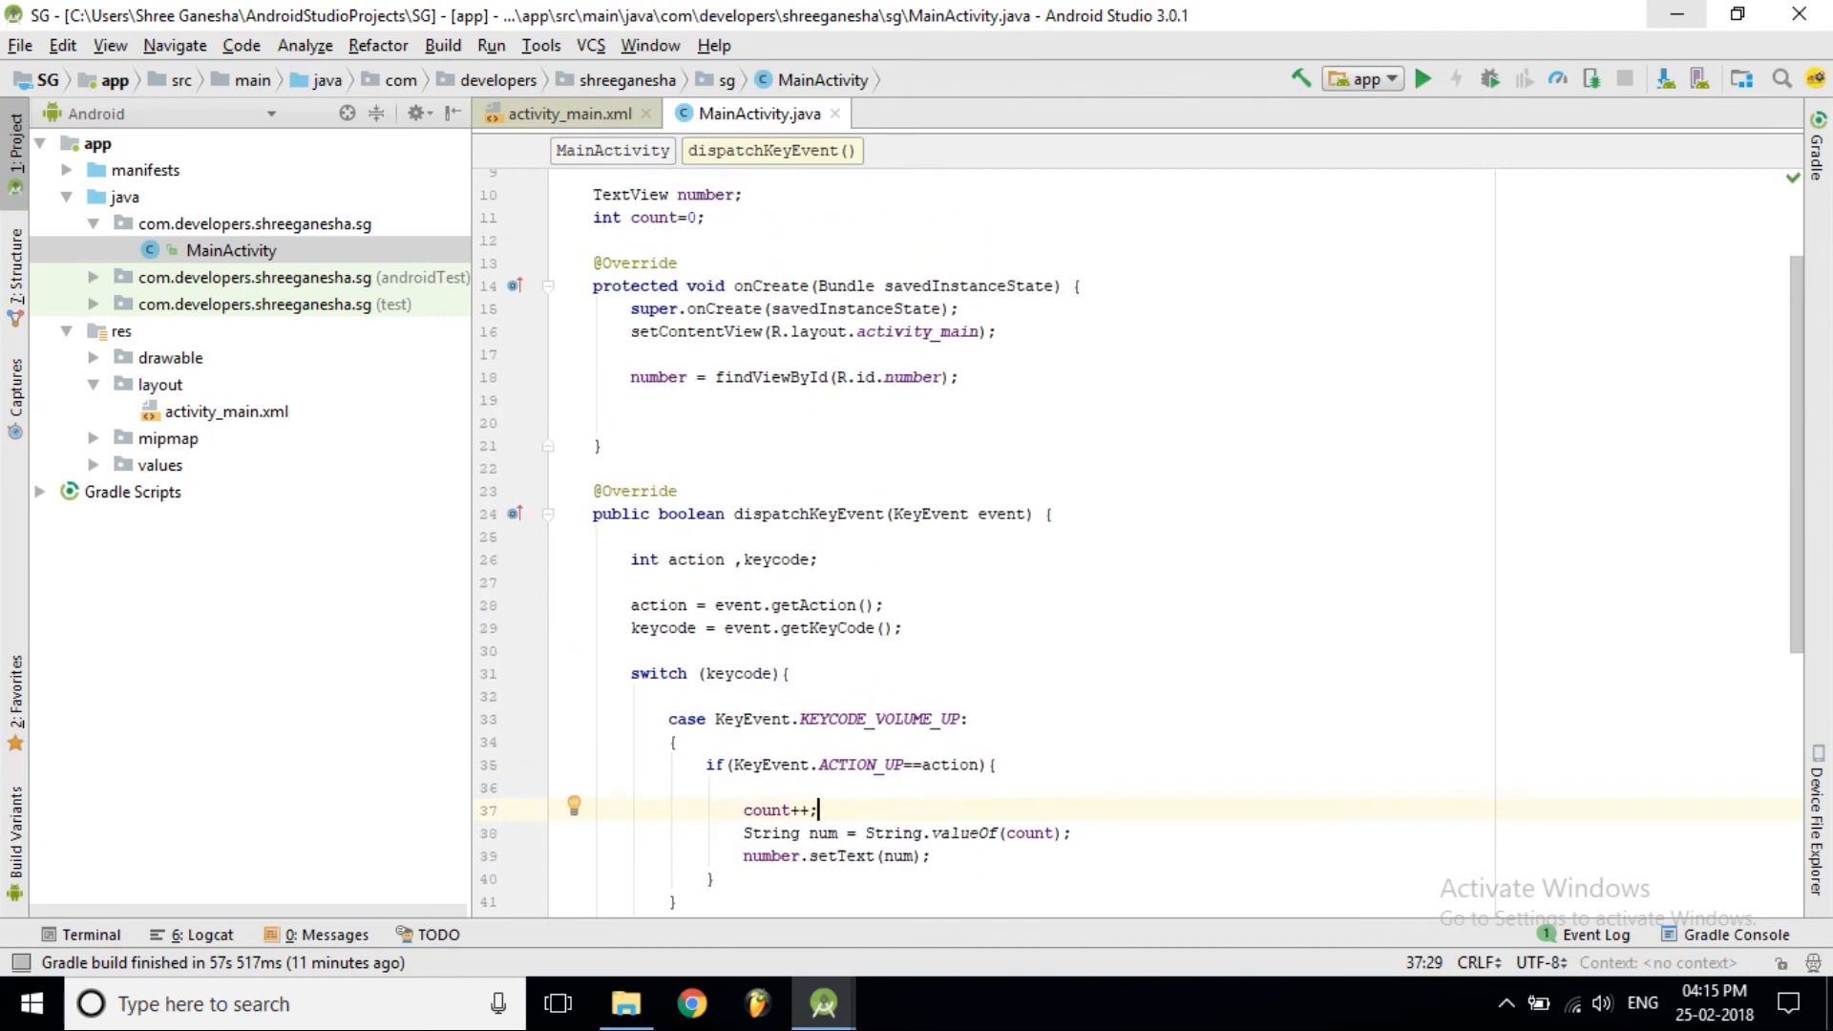
click(672, 696)
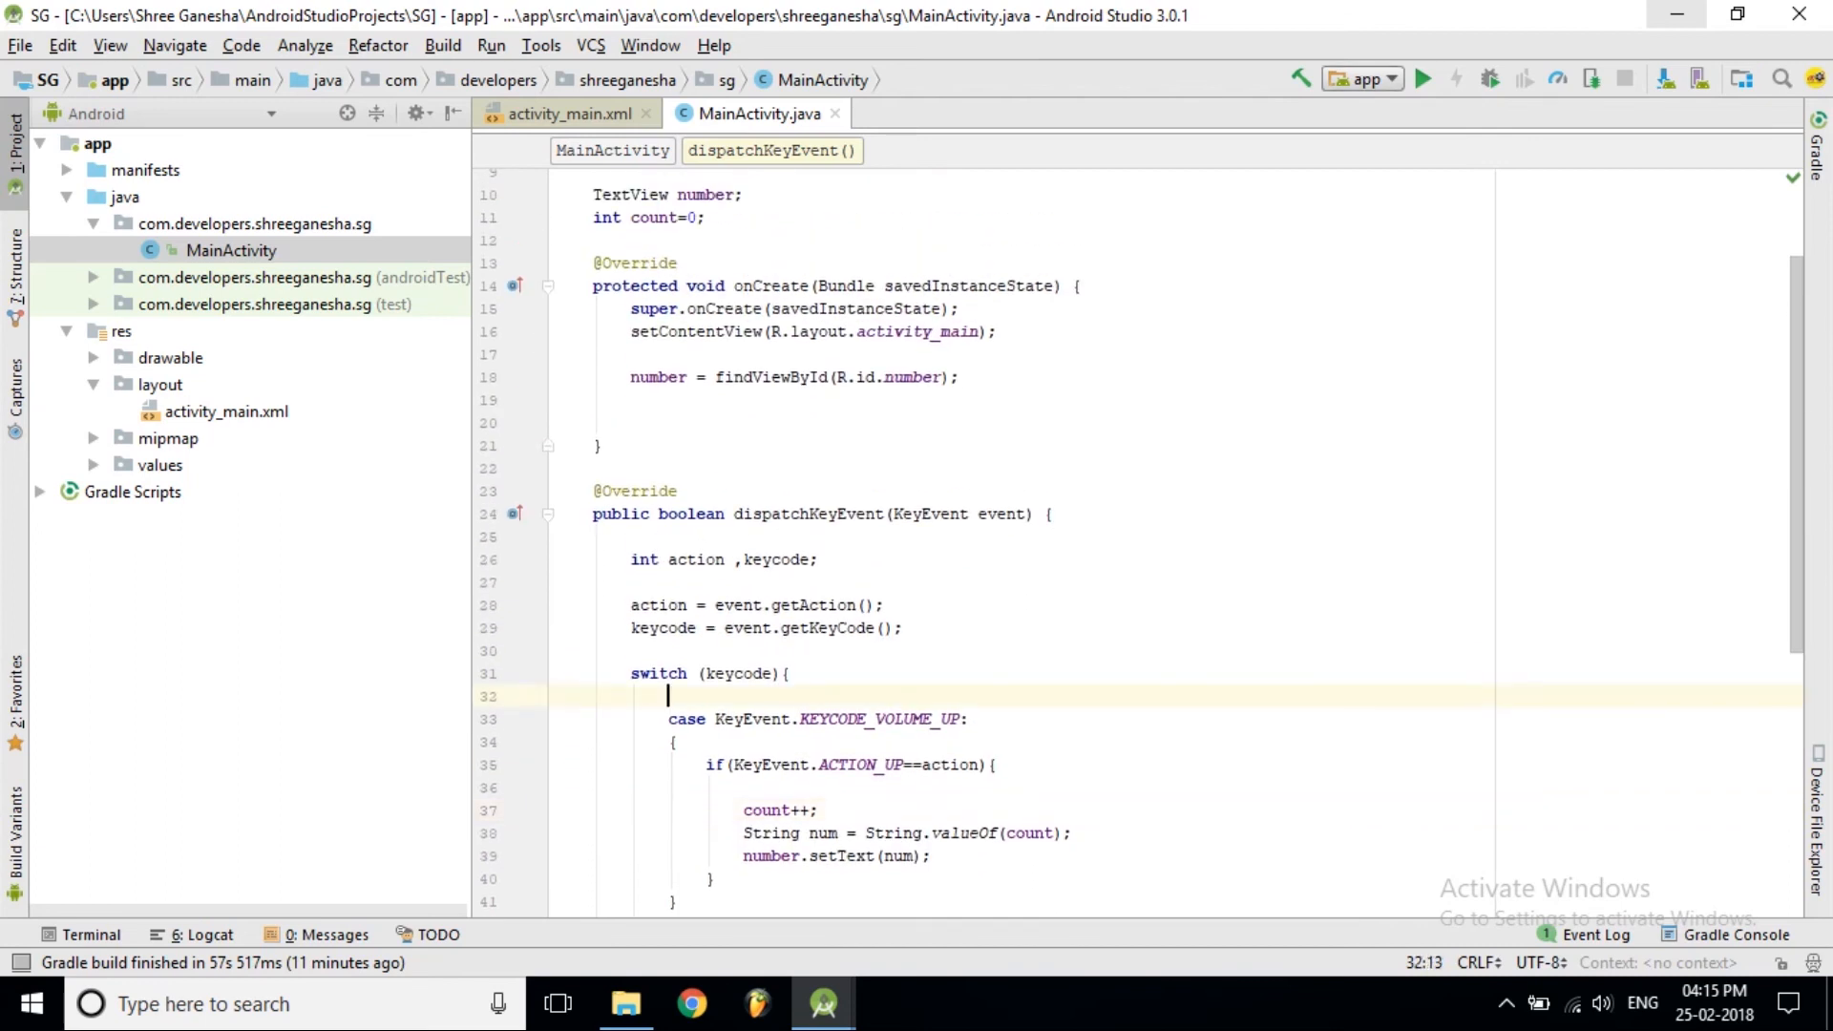
click(1423, 78)
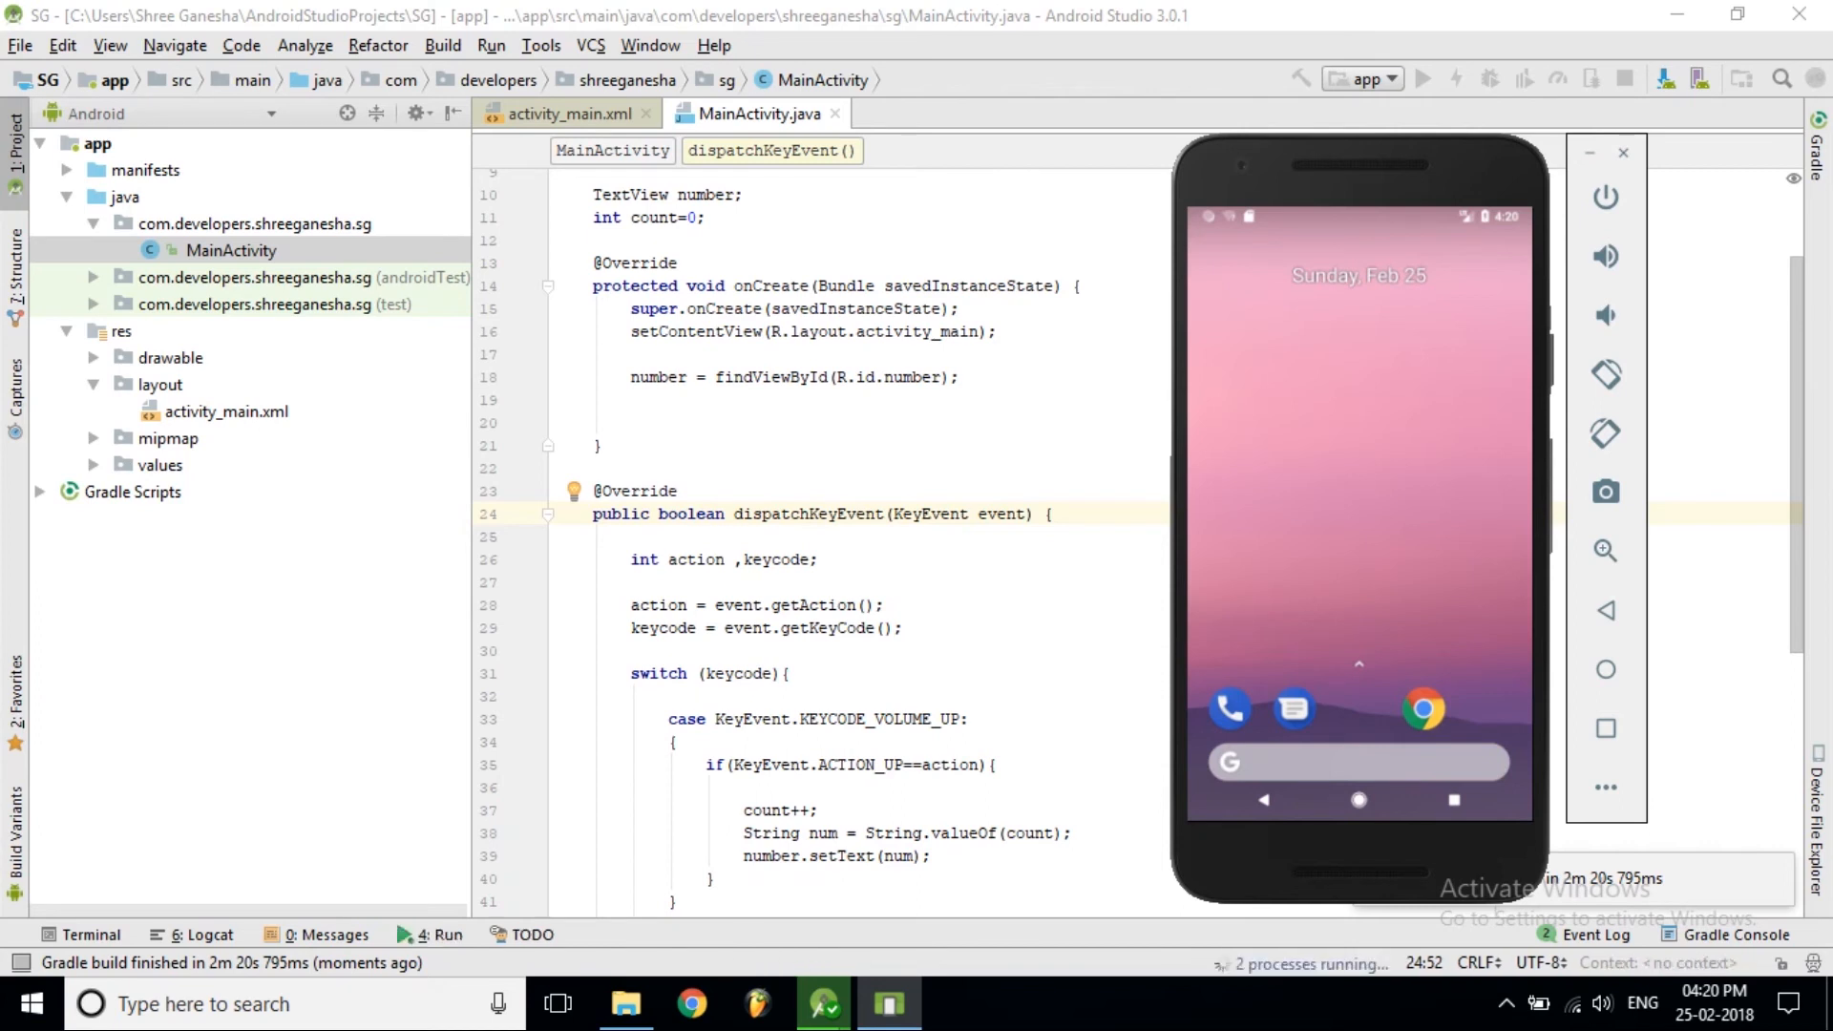
Press emulator volume up to show count 1, then volume down to reset it to 0
click(1422, 78)
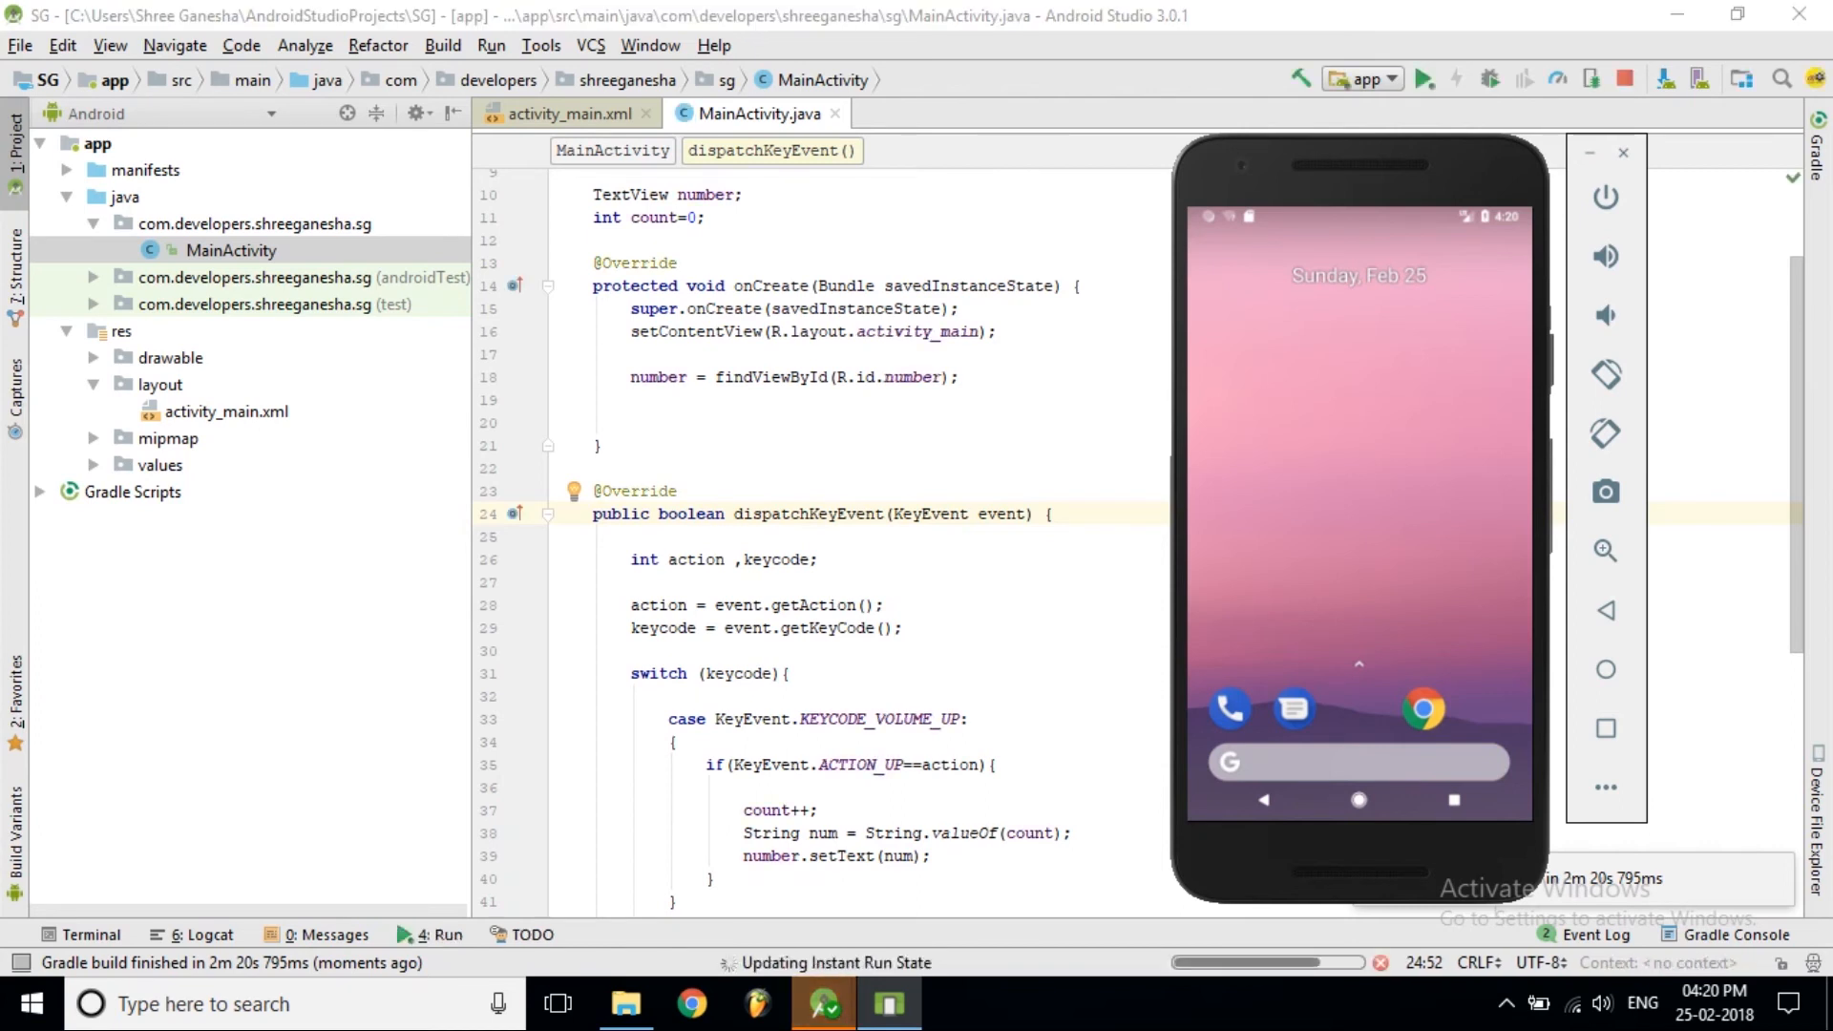
click(1423, 79)
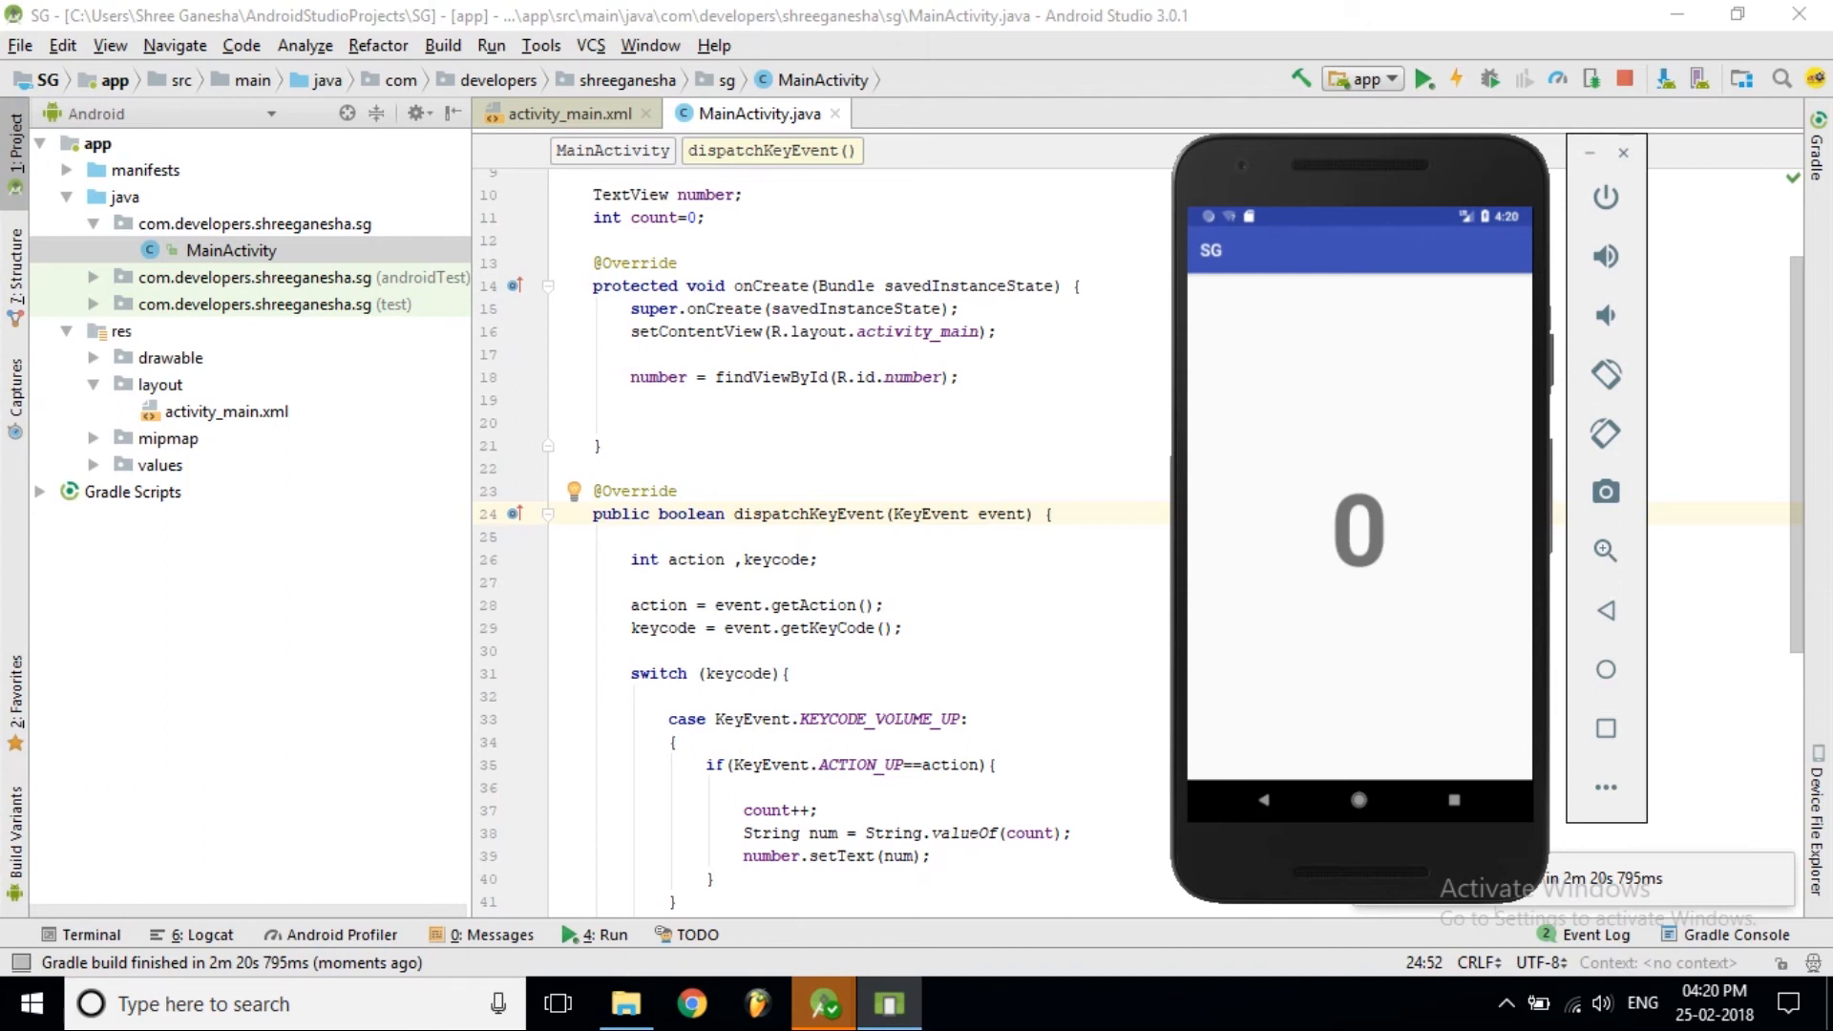
click(1605, 255)
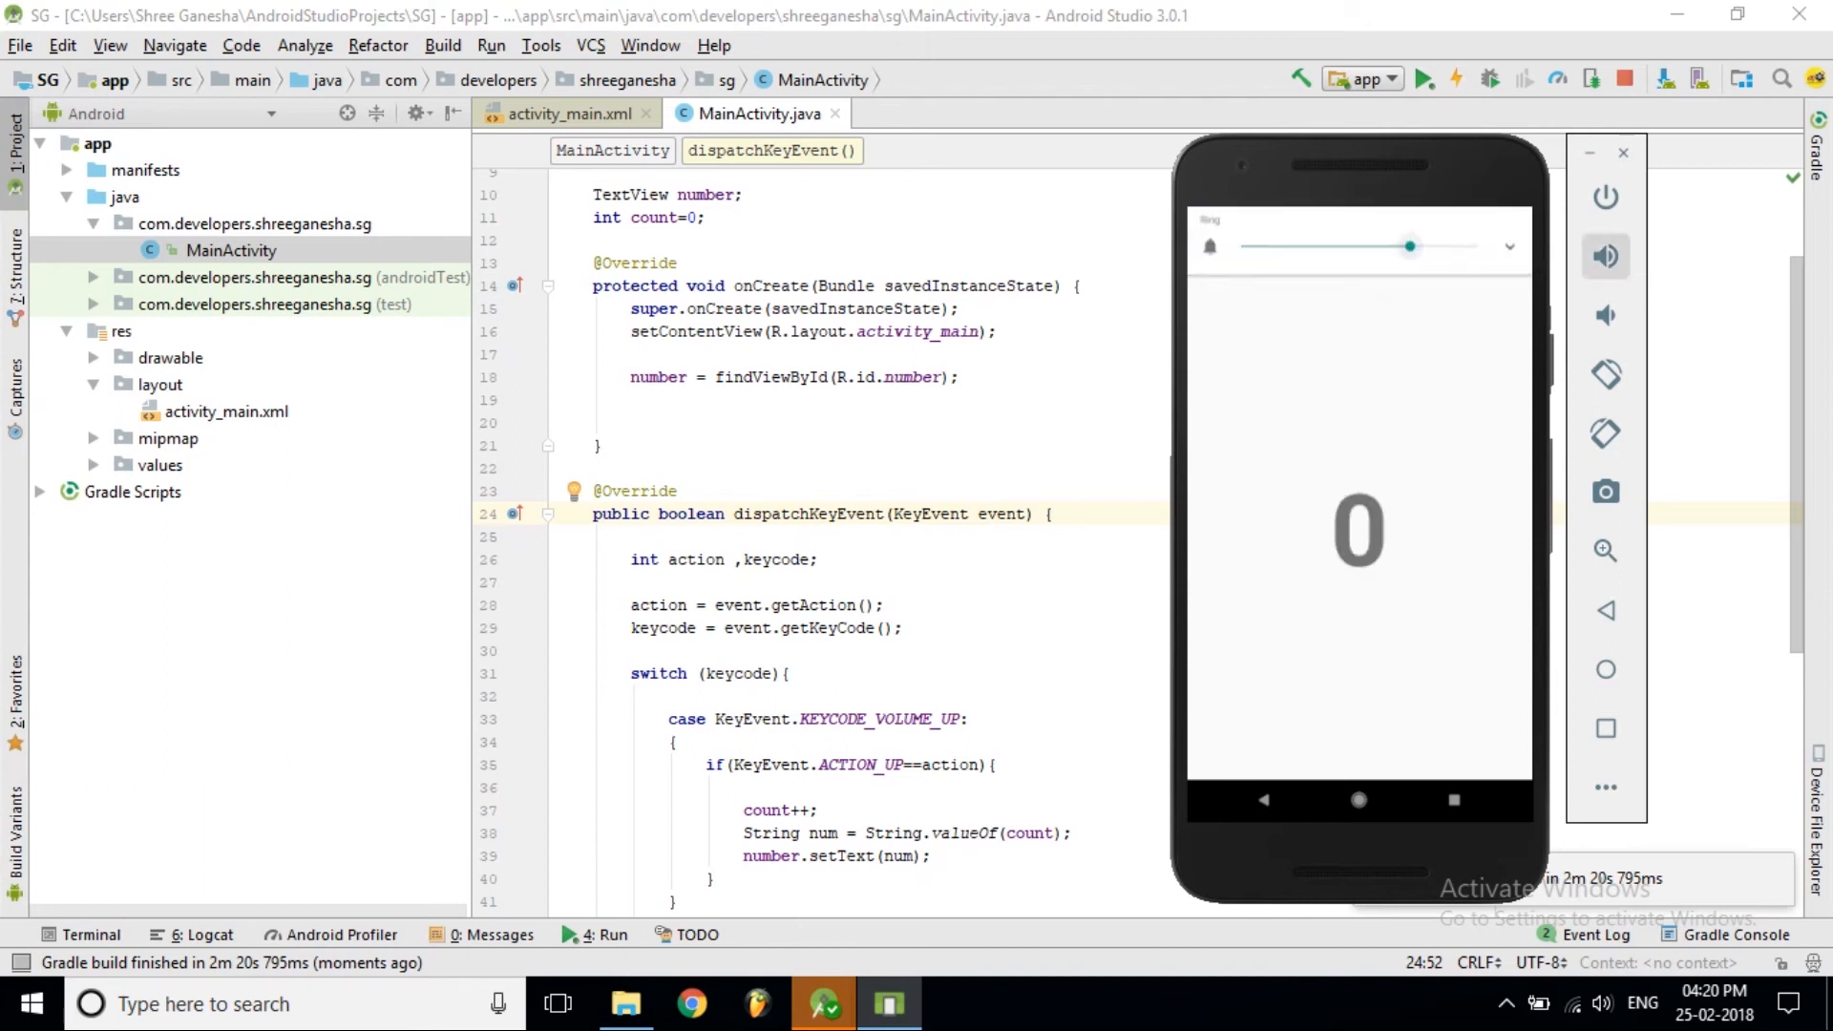
click(1605, 255)
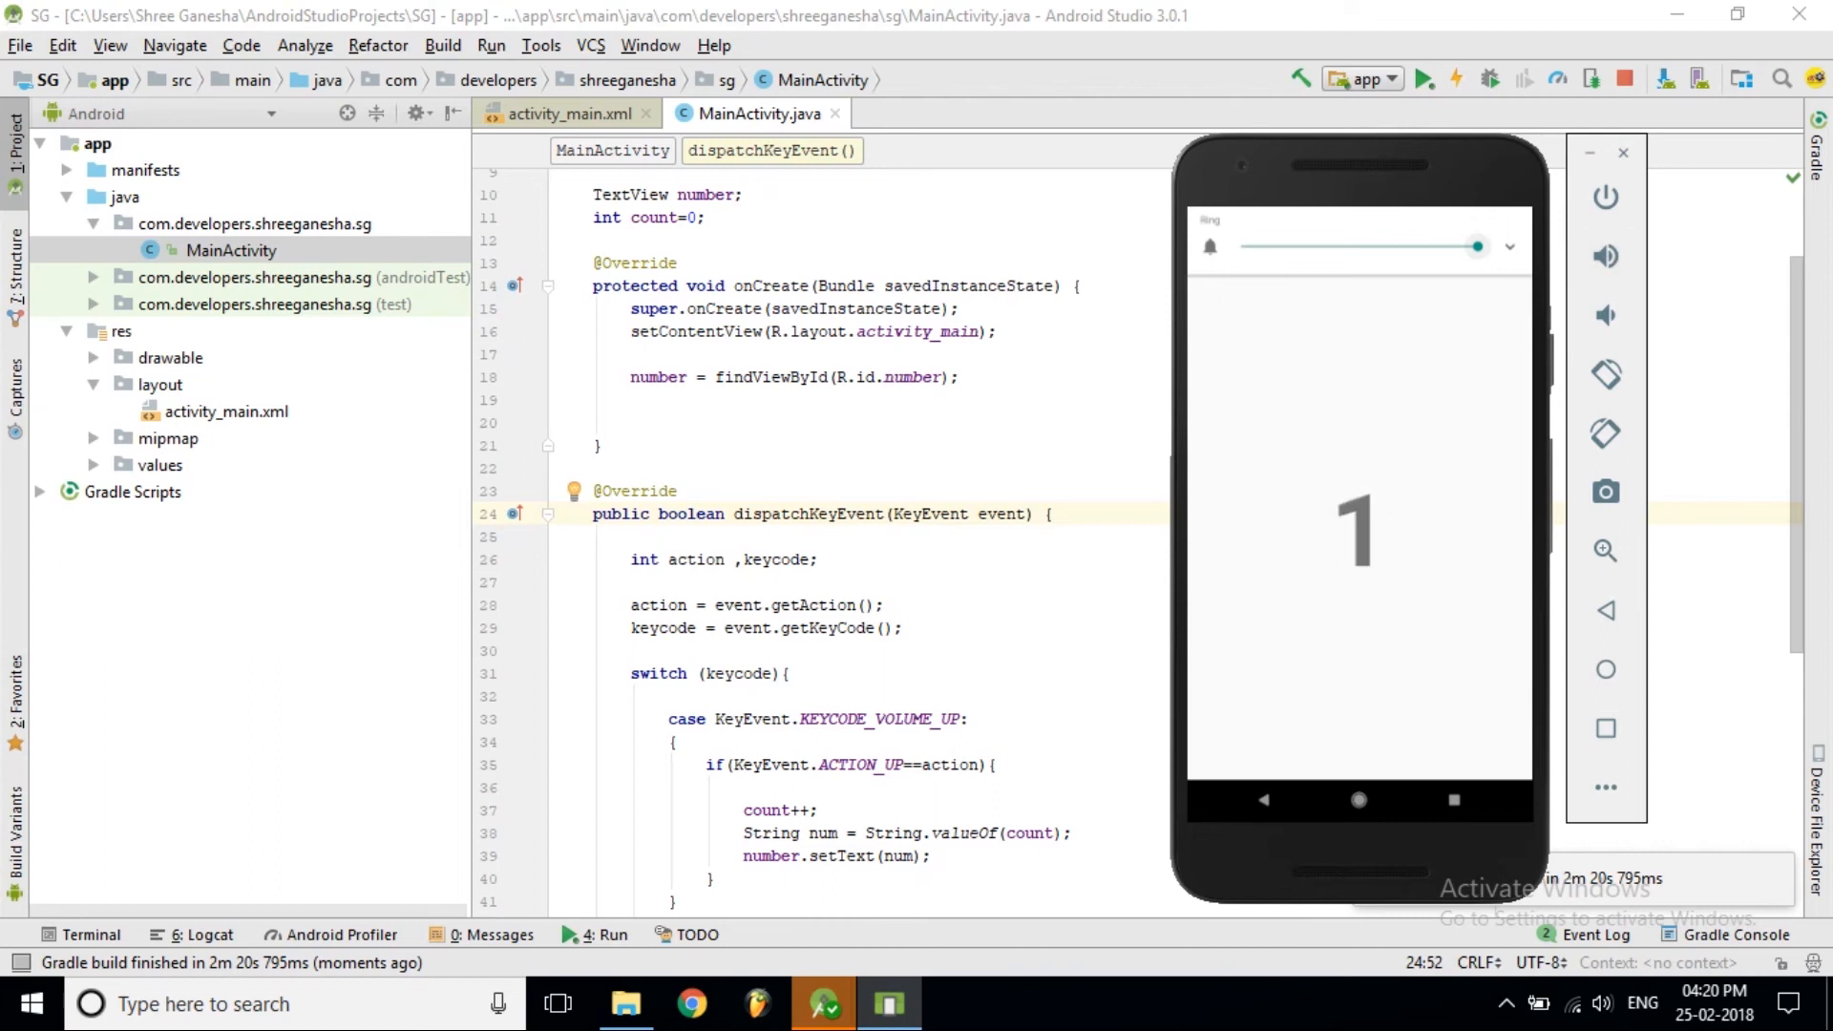
mouse_move(1605, 314)
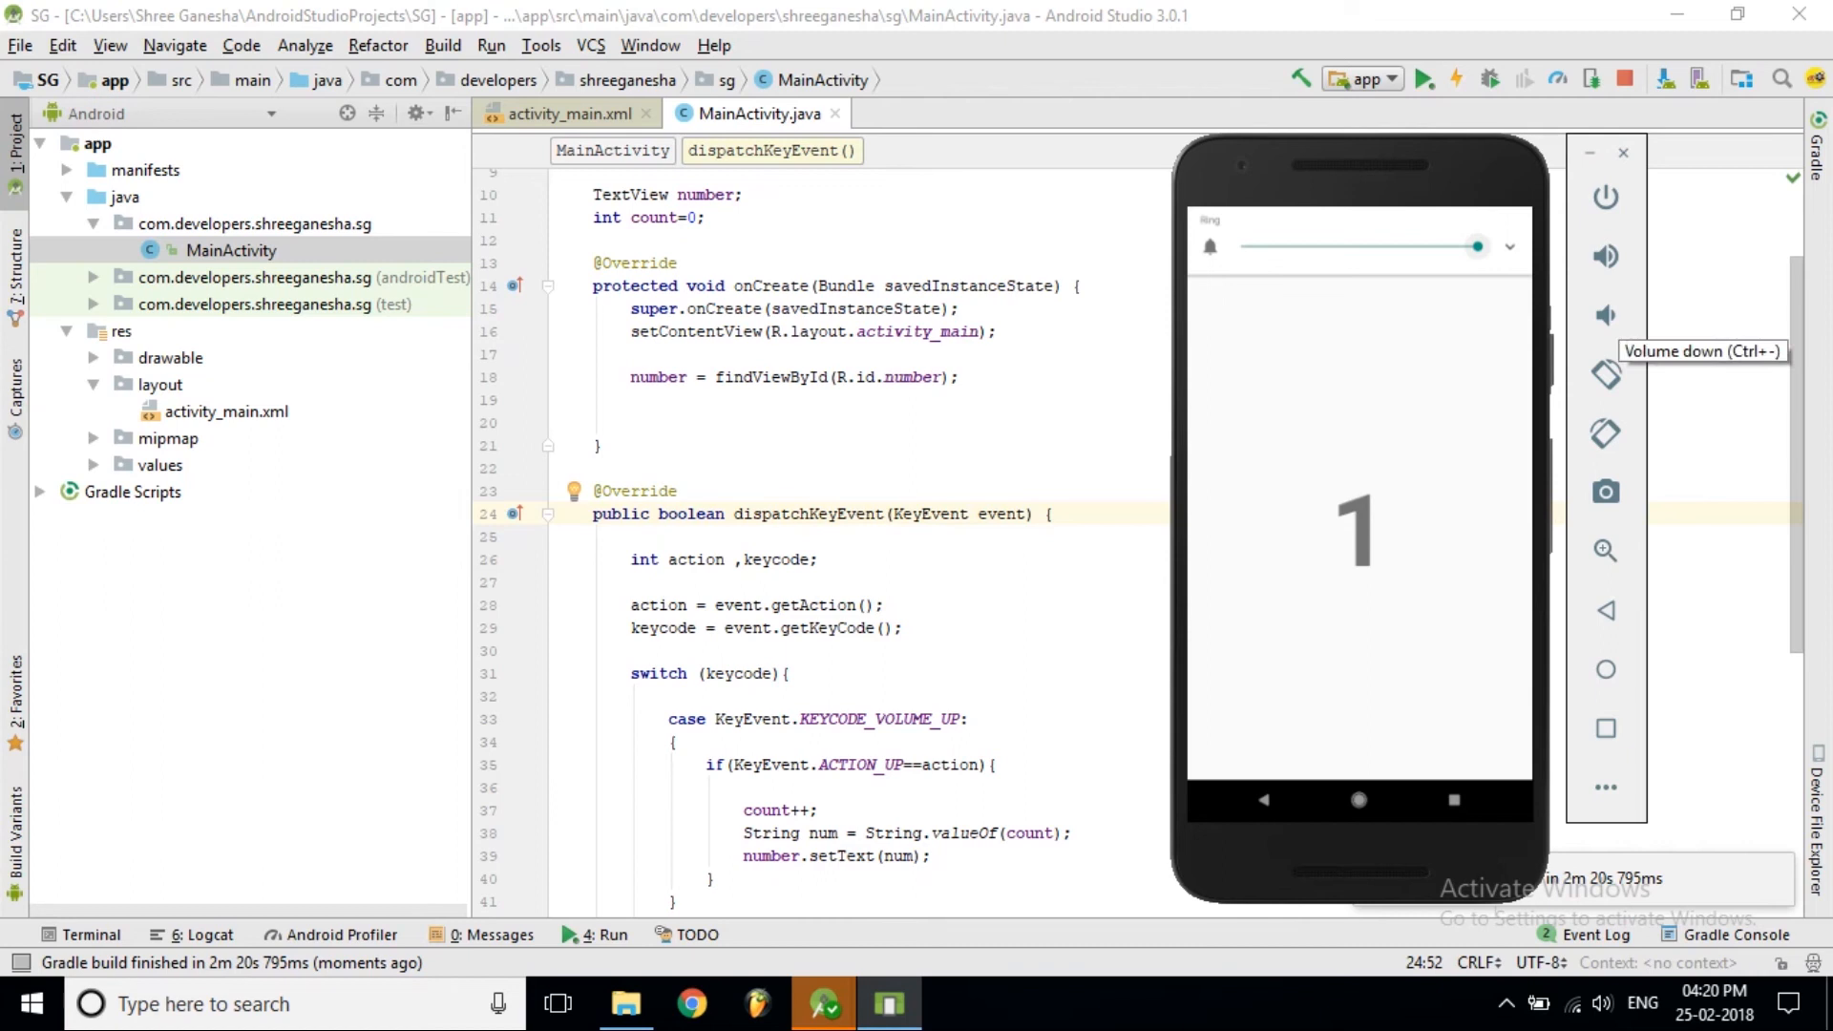
click(1605, 316)
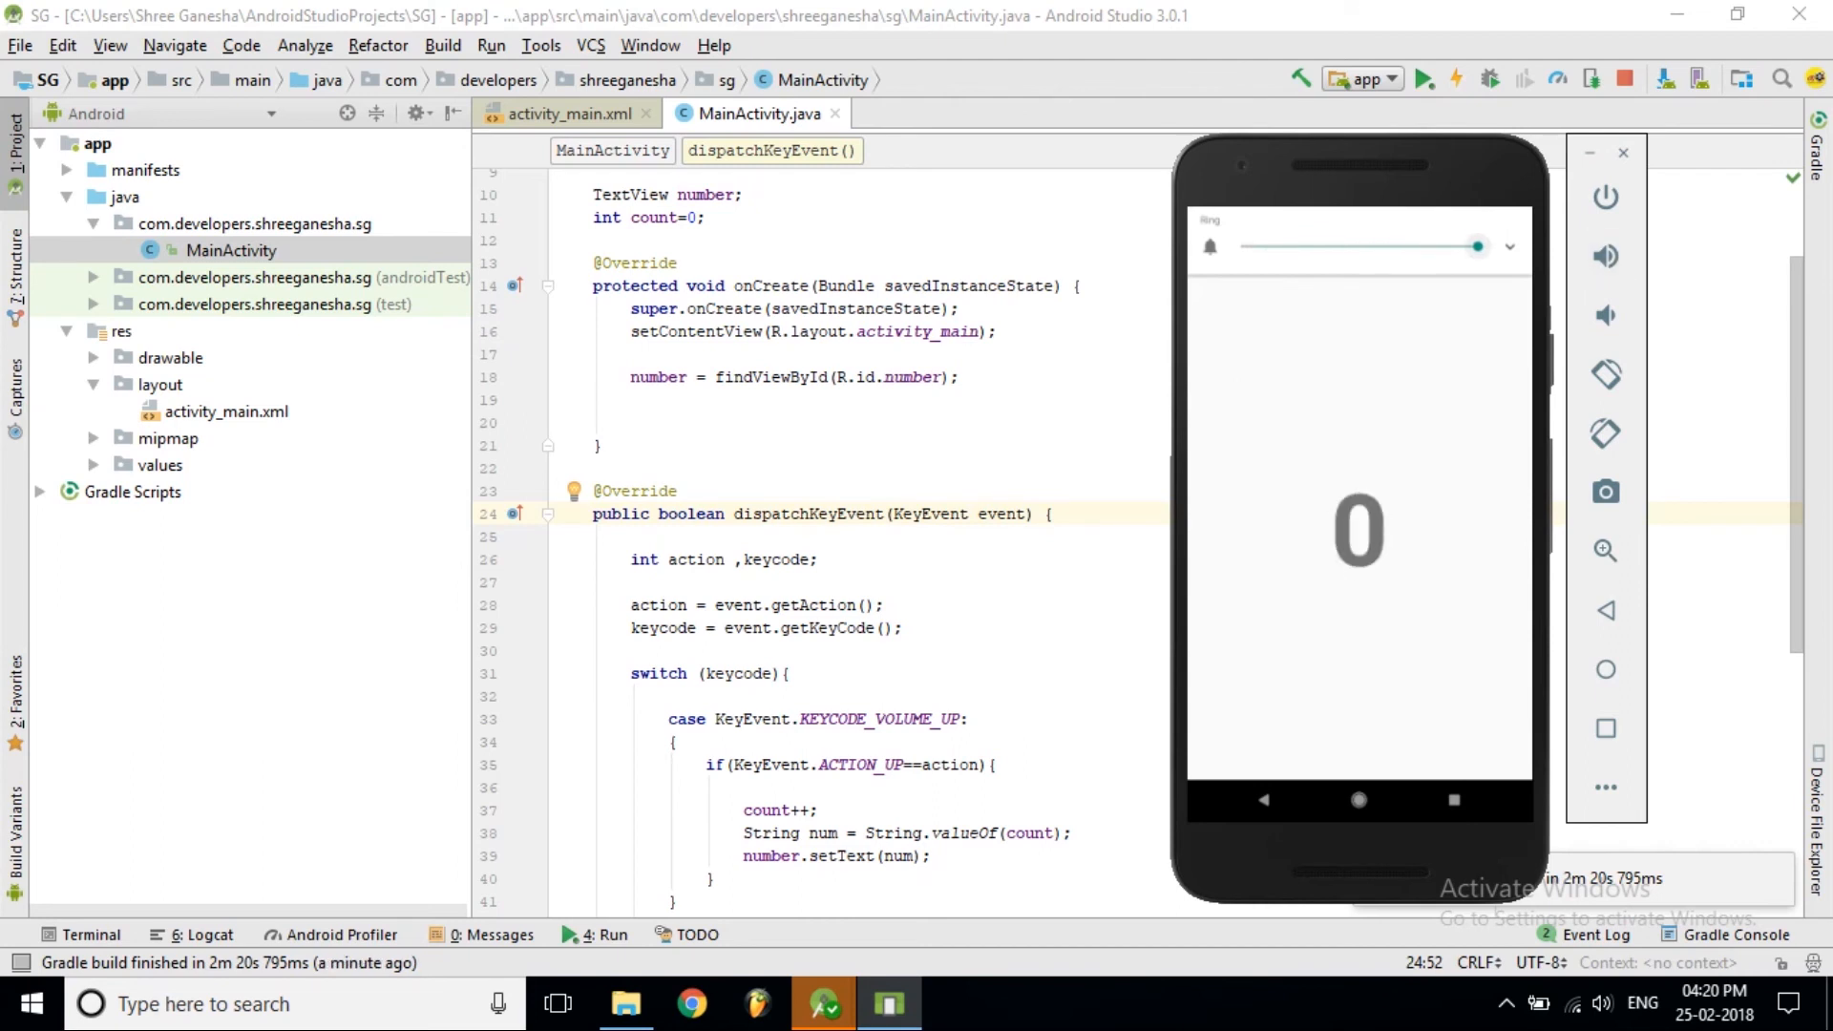
click(1605, 256)
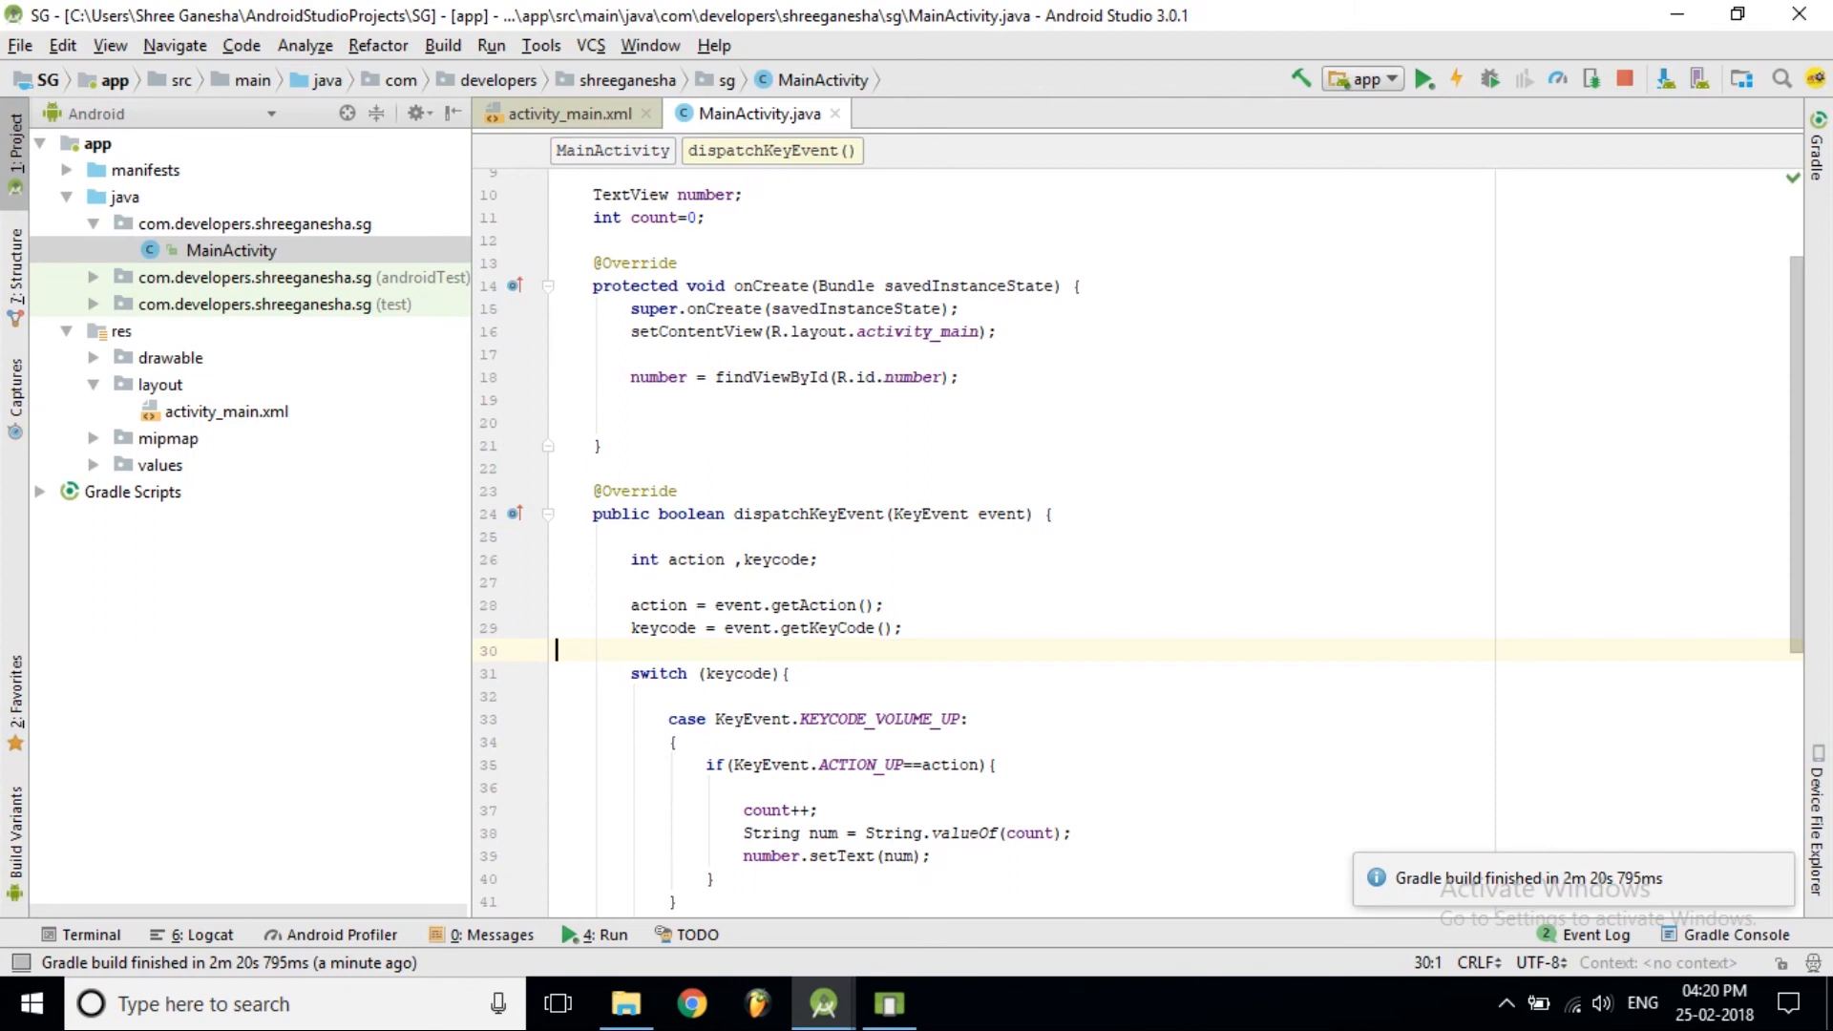
End the volume-up and volume-down cases with break; and apply the changes to the running app
scroll(down, 3)
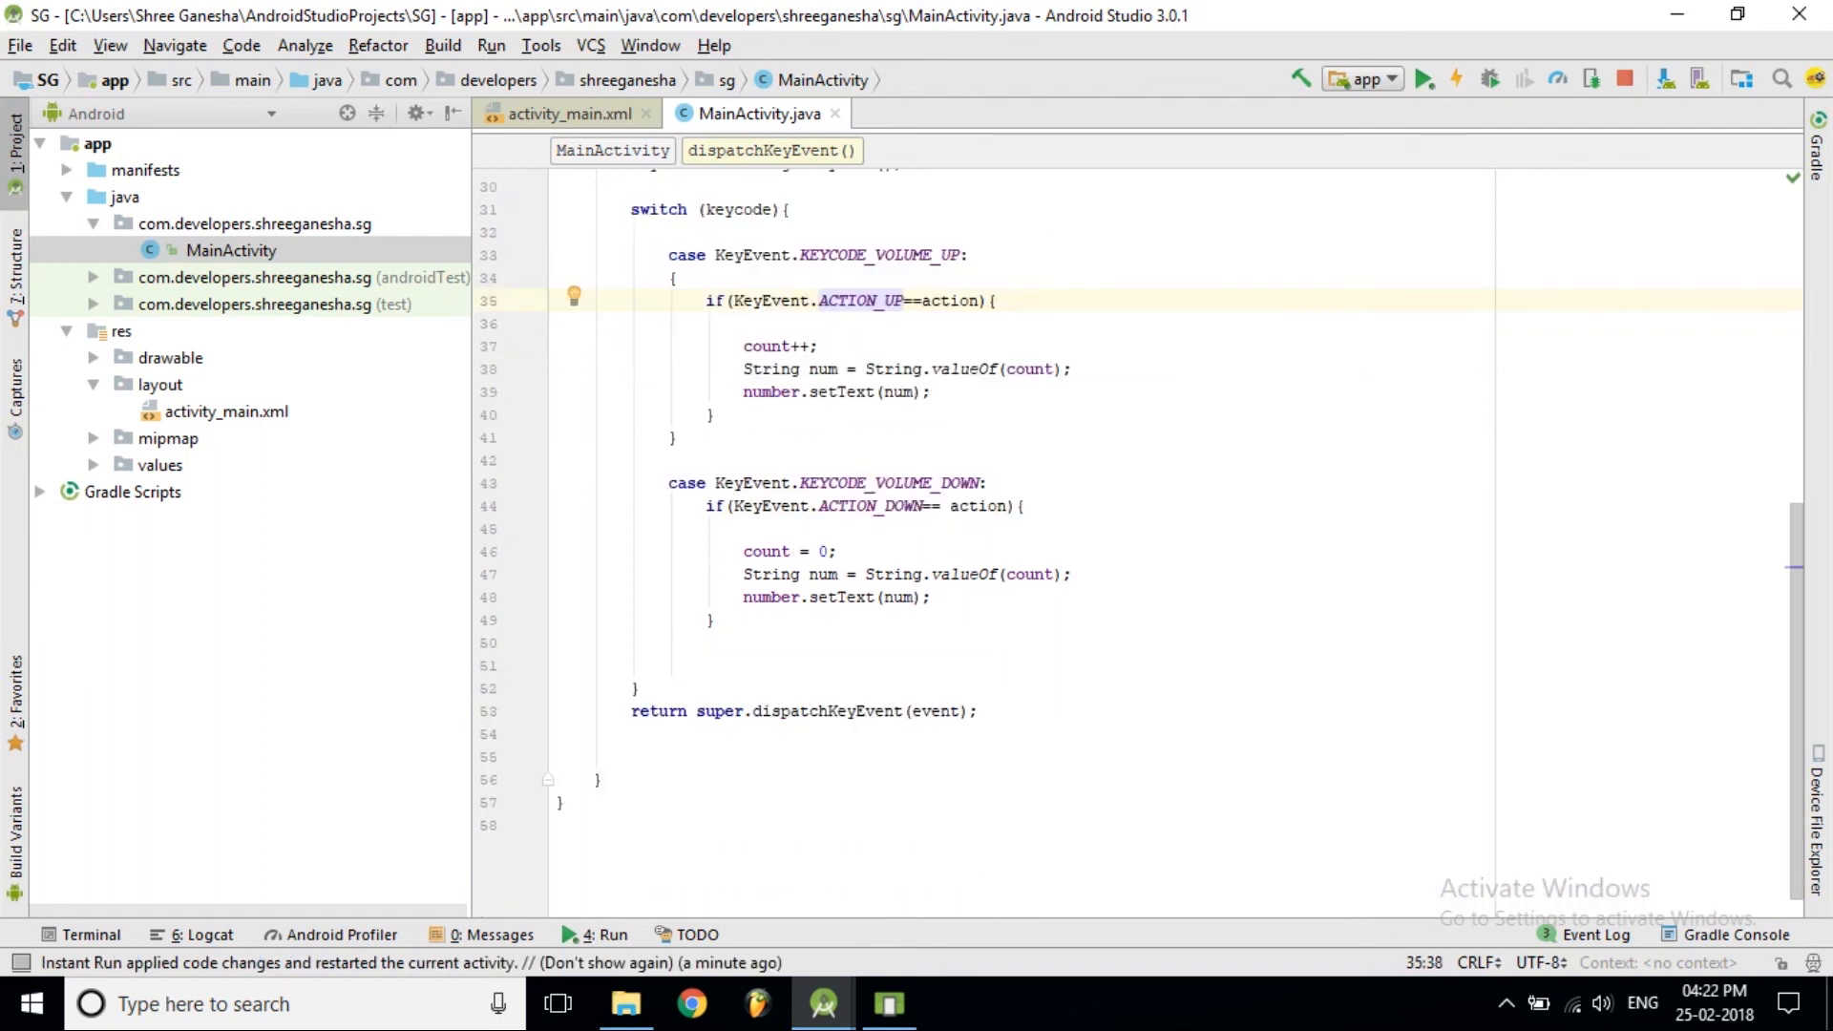
click(707, 414)
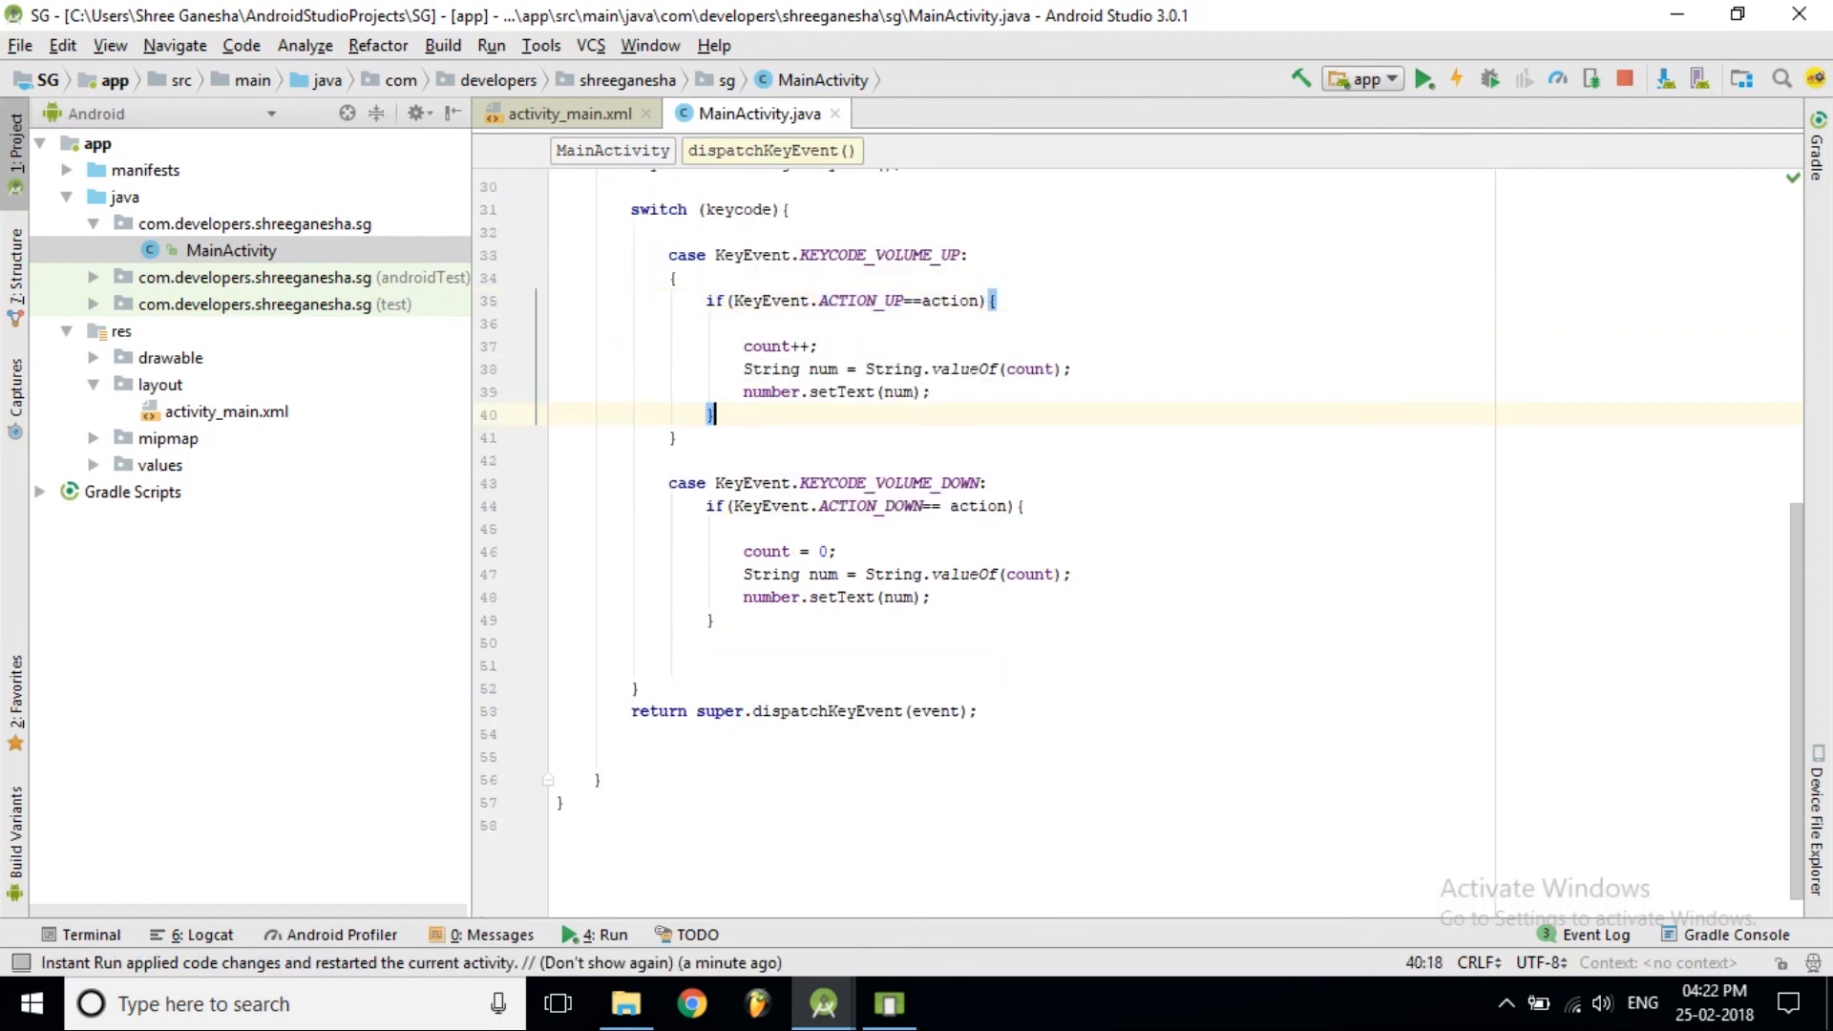
text(break;)
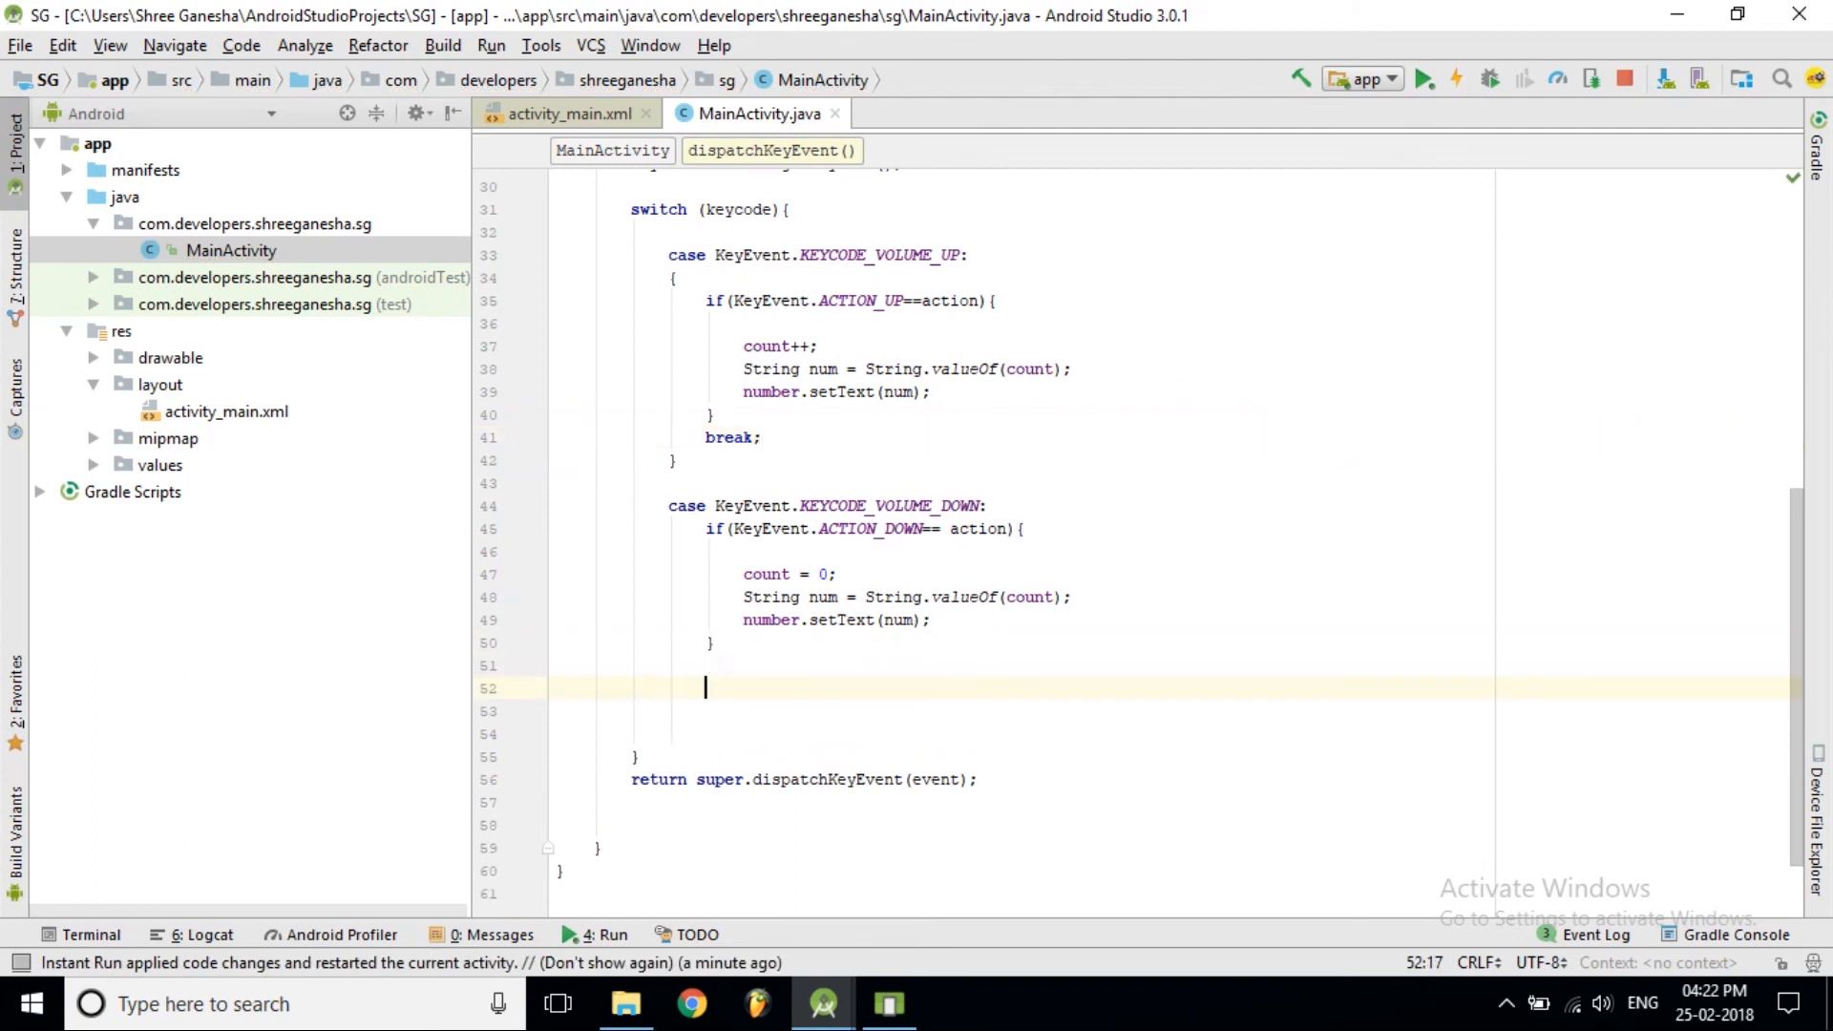
text(break;)
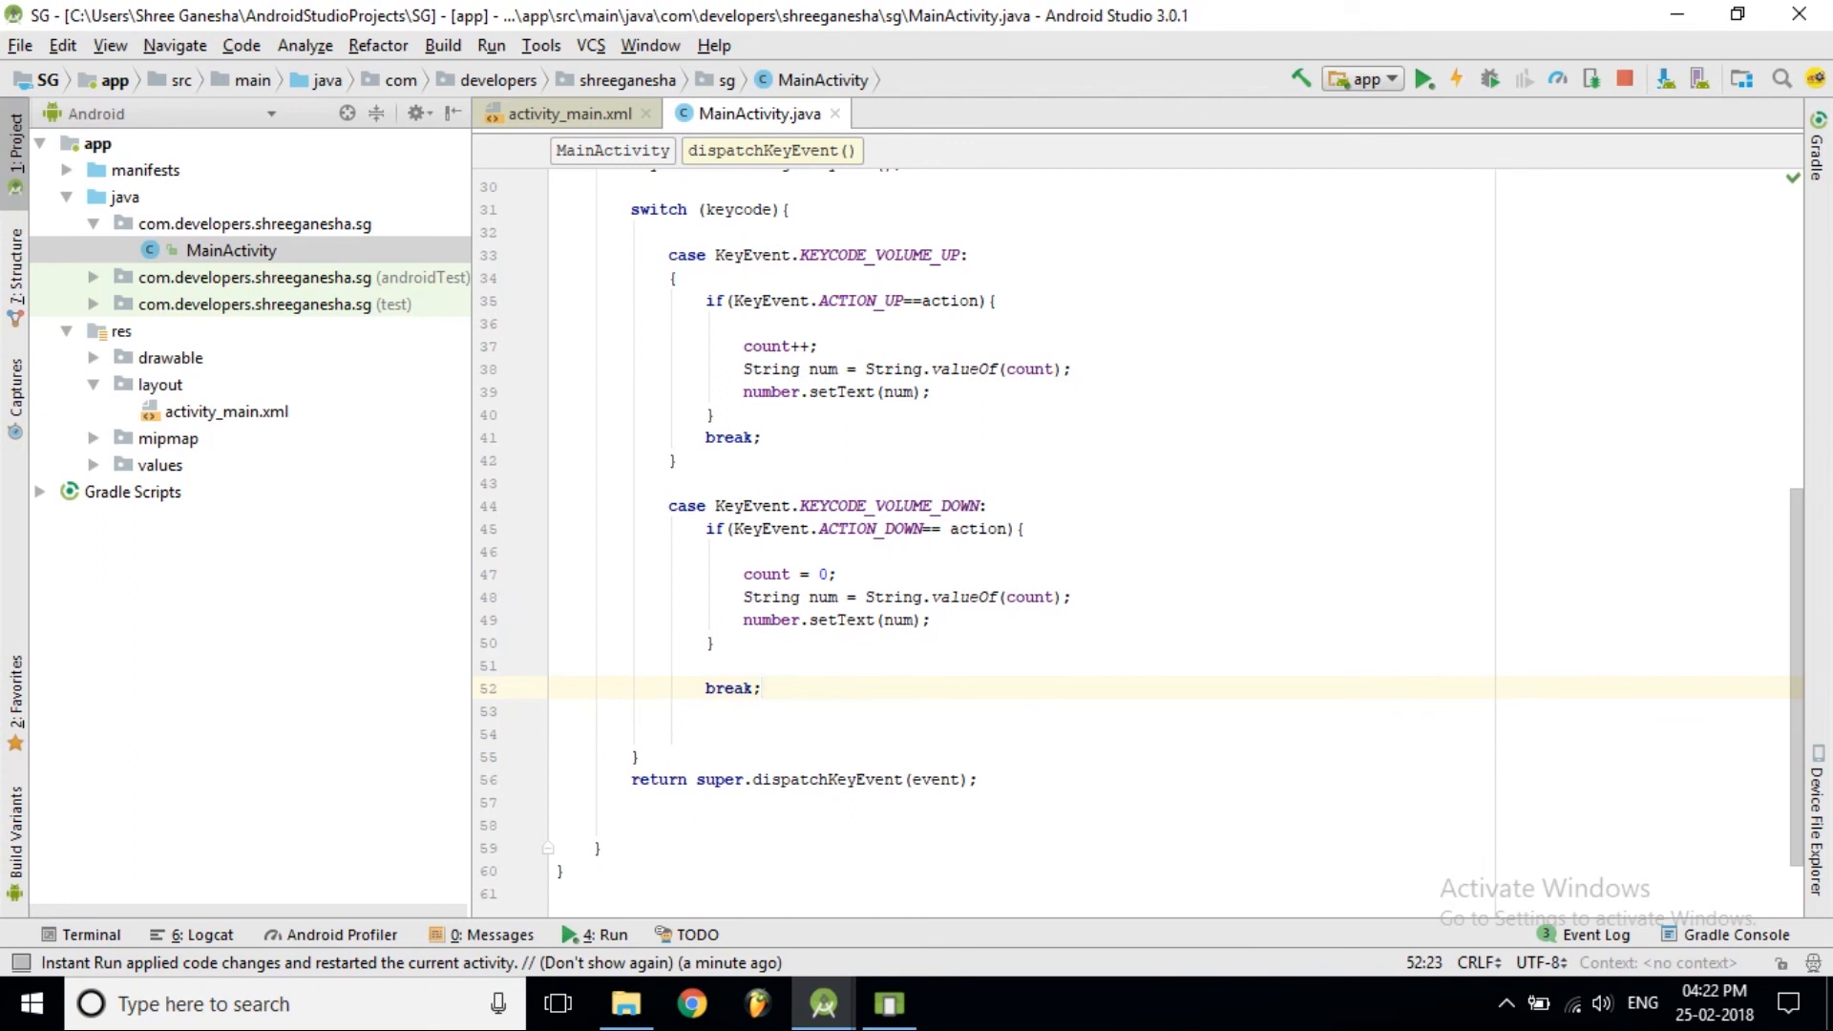
click(1421, 78)
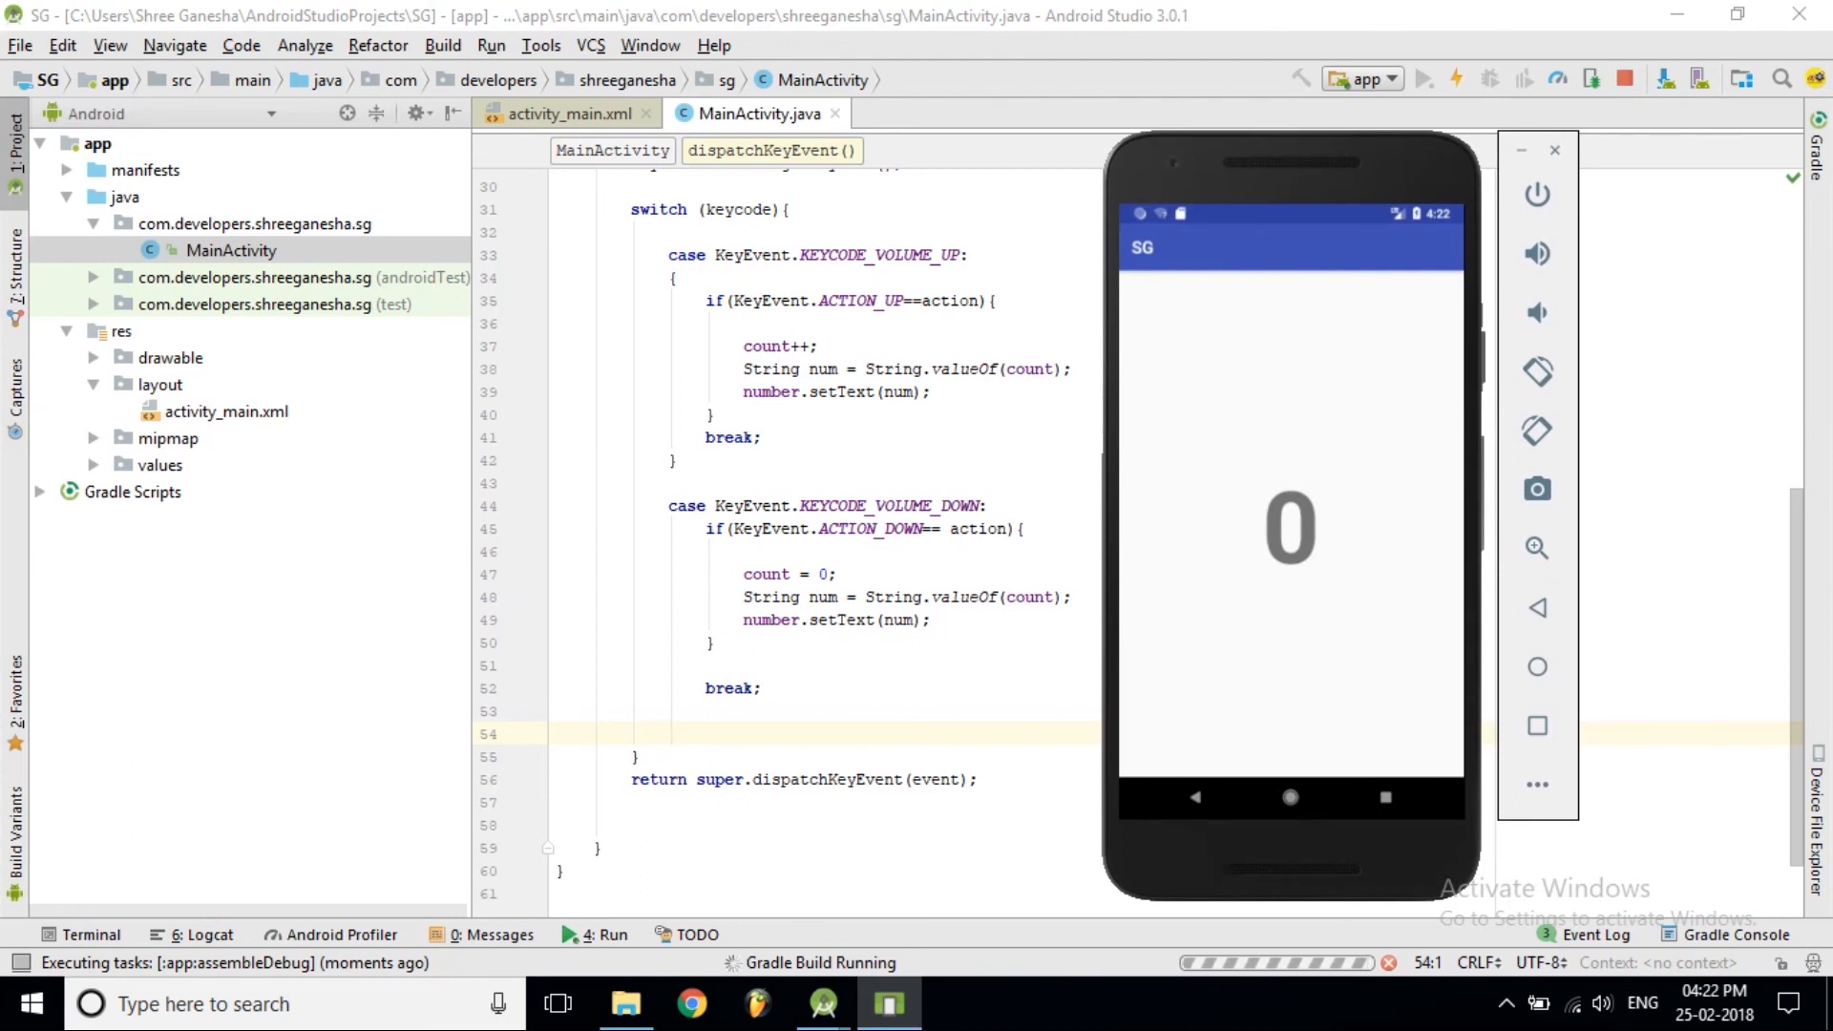
Press volume up repeatedly to raise the count to 37, then select UP in ACTION_UP
click(1423, 78)
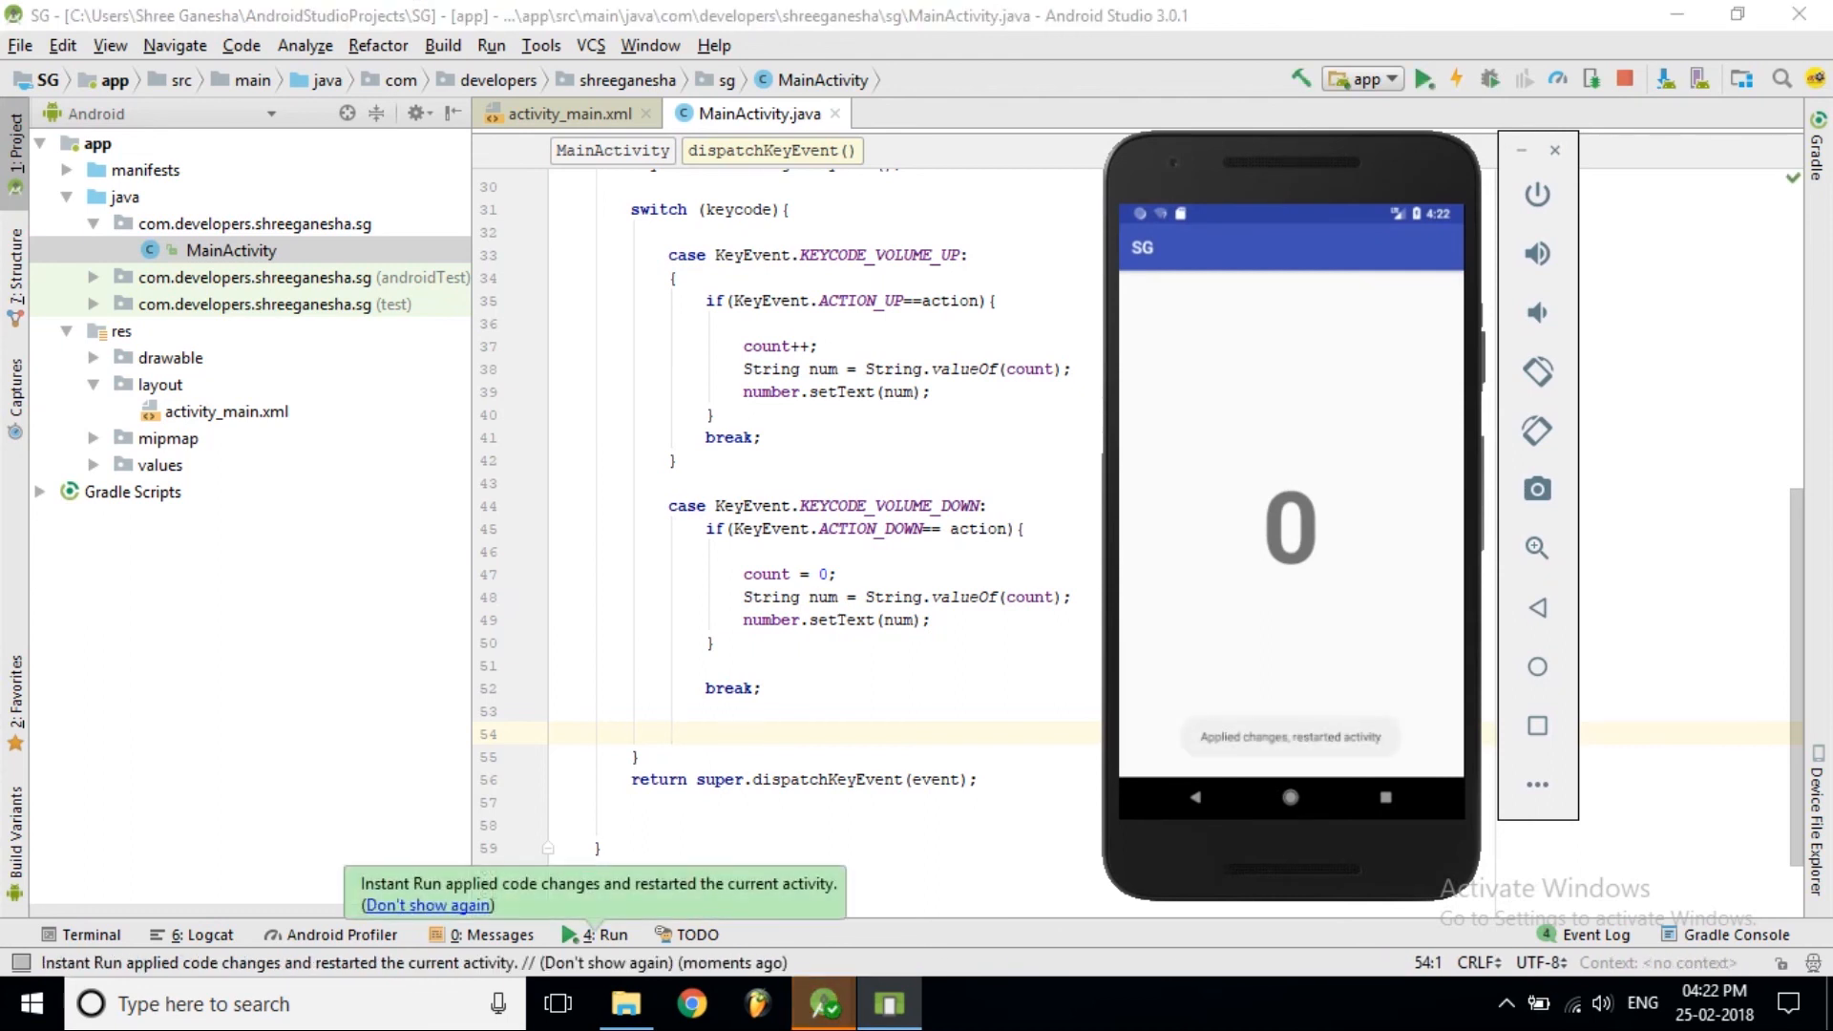
click(1536, 252)
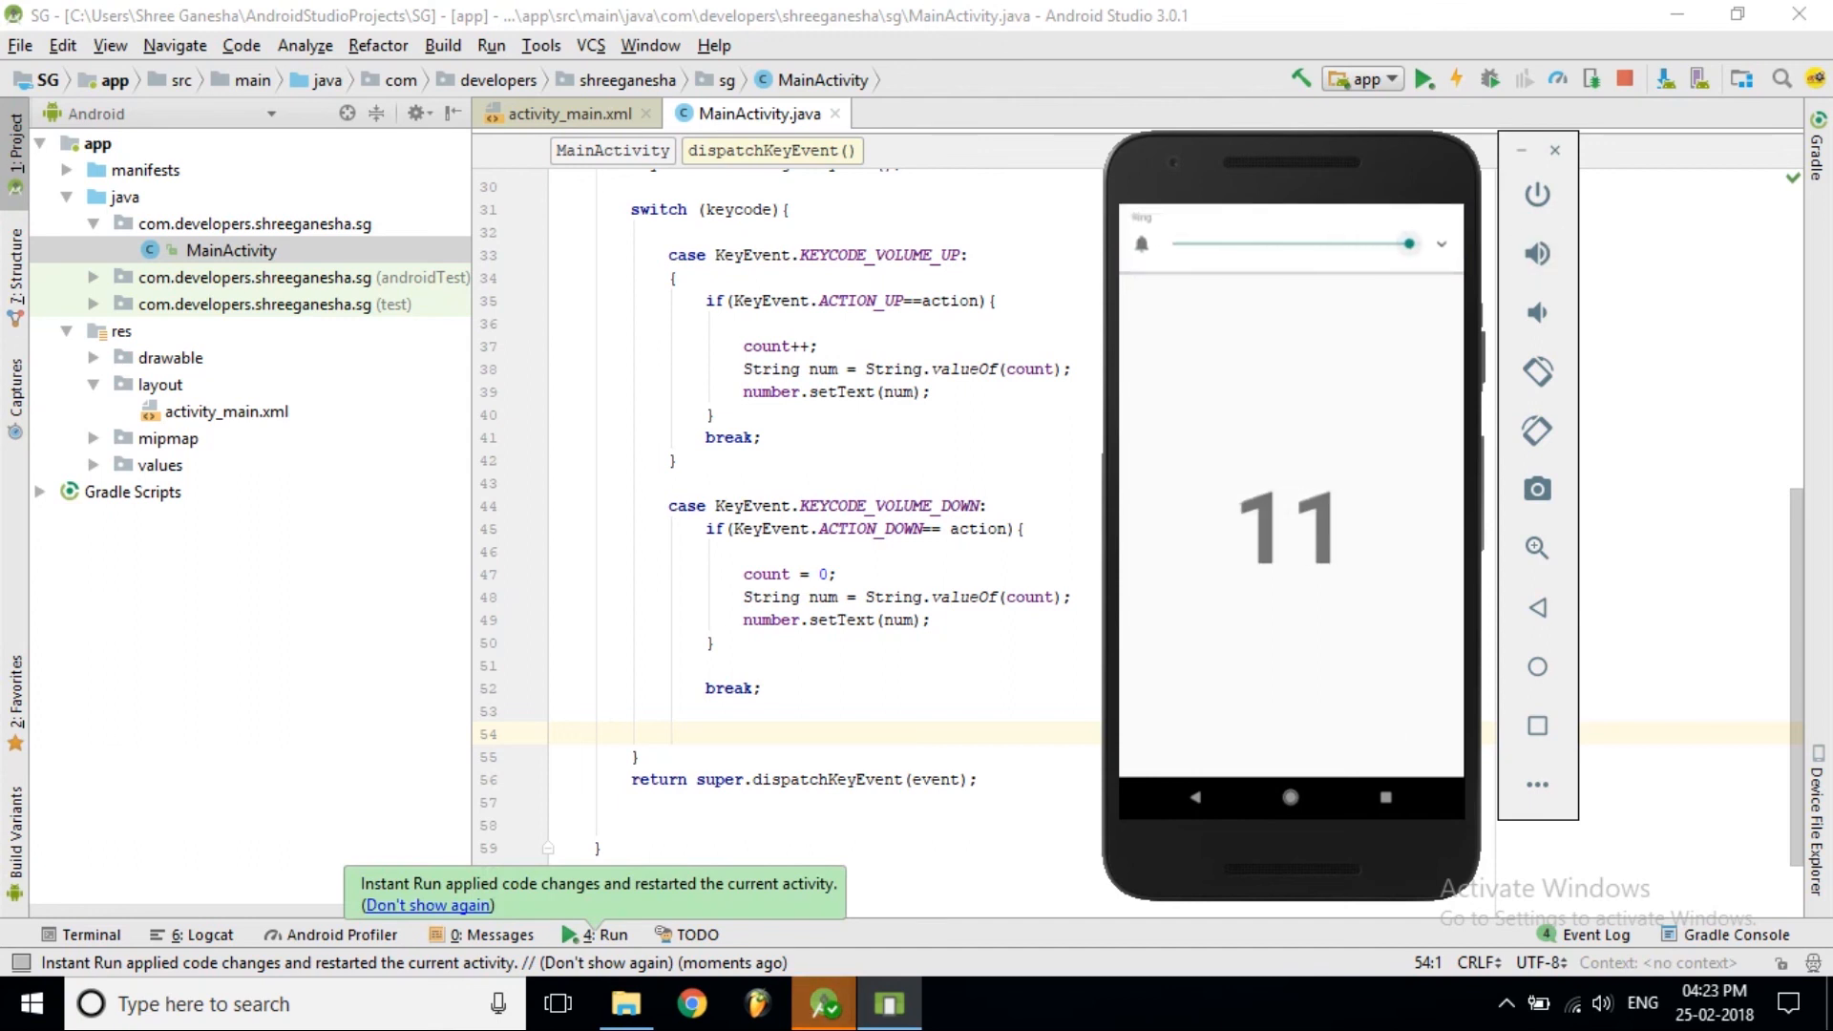
click(1536, 254)
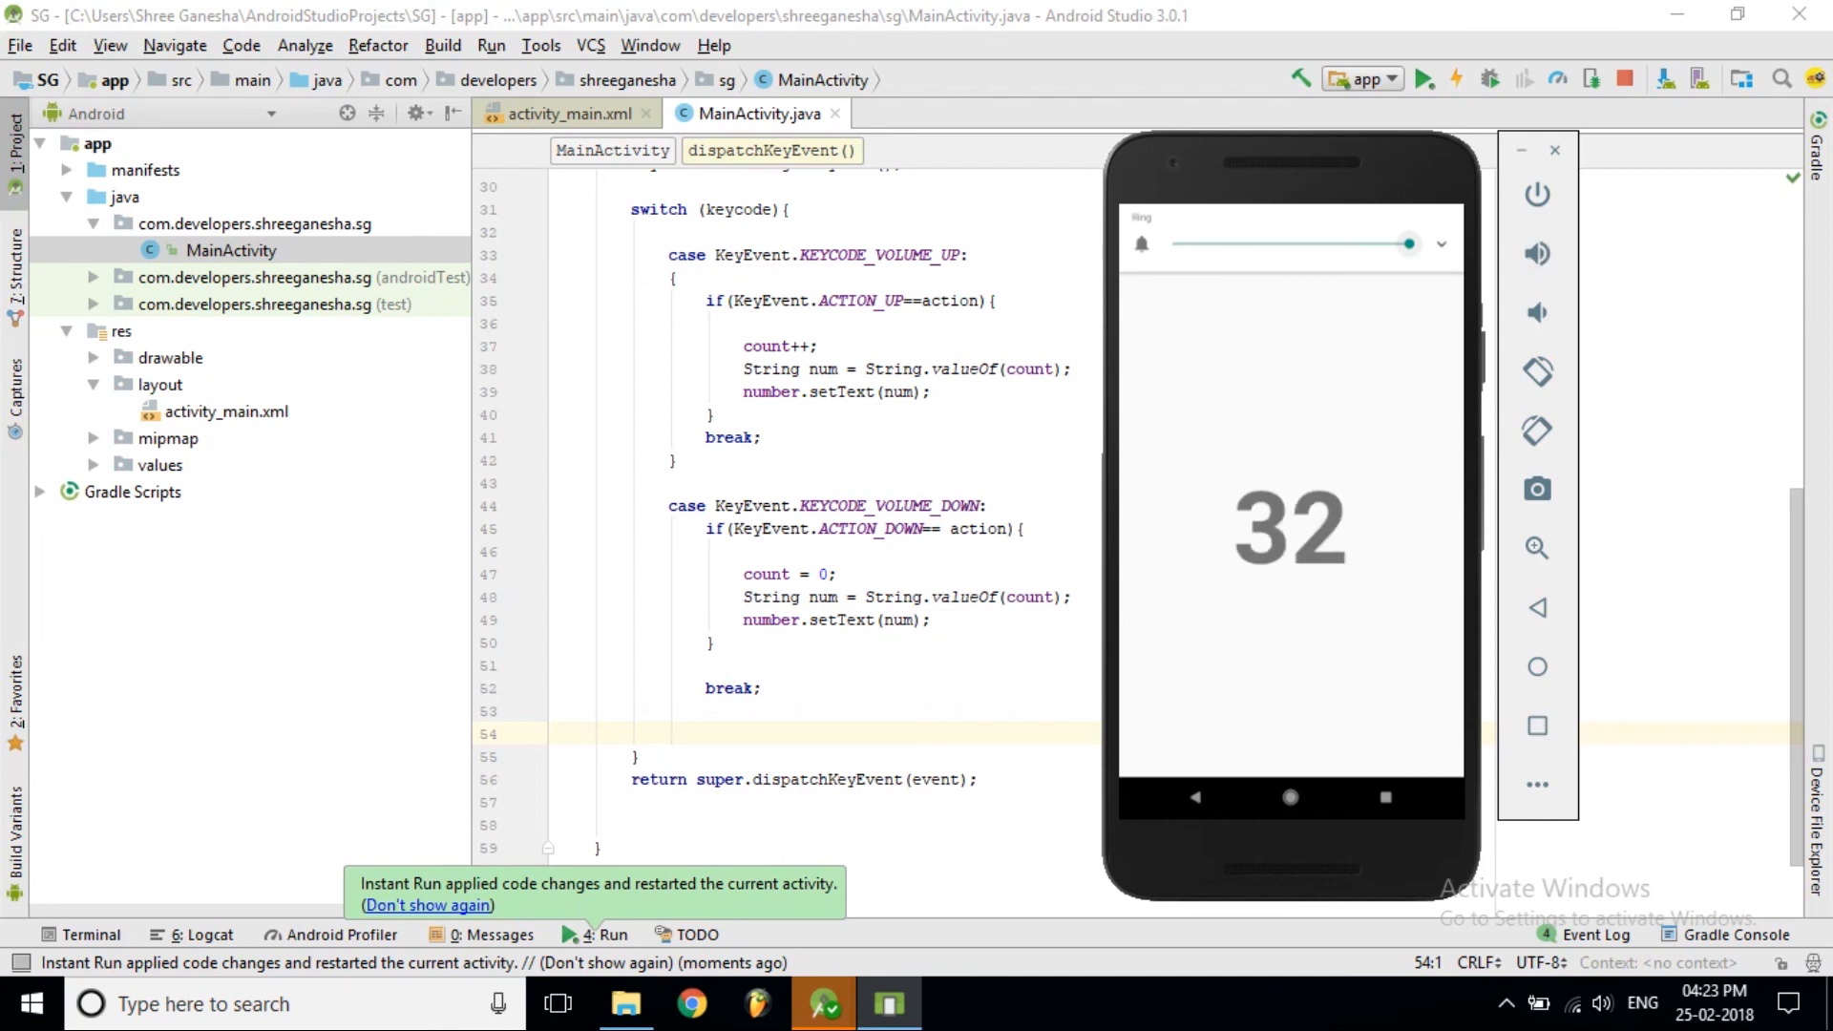
click(1537, 254)
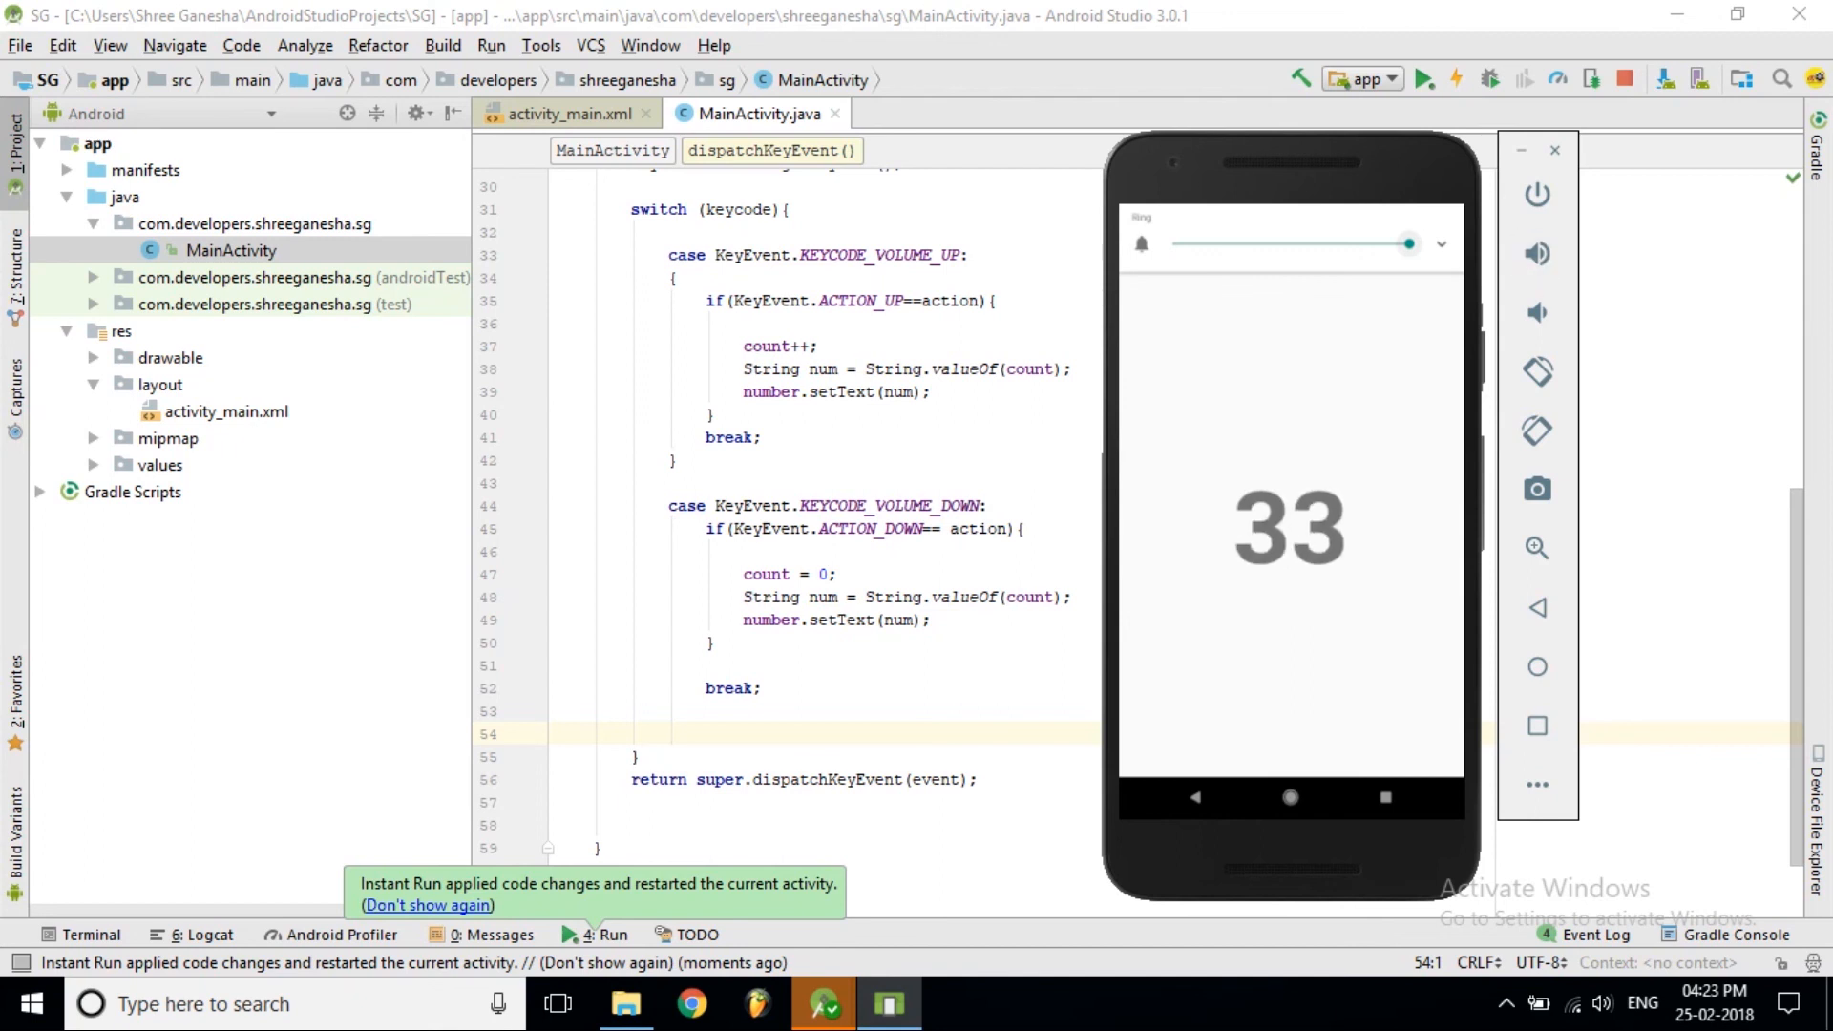
click(1535, 254)
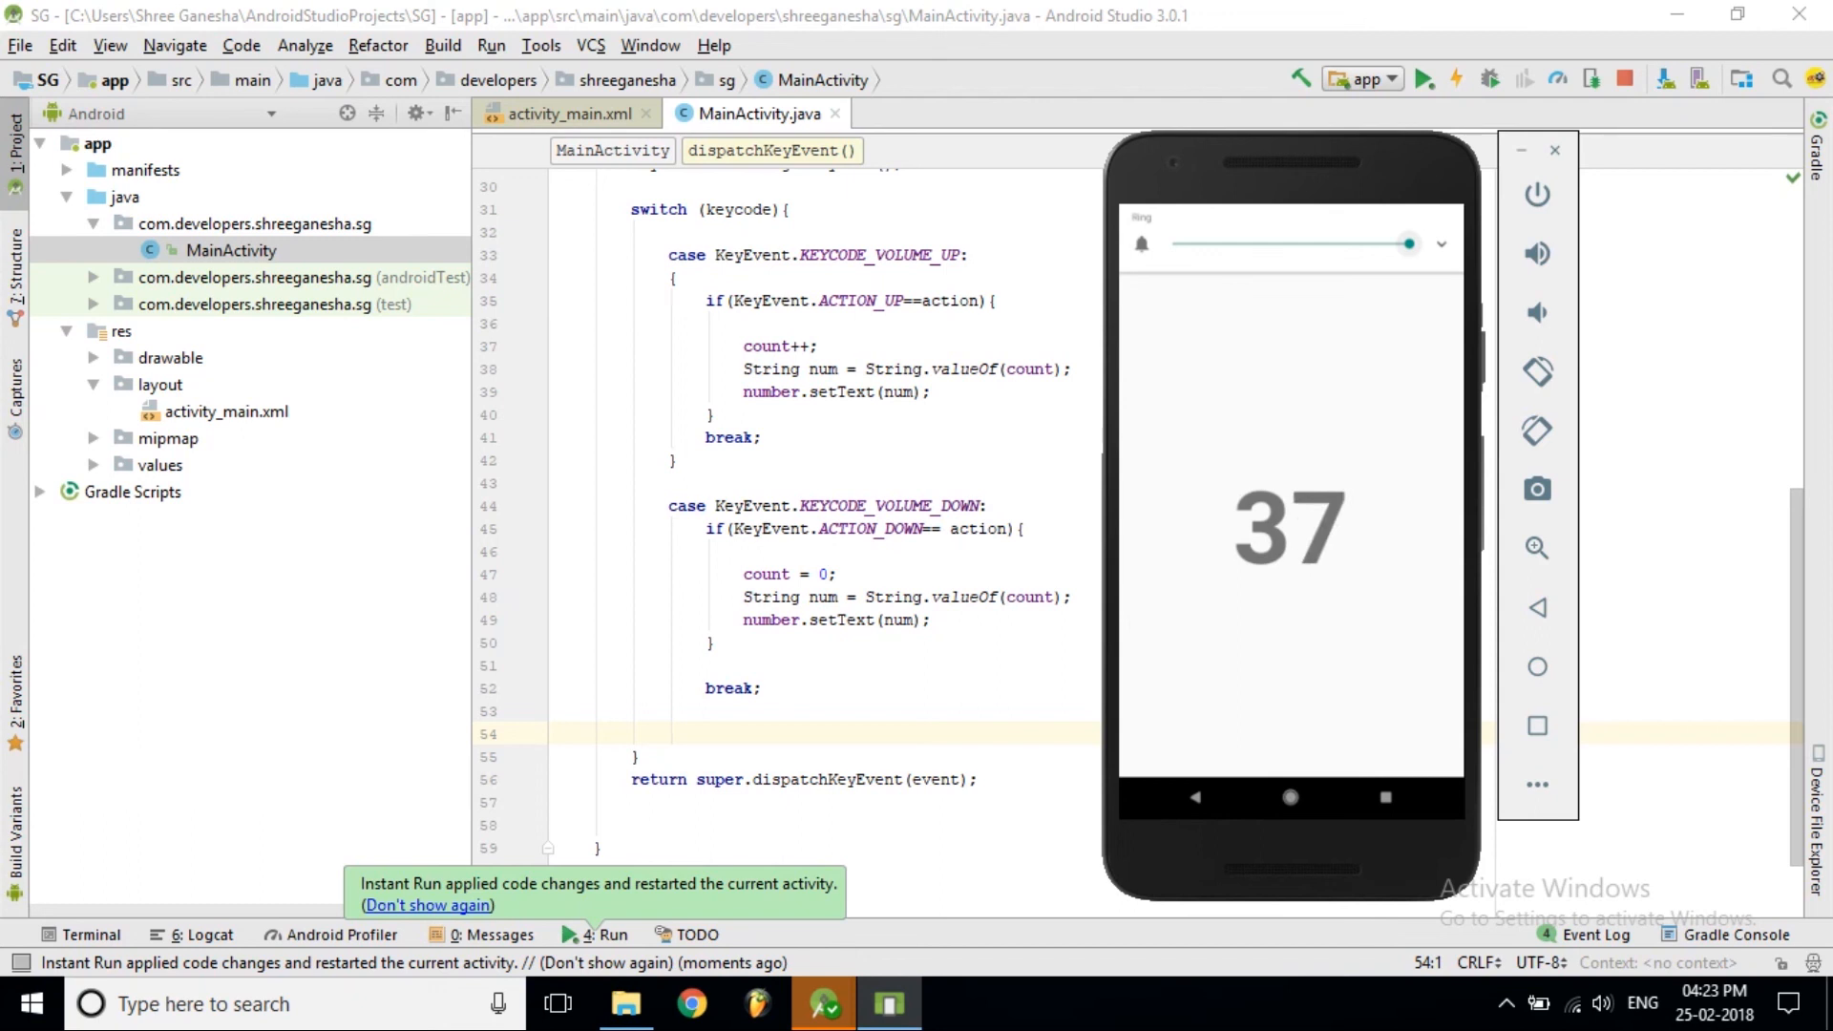
click(895, 301)
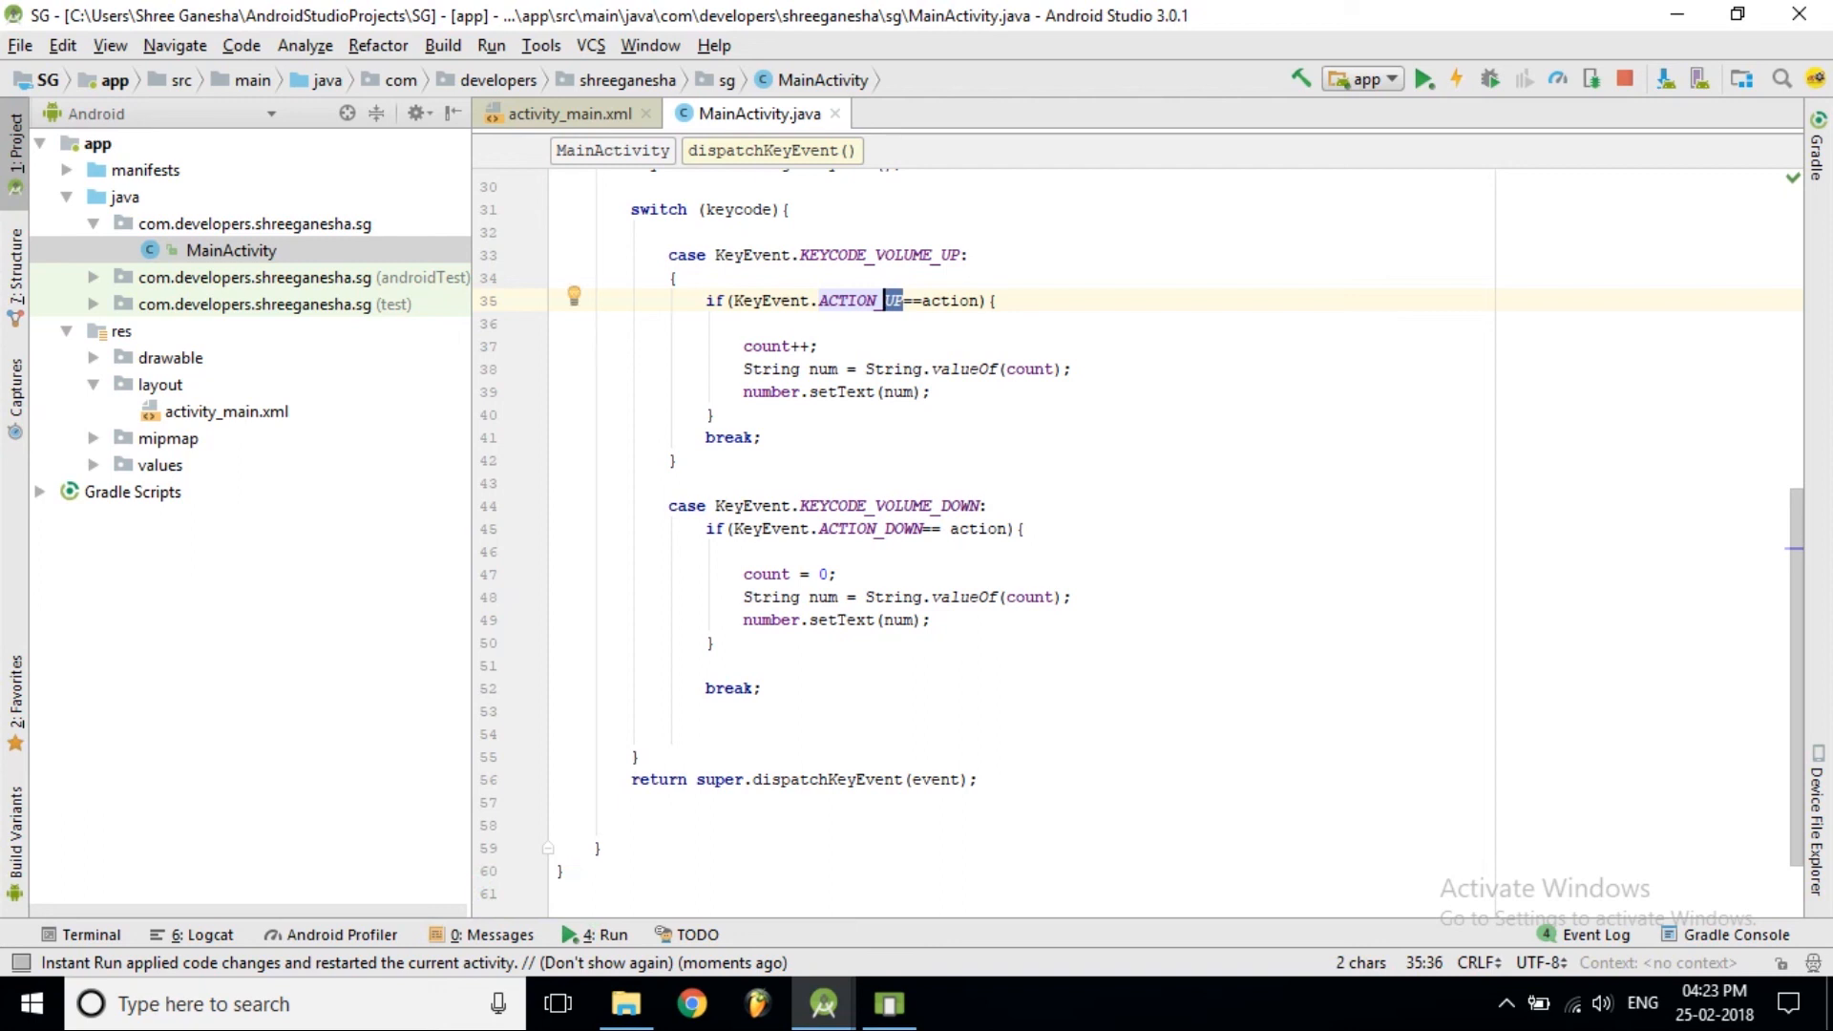
Switch the volume-up condition to ACTION_DOWN, apply and test it, then restore ACTION_UP
text(d)
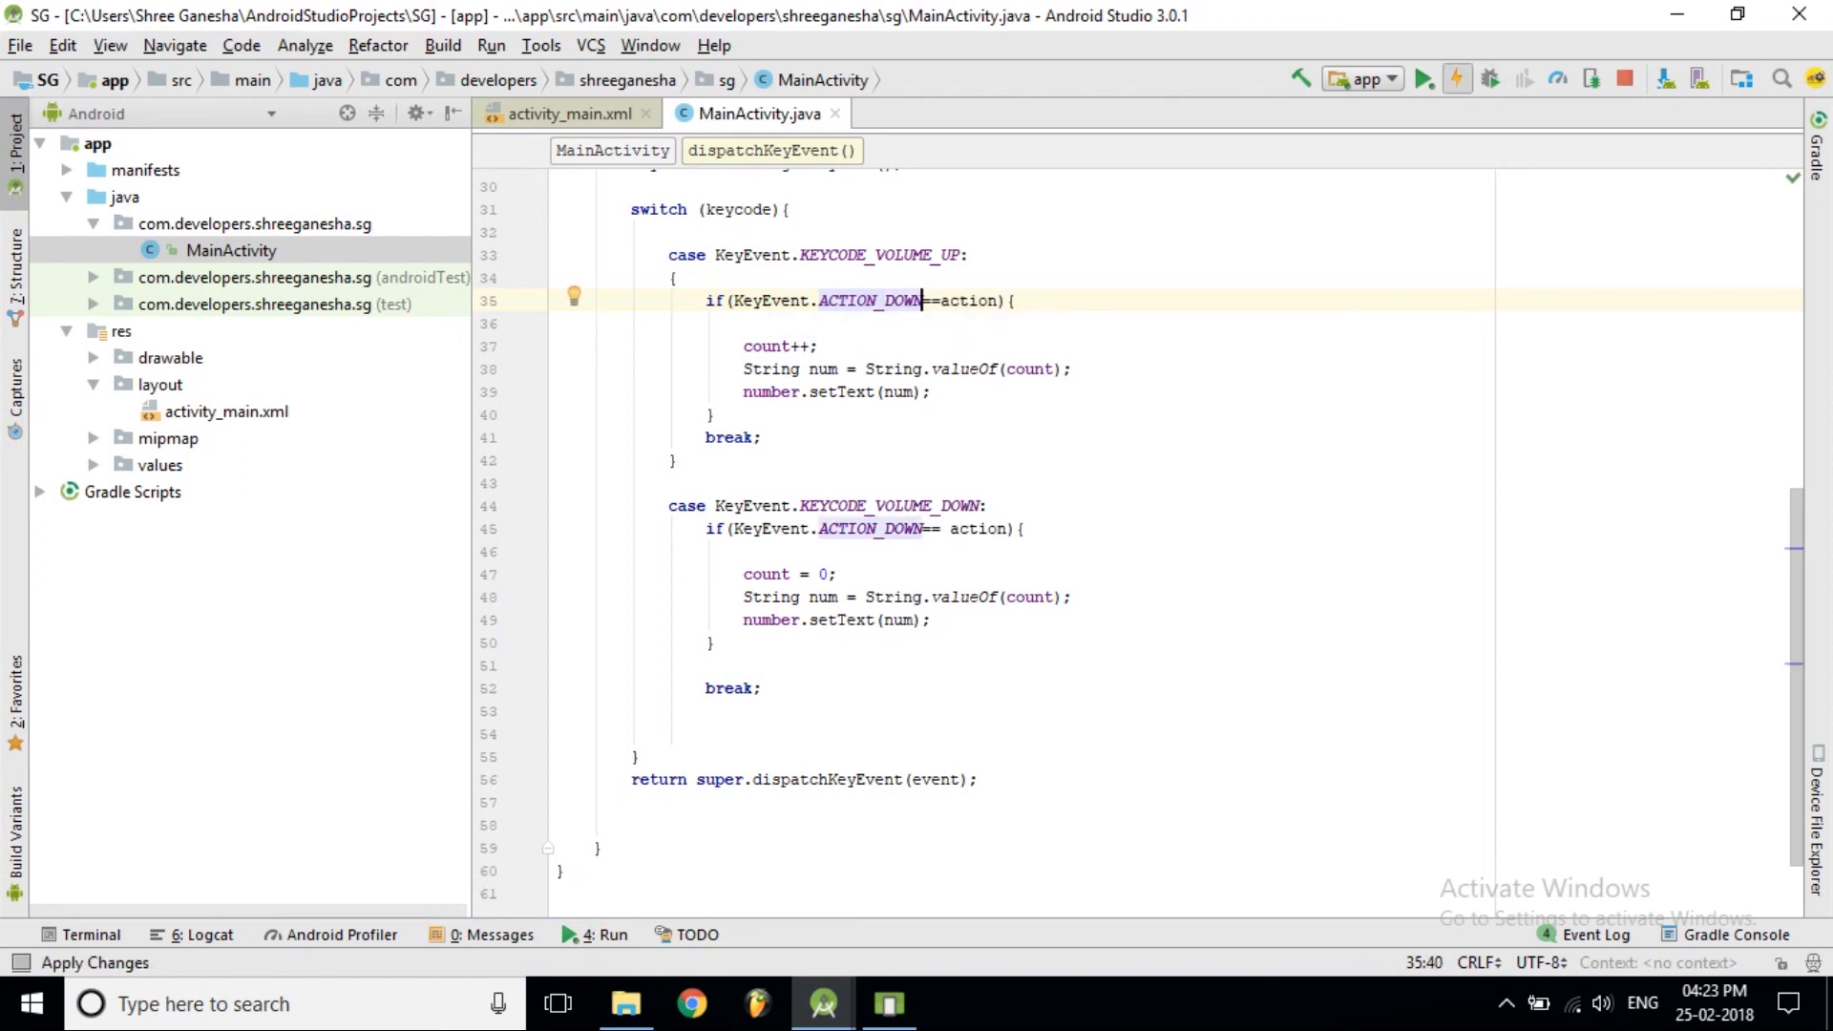
click(1422, 78)
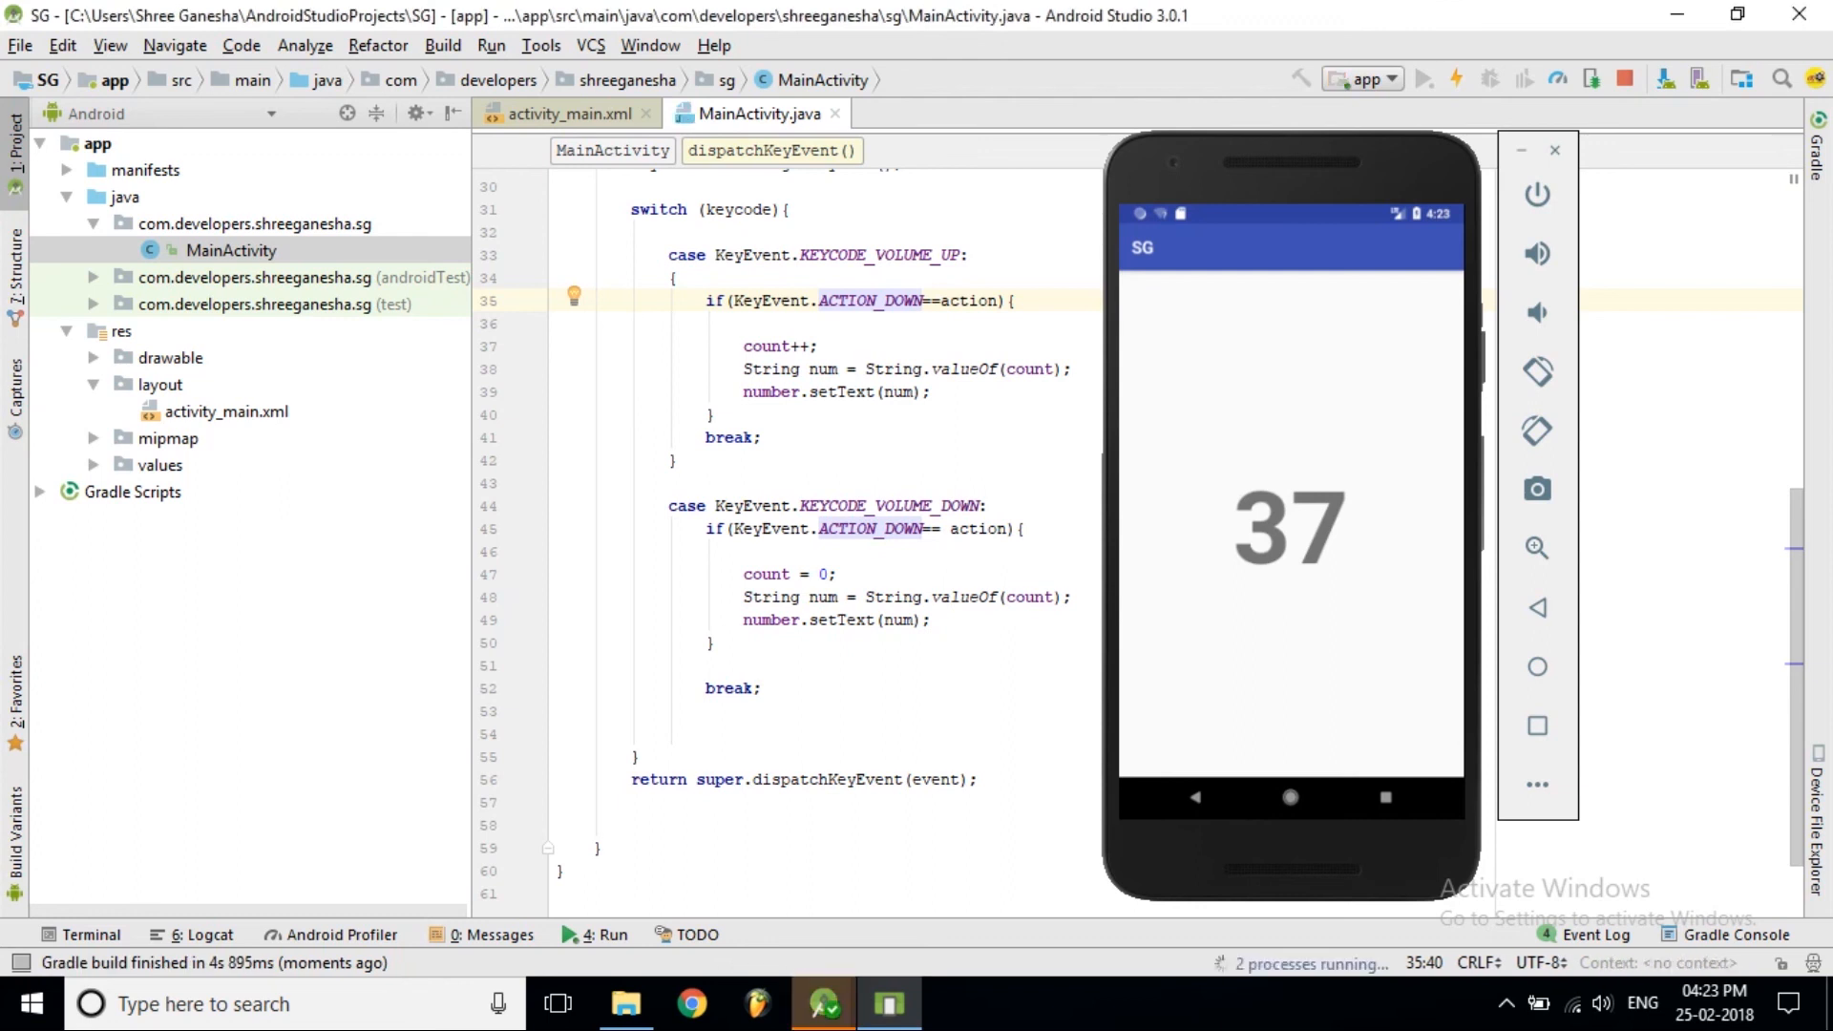
click(1423, 78)
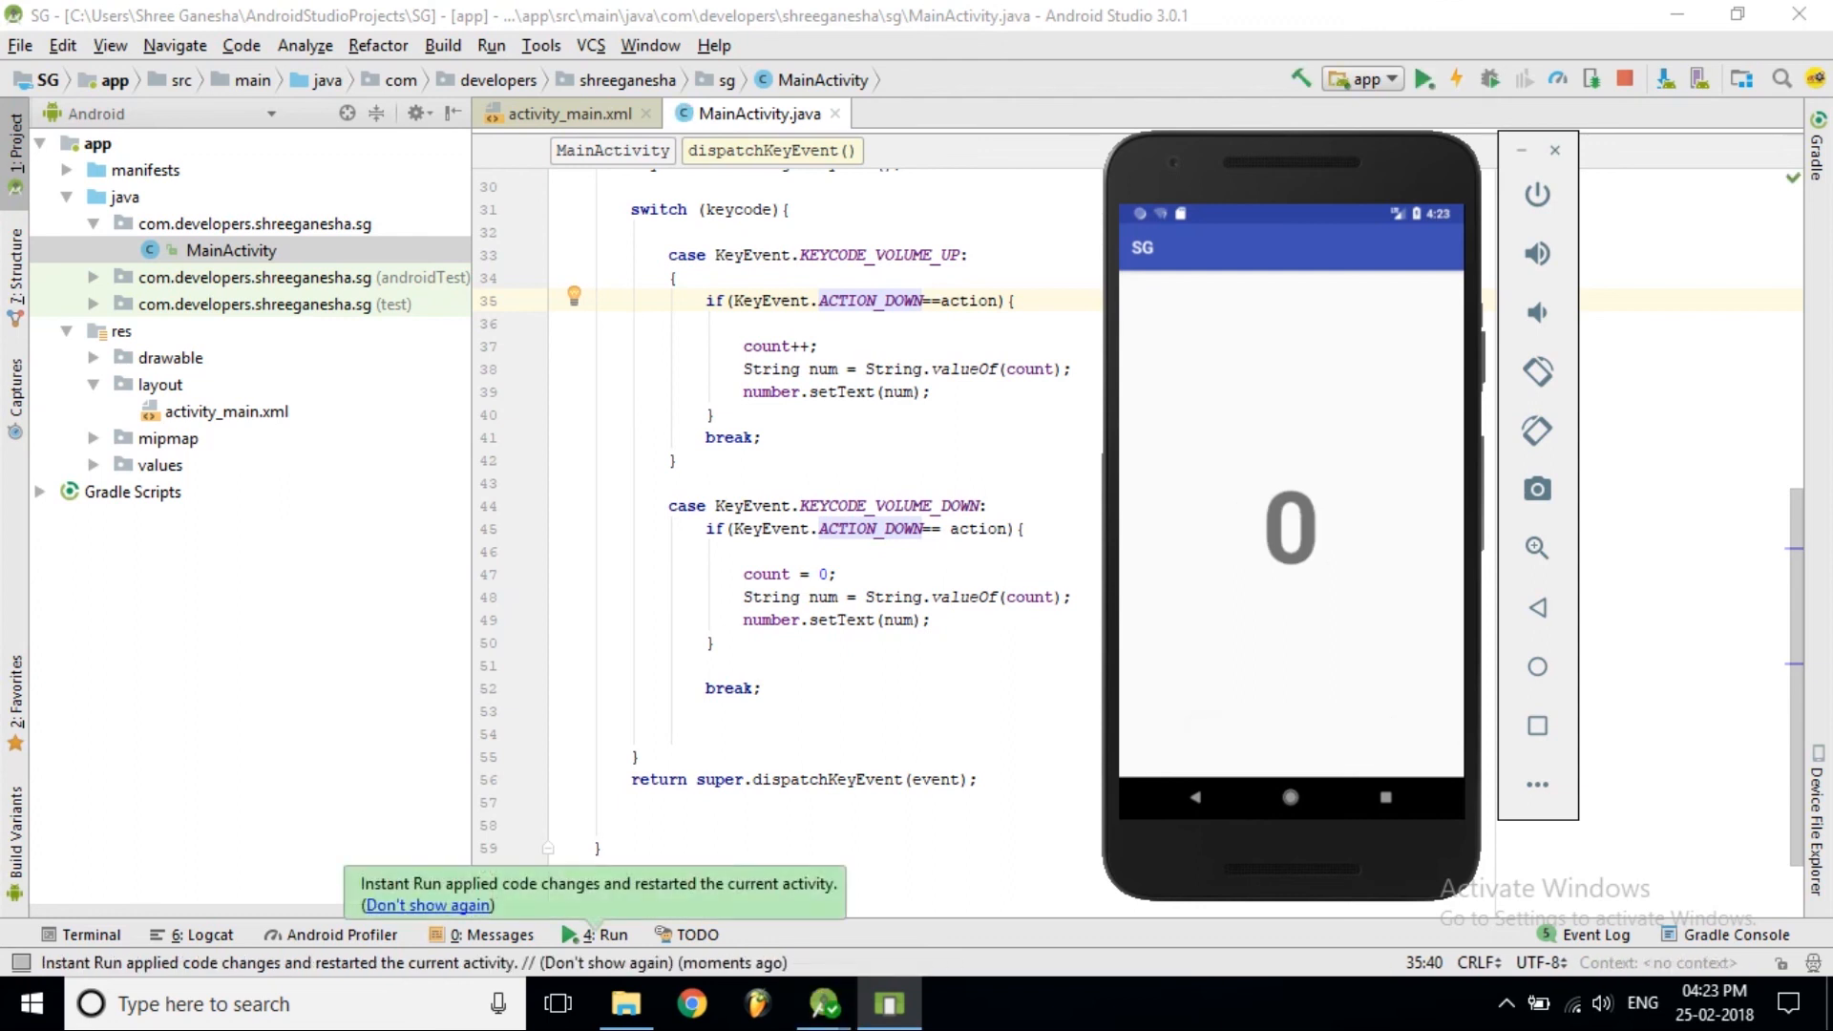
click(1537, 252)
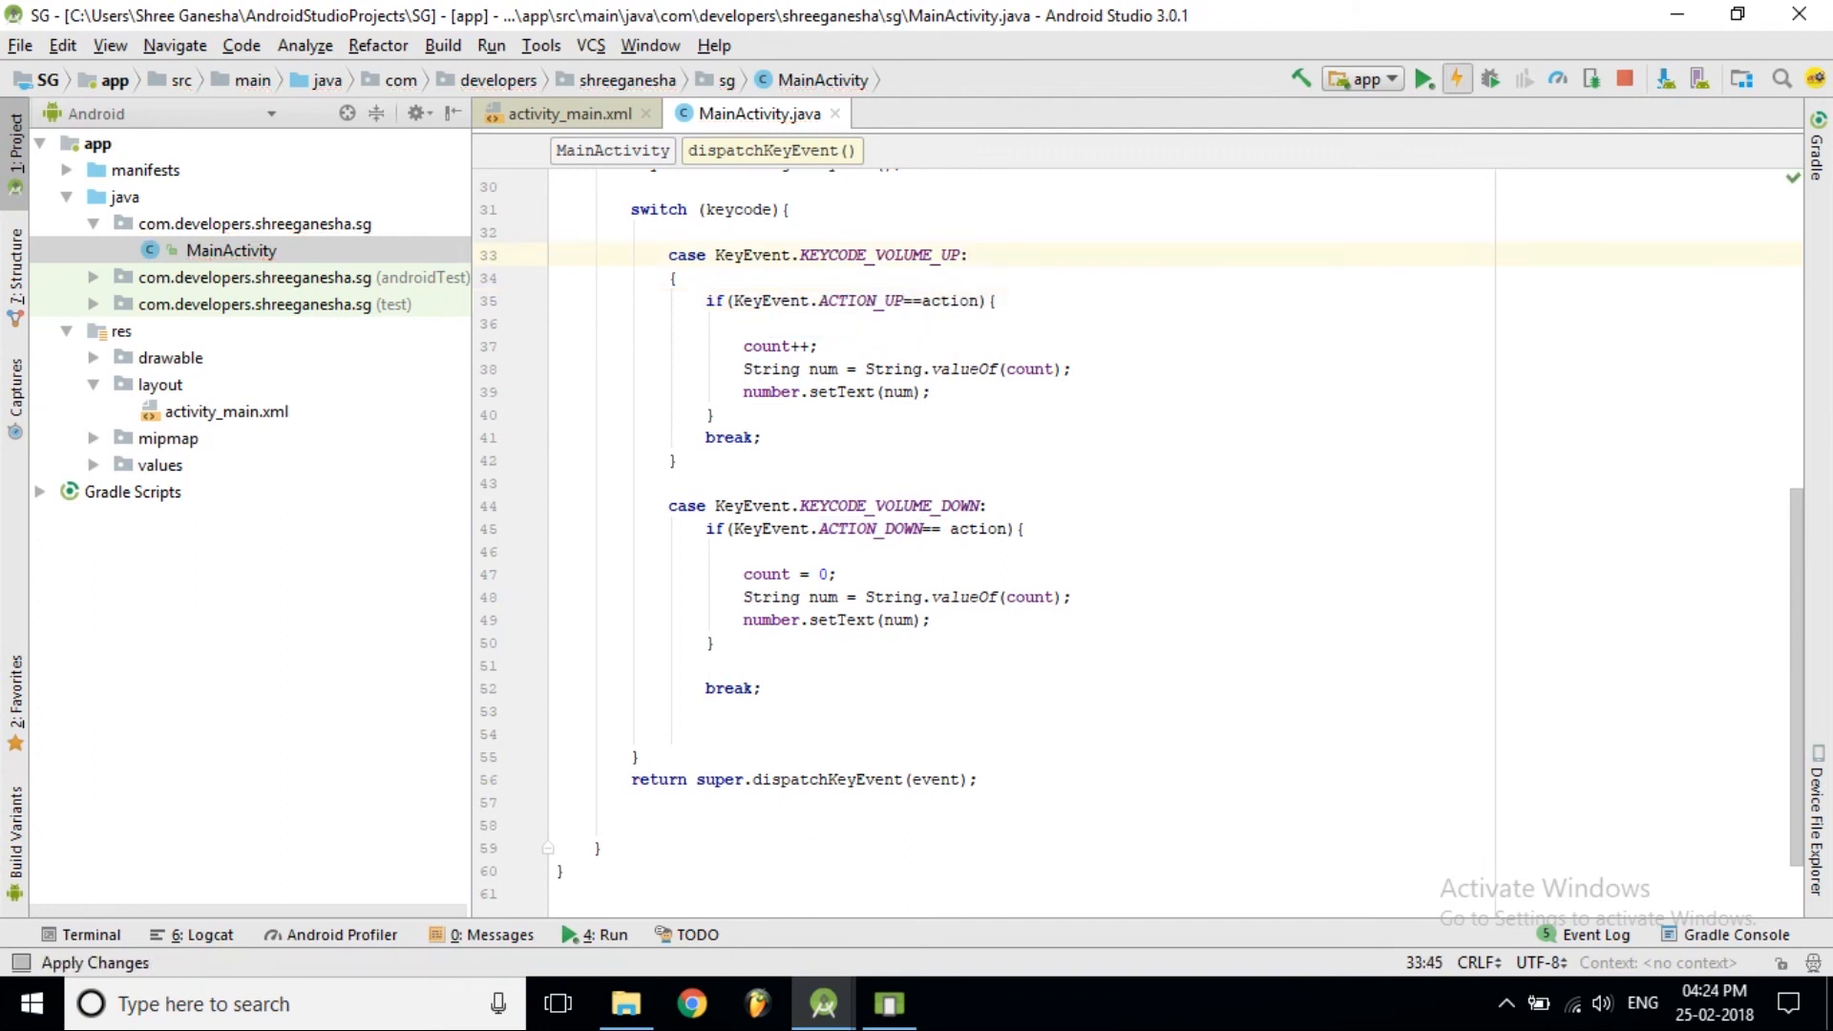
Hot-swap the restored ACTION_UP code into the running SG app and confirm the restart
click(1421, 78)
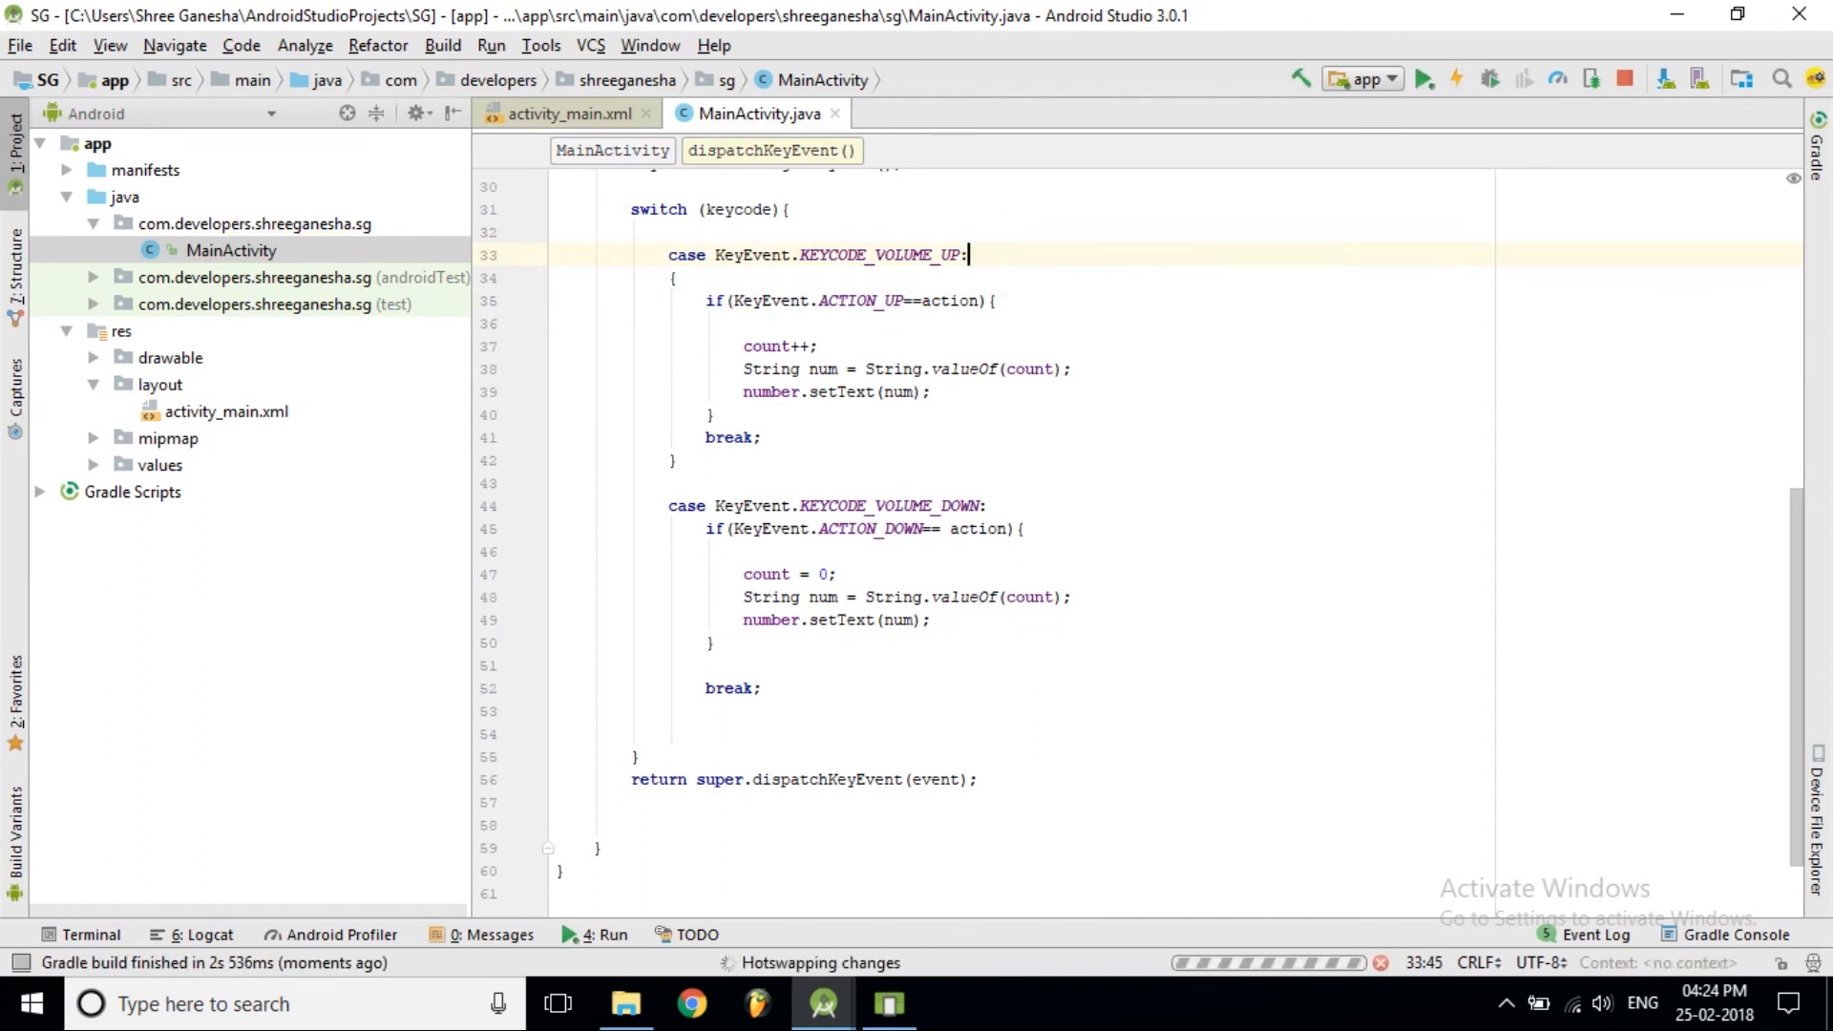
click(1422, 78)
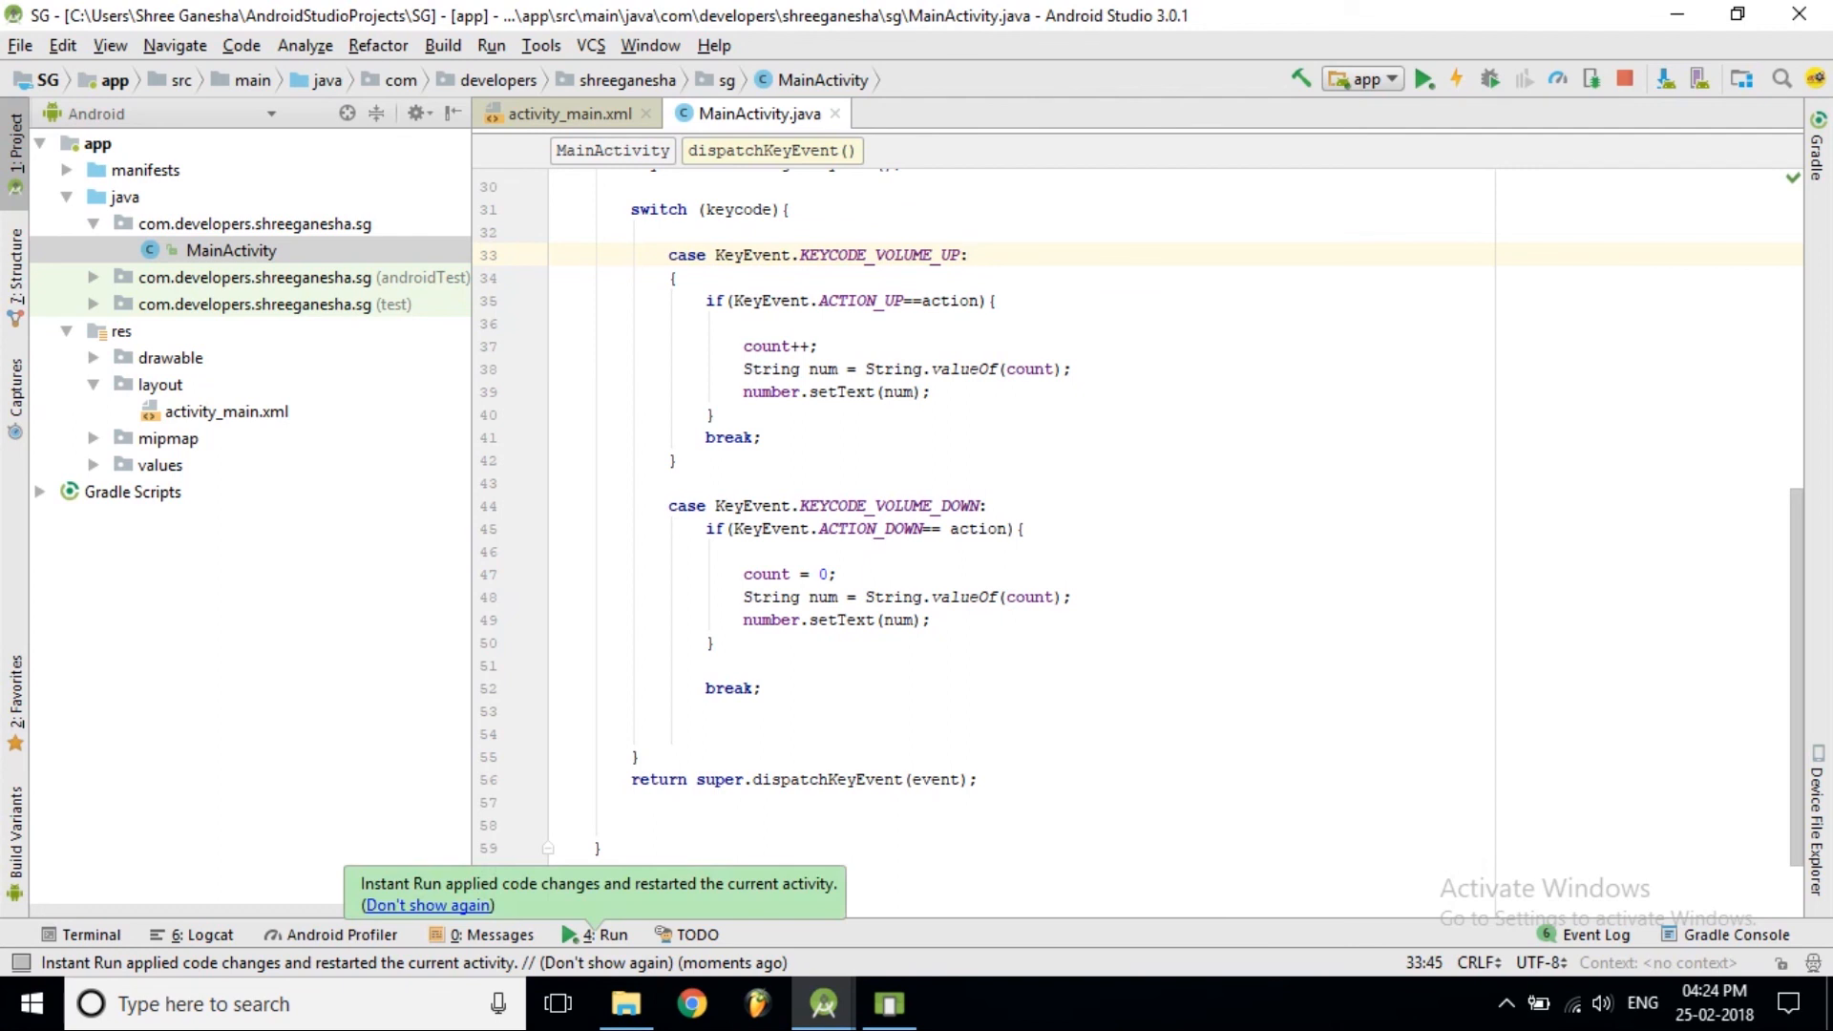